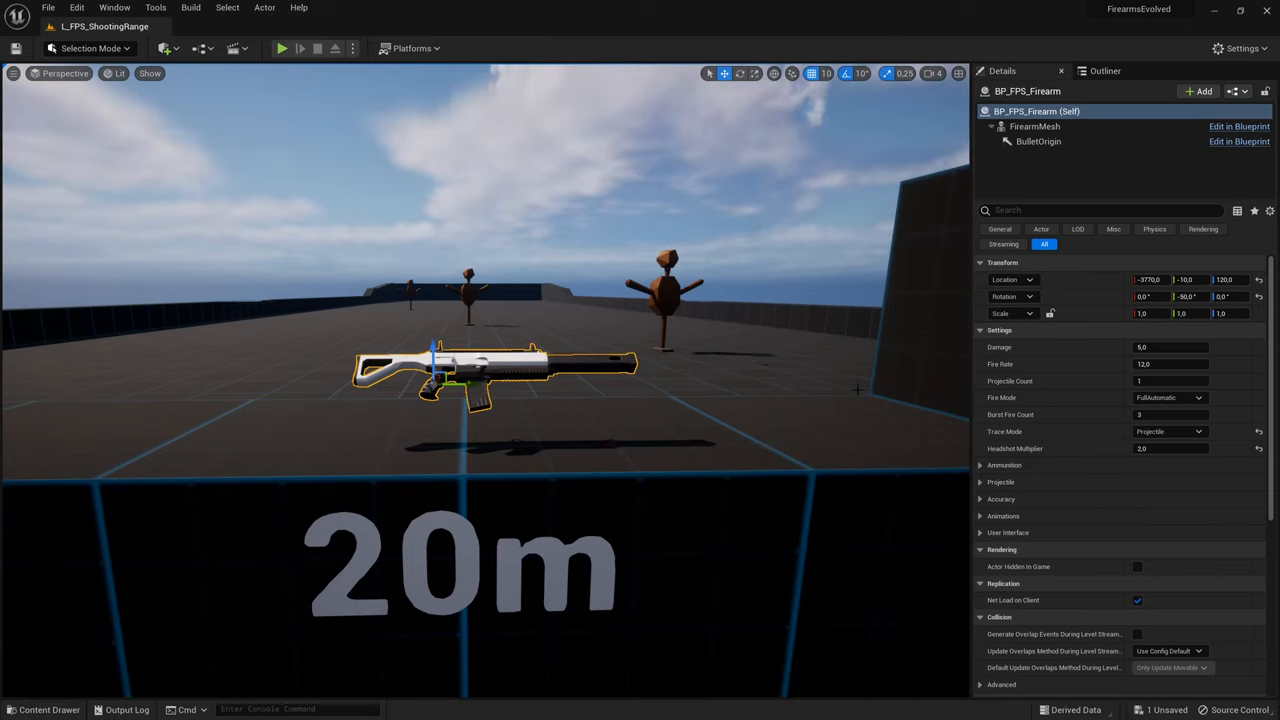
pyautogui.moveTo(1004, 348)
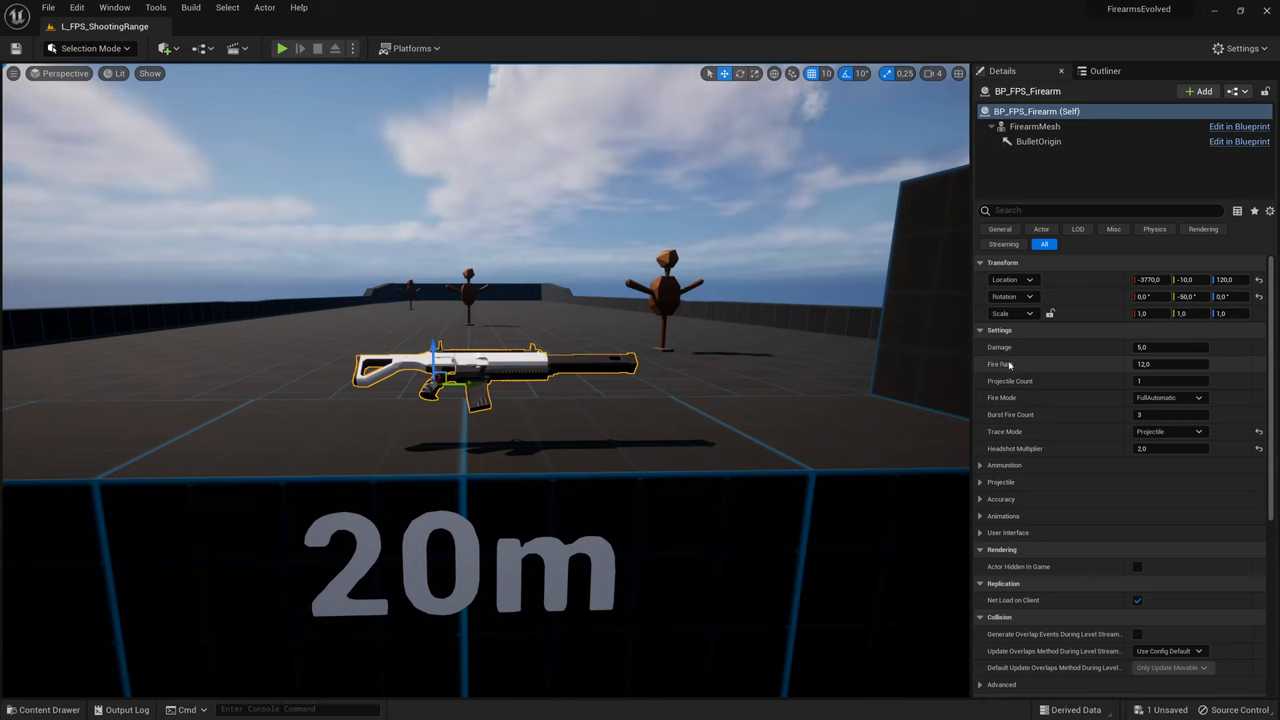
pyautogui.moveTo(1008, 364)
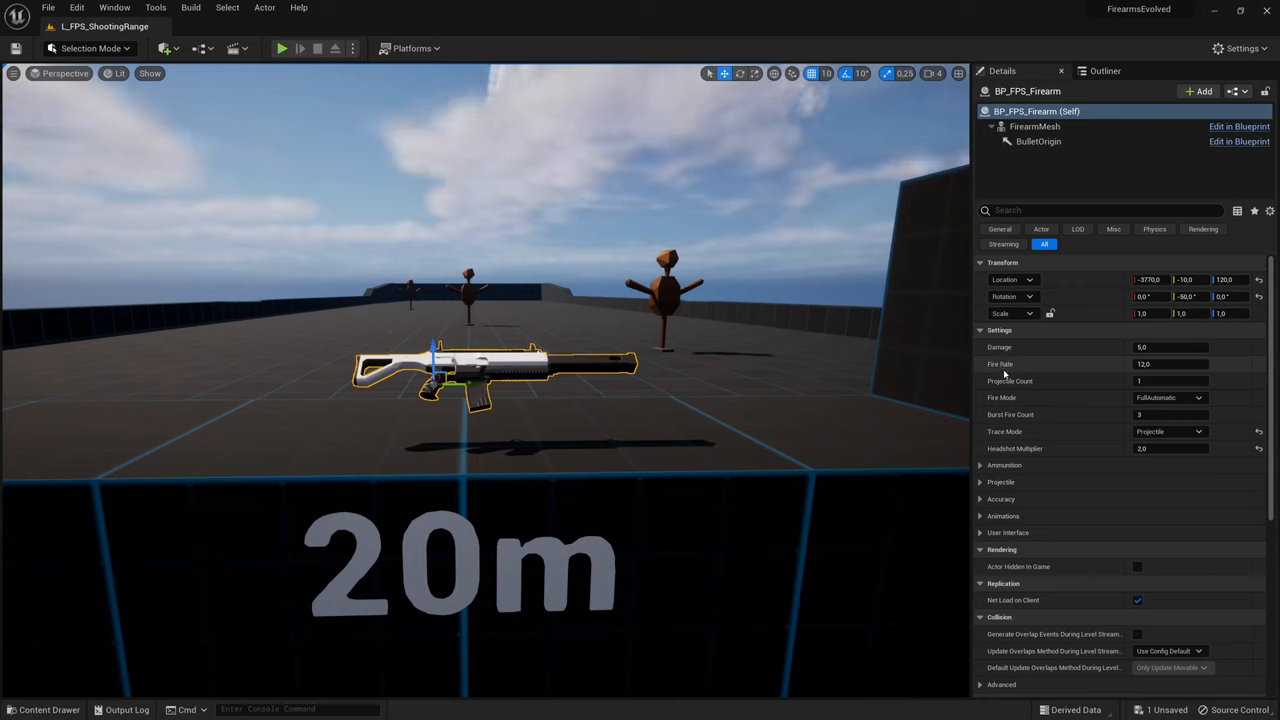
pyautogui.moveTo(1026, 380)
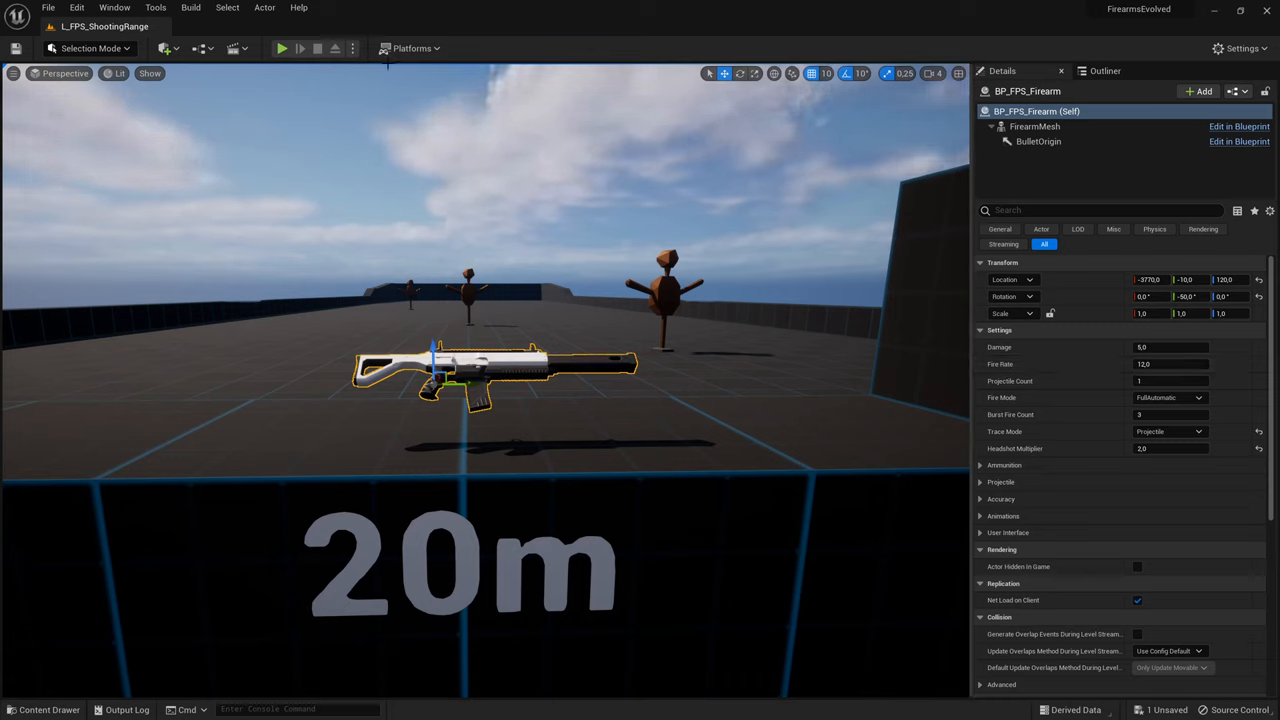
# Play-test the rifle once at the range targets with the current projectile count, then stop.
pyautogui.click(280, 48)
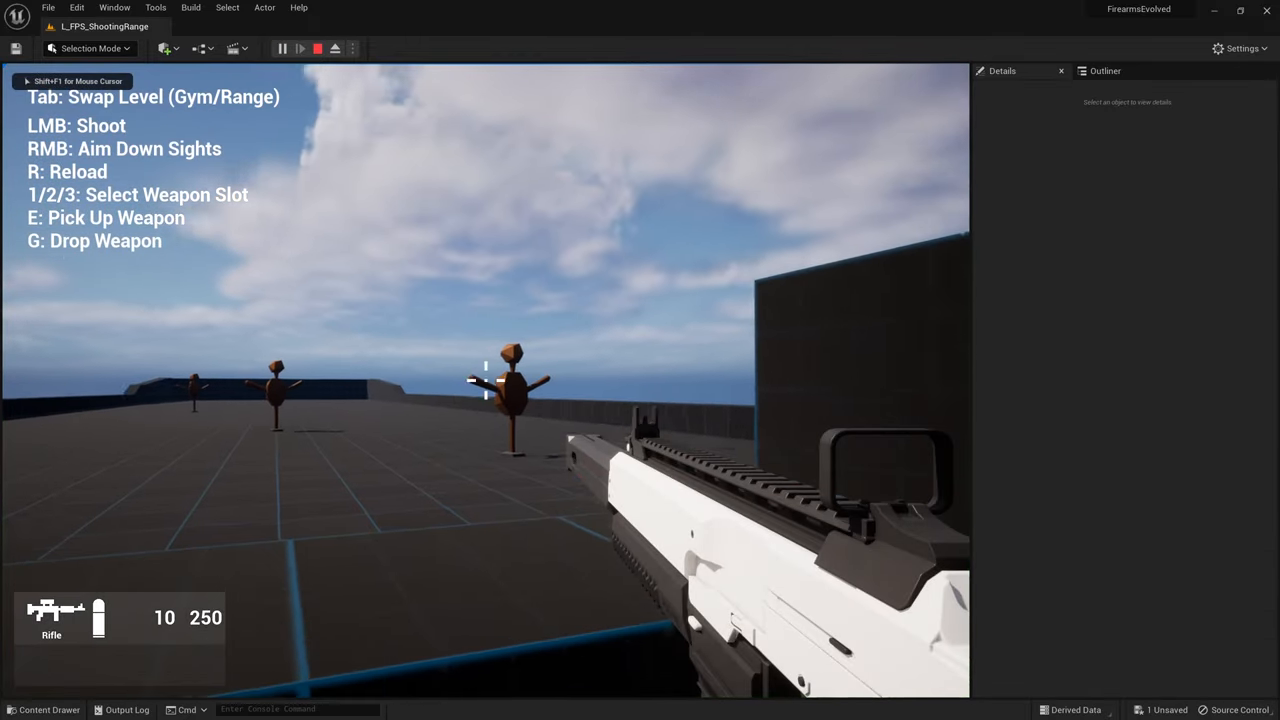
pyautogui.click(484, 380)
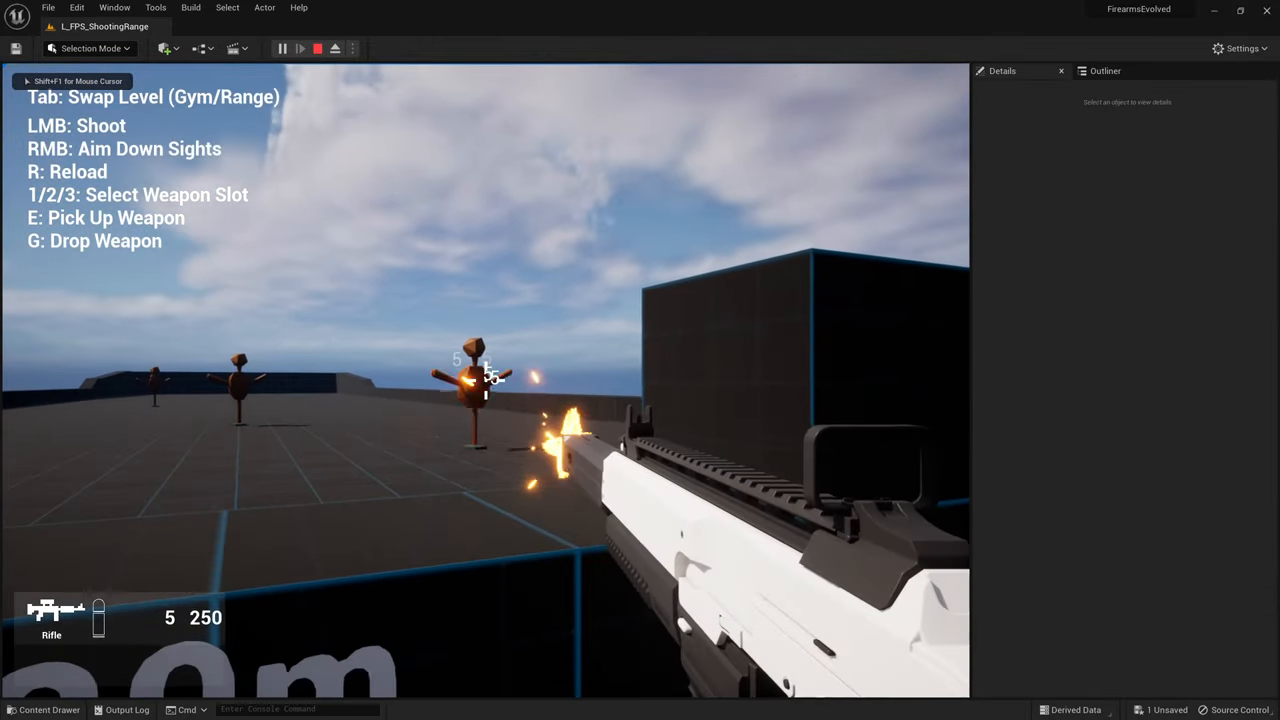
pyautogui.click(316, 48)
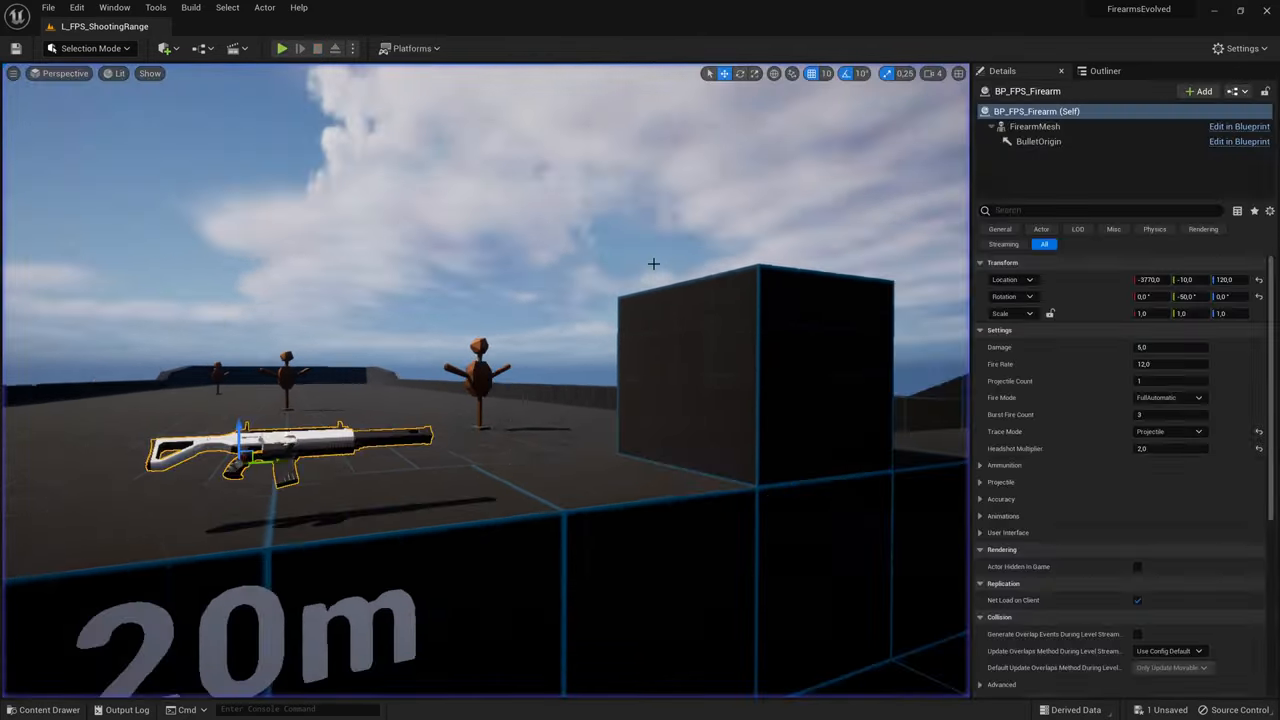
# Raise the Projectile Count and fire multi-projectile shots at the targets in a second session.
pyautogui.click(1170, 380)
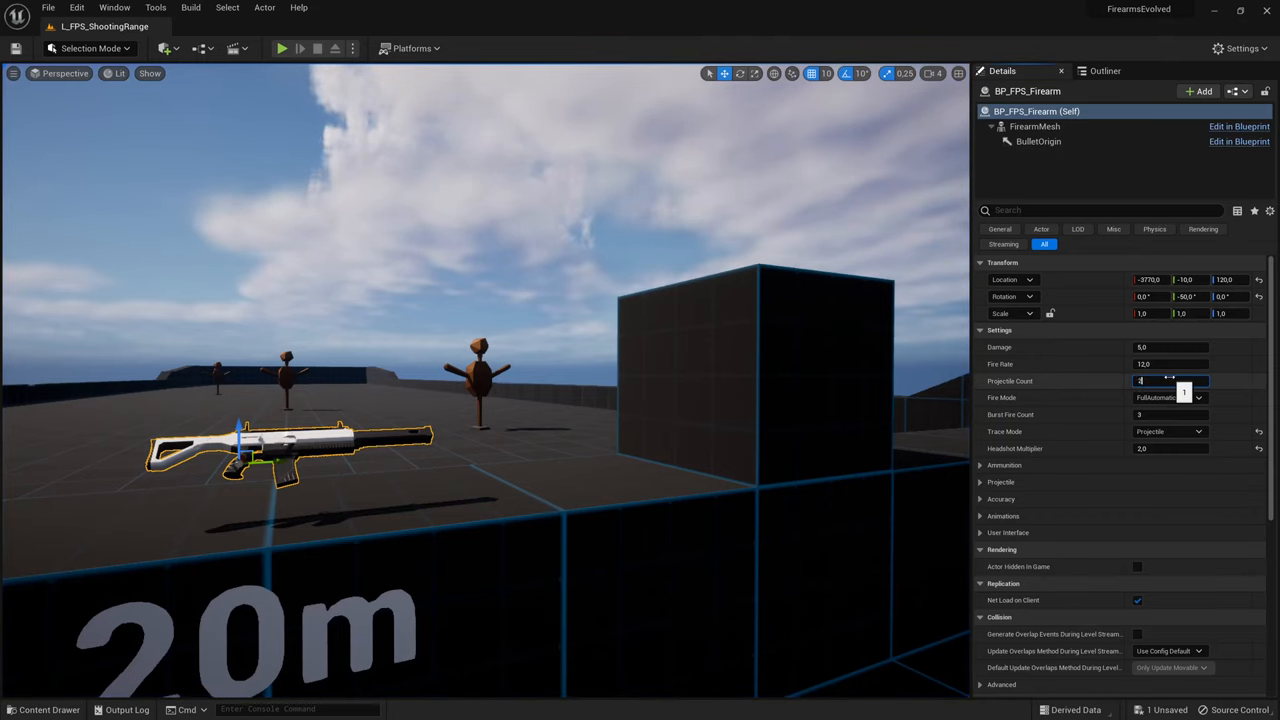
pyautogui.click(282, 48)
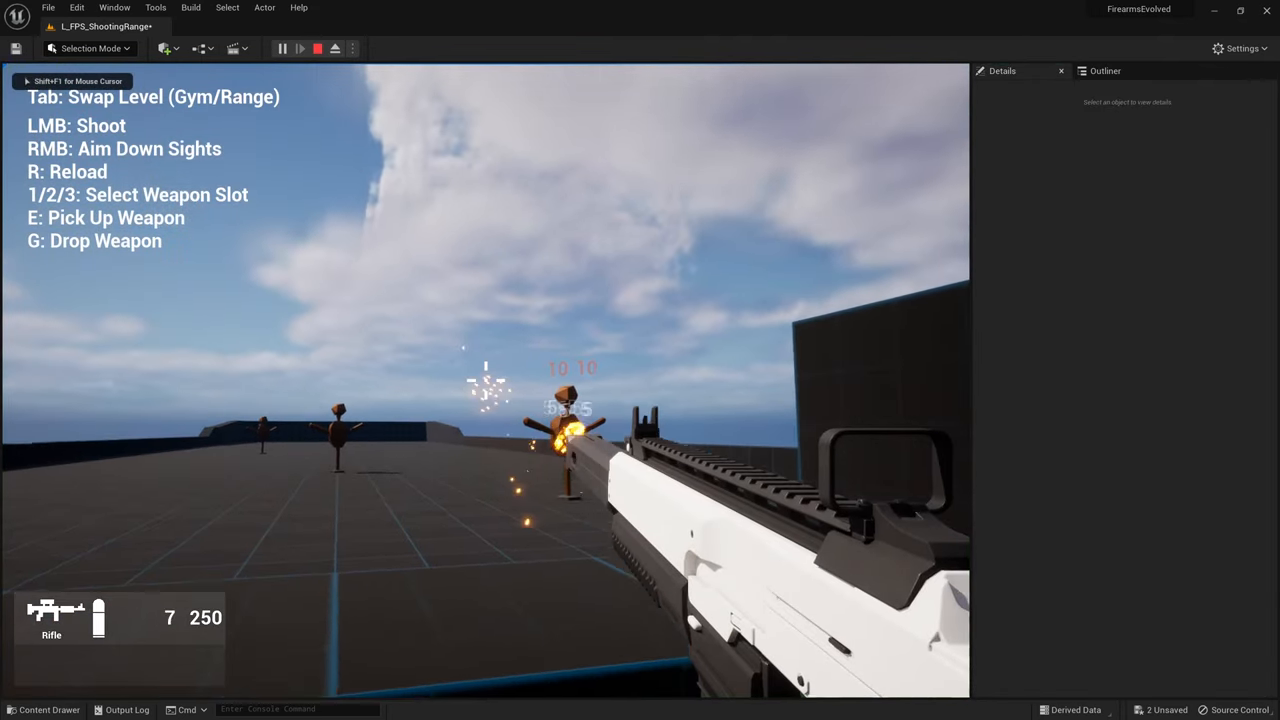
pyautogui.click(316, 48)
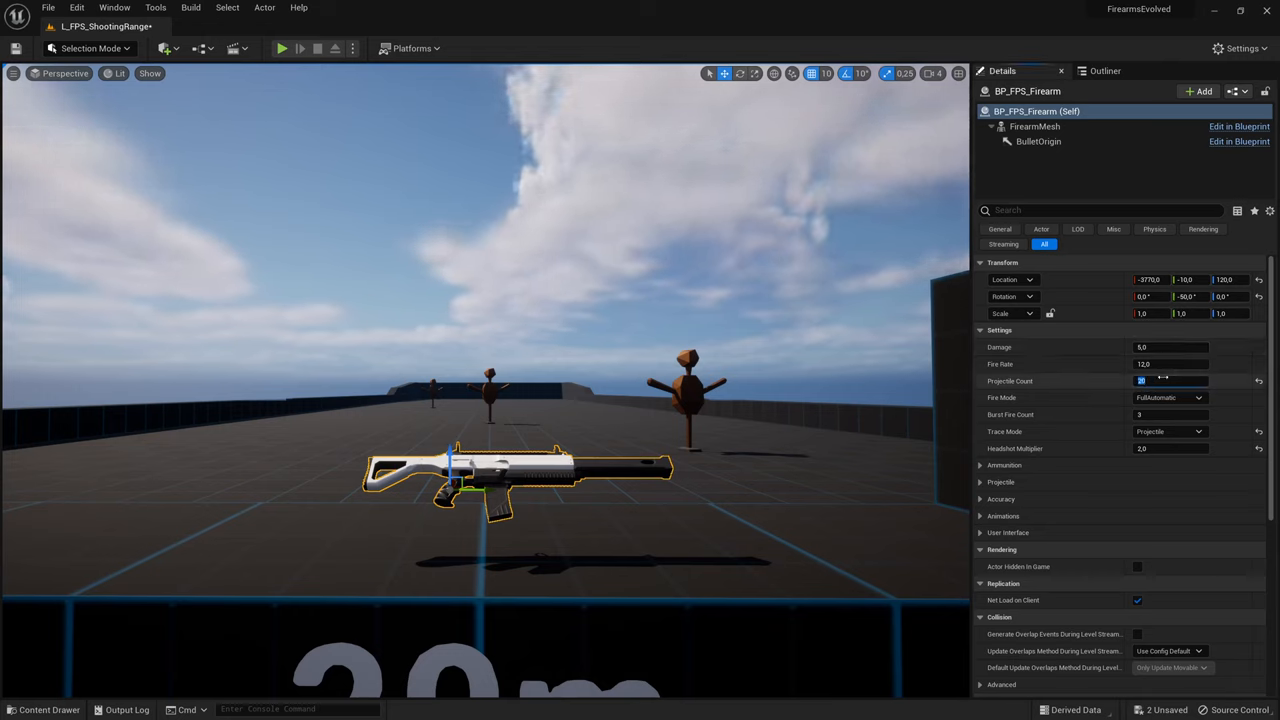
# Set Fire Mode to SemiAutomatic and fire single shots at the targets in play.
pyautogui.click(1196, 396)
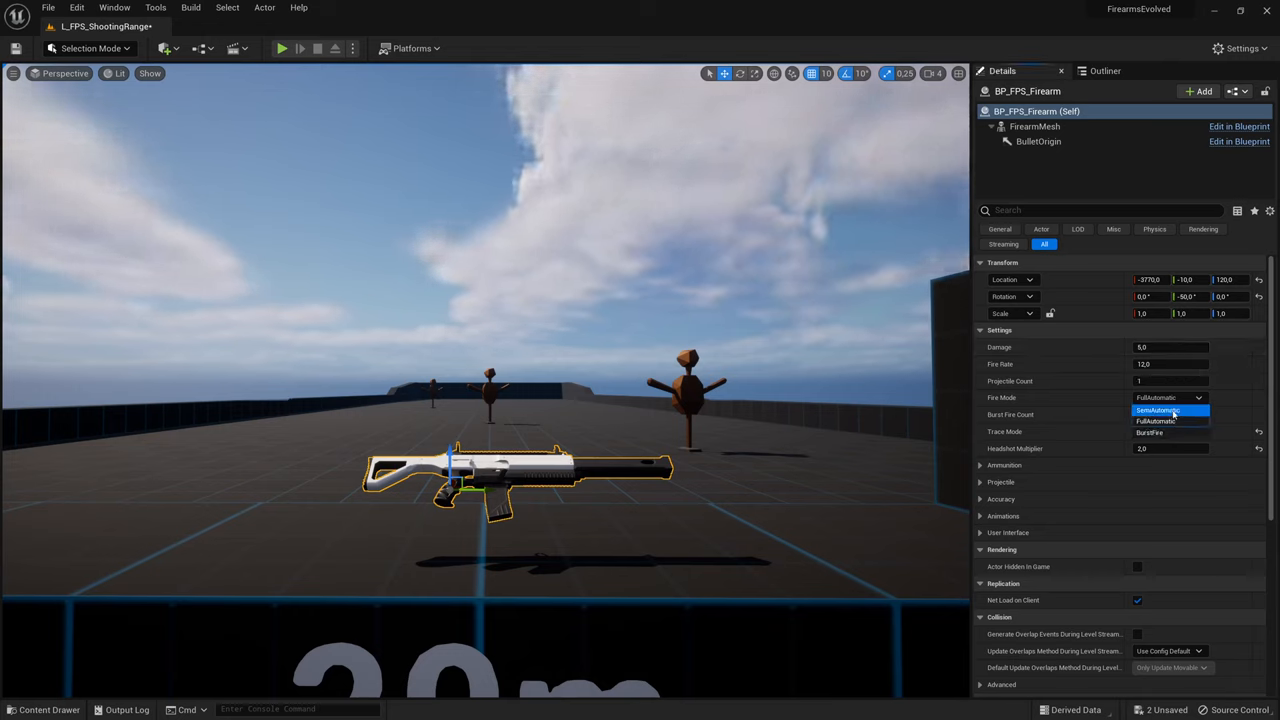
pyautogui.click(1156, 410)
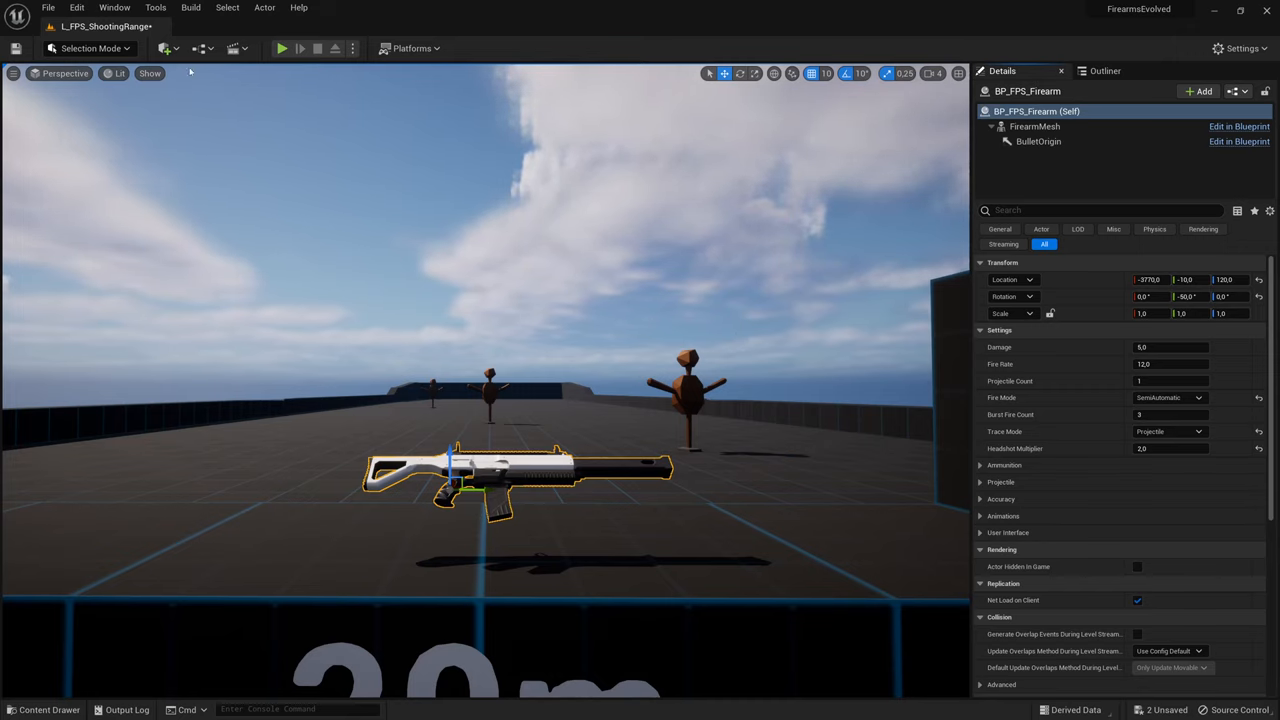
pyautogui.click(280, 48)
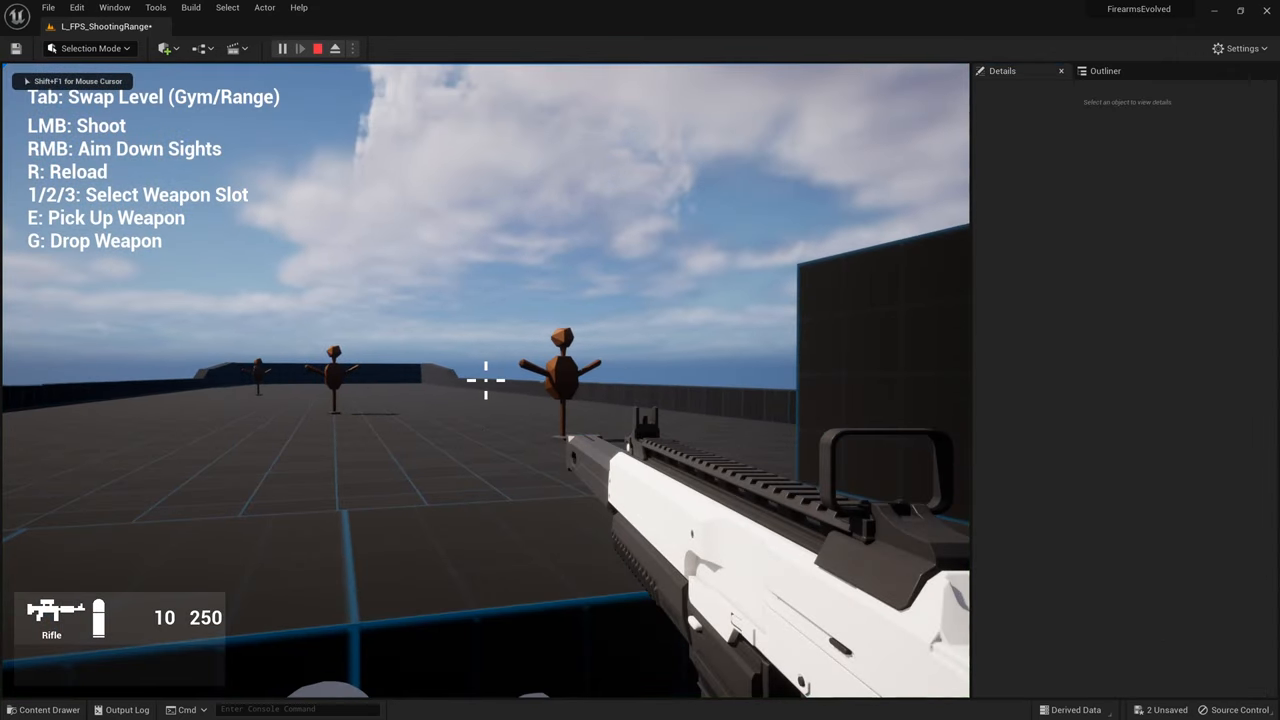
pyautogui.click(316, 48)
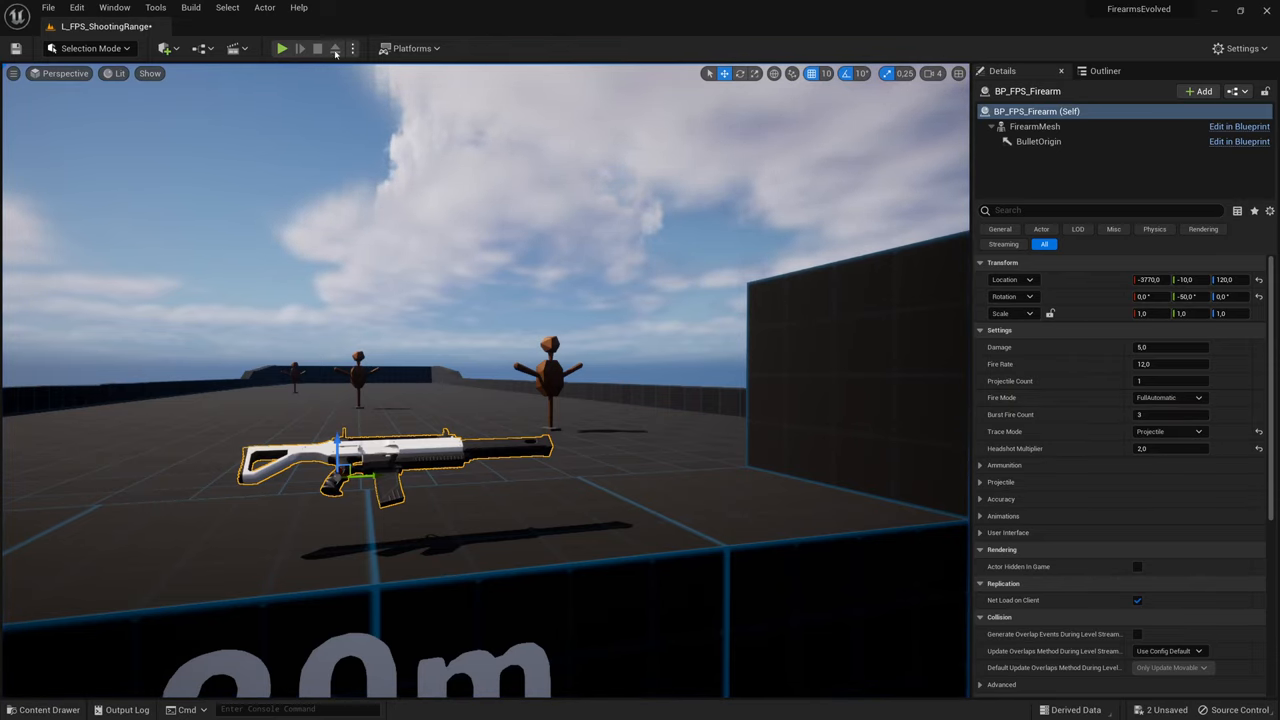
# Run a second session firing semi-automatically until the magazine is empty, then stop.
pyautogui.click(282, 48)
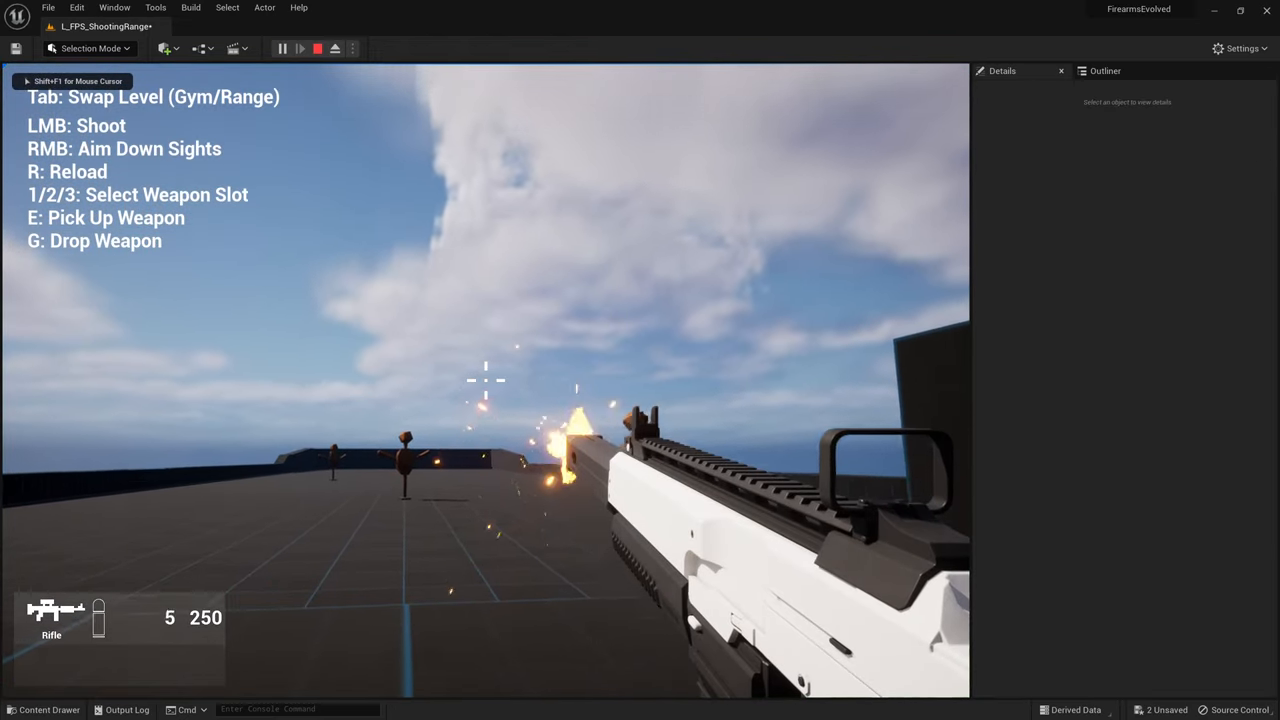
pyautogui.click(484, 380)
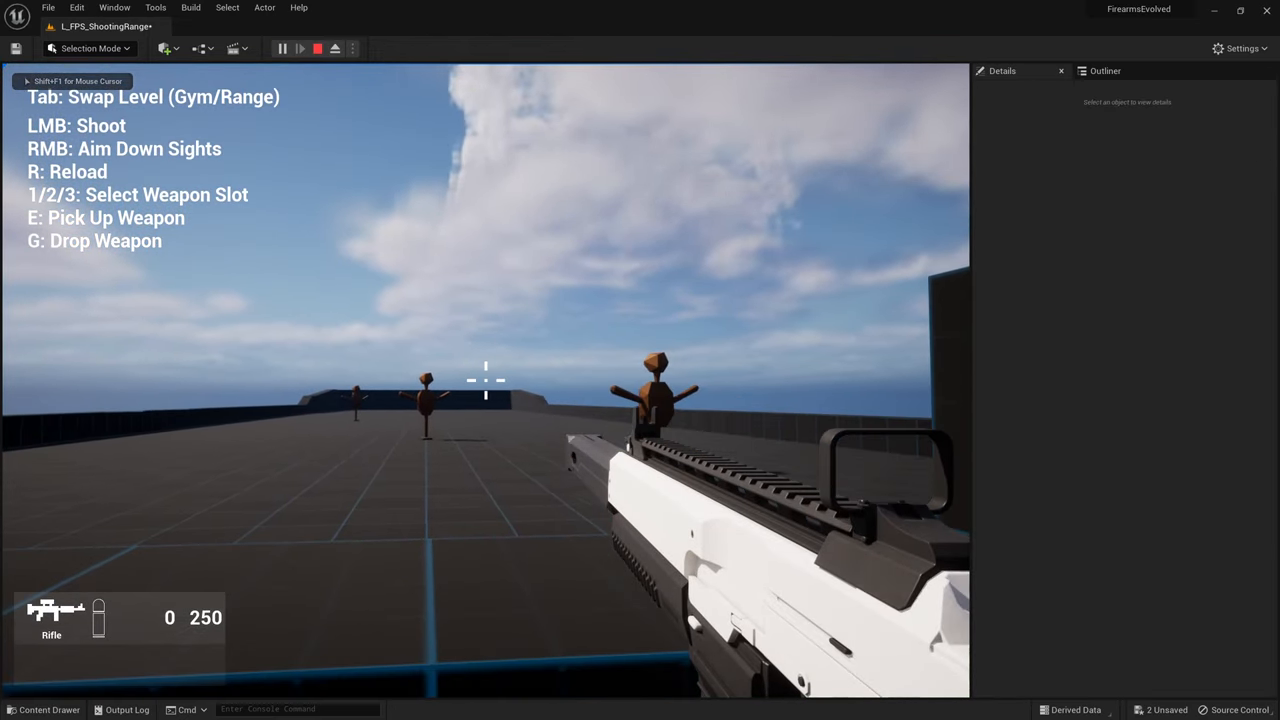
pyautogui.click(318, 48)
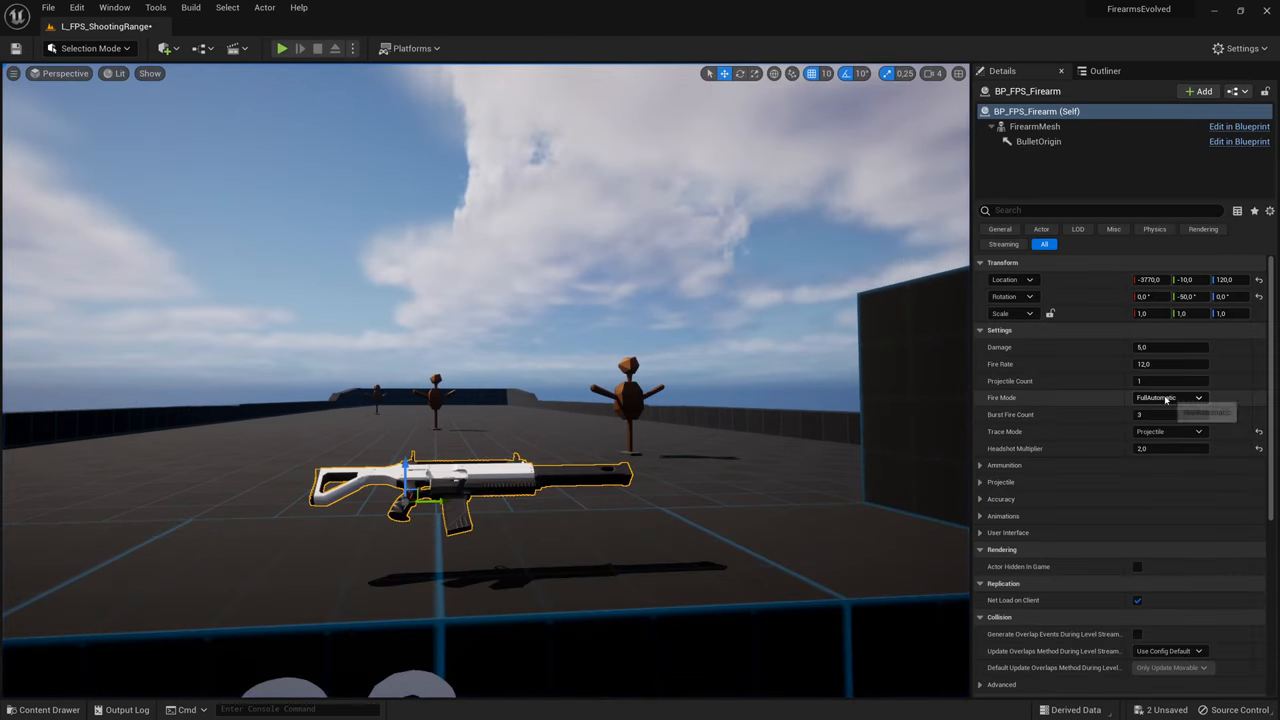
# Set Fire Mode to BurstFire and fire bursts at the range targets across two play sessions.
pyautogui.click(1168, 396)
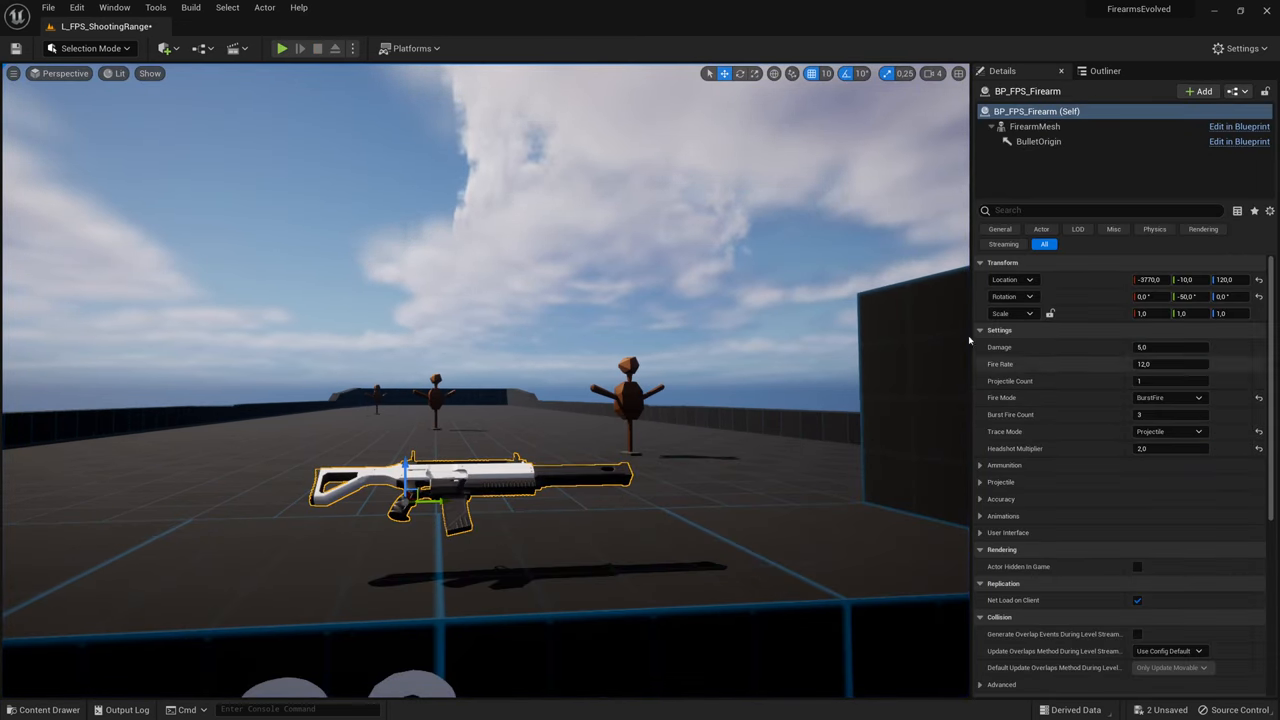
pyautogui.moveTo(284, 48)
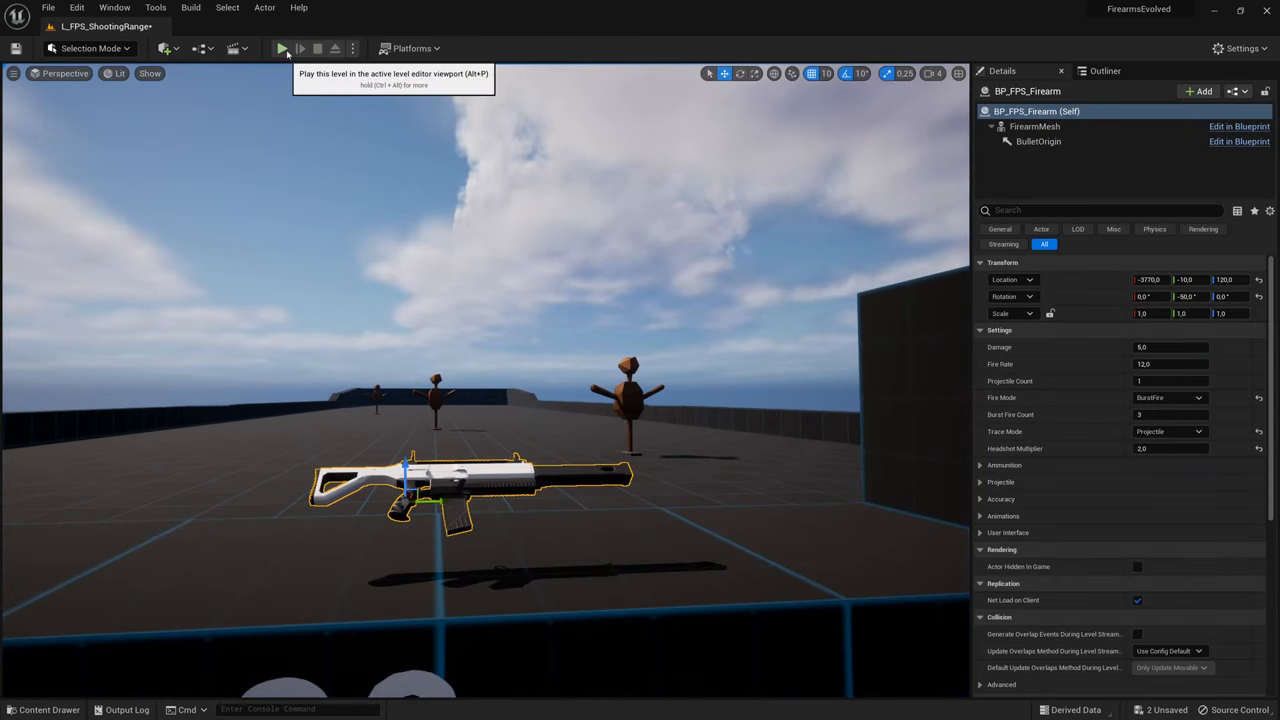
pyautogui.click(282, 48)
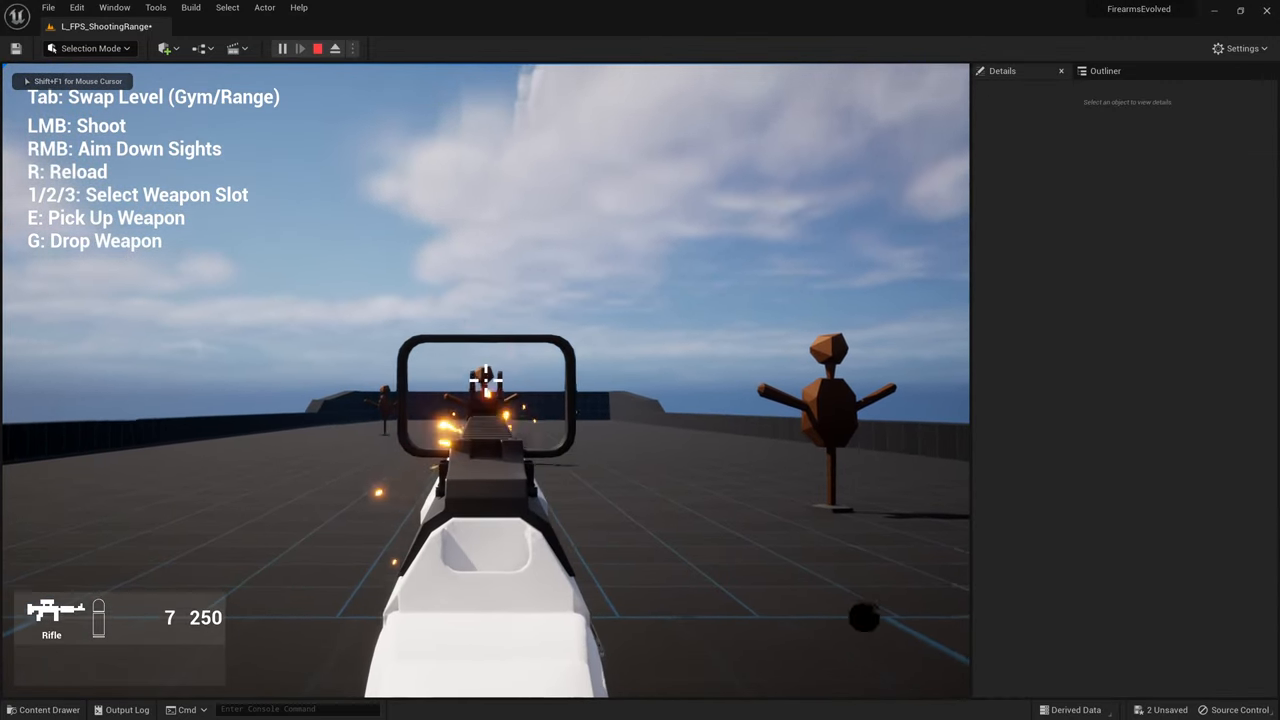
pyautogui.click(484, 380)
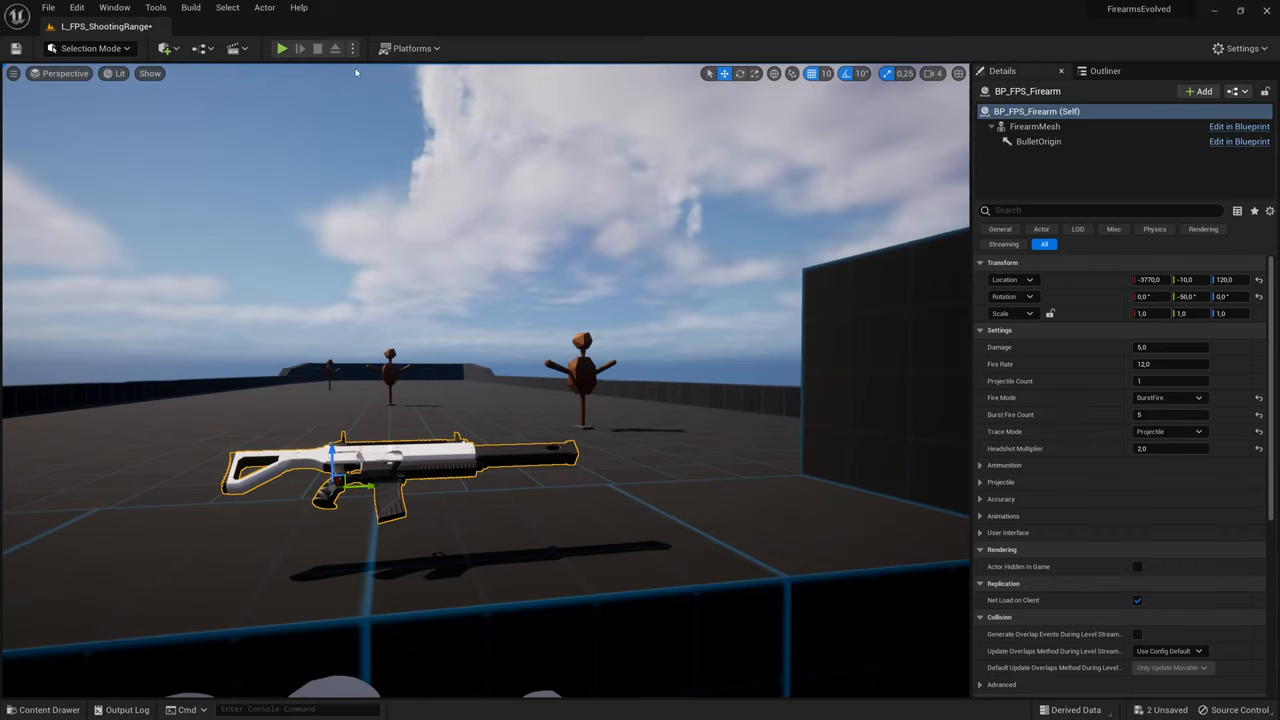
pyautogui.click(282, 48)
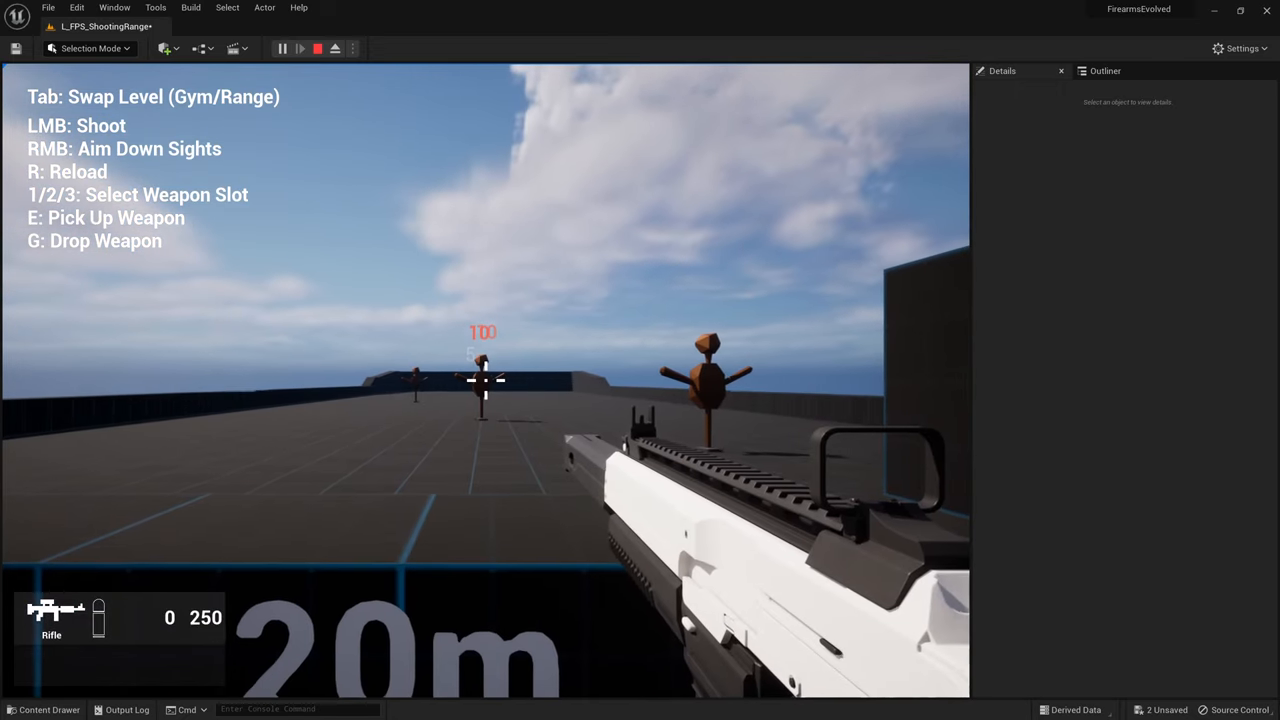
pyautogui.click(316, 48)
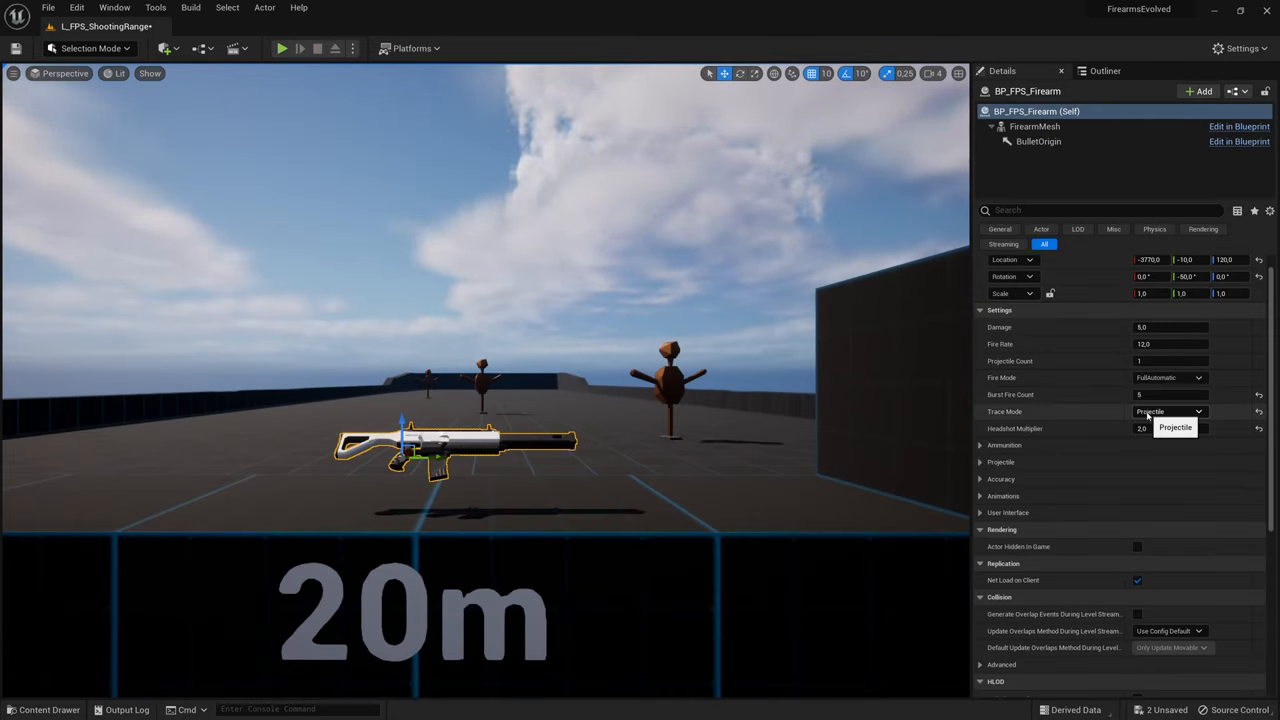
# Set the rifle's trace mode to projectile and fire aimed shots at the targets.
pyautogui.click(1168, 412)
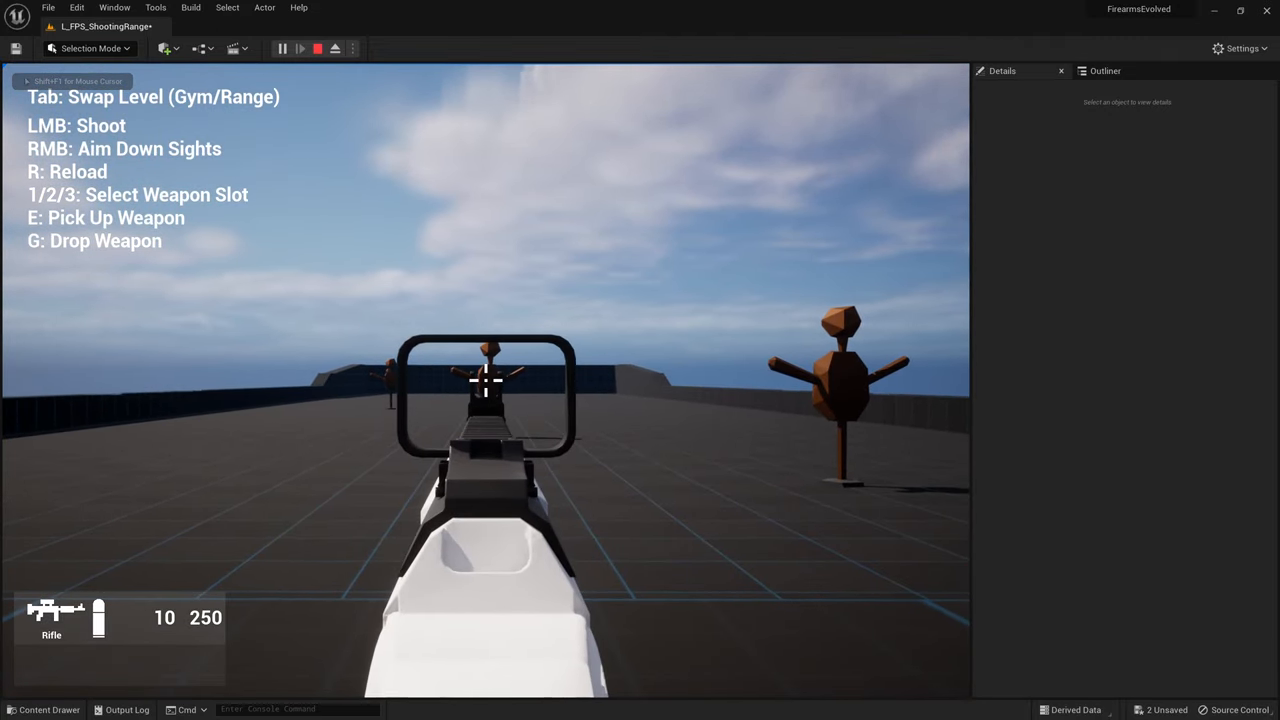
pyautogui.click(484, 380)
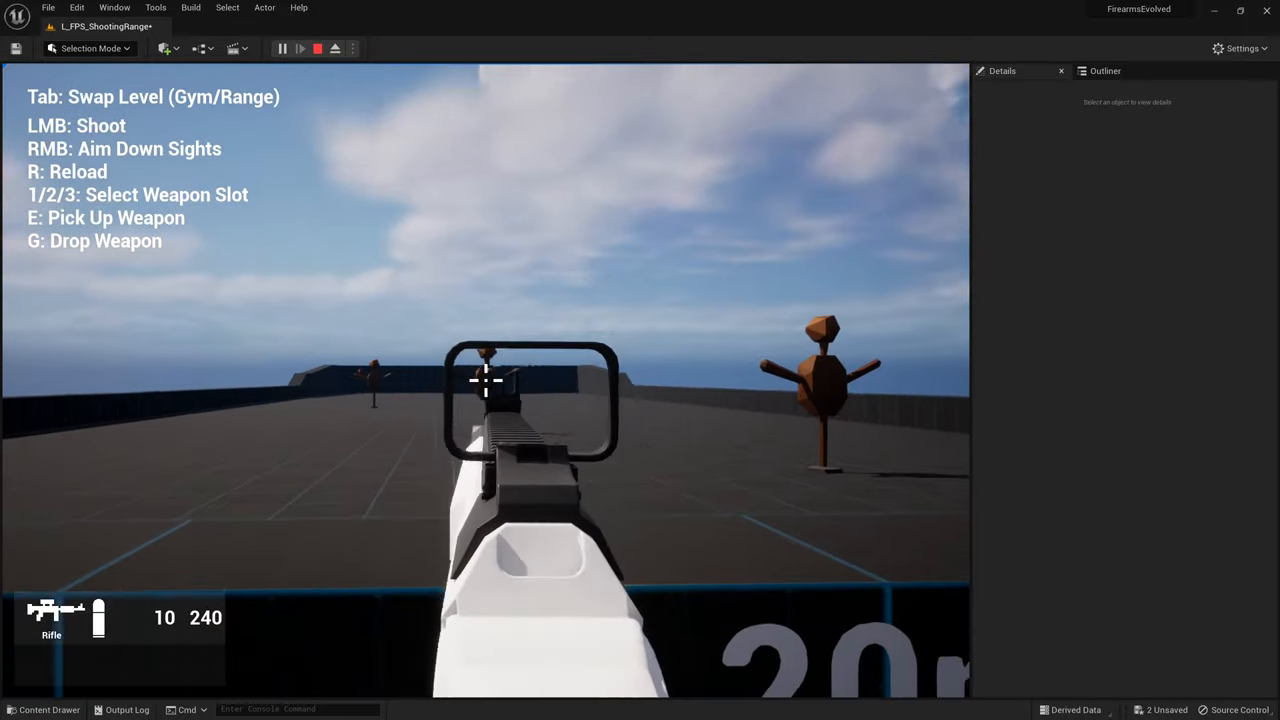
pyautogui.click(484, 380)
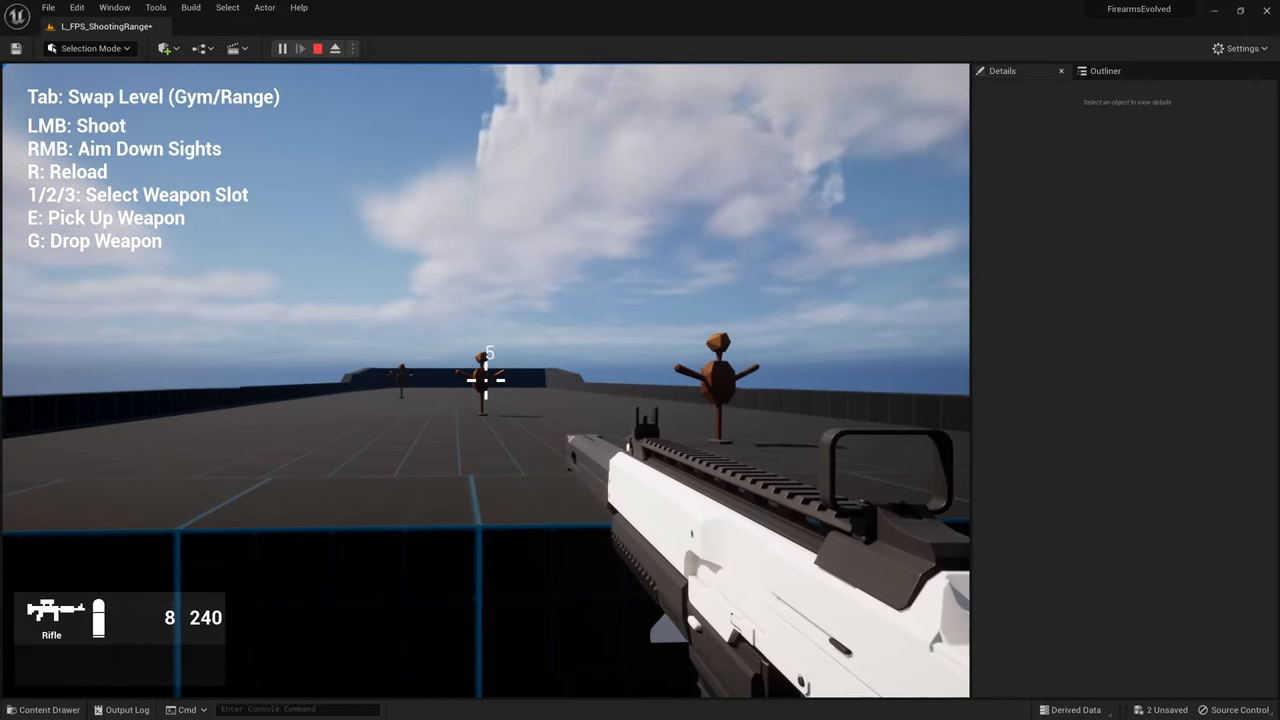
pyautogui.click(484, 380)
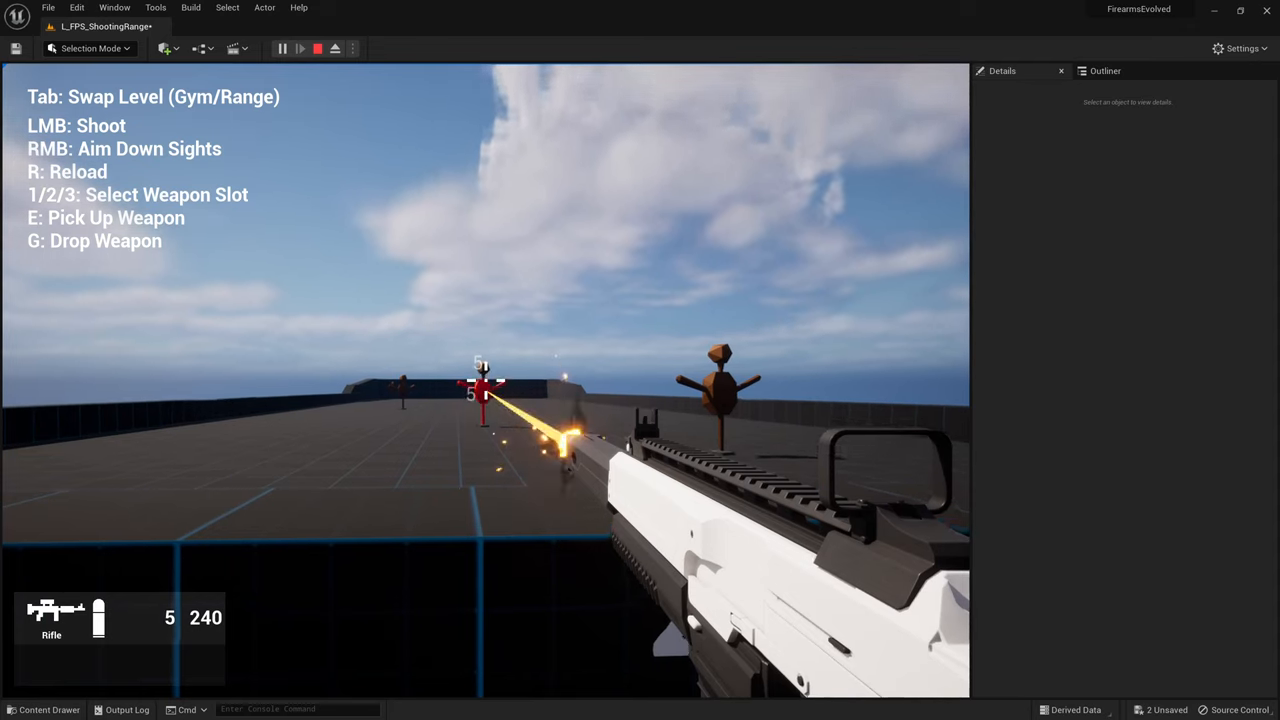
pyautogui.click(316, 48)
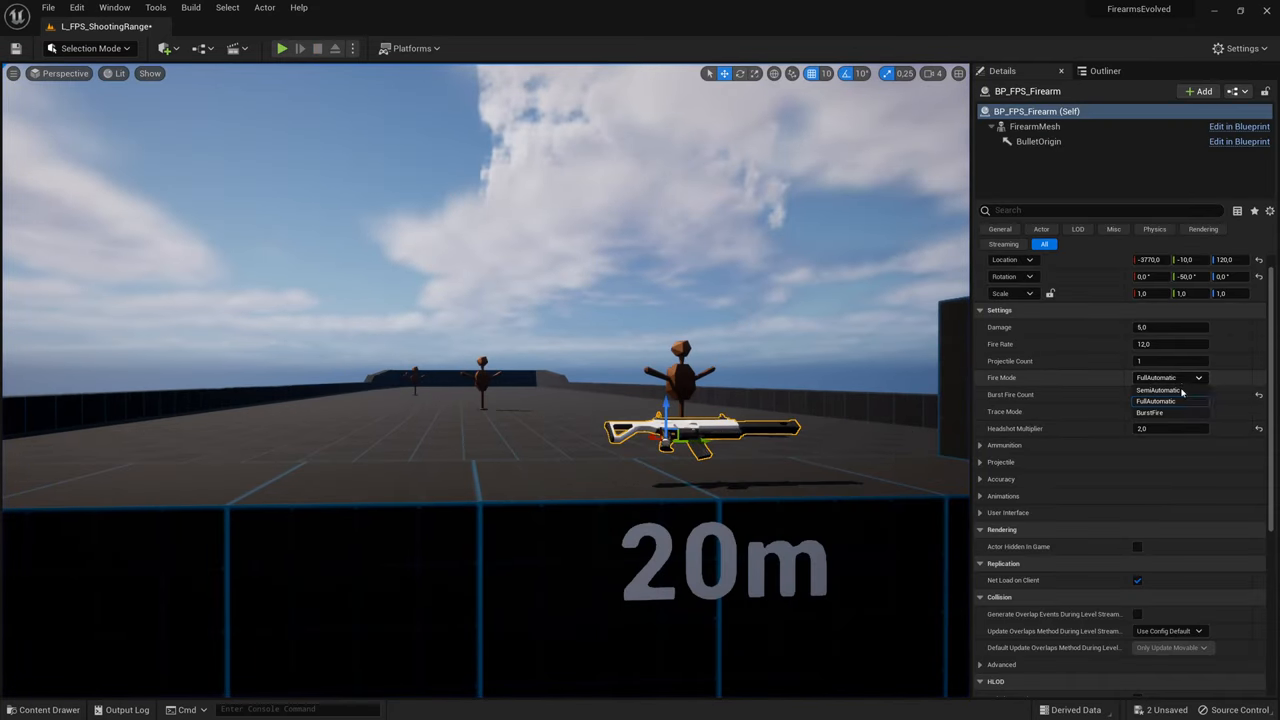
# Switch back to full-automatic fire and fire several rounds at the targets in play.
pyautogui.click(1156, 400)
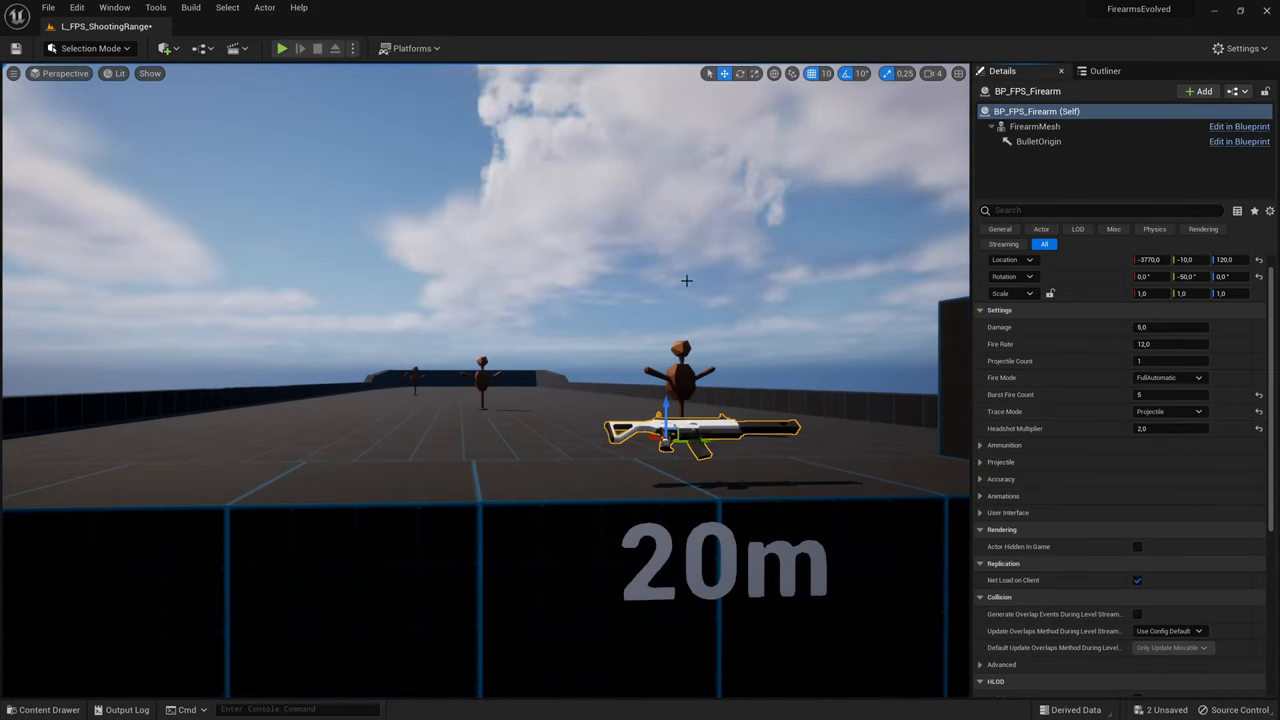
pyautogui.click(282, 48)
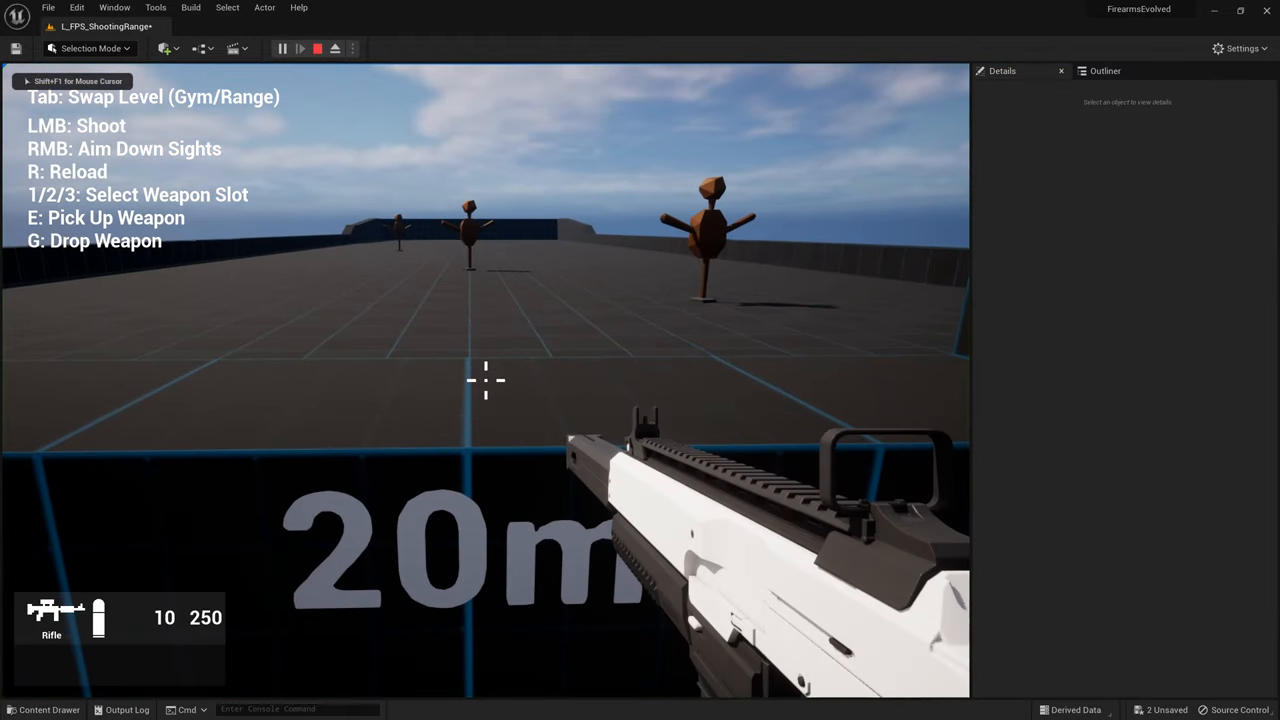
pyautogui.click(484, 380)
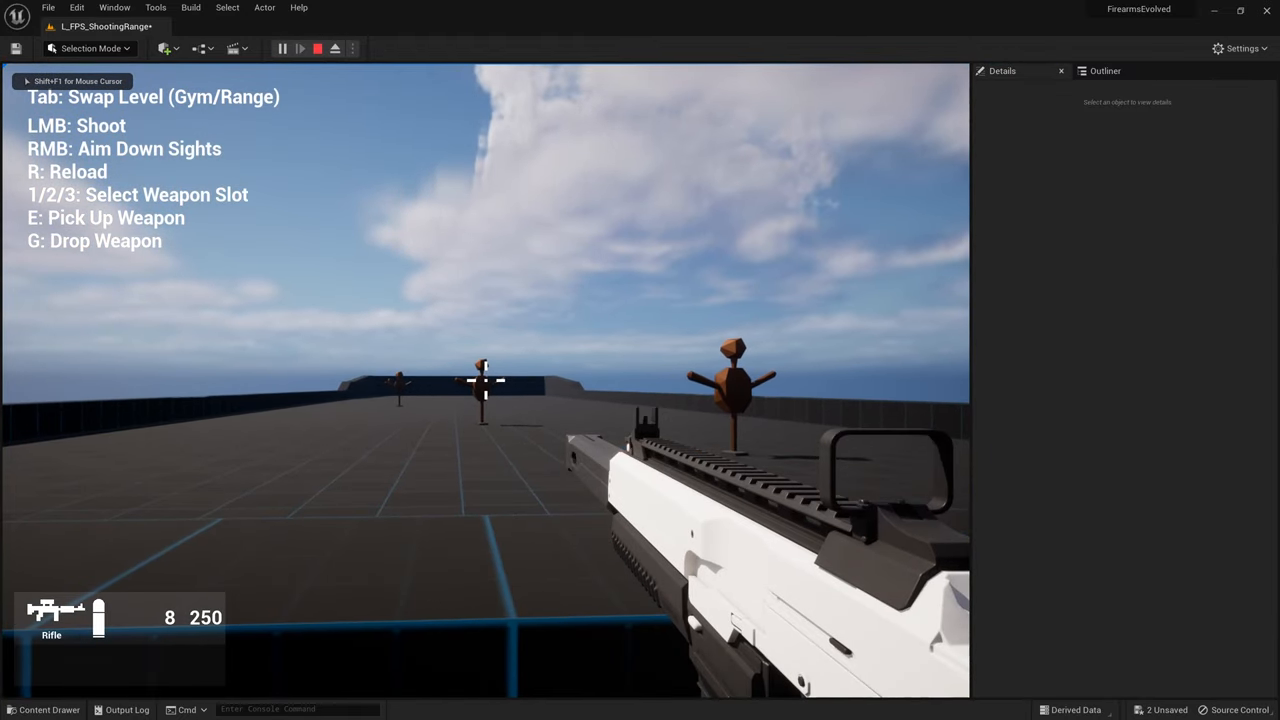
pyautogui.click(484, 380)
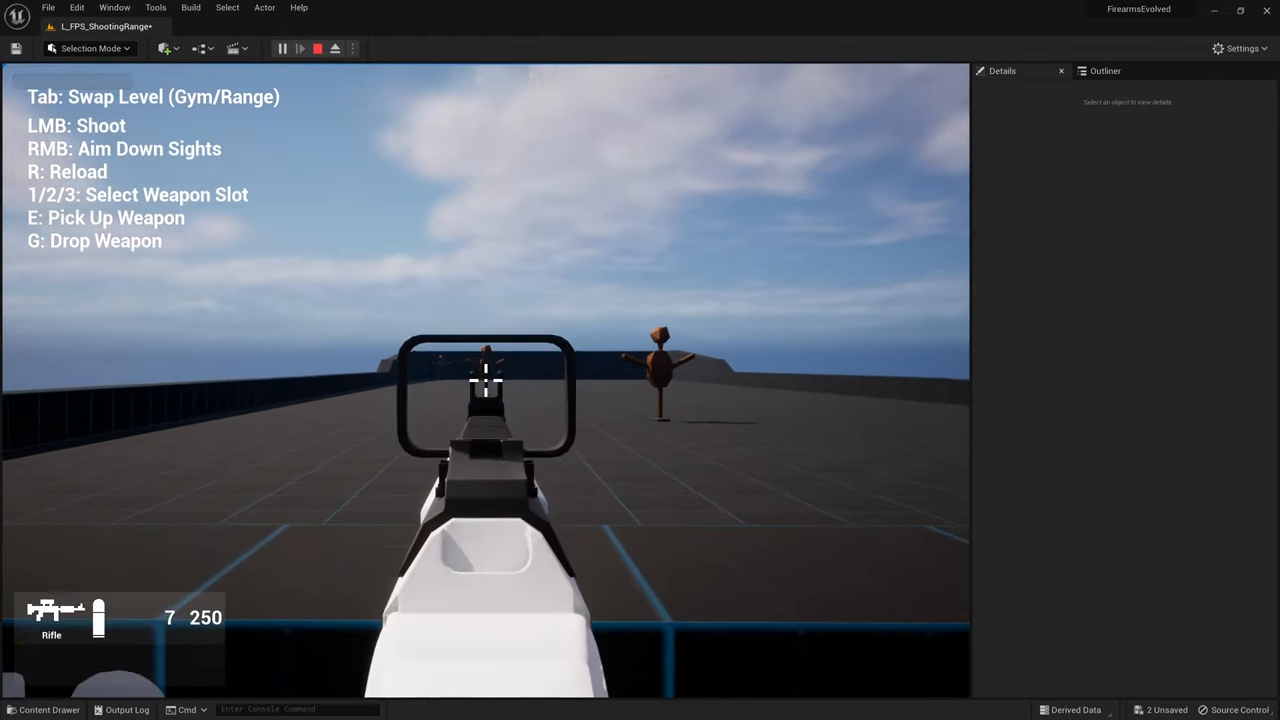
pyautogui.click(484, 380)
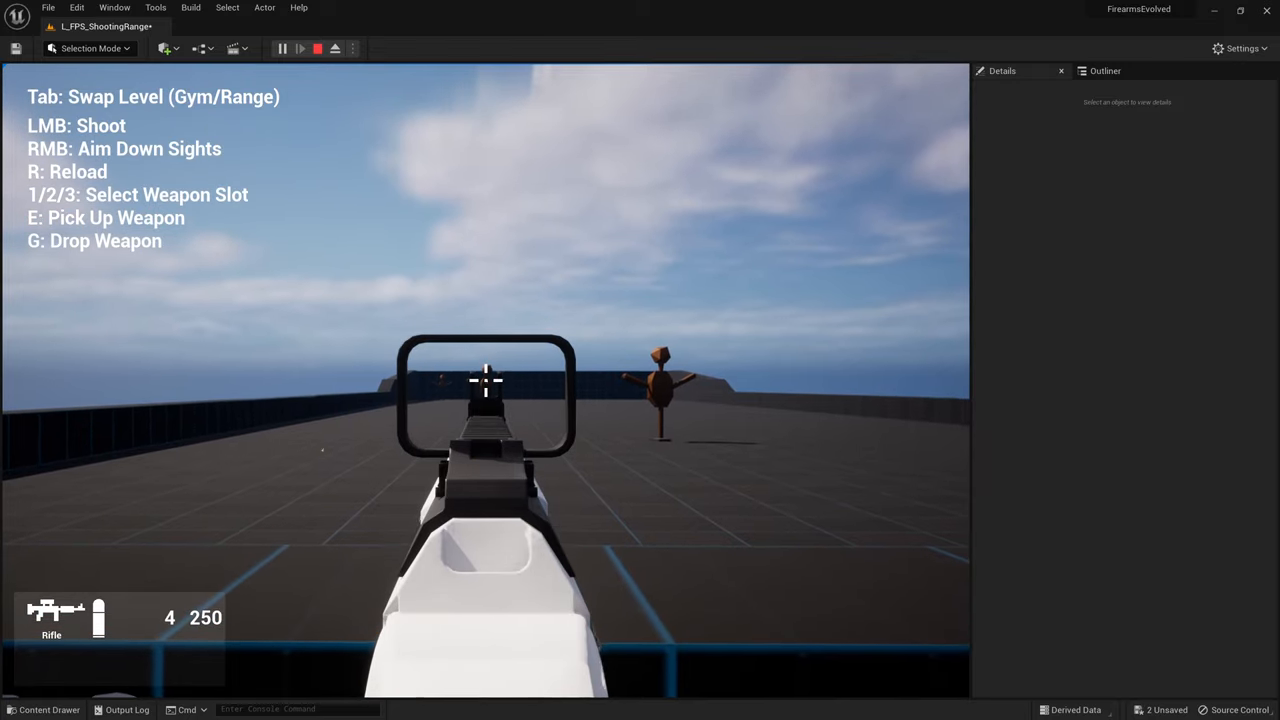
pyautogui.click(484, 380)
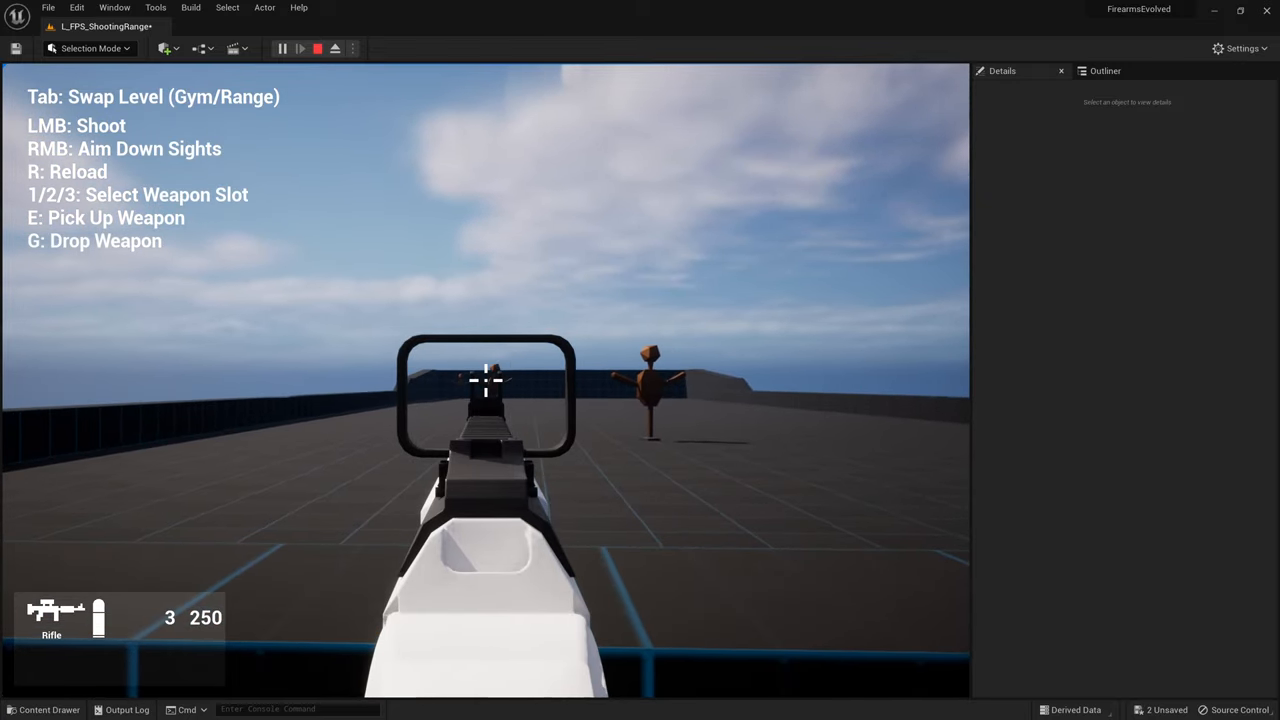
pyautogui.click(316, 48)
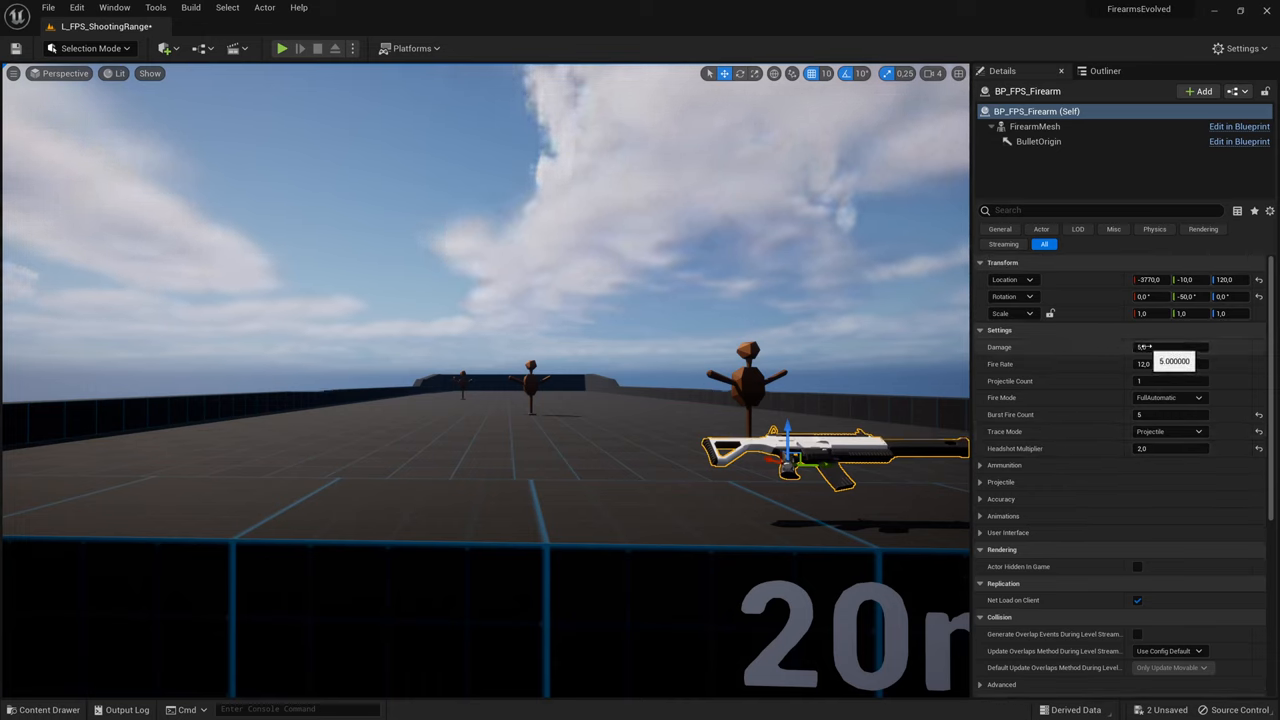
# Run a short play session firing aimed shots at the range wall, then return to the editor.
pyautogui.click(282, 48)
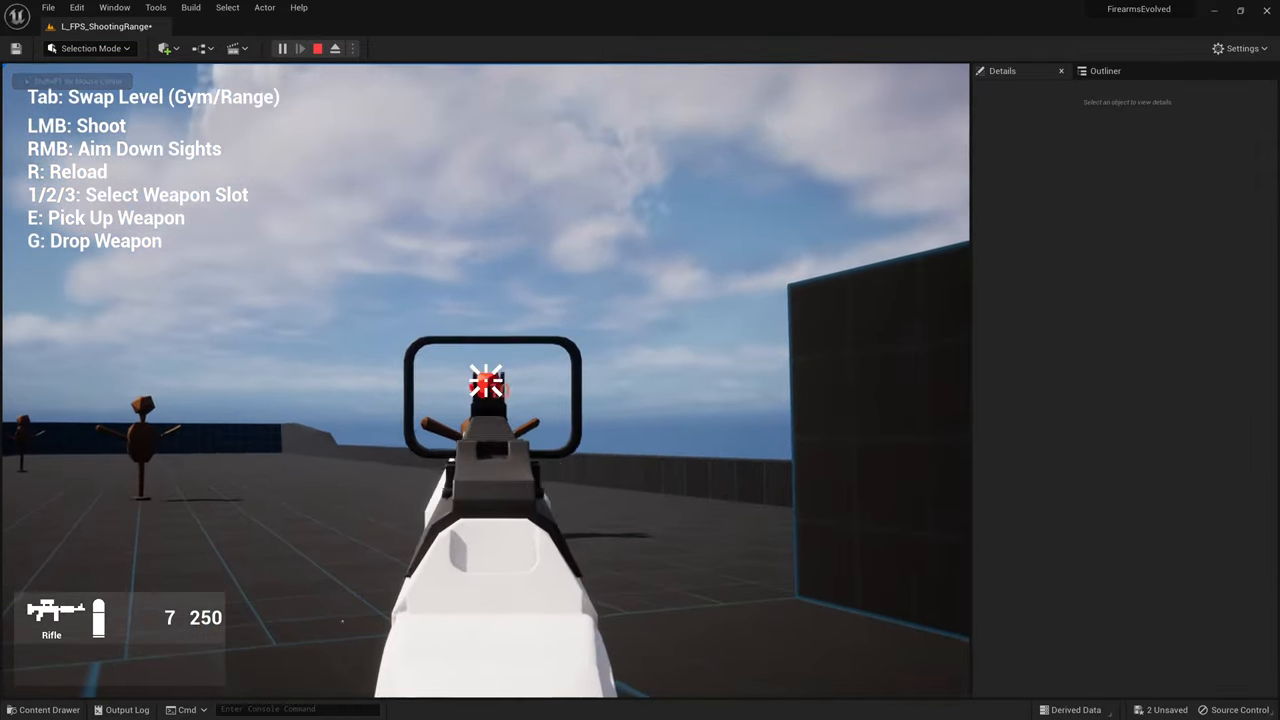
pyautogui.click(316, 48)
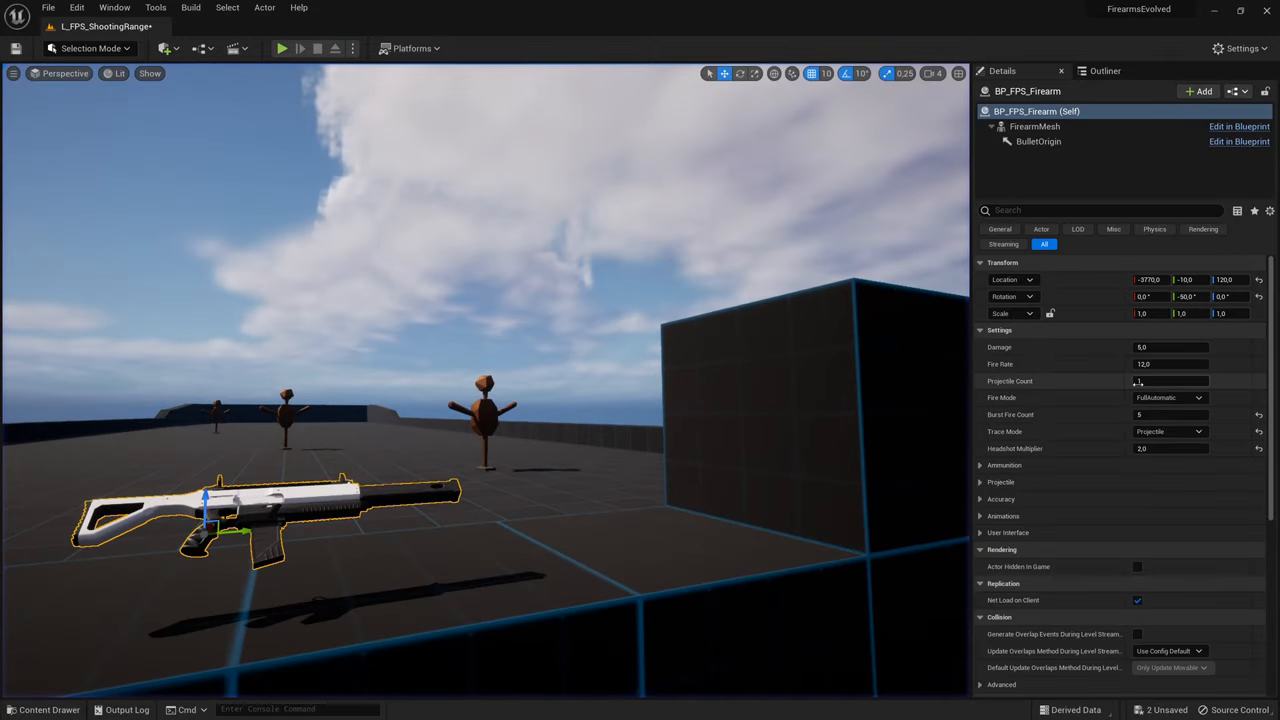
# Set the Ammunition Magazine Size to 10 and fire through the whole magazine in play.
pyautogui.click(1004, 464)
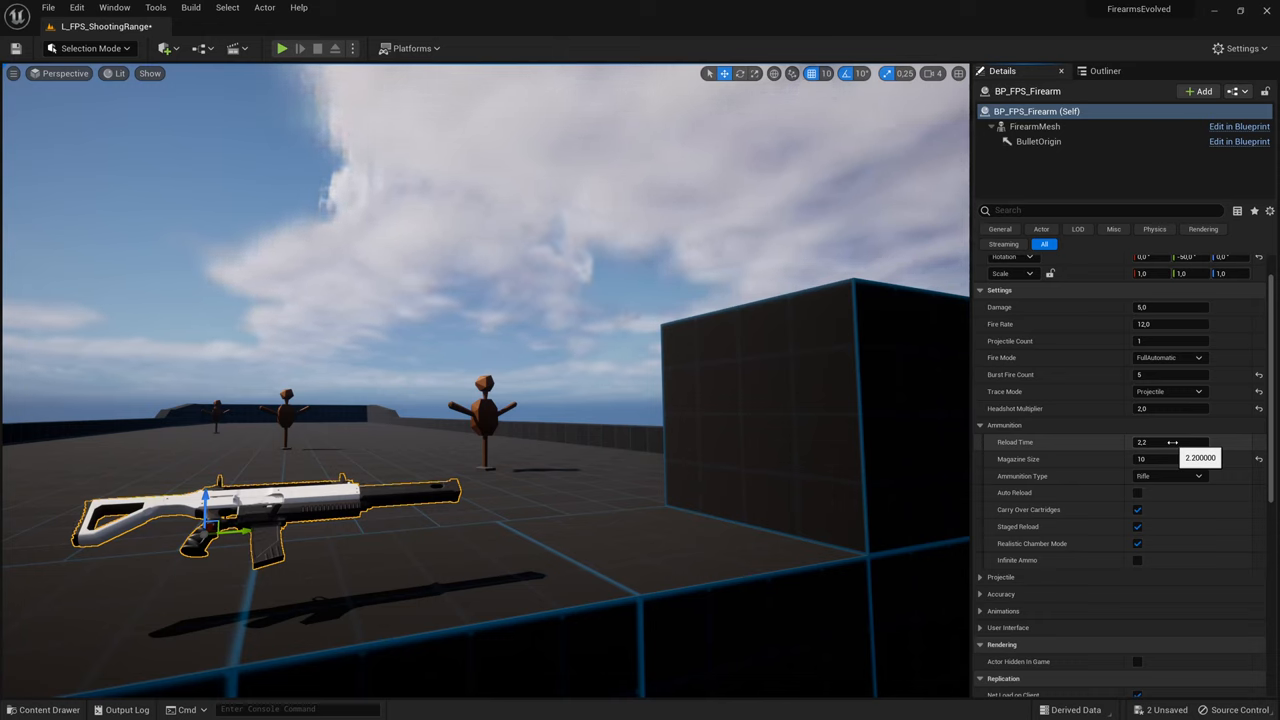
pyautogui.moveTo(1100, 448)
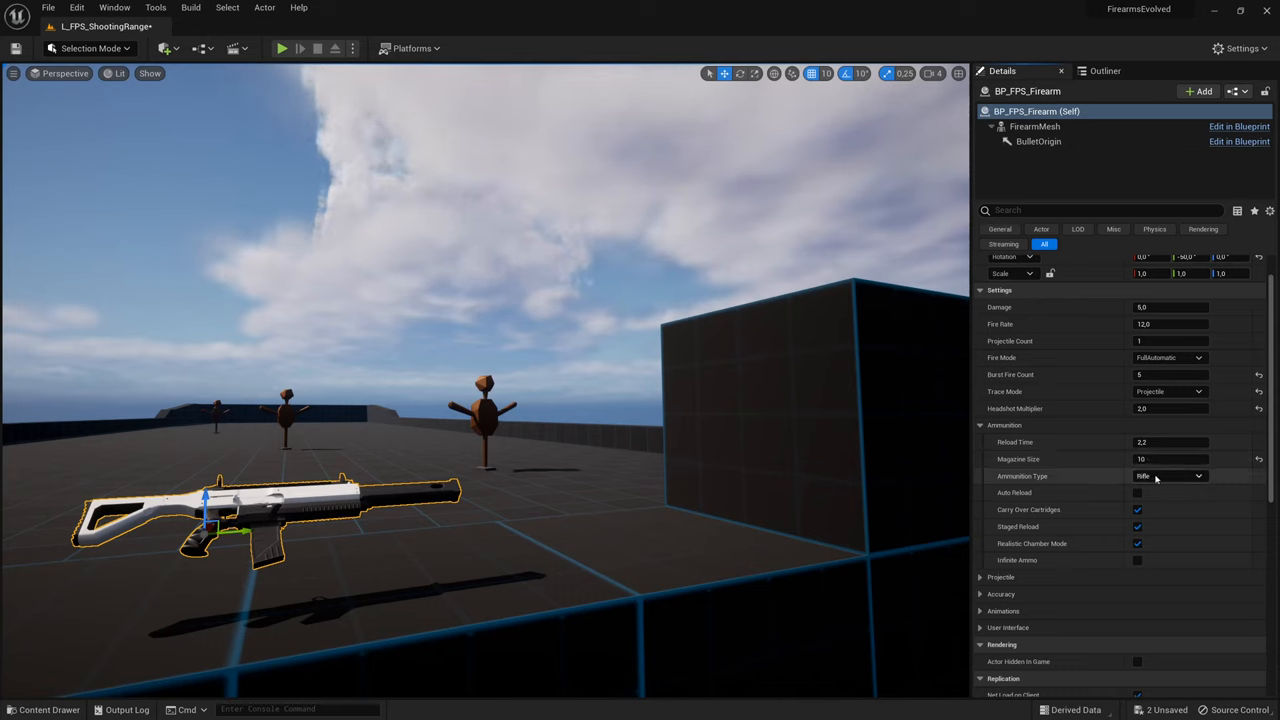
pyautogui.click(1170, 458)
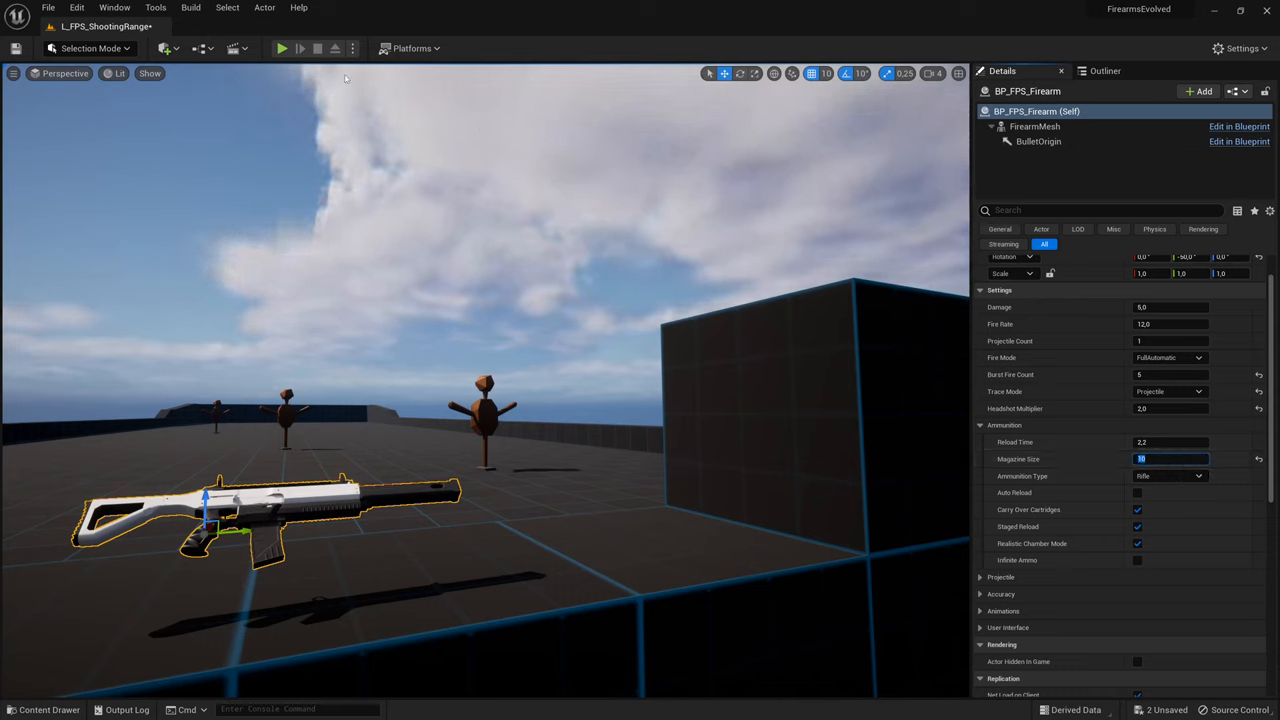
pyautogui.click(280, 48)
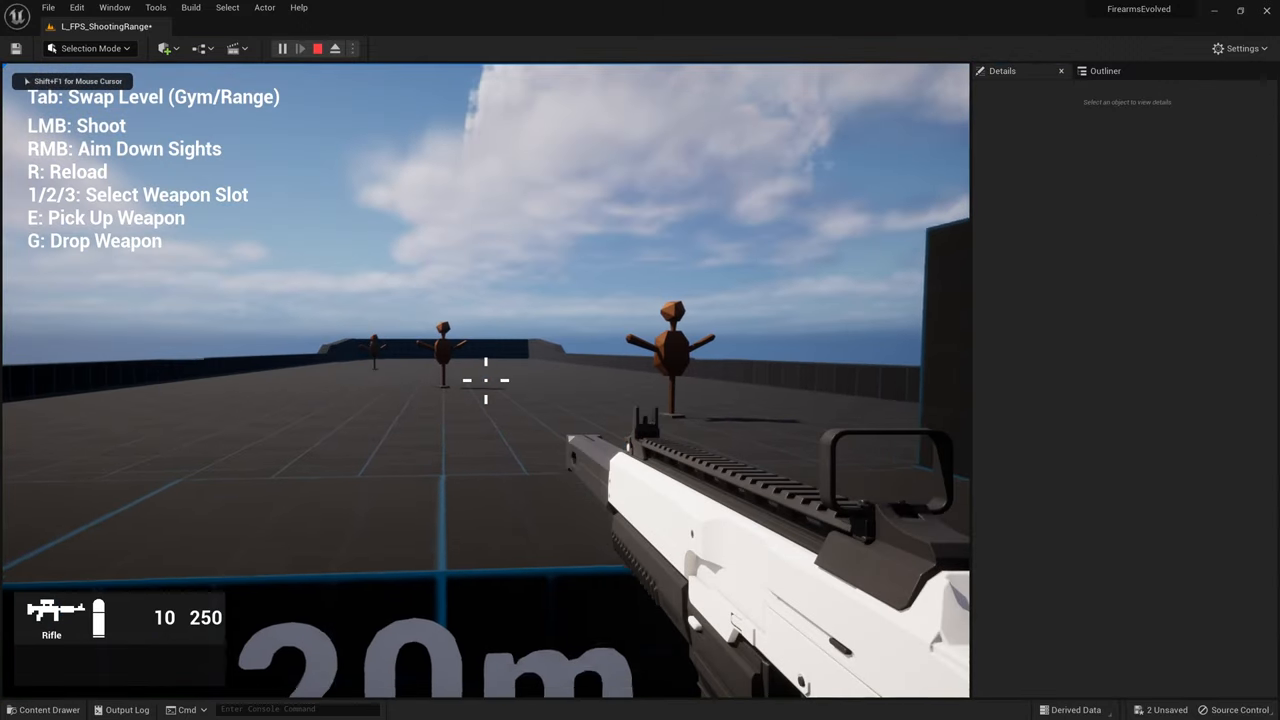
pyautogui.click(484, 380)
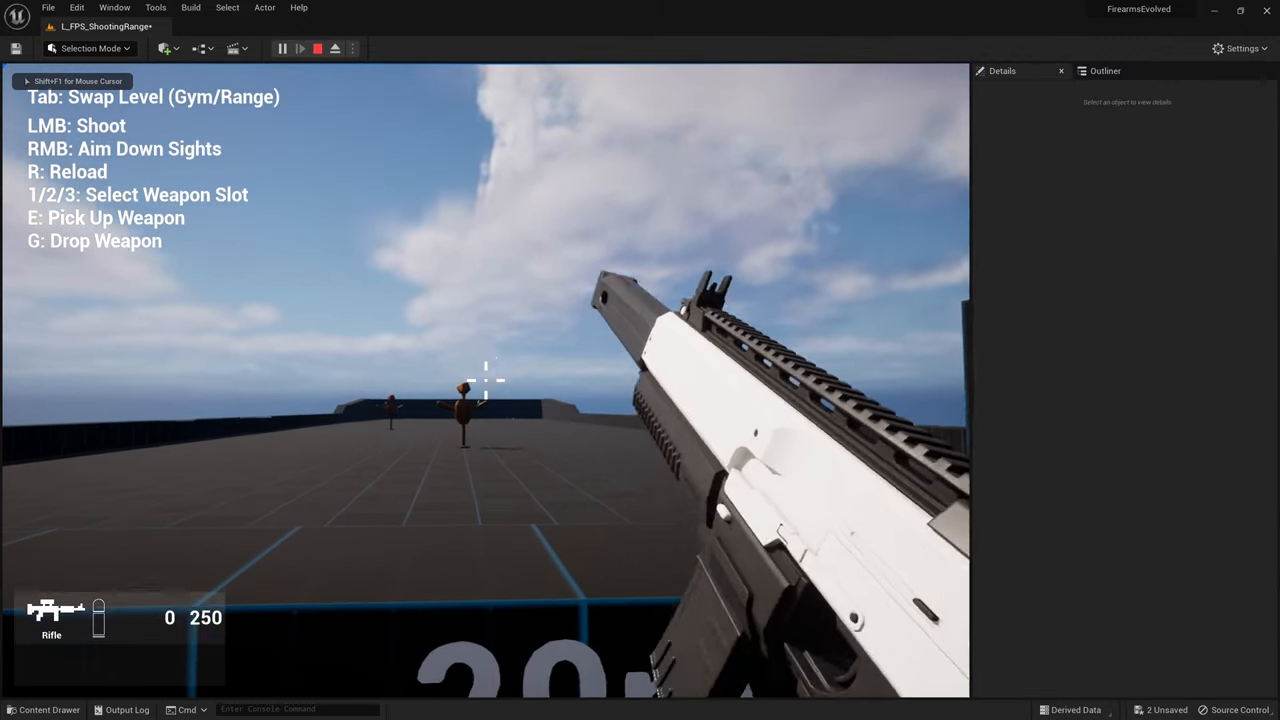
pyautogui.click(316, 48)
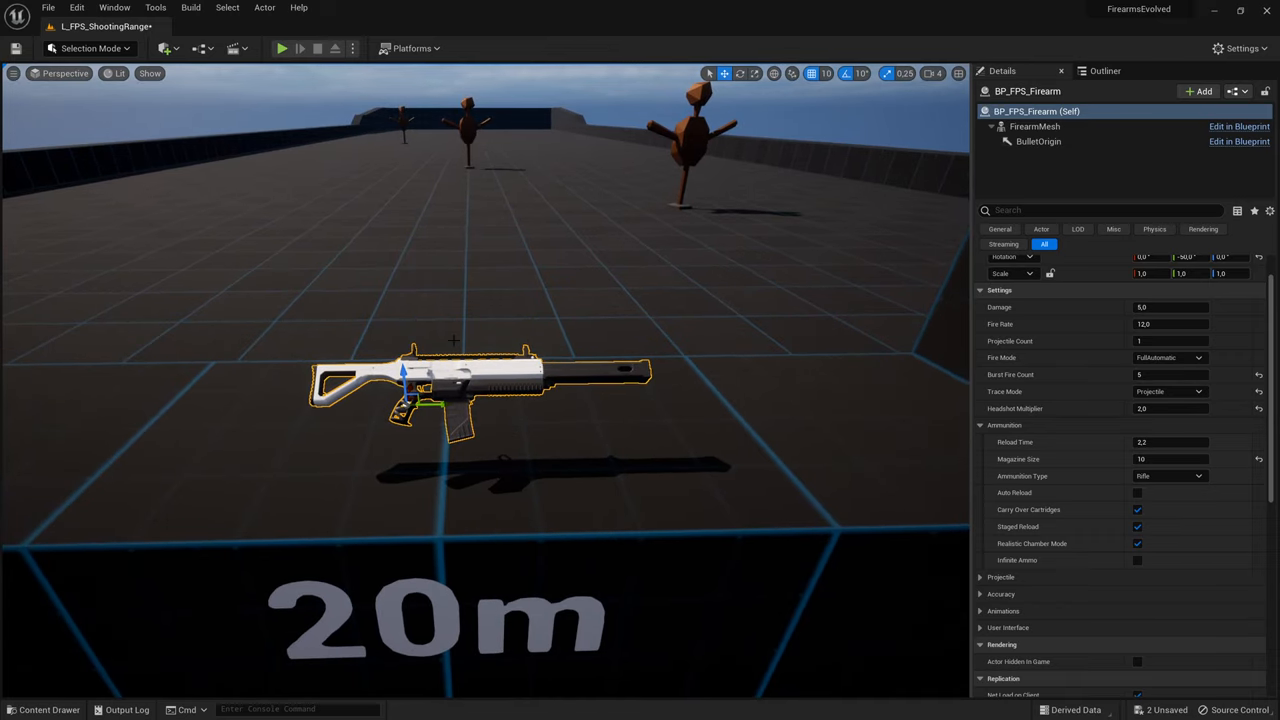
# Play again, swap to the weapon gym level and back with Tab, then stop.
pyautogui.click(282, 48)
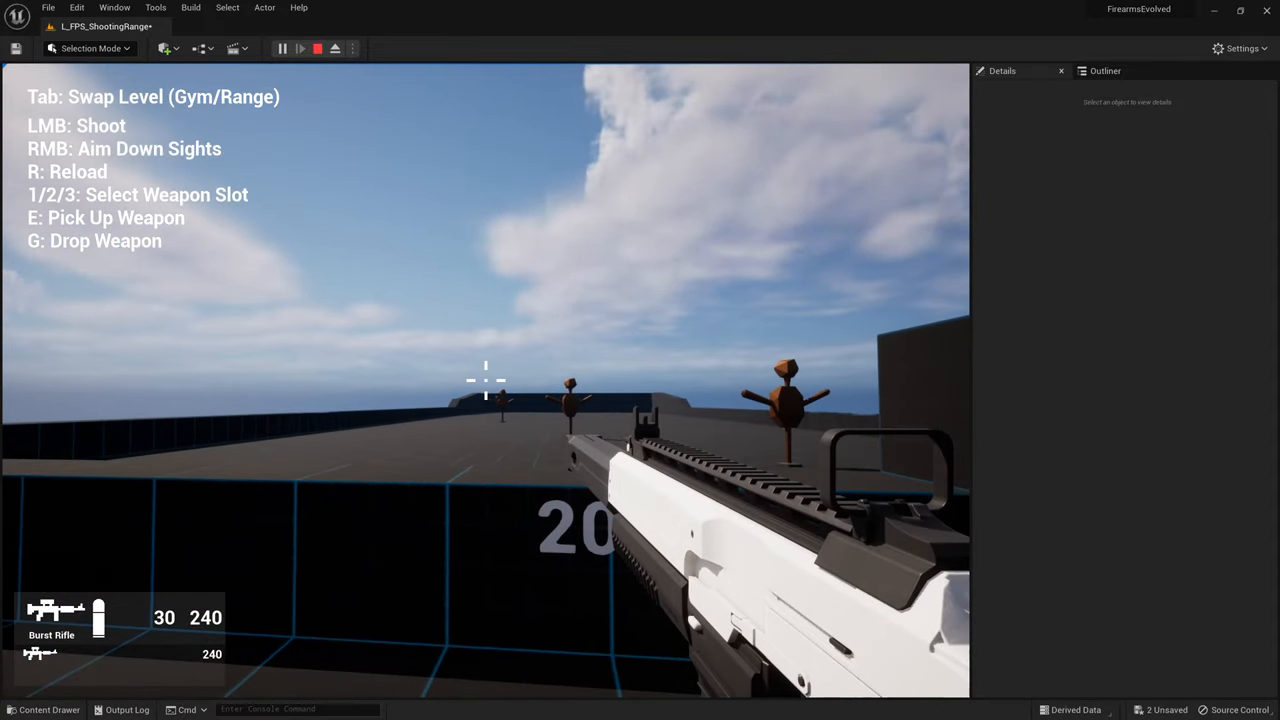
pyautogui.press('Tab')
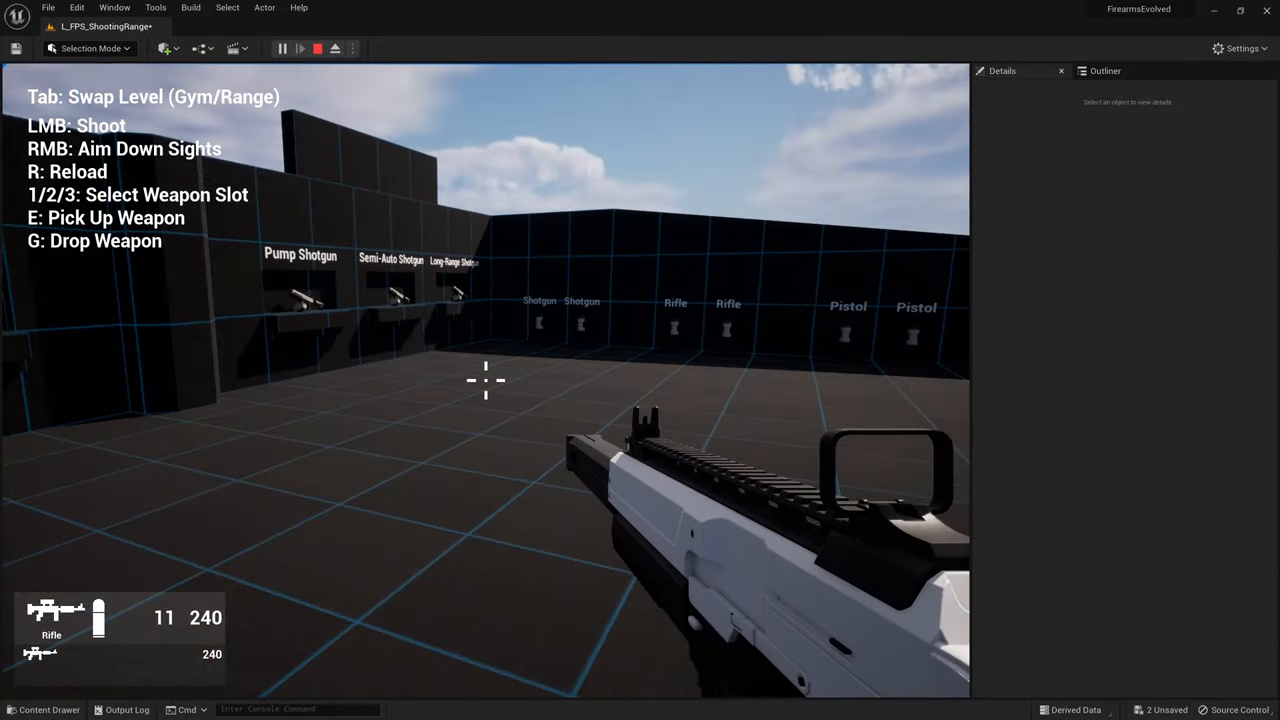
pyautogui.press('Tab')
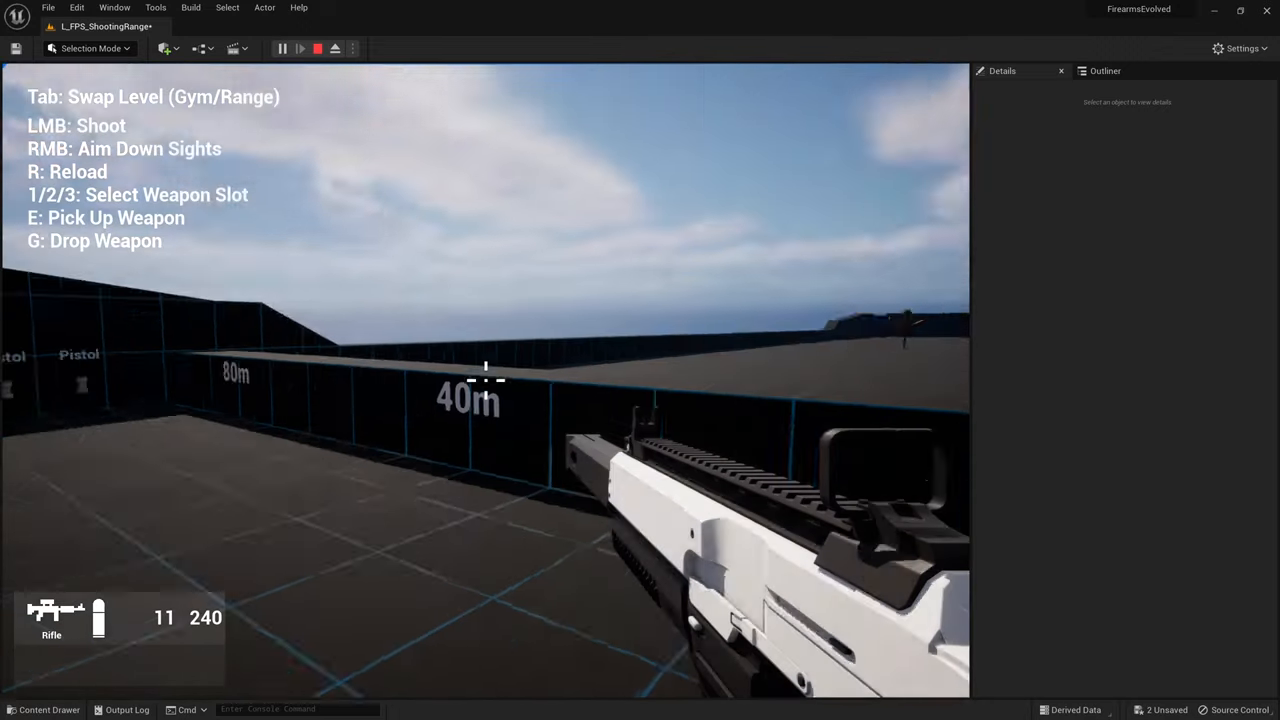
pyautogui.click(316, 48)
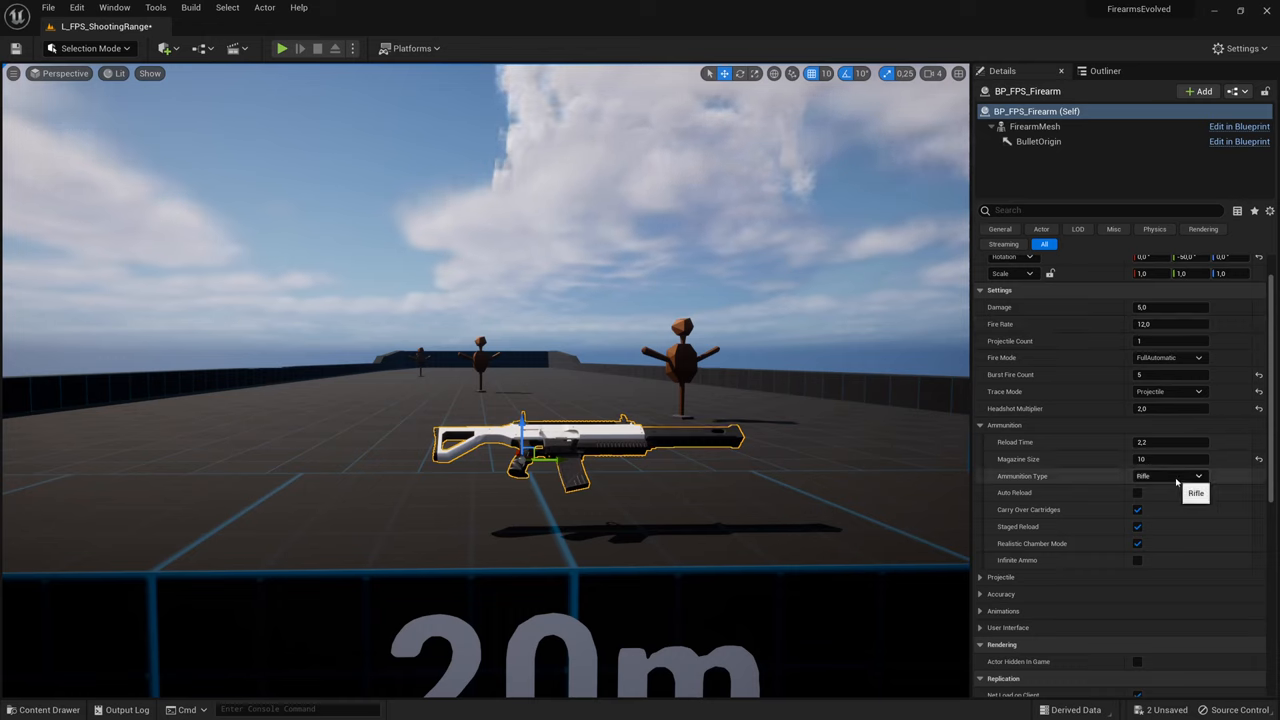
# Choose a different Ammunition Type and fire at the range targets in play.
pyautogui.click(1170, 476)
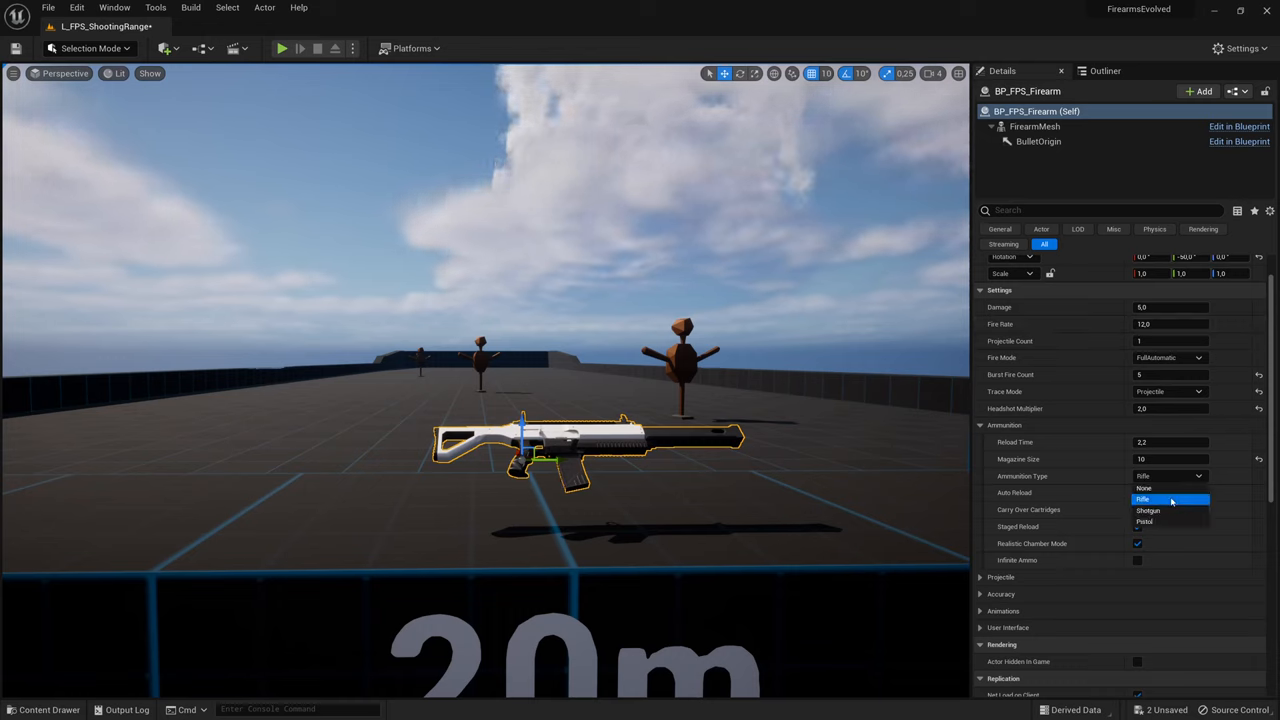
pyautogui.click(1142, 500)
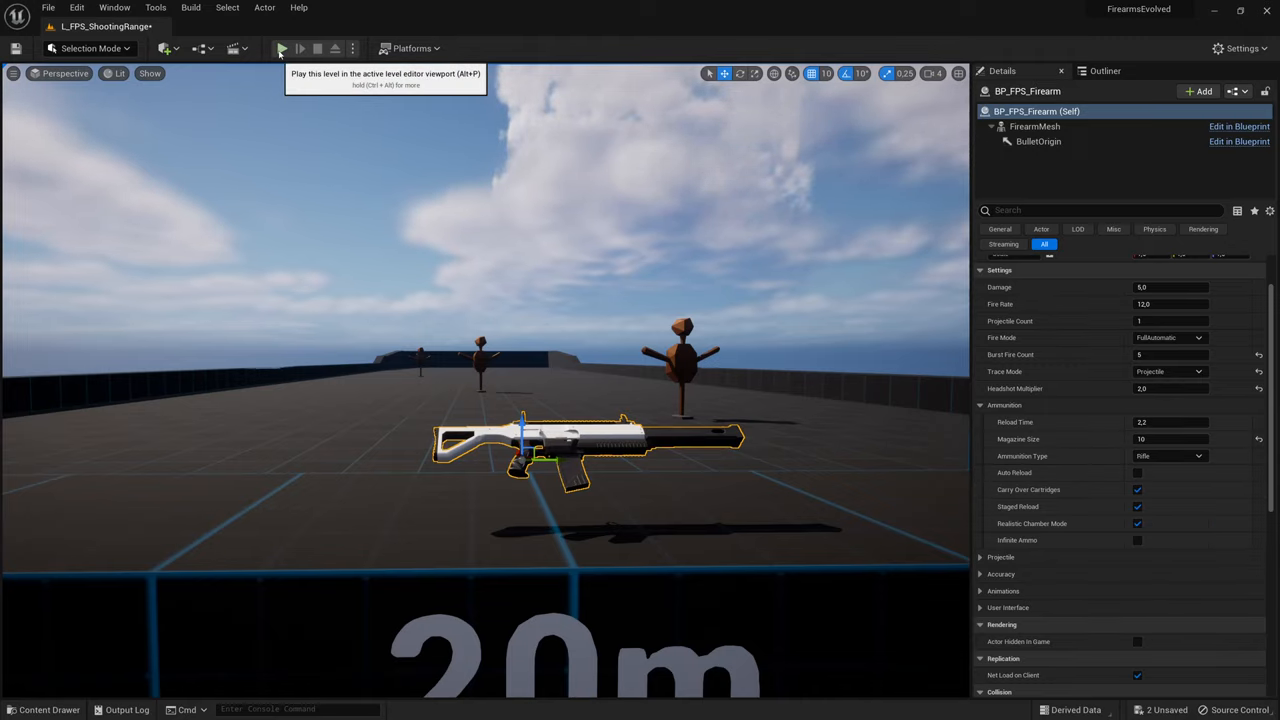
pyautogui.click(280, 48)
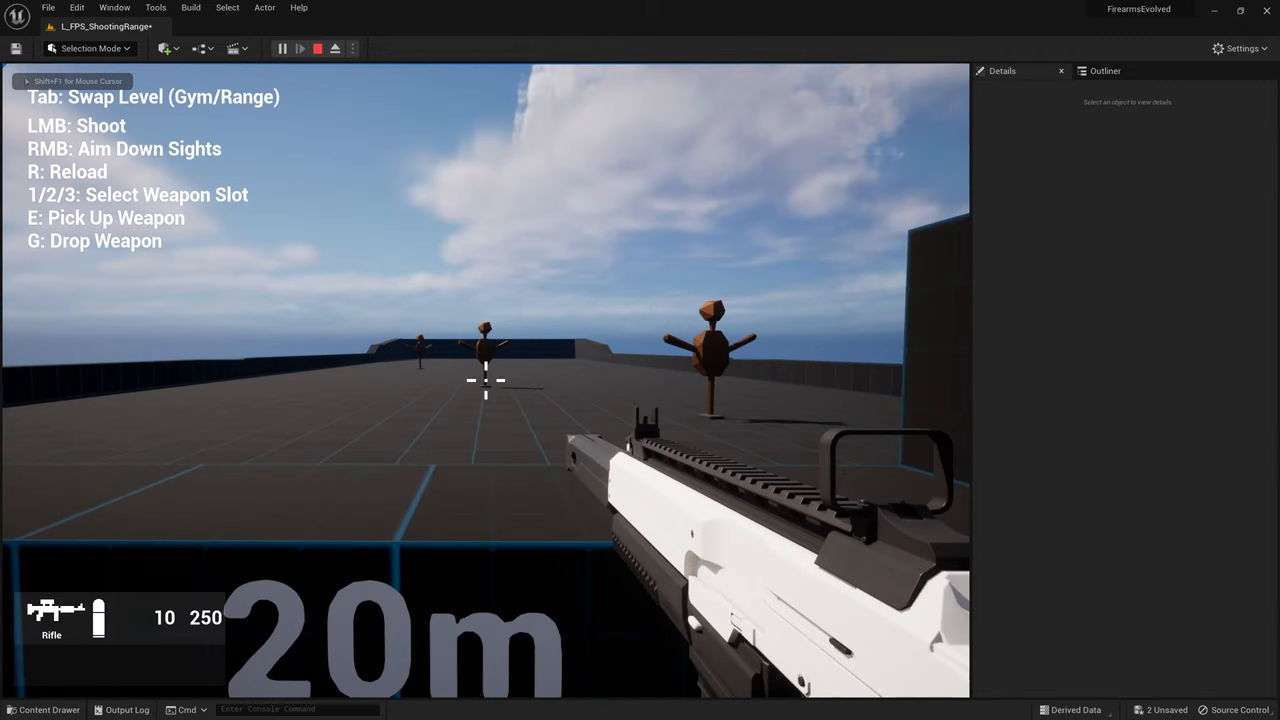
pyautogui.click(484, 380)
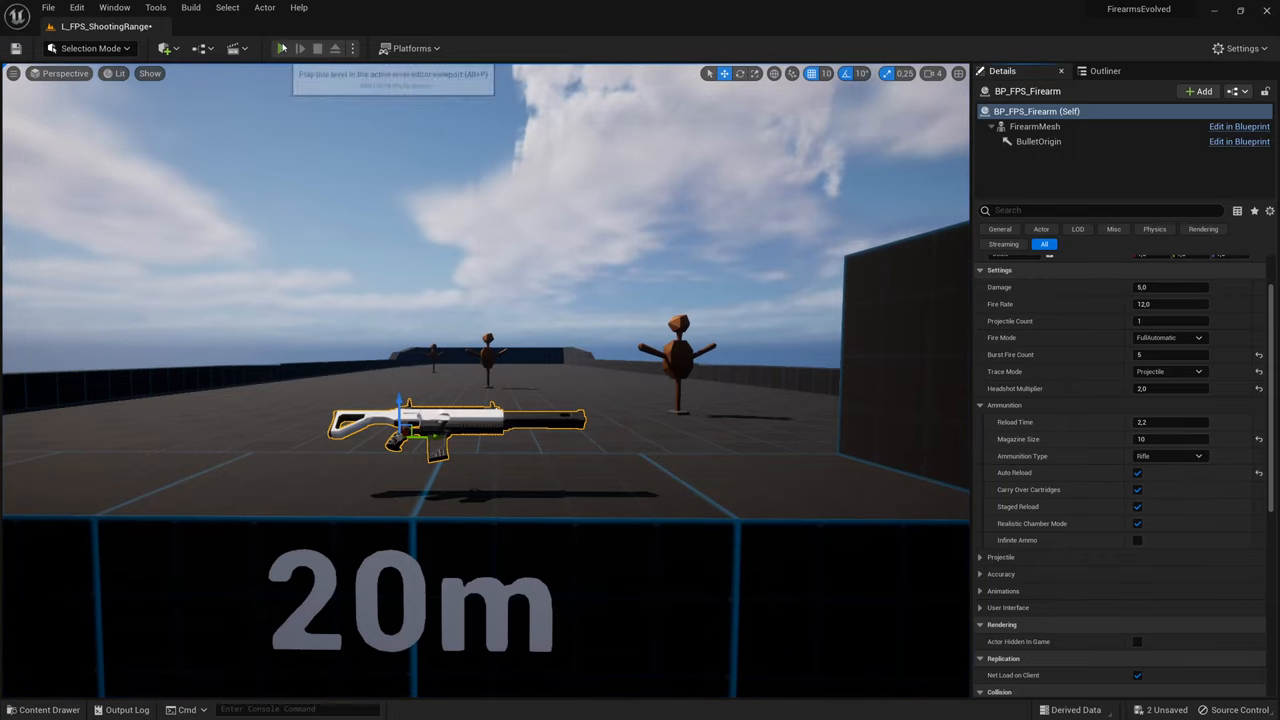
# Play again and reload the empty magazine with R so it draws from the reserve.
pyautogui.click(280, 48)
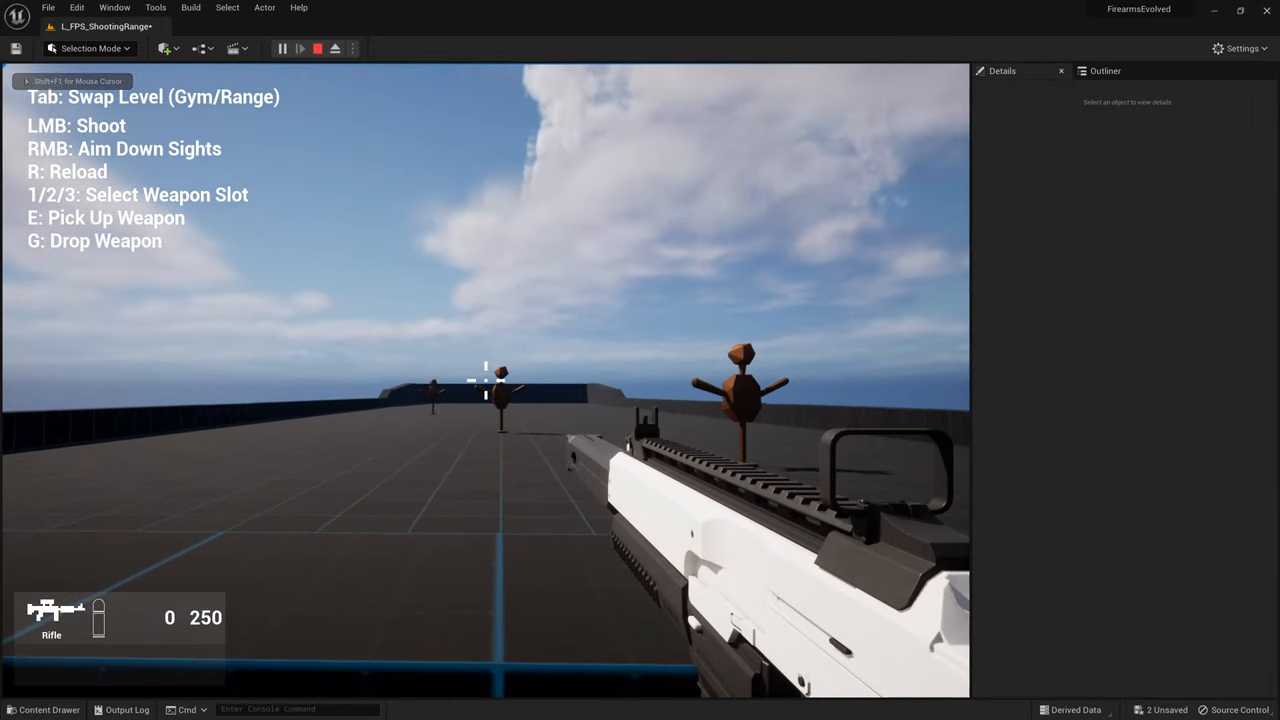
pyautogui.press('r')
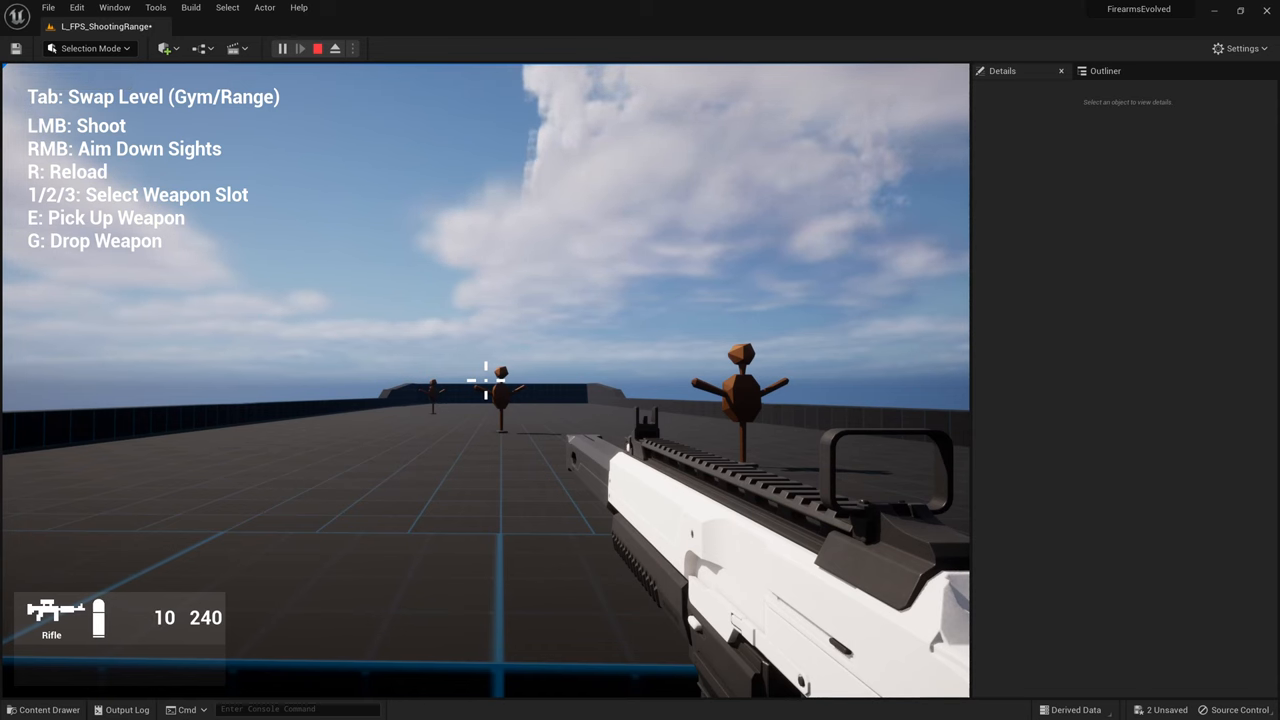
pyautogui.click(336, 48)
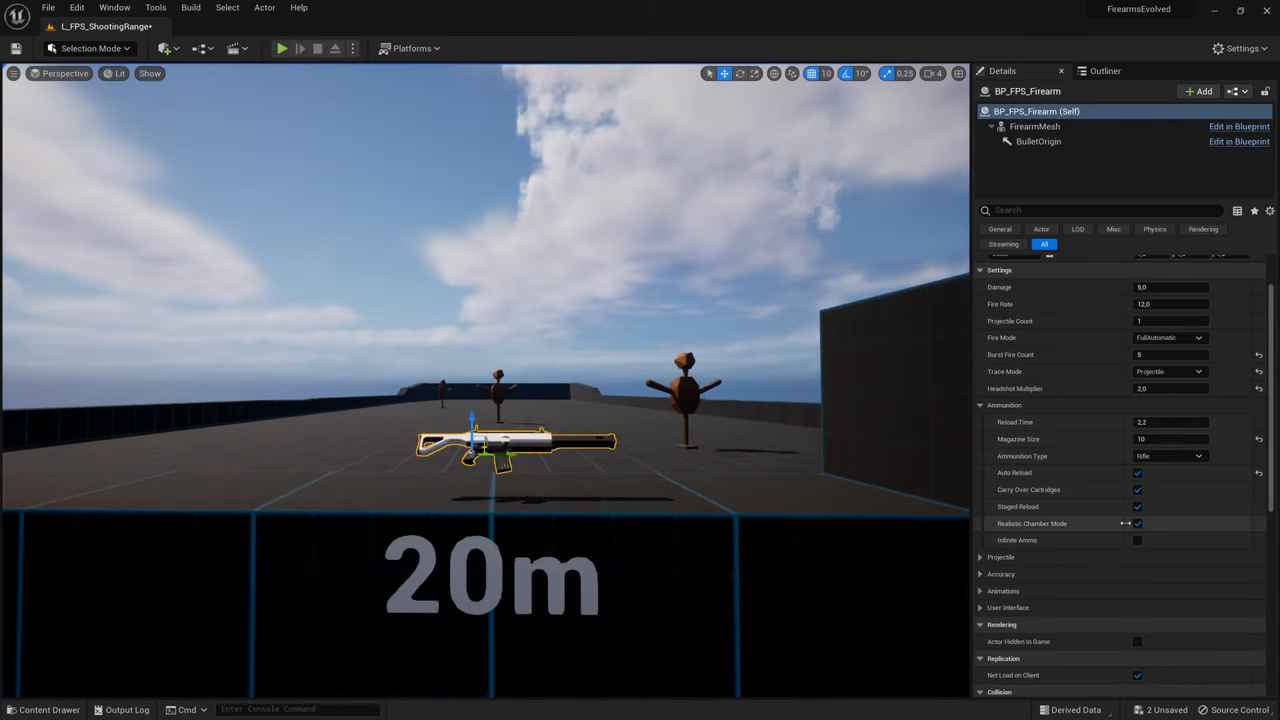
# Fire part of the magazine in play to see the partial-reload result with carry-over on.
pyautogui.click(1168, 456)
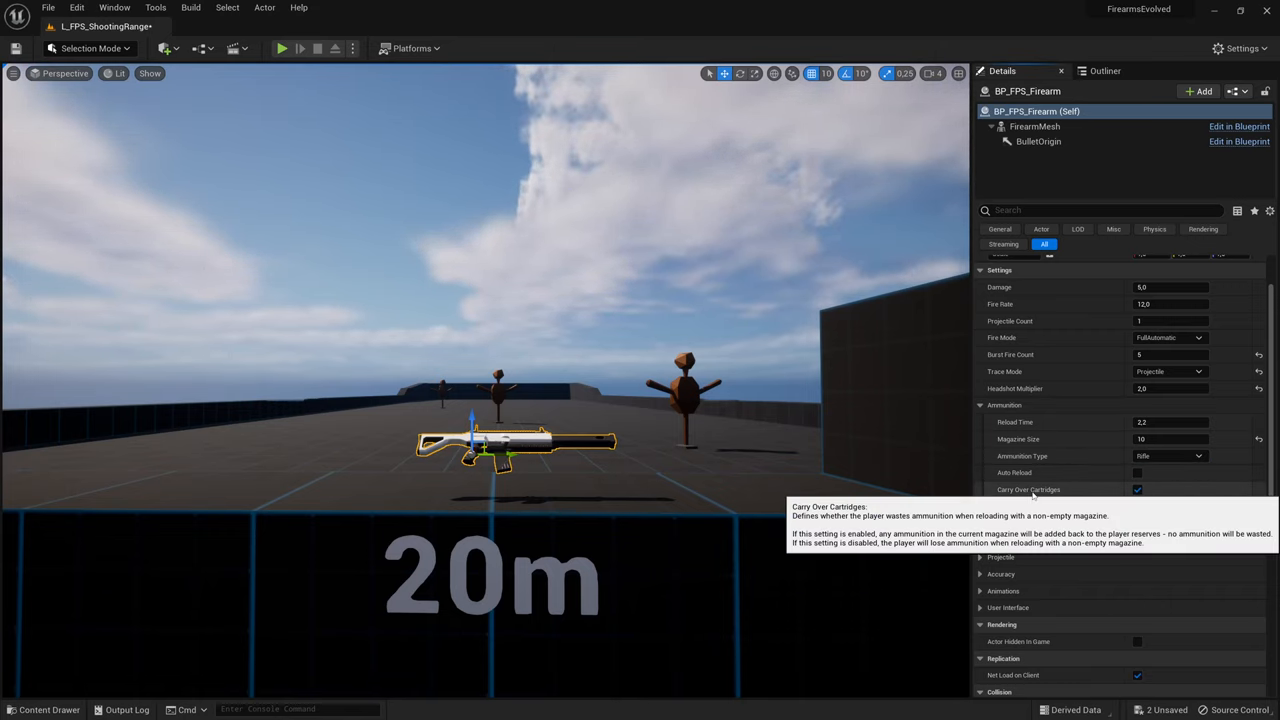
pyautogui.click(282, 48)
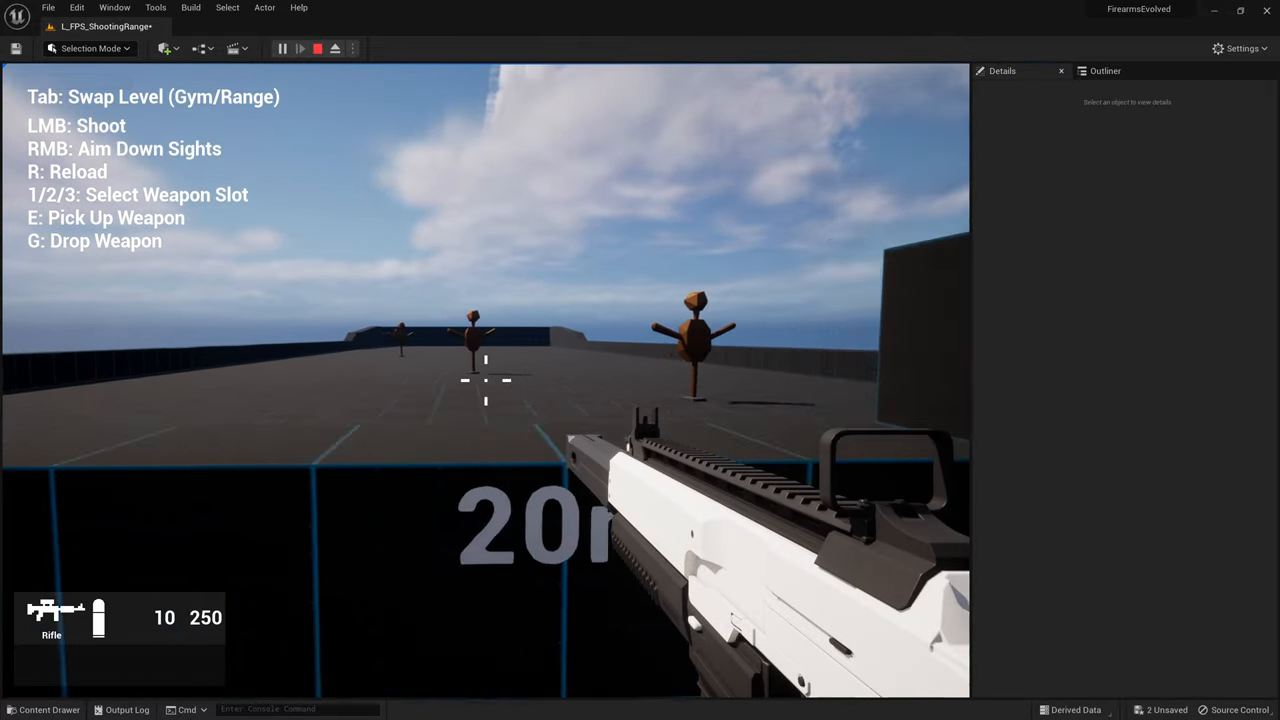
pyautogui.click(484, 380)
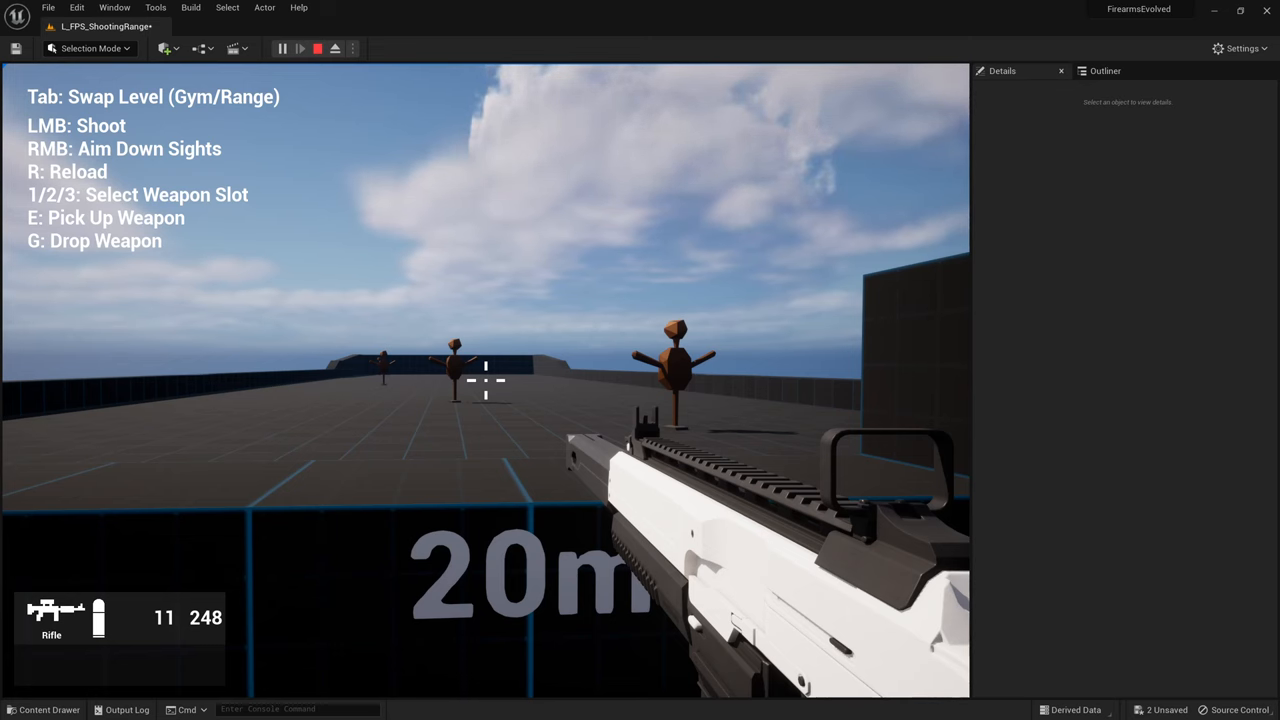
pyautogui.click(316, 48)
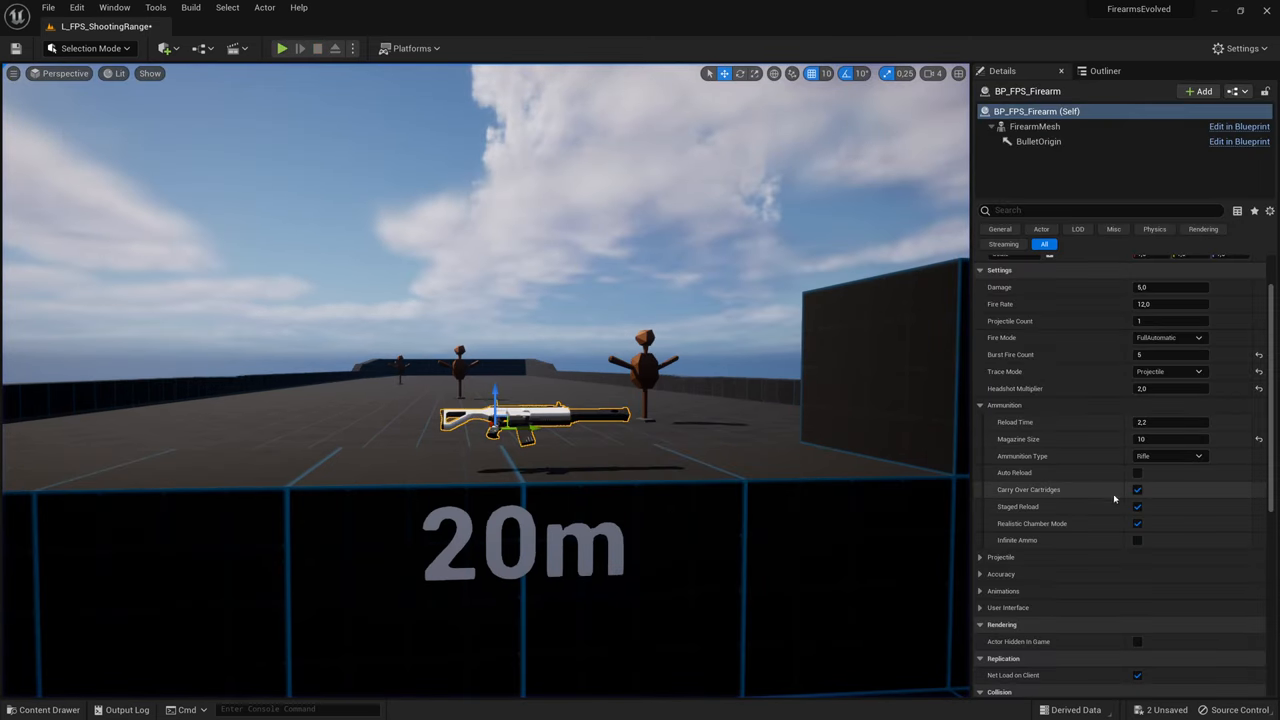
# Uncheck Carry Over Cartridges and fire a few rounds in play to compare the reload.
pyautogui.click(1136, 488)
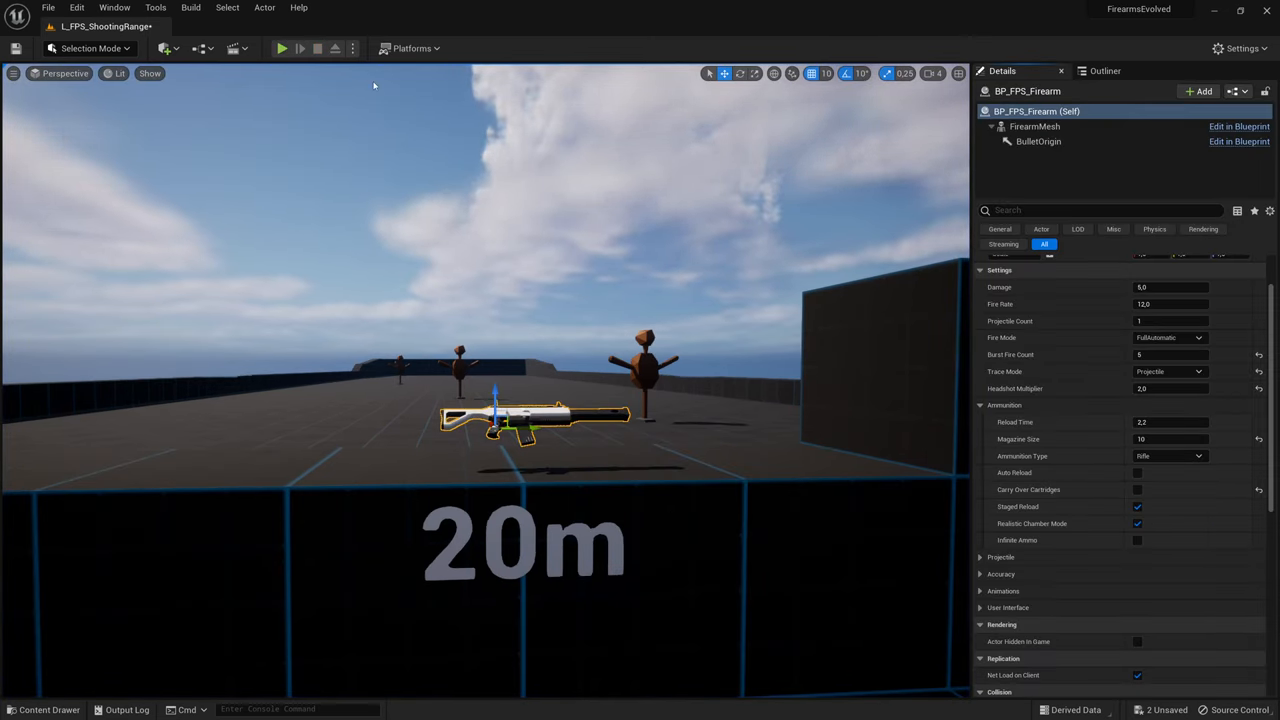
pyautogui.click(282, 48)
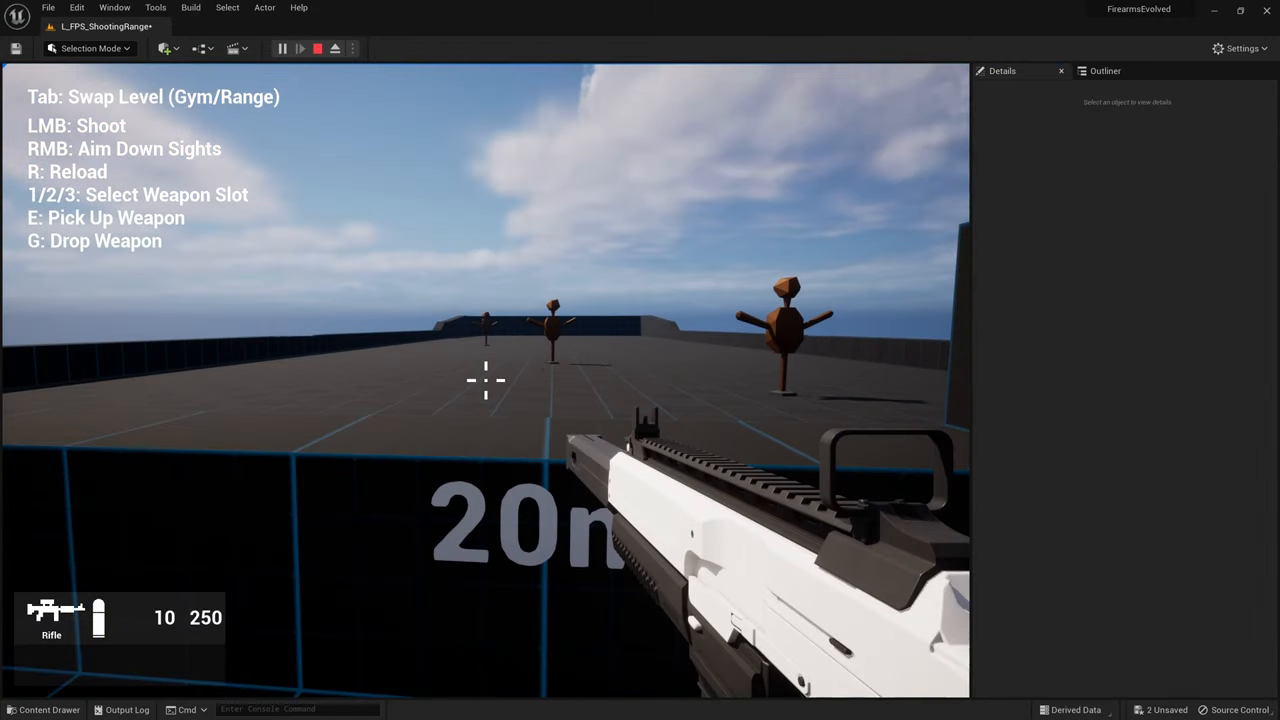
pyautogui.click(484, 380)
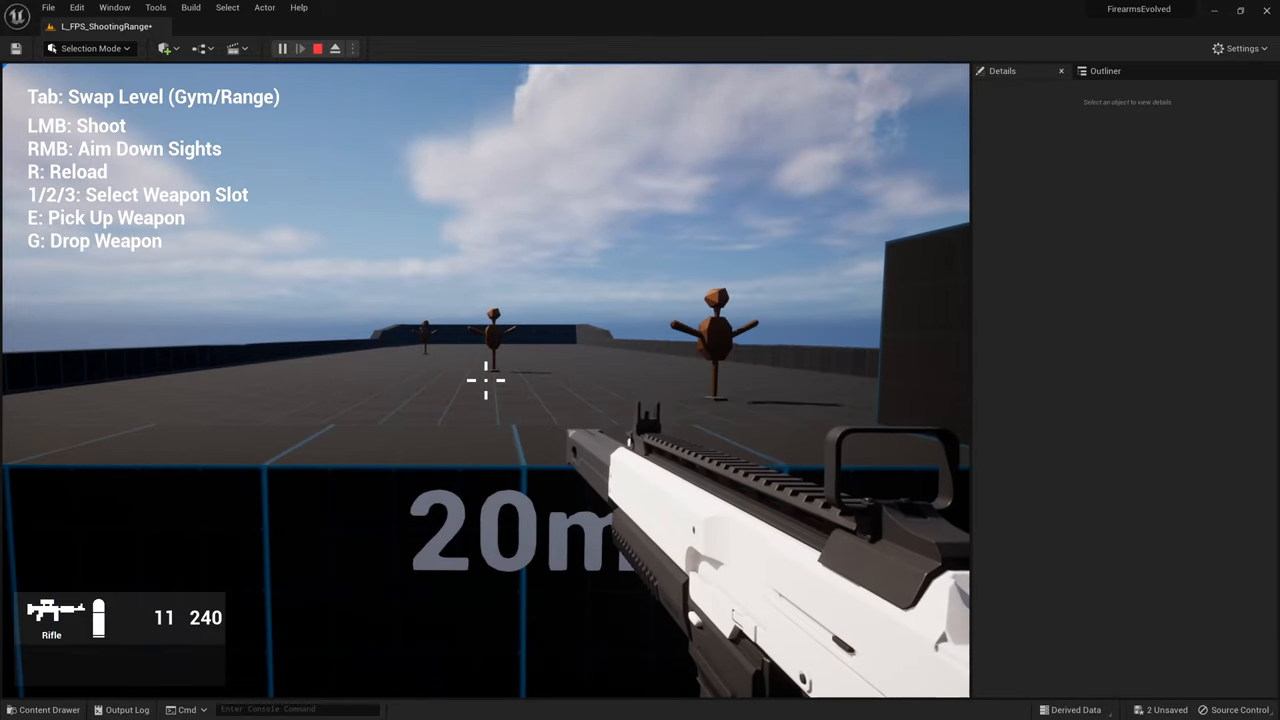
pyautogui.click(484, 380)
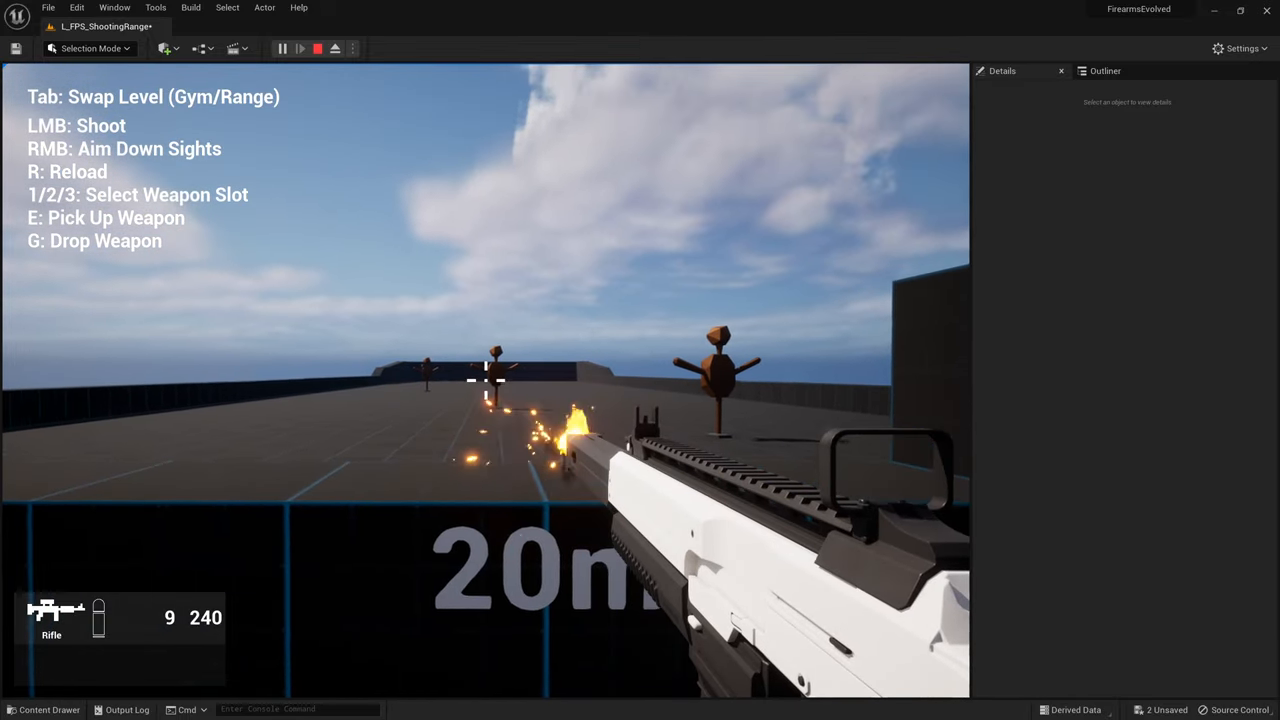
pyautogui.click(484, 380)
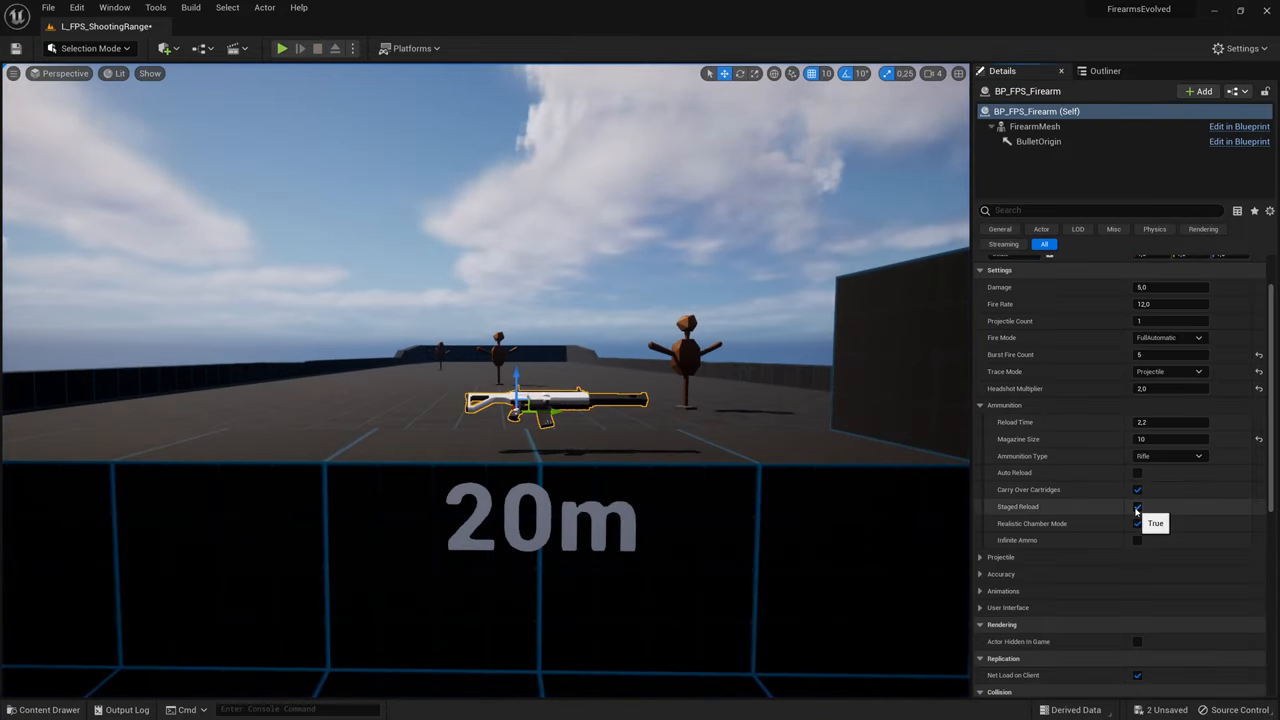
# Enable staged reload and shoot in play; reserve ammunition drops from 250 to 230.
pyautogui.click(1136, 506)
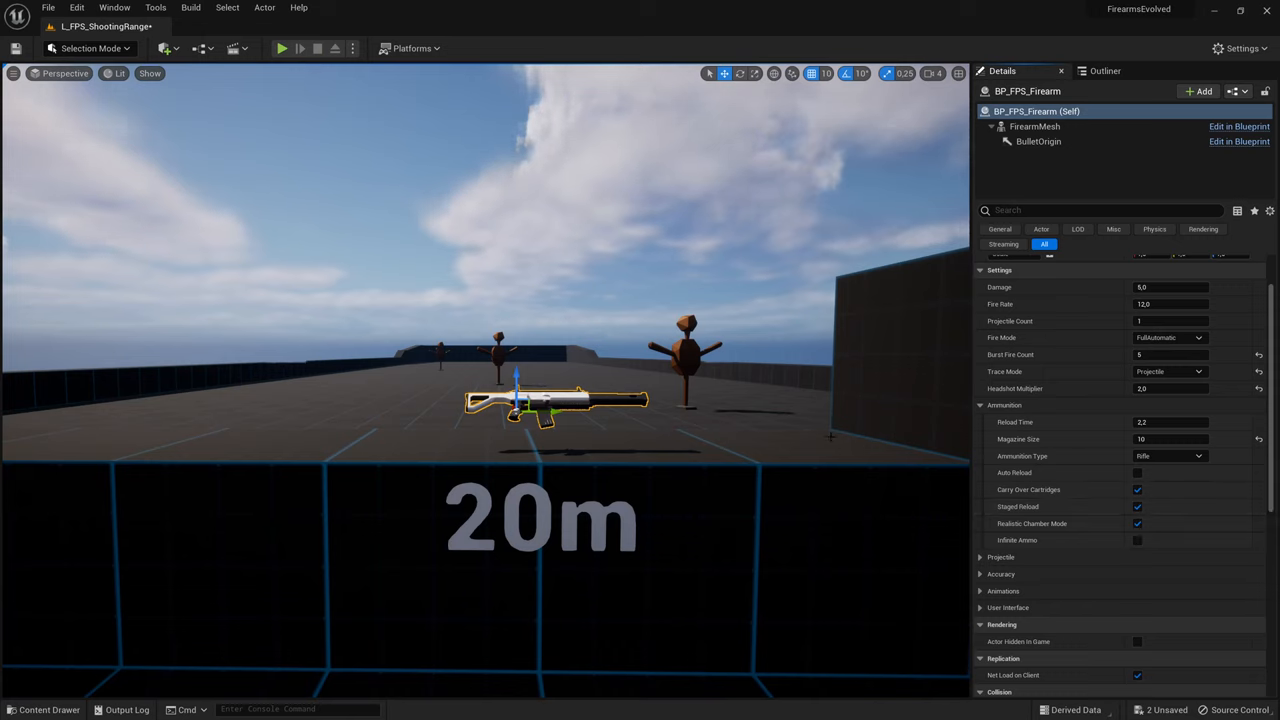
pyautogui.moveTo(282, 48)
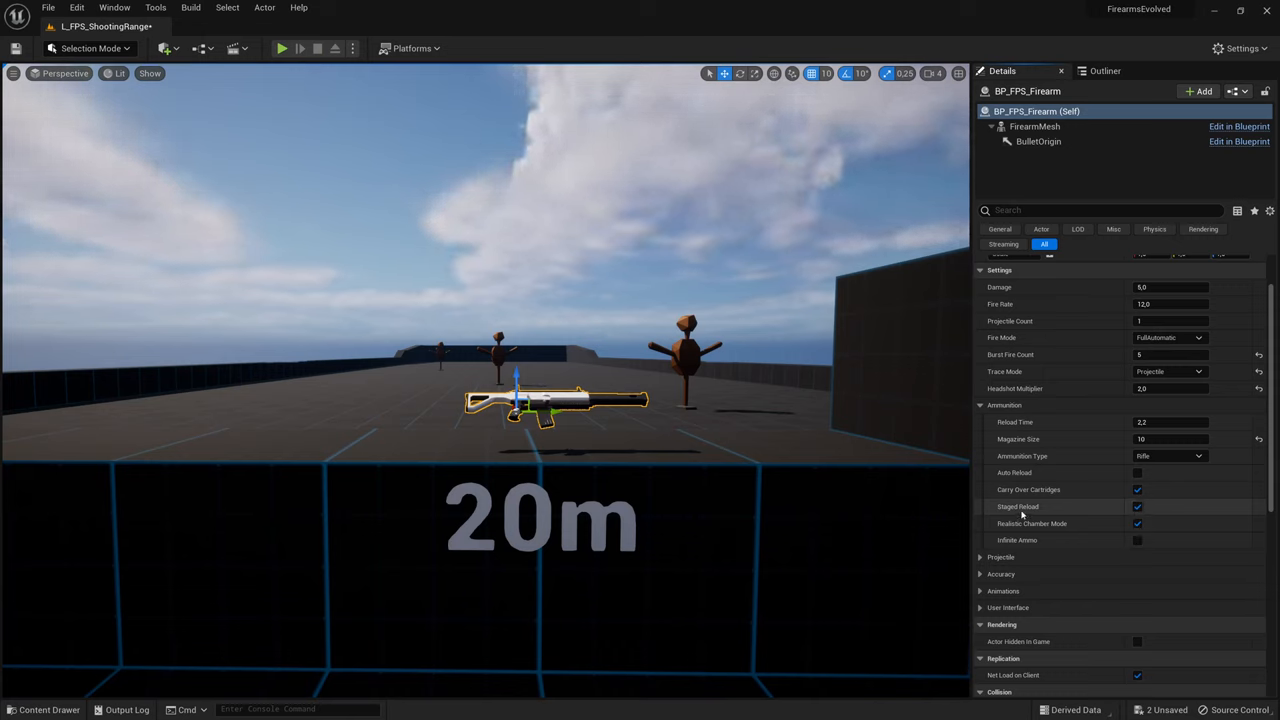
pyautogui.moveTo(280, 48)
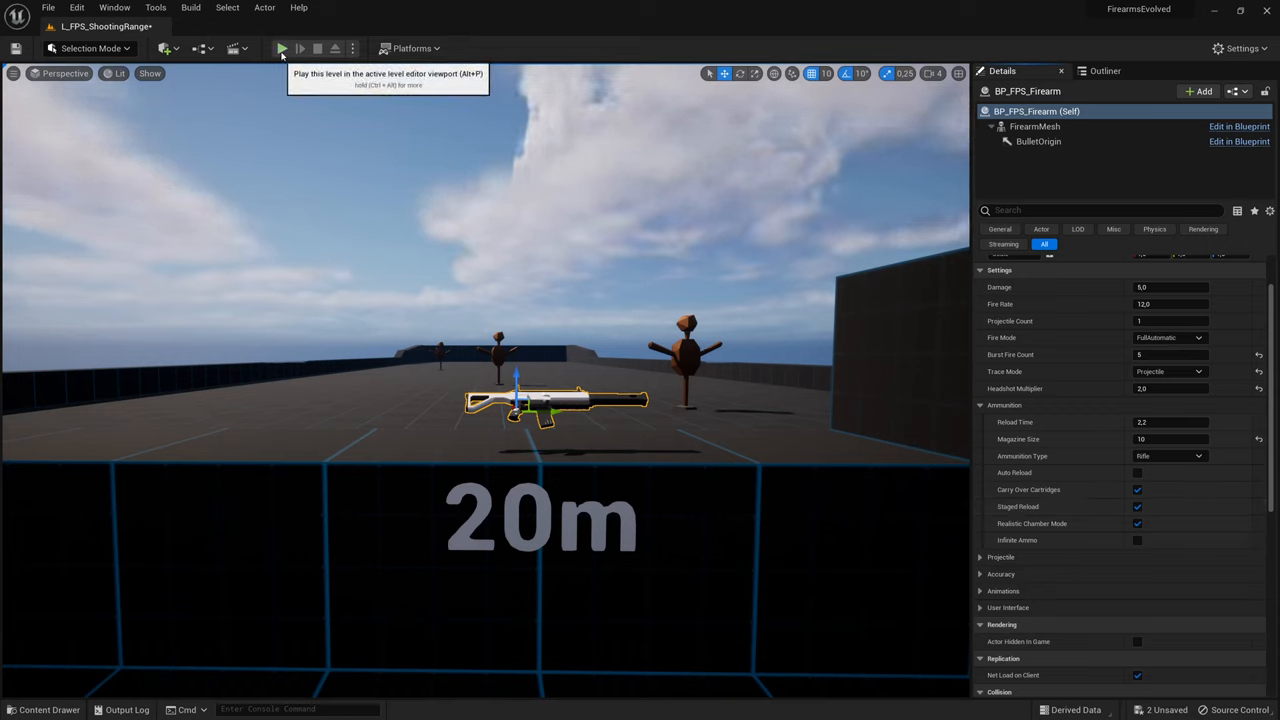
pyautogui.click(280, 48)
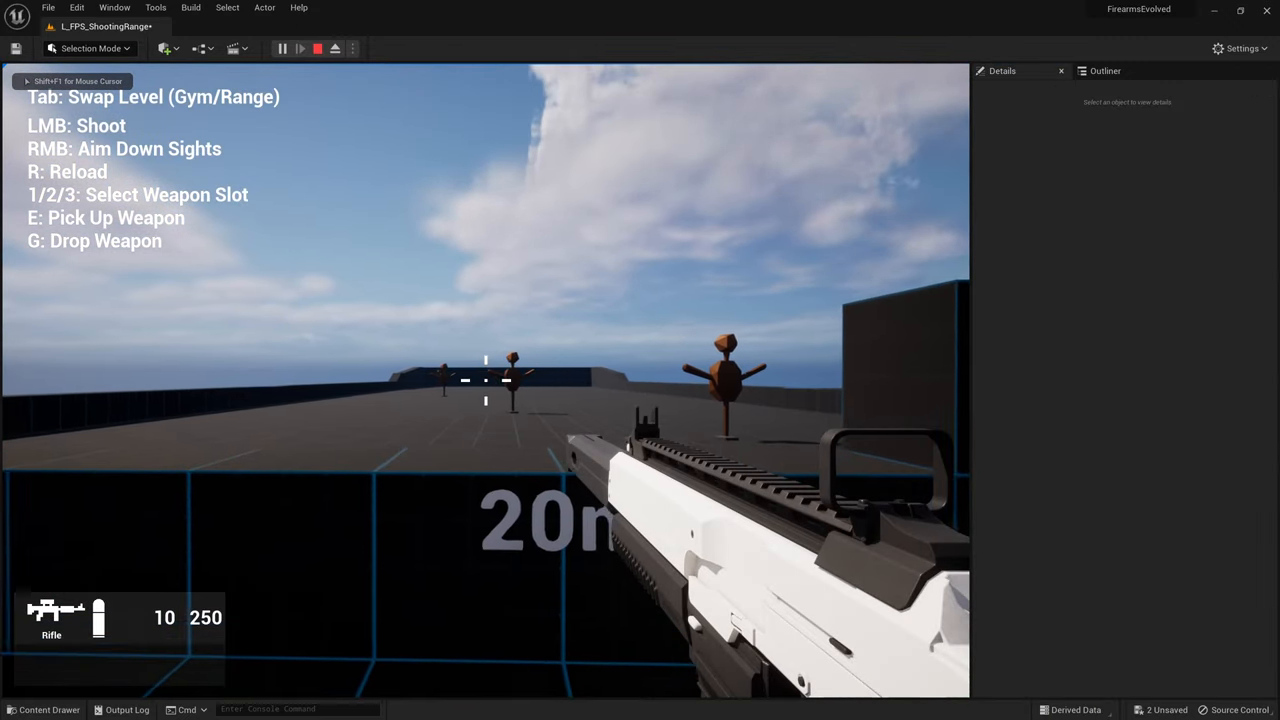
pyautogui.click(484, 380)
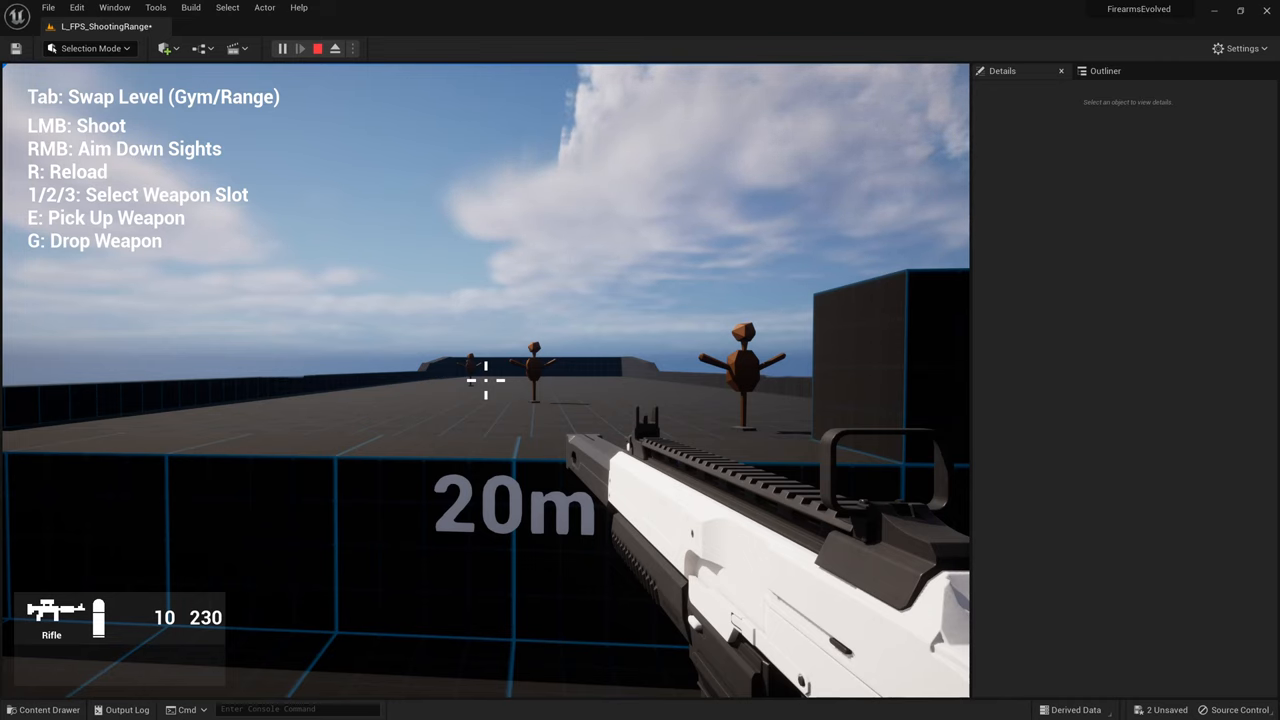
# Enable Realistic Chamber Mode and shoot and reload so the magazine reaches 11 rounds, reserve at 223.
pyautogui.click(316, 48)
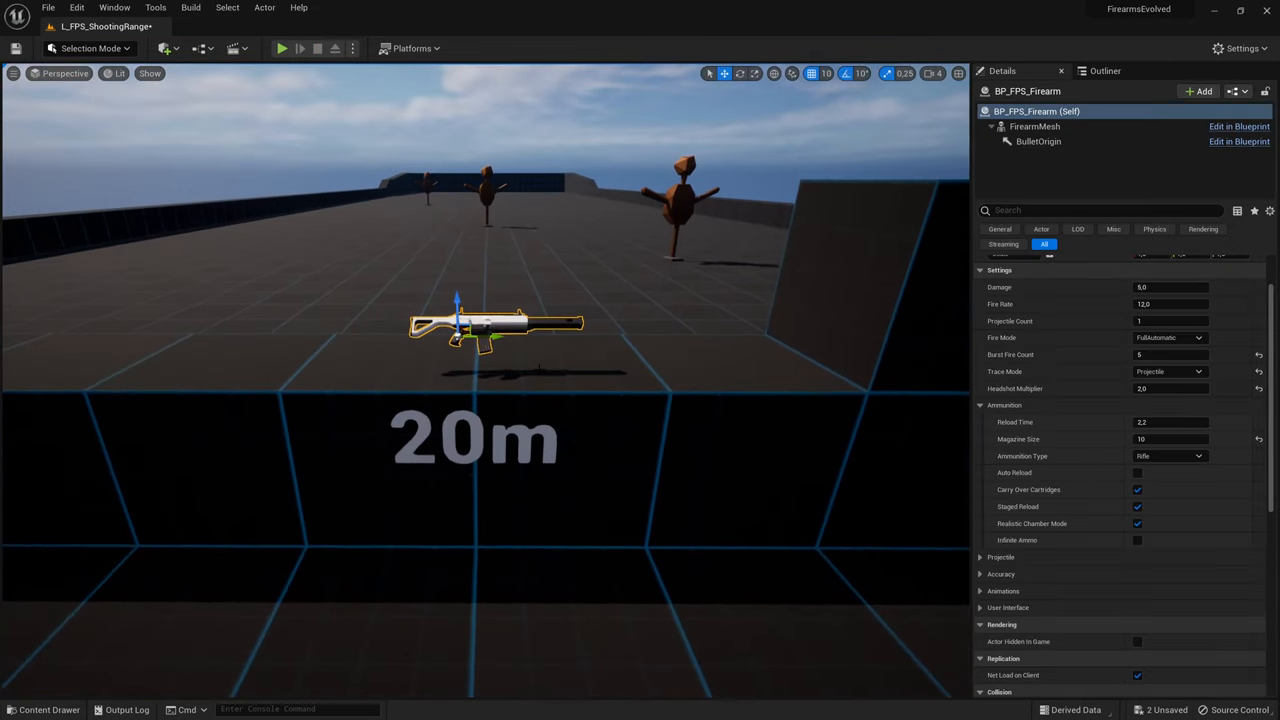
pyautogui.moveTo(1032, 524)
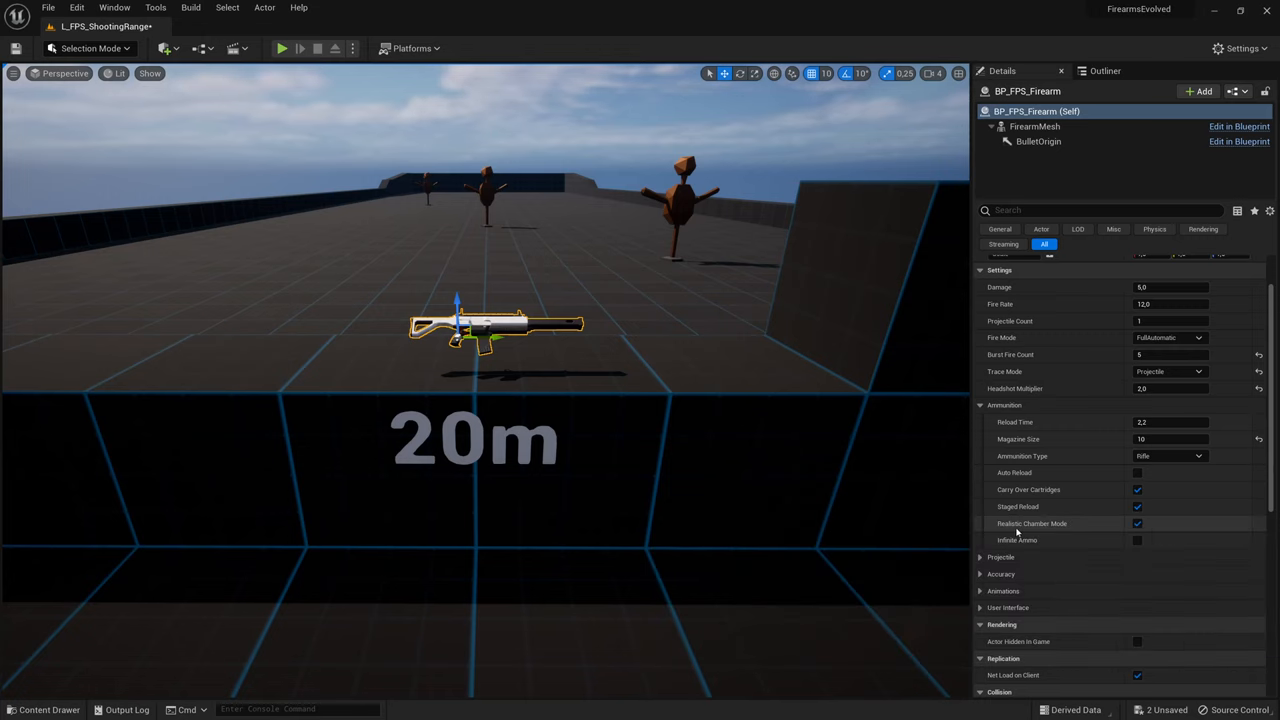
pyautogui.moveTo(282, 48)
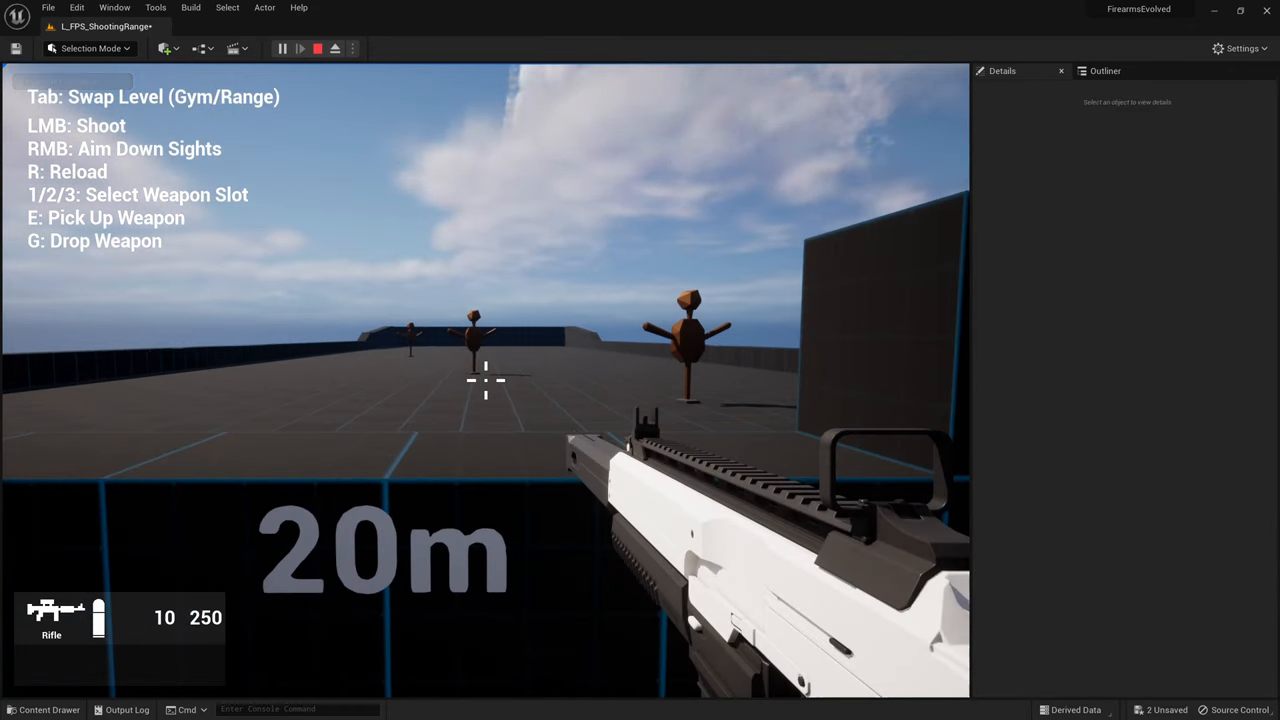
pyautogui.click(484, 380)
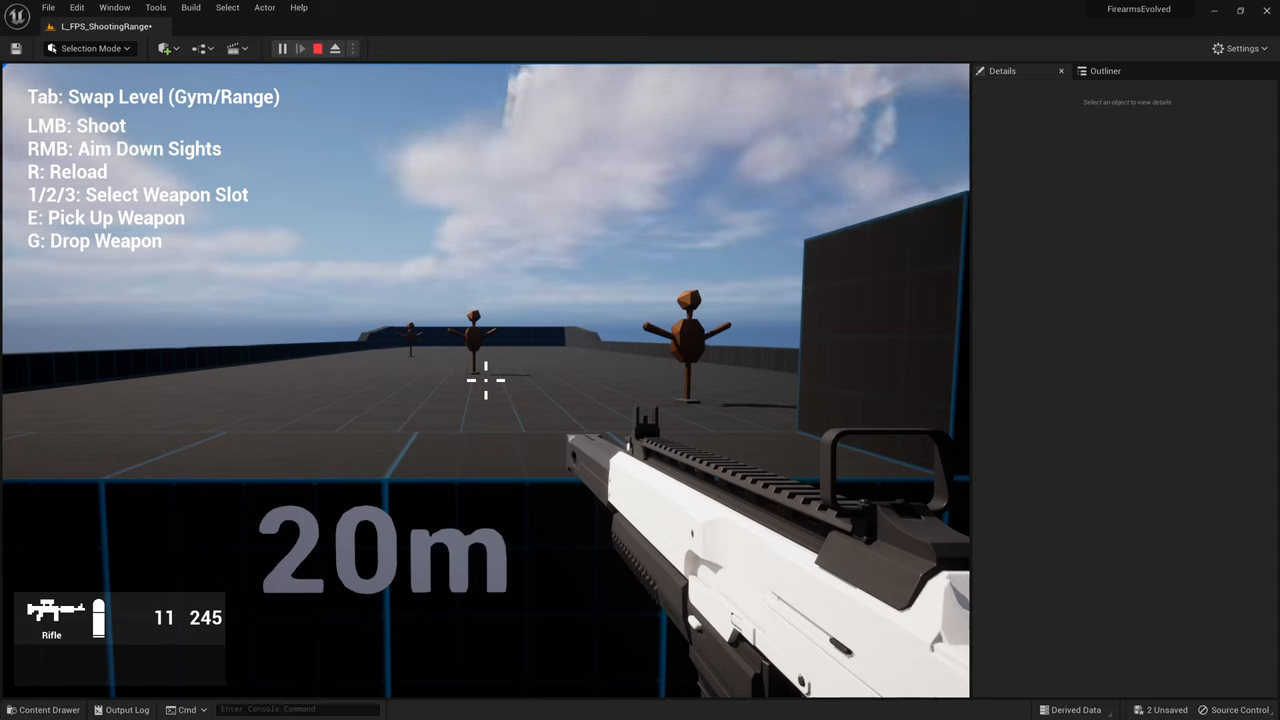
pyautogui.click(484, 380)
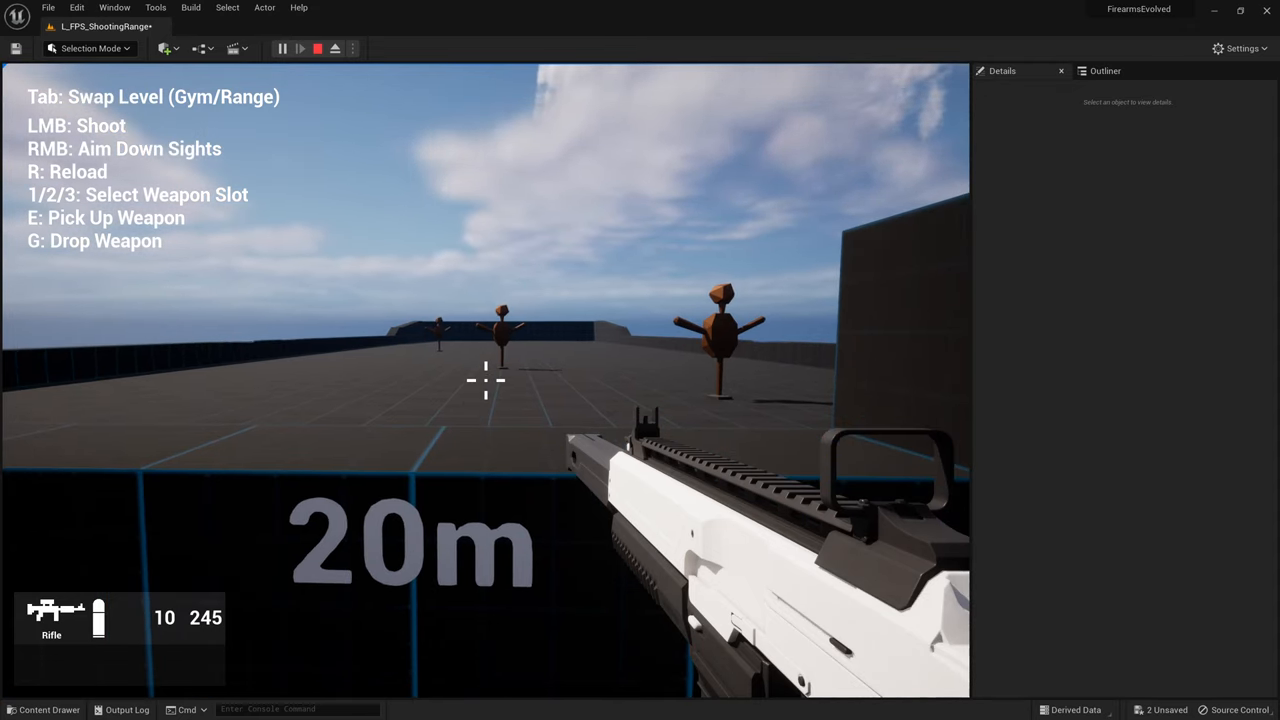
pyautogui.click(484, 380)
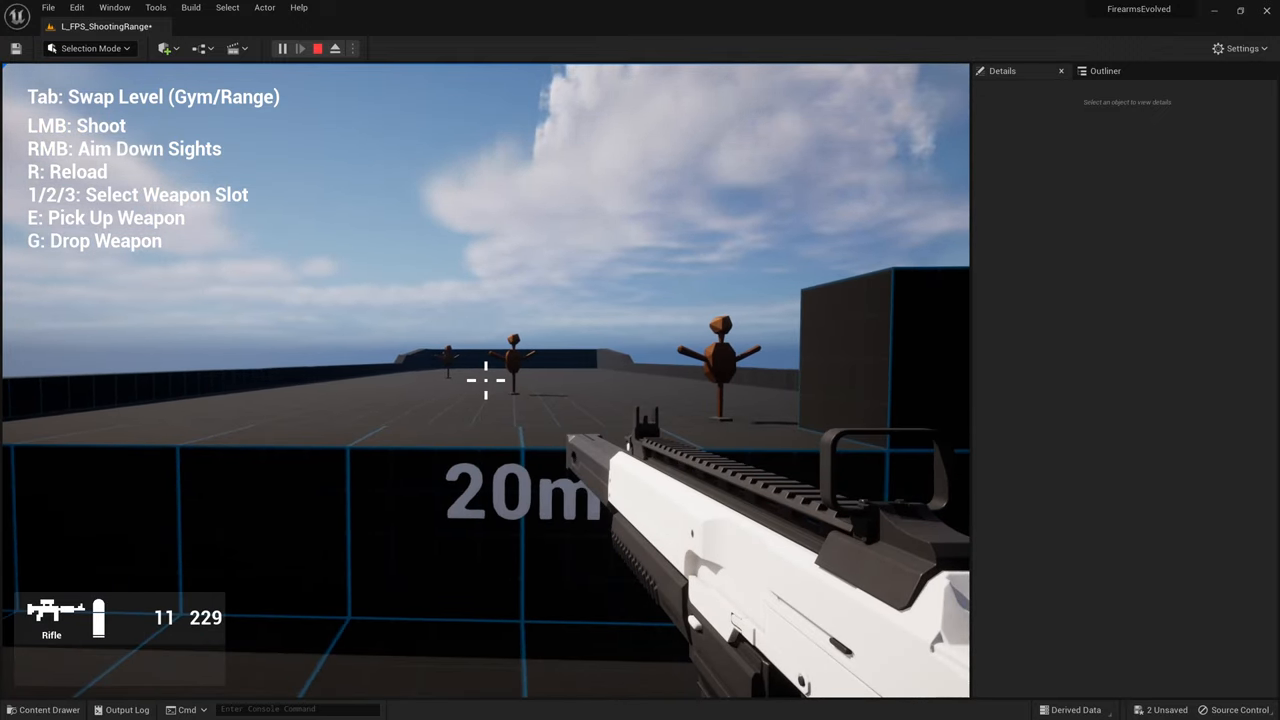
pyautogui.click(484, 380)
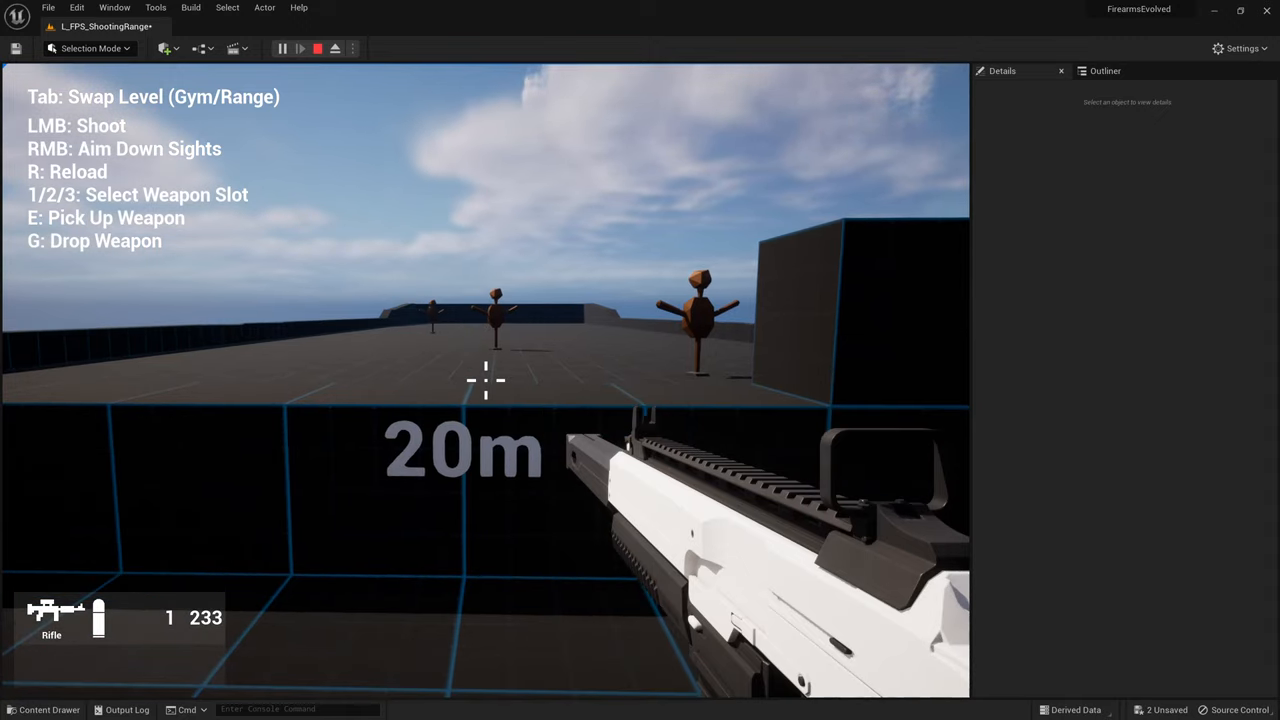
pyautogui.click(484, 380)
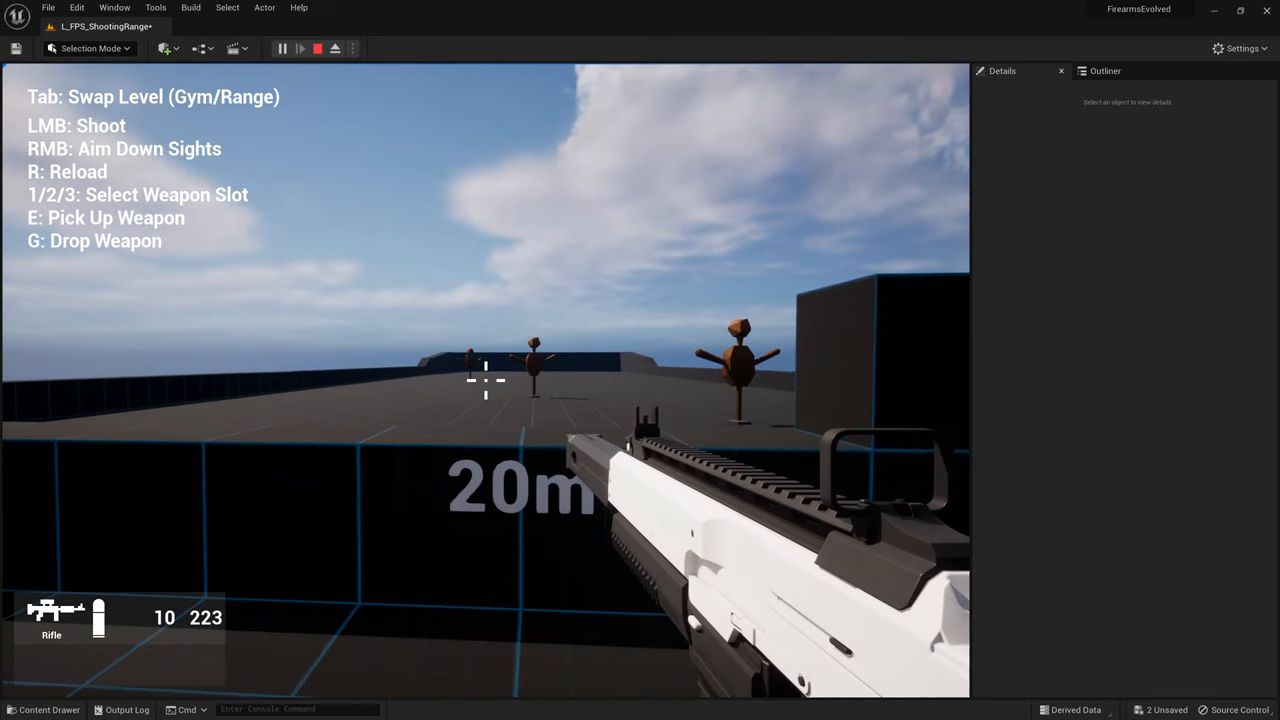
pyautogui.click(316, 48)
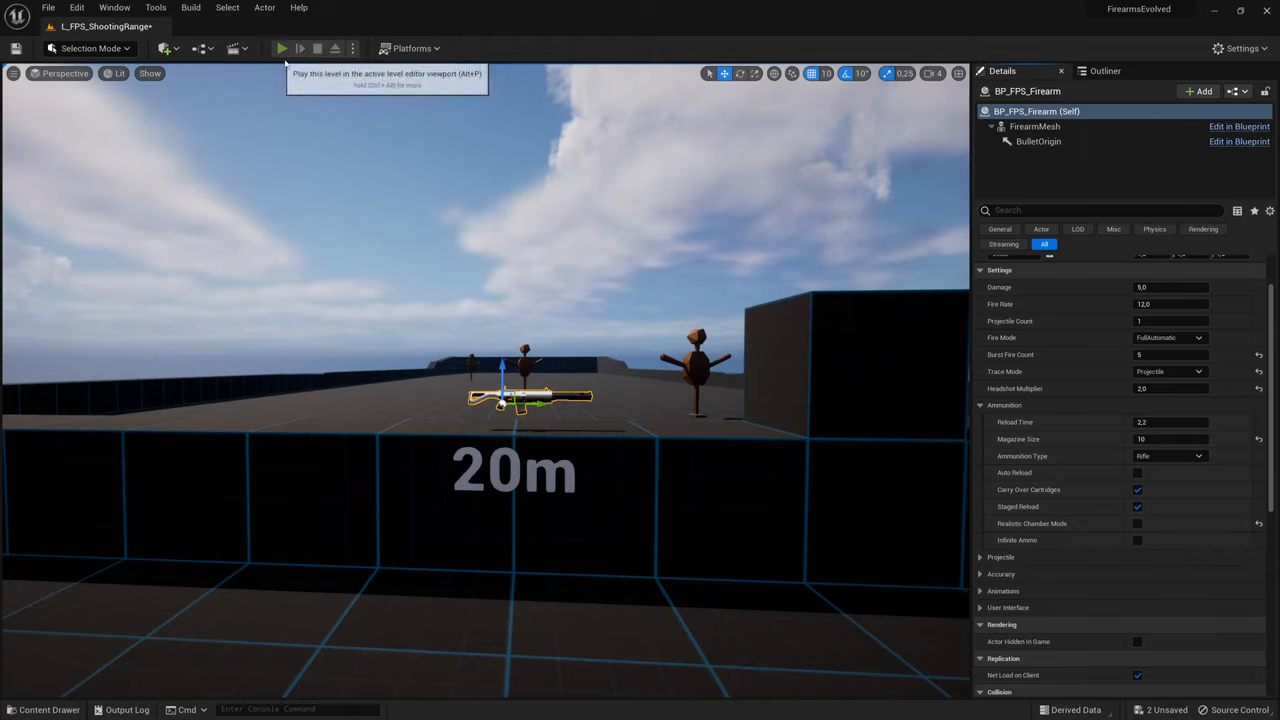
# Play-test firing a few rounds and reloading with R to refill the magazine to 10.
pyautogui.click(280, 48)
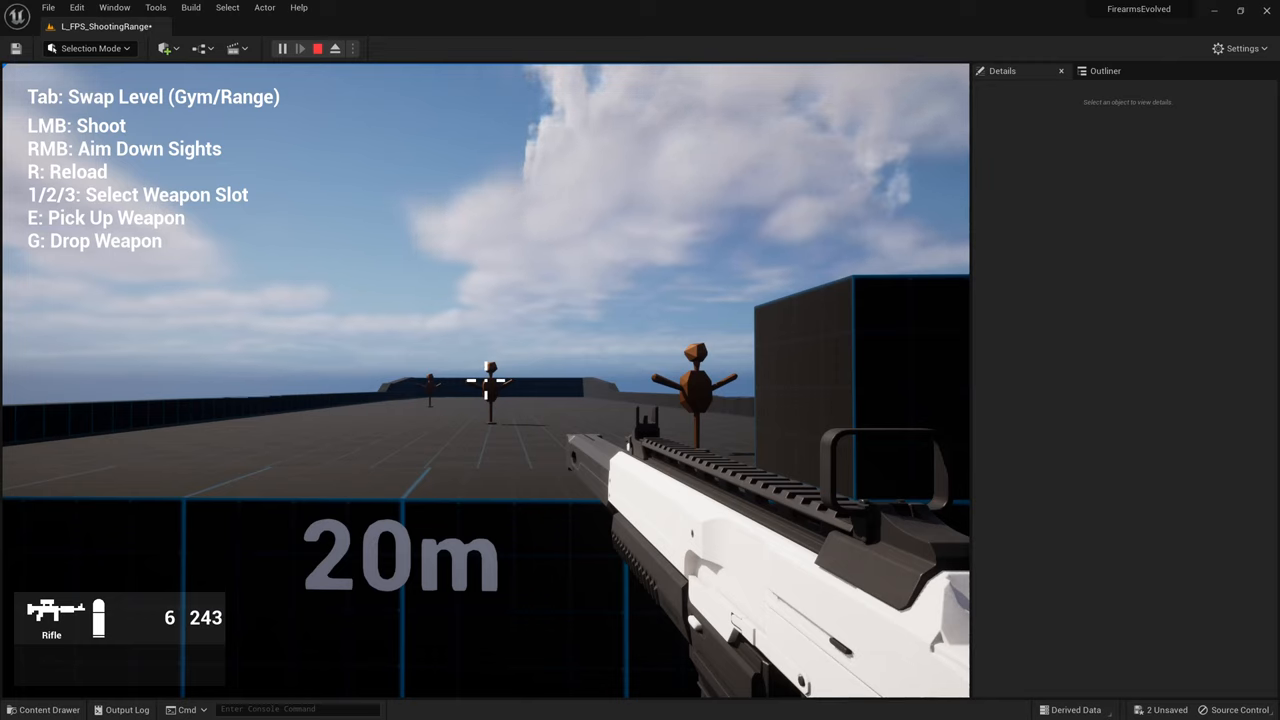
pyautogui.press('r')
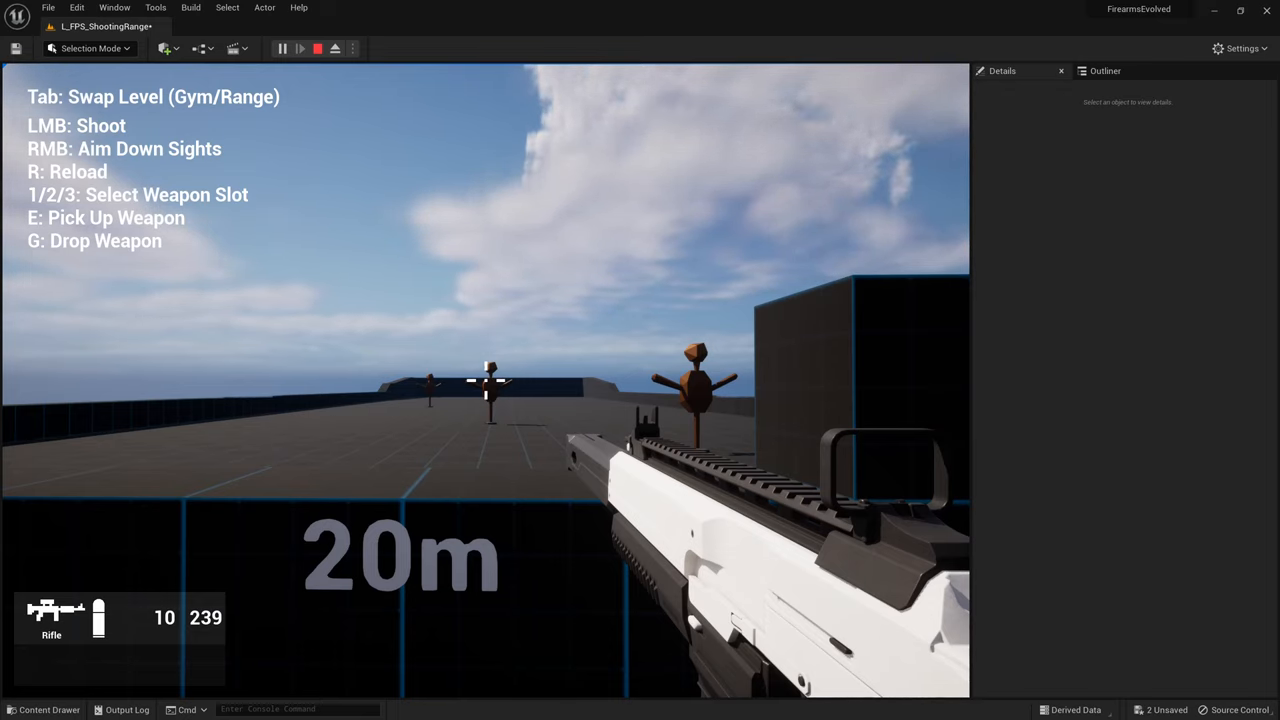
pyautogui.click(316, 48)
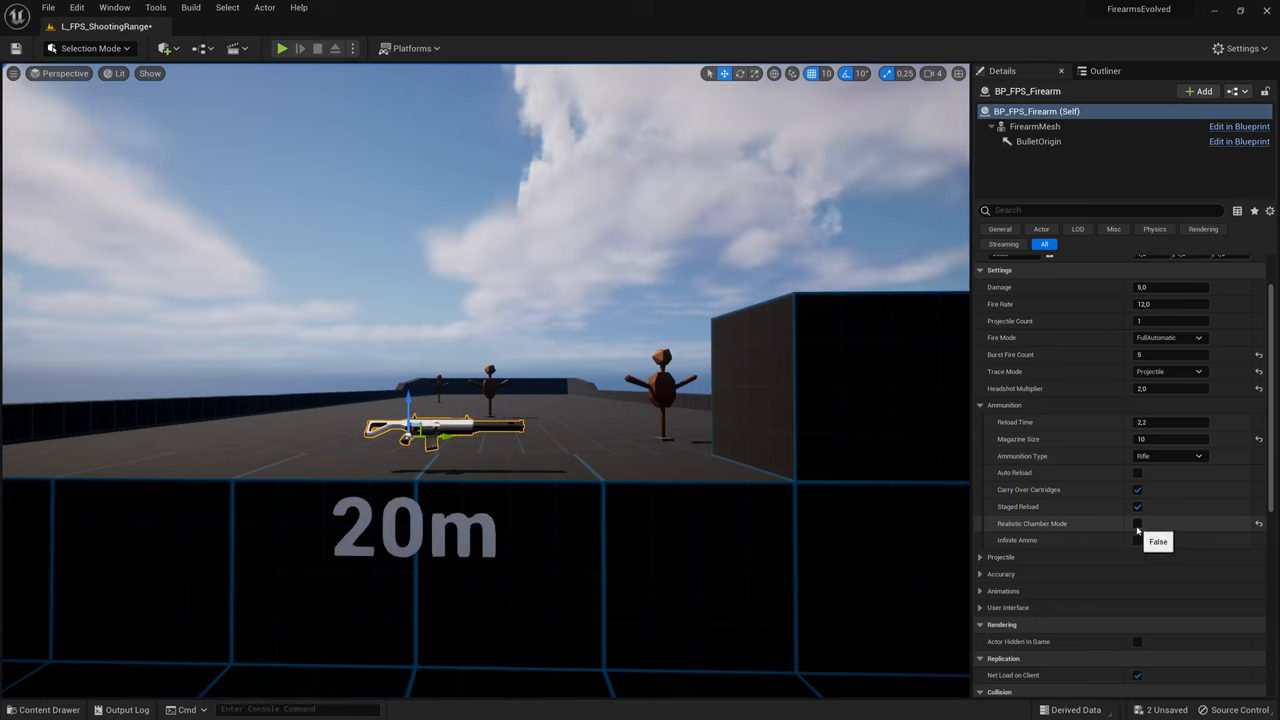
# Toggle the ammunition checkbox and shoot a nearby target in a quick play test.
pyautogui.click(1136, 524)
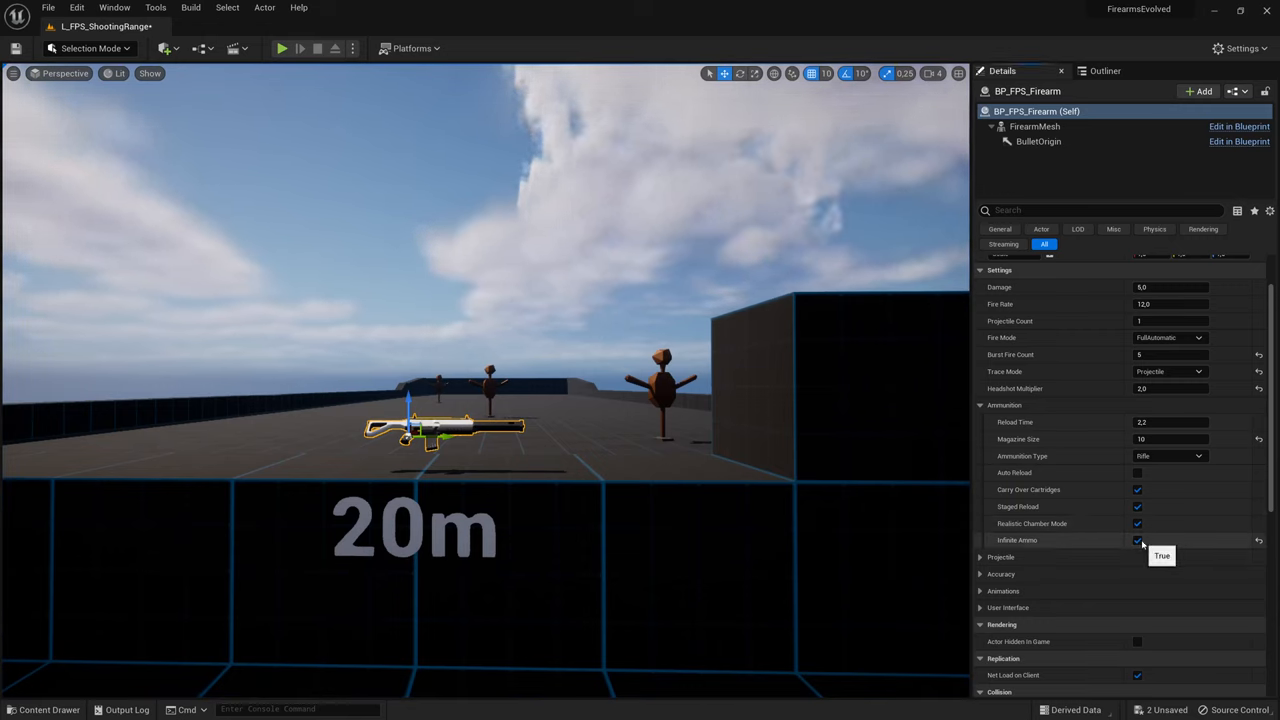
pyautogui.click(282, 48)
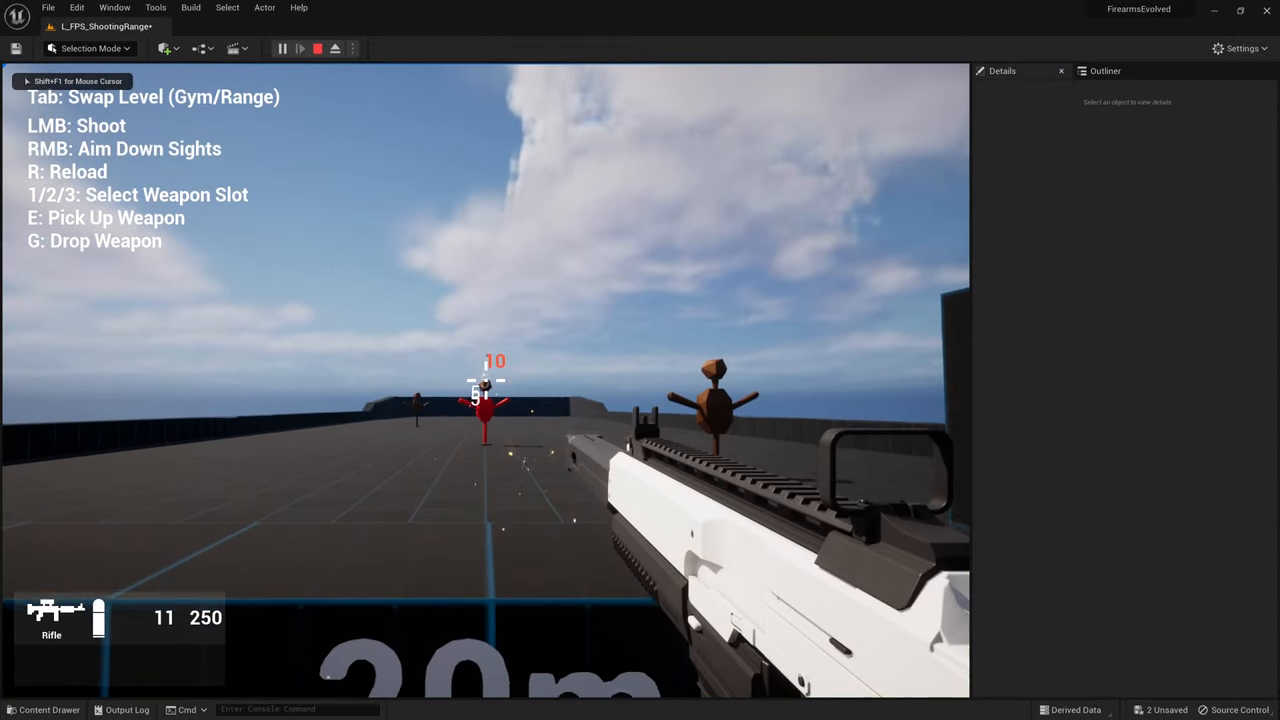
pyautogui.click(300, 48)
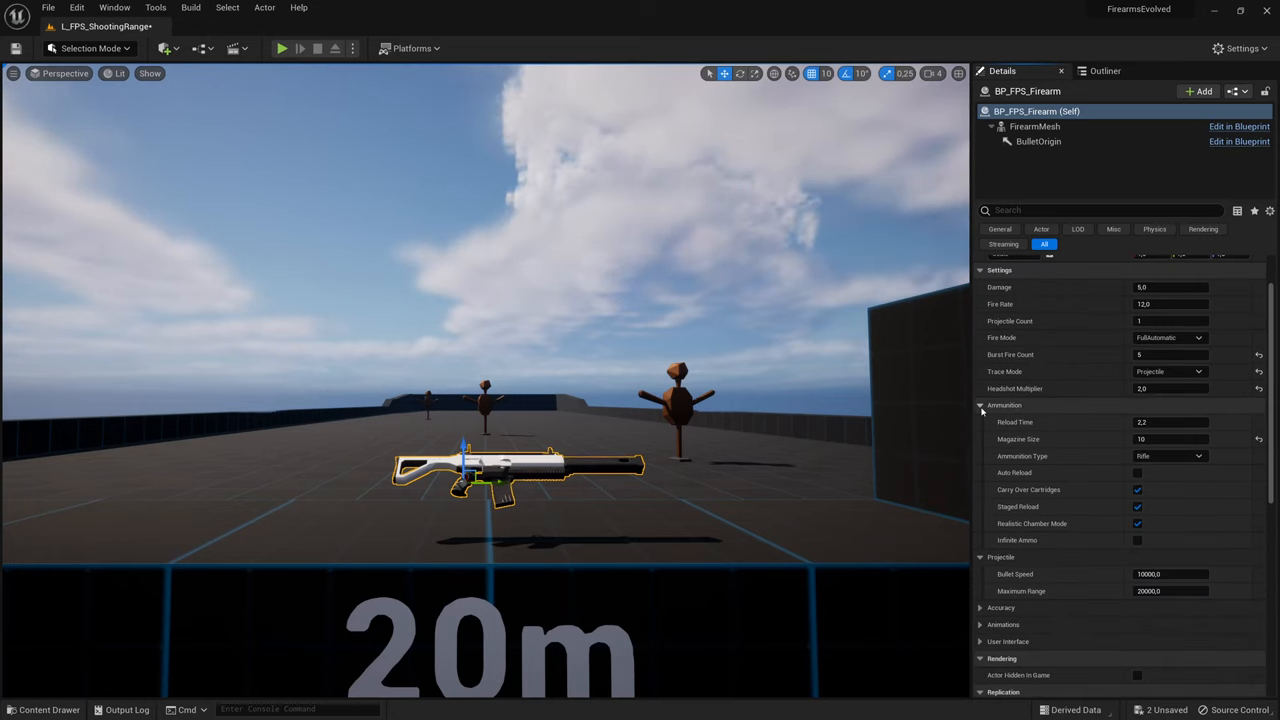
# Set Bullet Speed to 50000.0 and test-fire at the distant target in play mode.
pyautogui.click(980, 404)
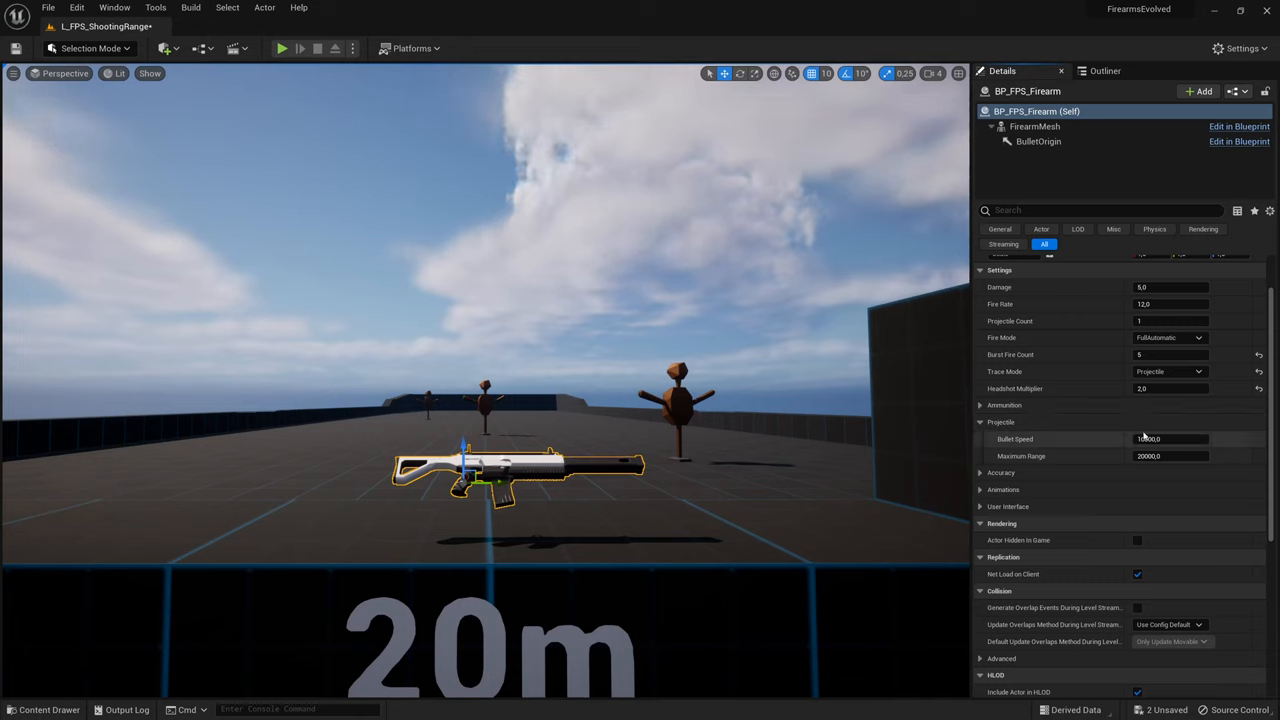
pyautogui.click(1168, 370)
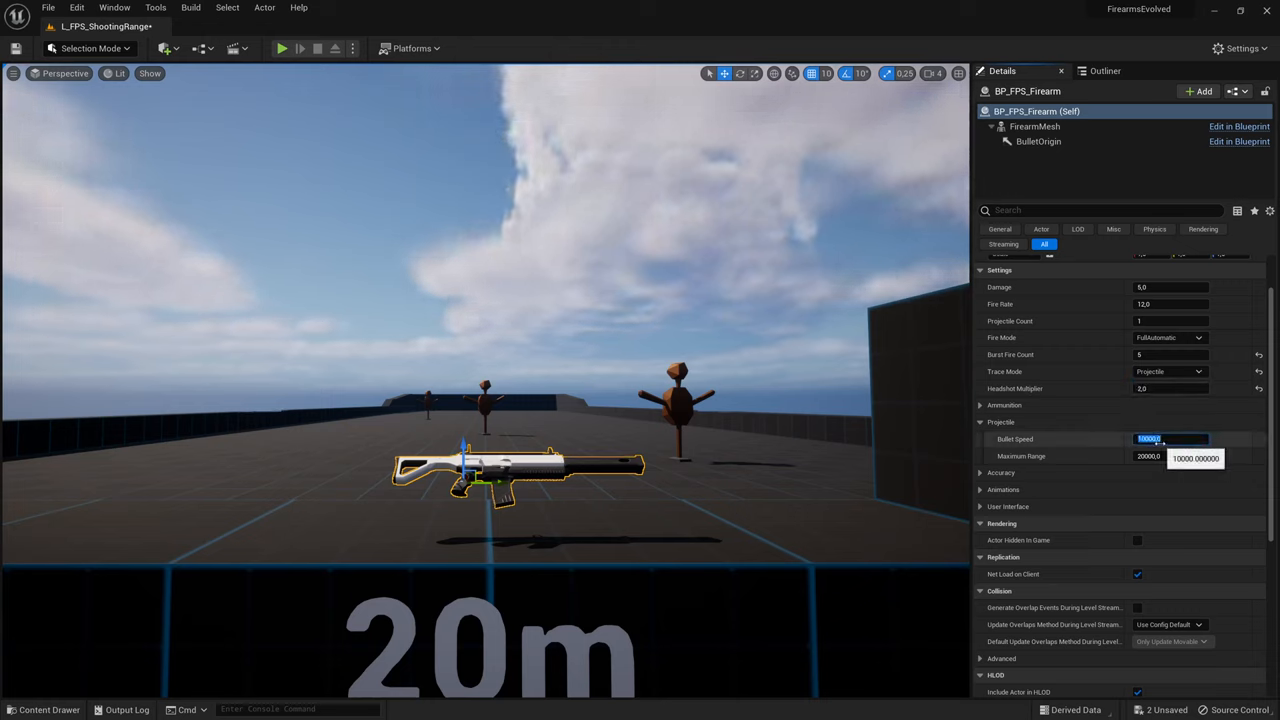
pyautogui.write('50000.0')
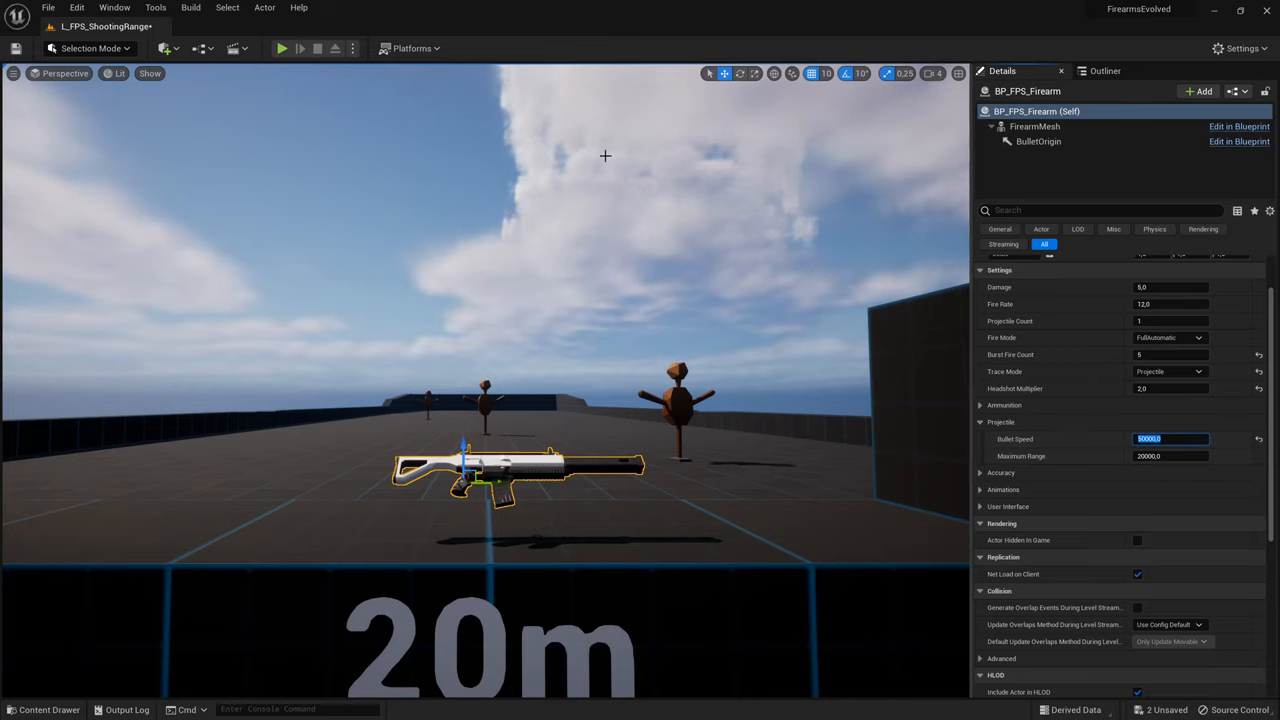
pyautogui.click(282, 48)
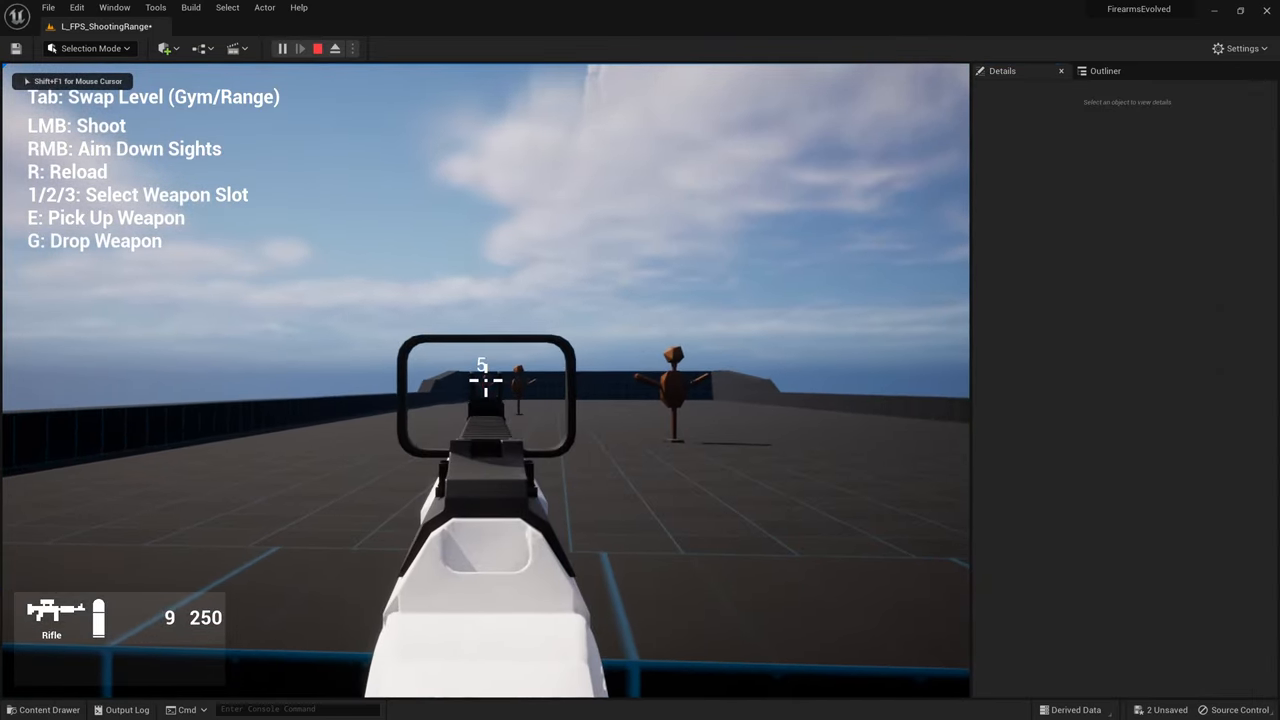
pyautogui.click(484, 380)
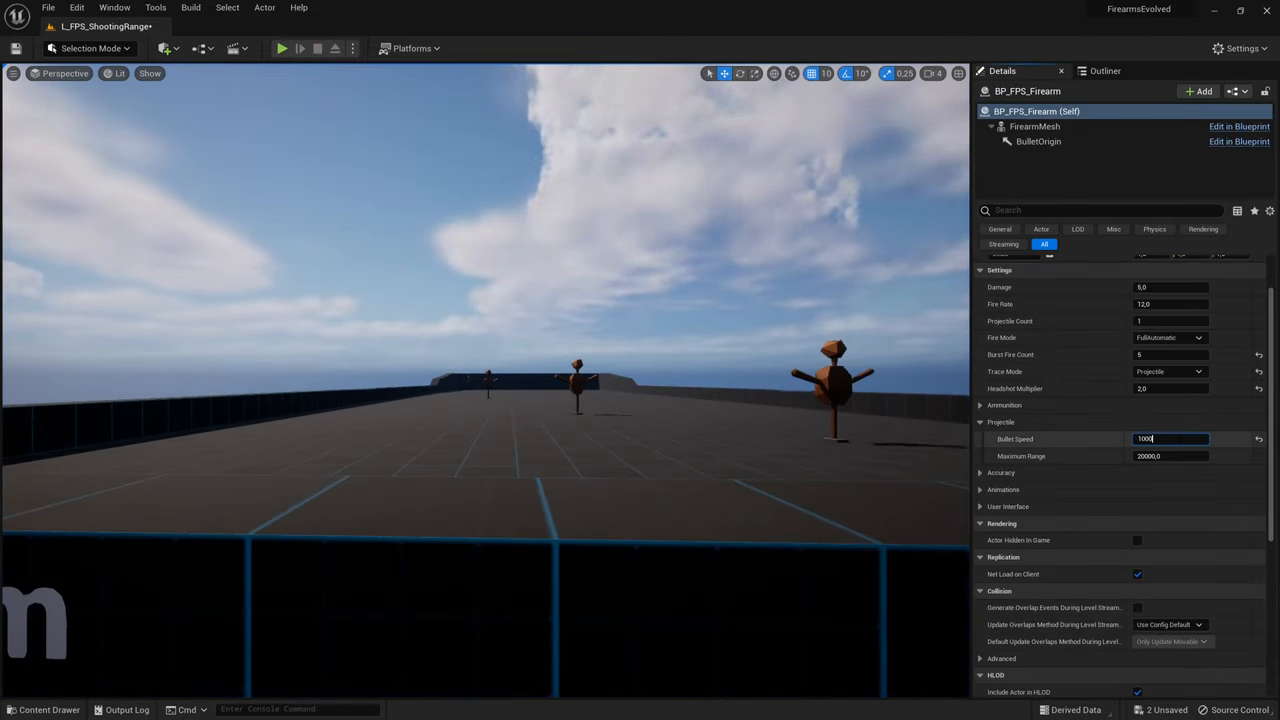
# Play-test again, picking up the rifle with E and firing at the target.
pyautogui.click(280, 48)
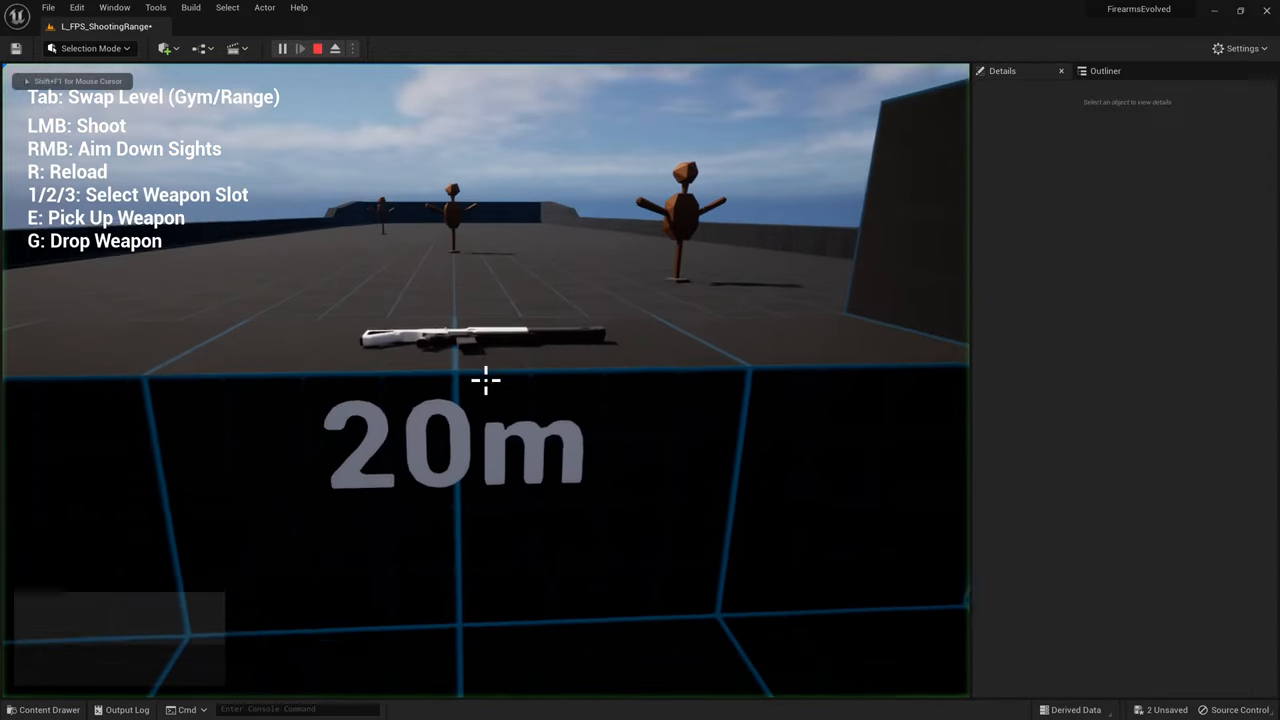
pyautogui.press('e')
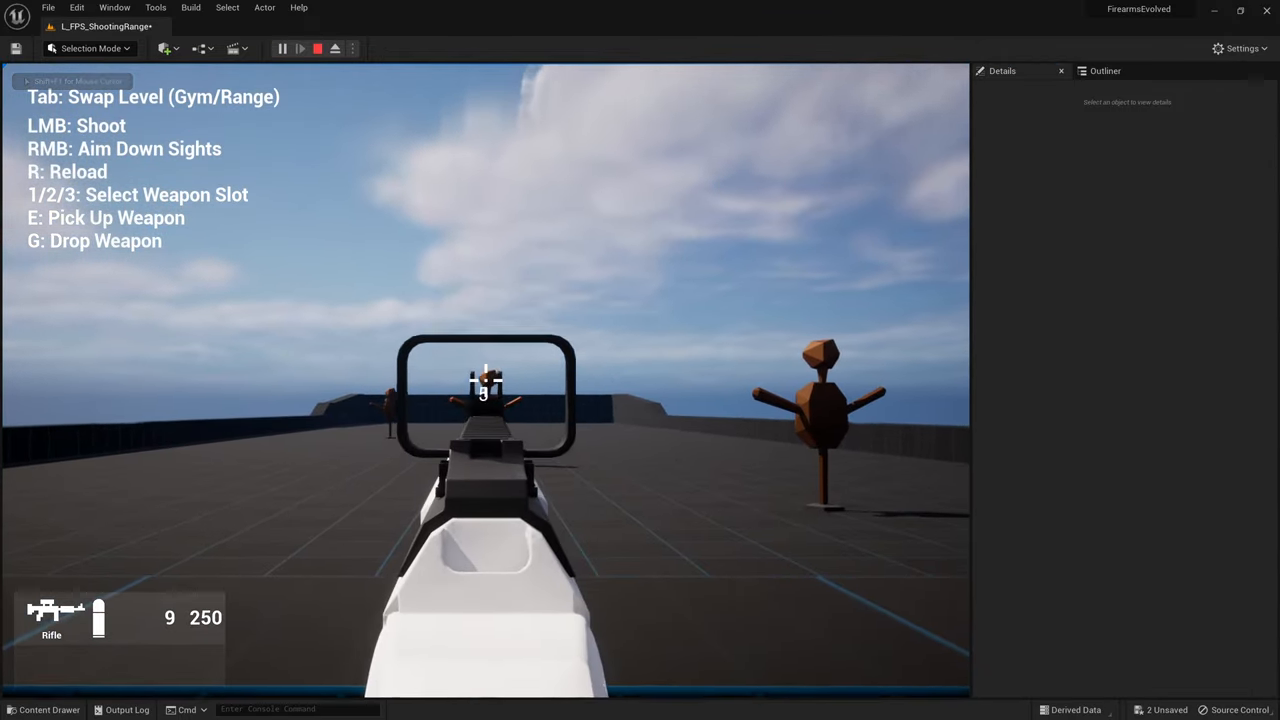
pyautogui.click(484, 390)
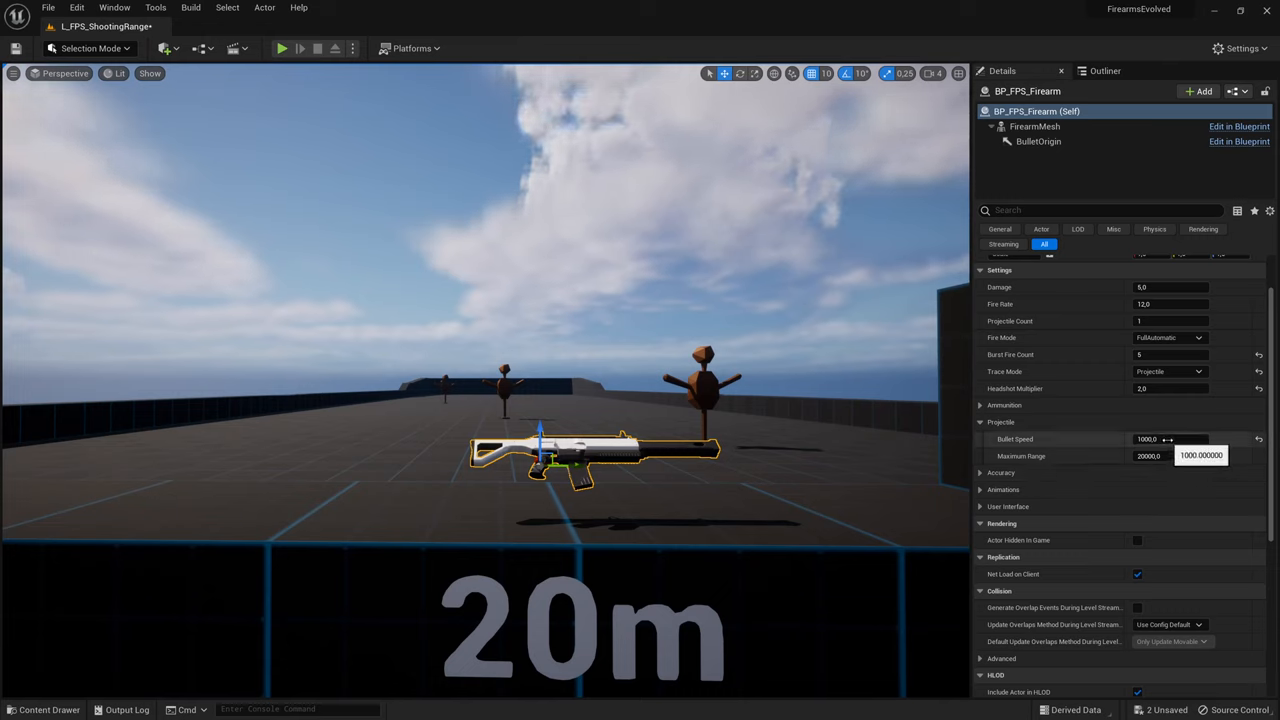
# Raise Bullet Speed, try Hitscan trace mode, then set Trace Mode back to Projectile.
pyautogui.write('2000')
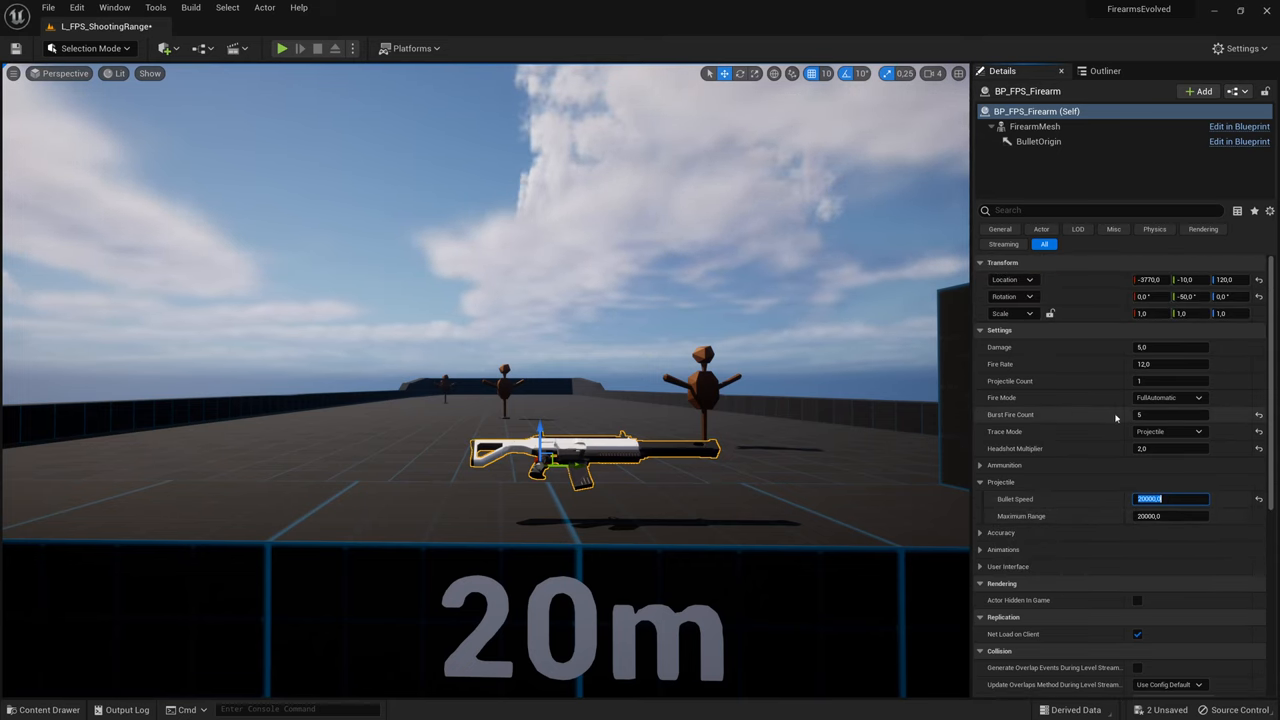
pyautogui.click(1170, 432)
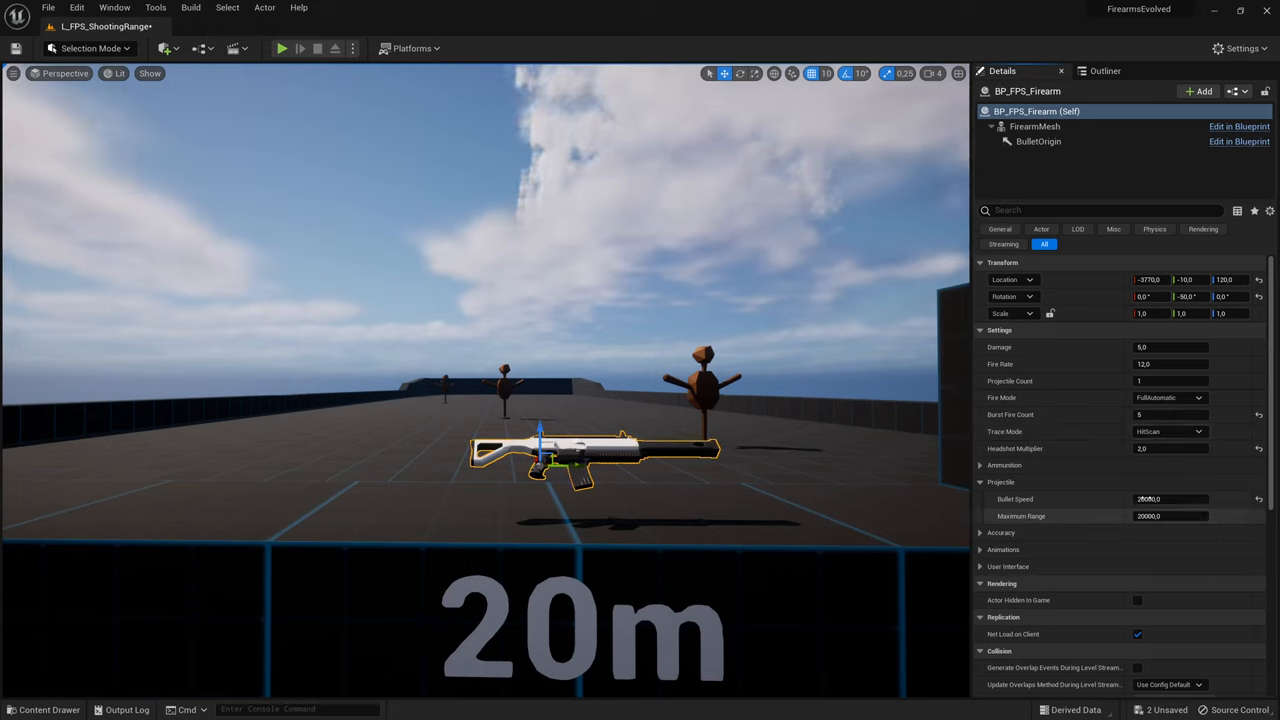
pyautogui.click(1168, 432)
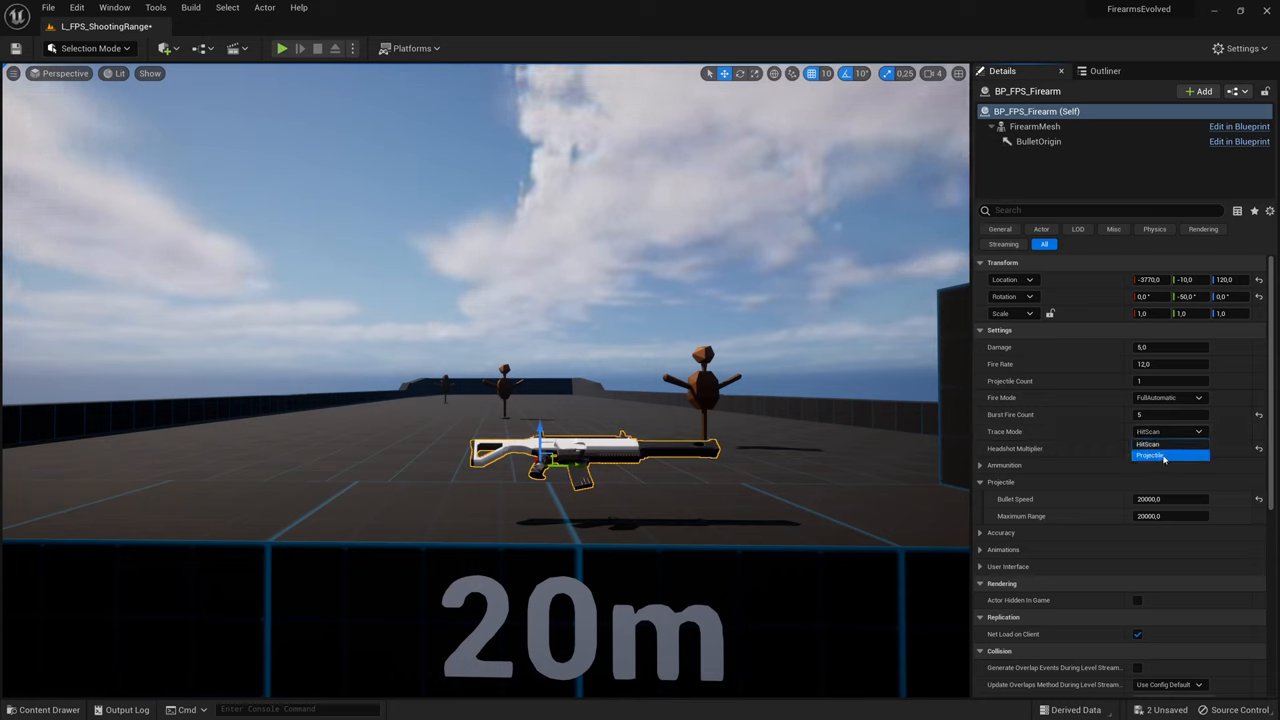
pyautogui.click(1164, 456)
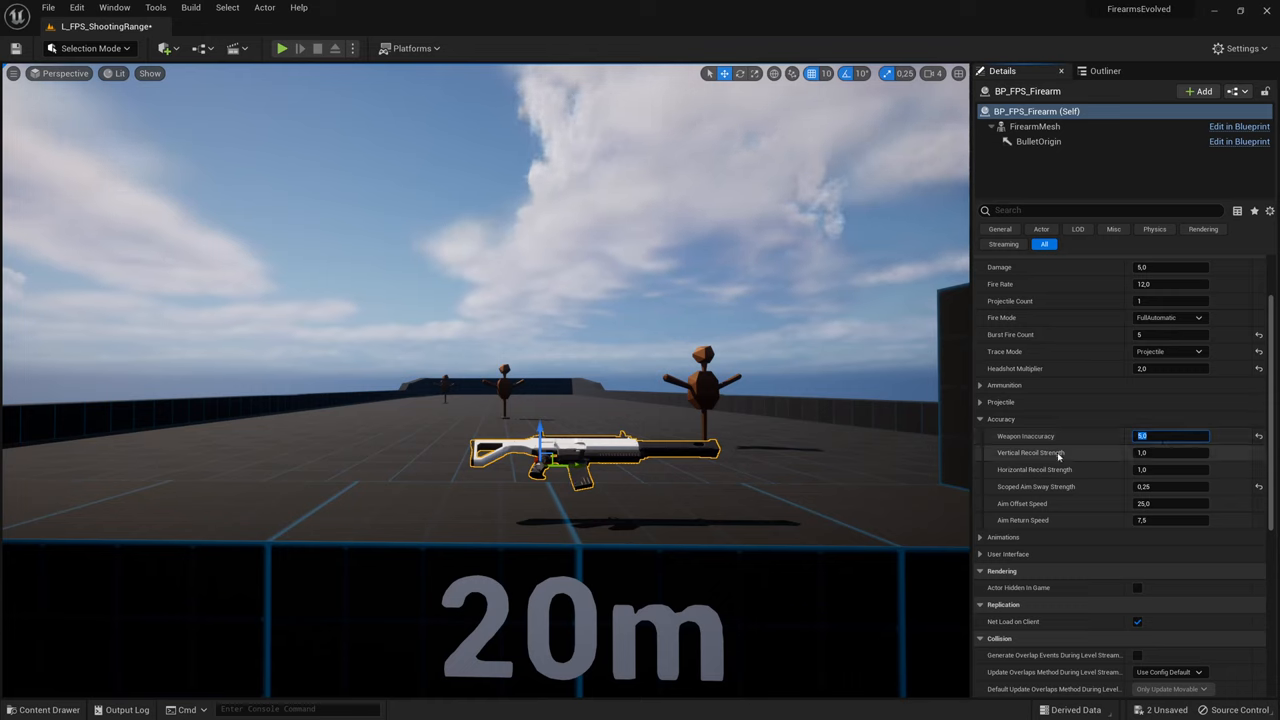
pyautogui.moveTo(1040, 436)
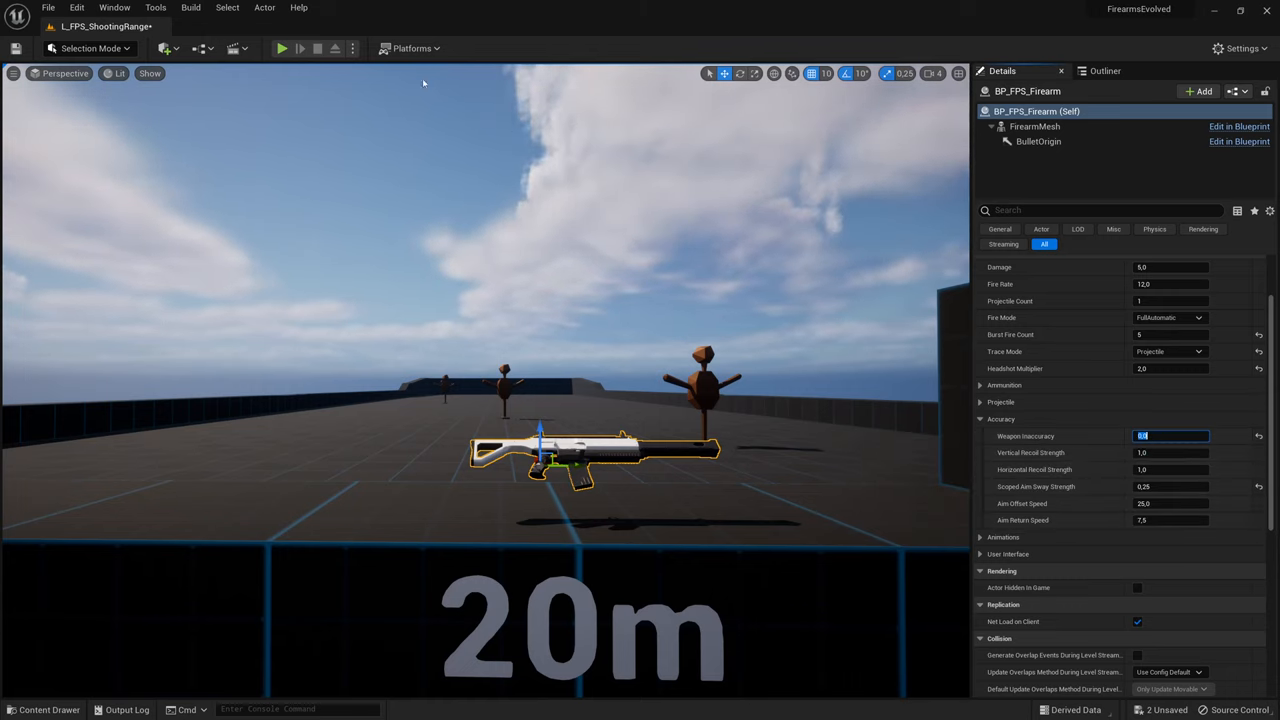
# Play-test aimed shots at the distant target until the magazine is empty, then stop.
pyautogui.click(280, 48)
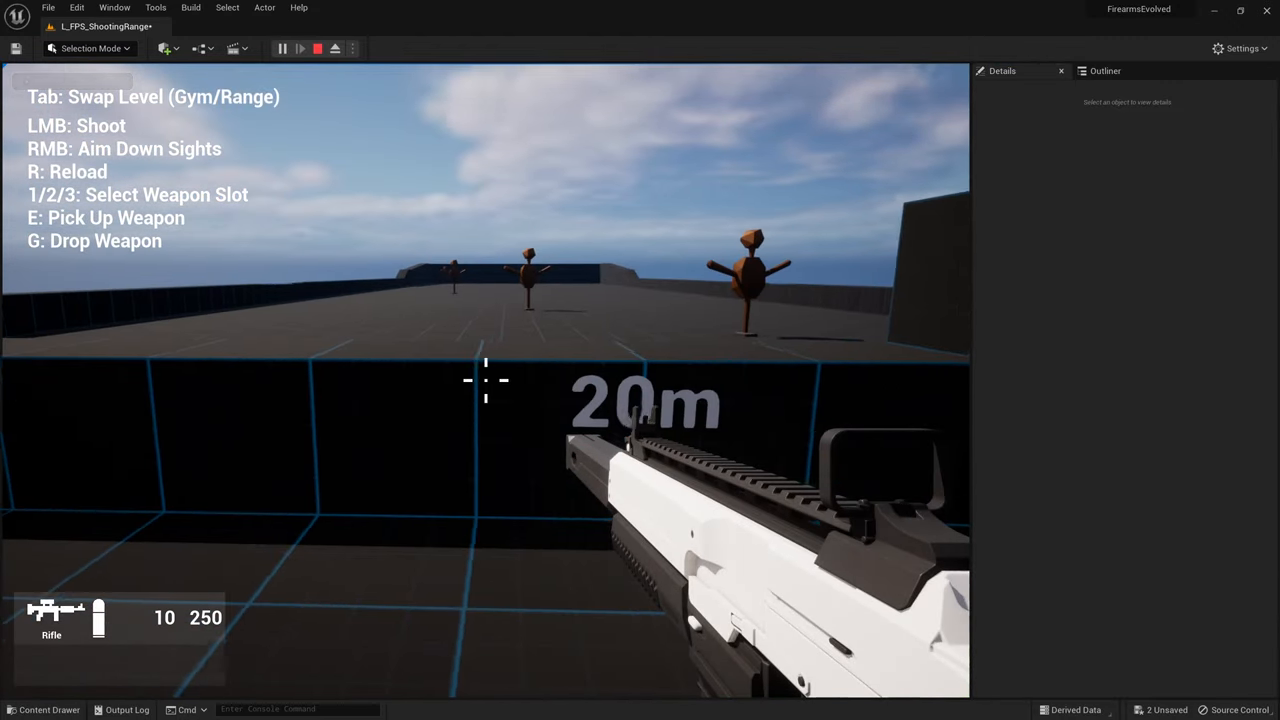
pyautogui.press('Tab')
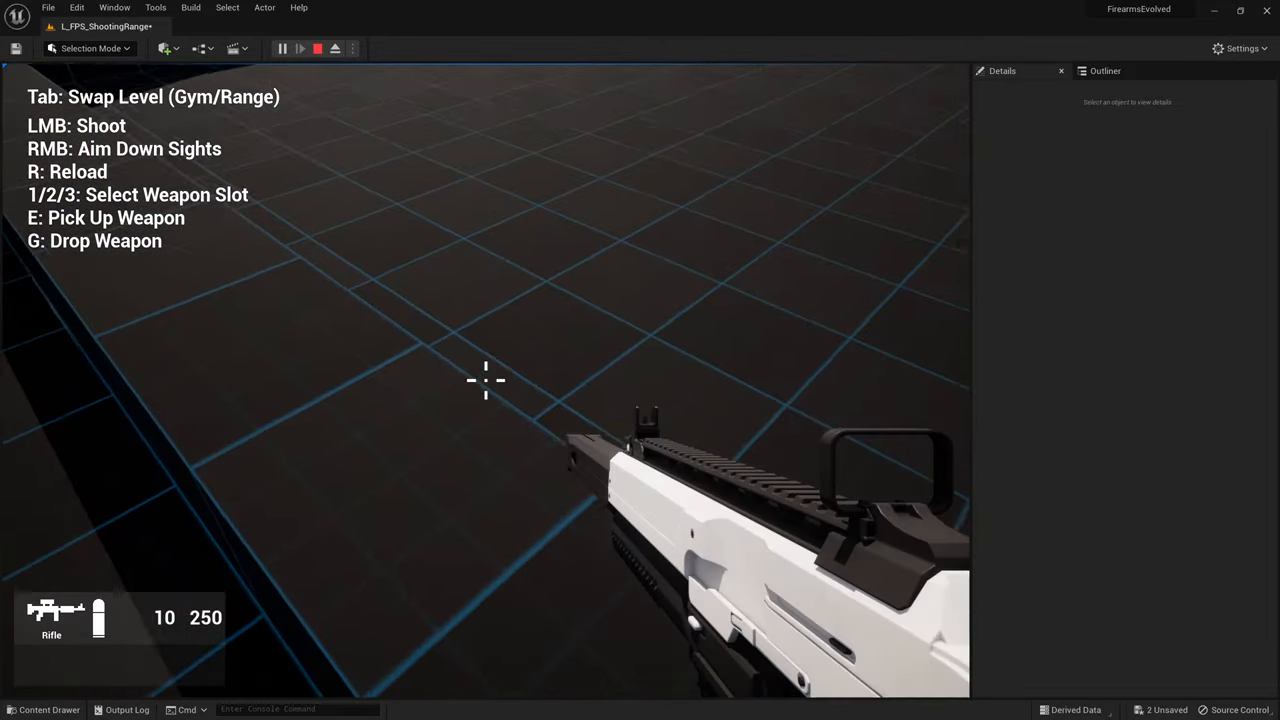
pyautogui.press('Tab')
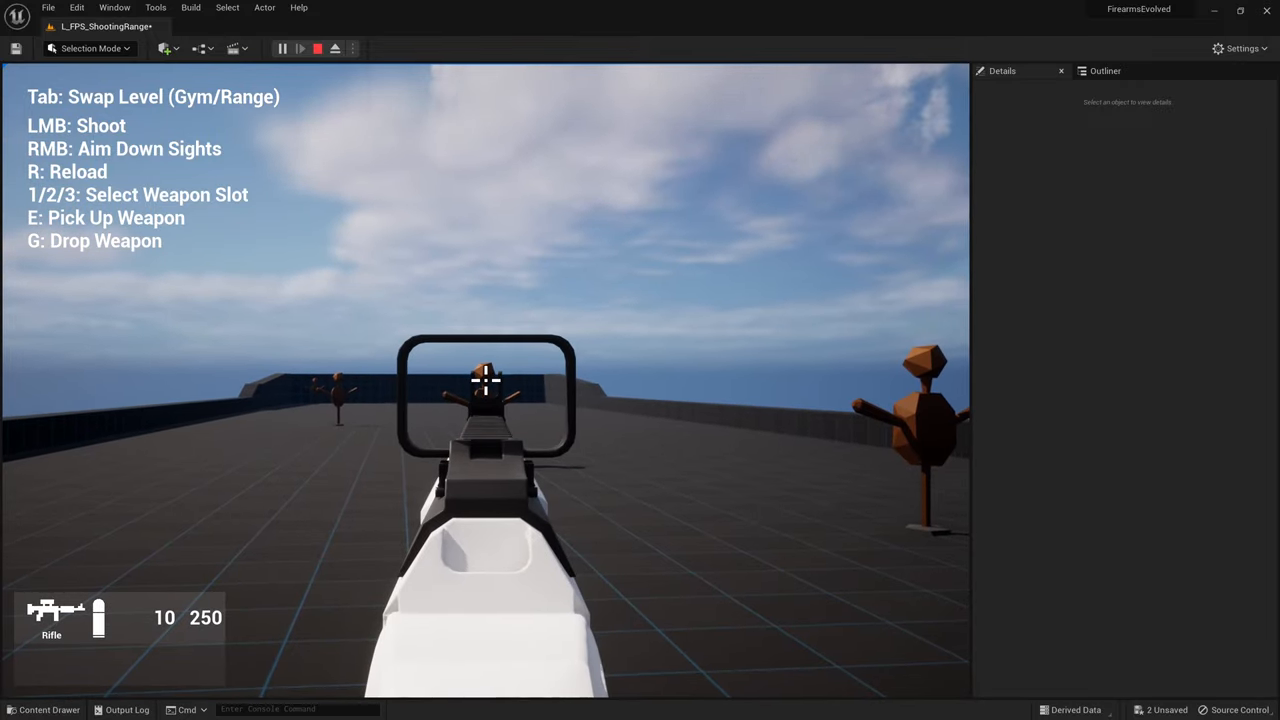
pyautogui.click(484, 380)
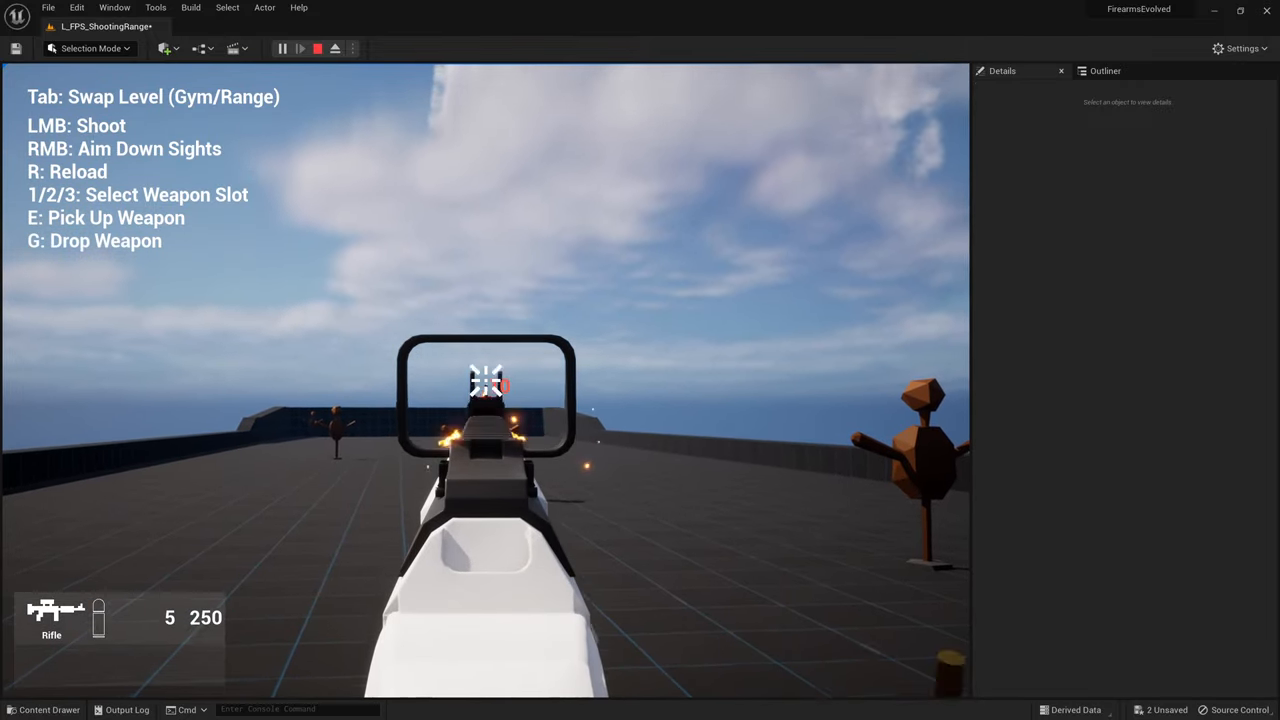
pyautogui.click(484, 384)
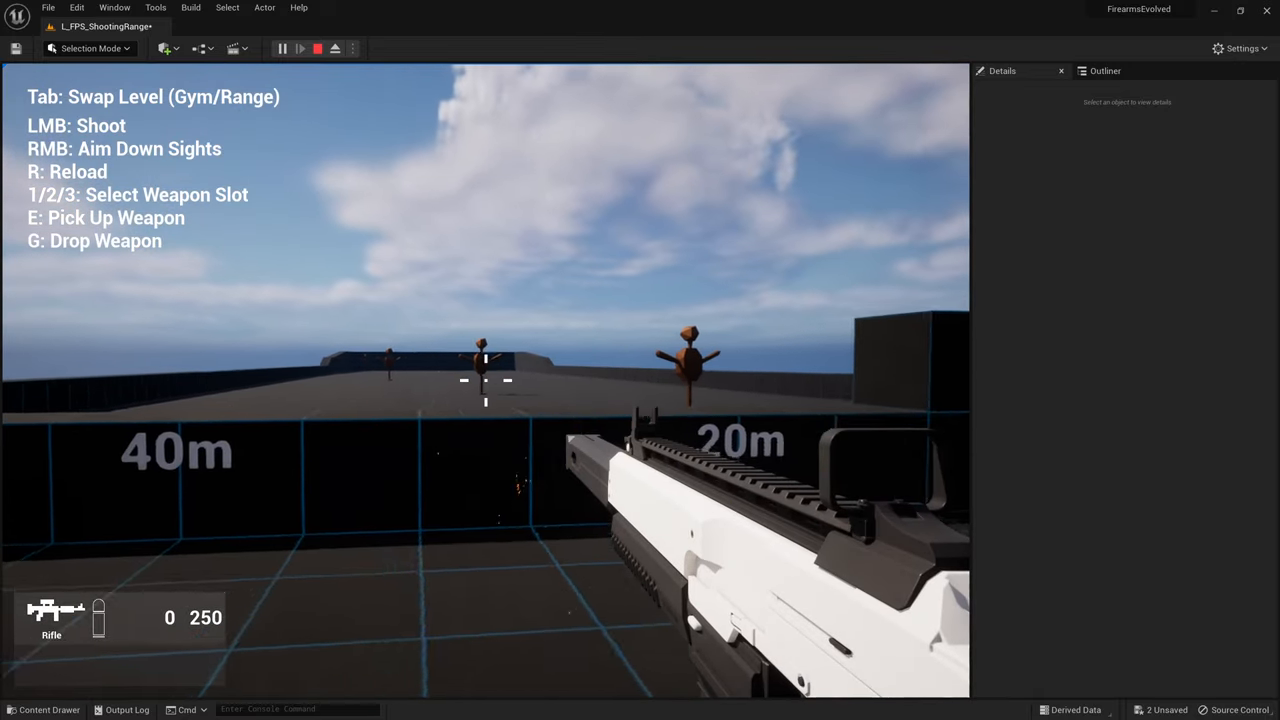
pyautogui.click(316, 48)
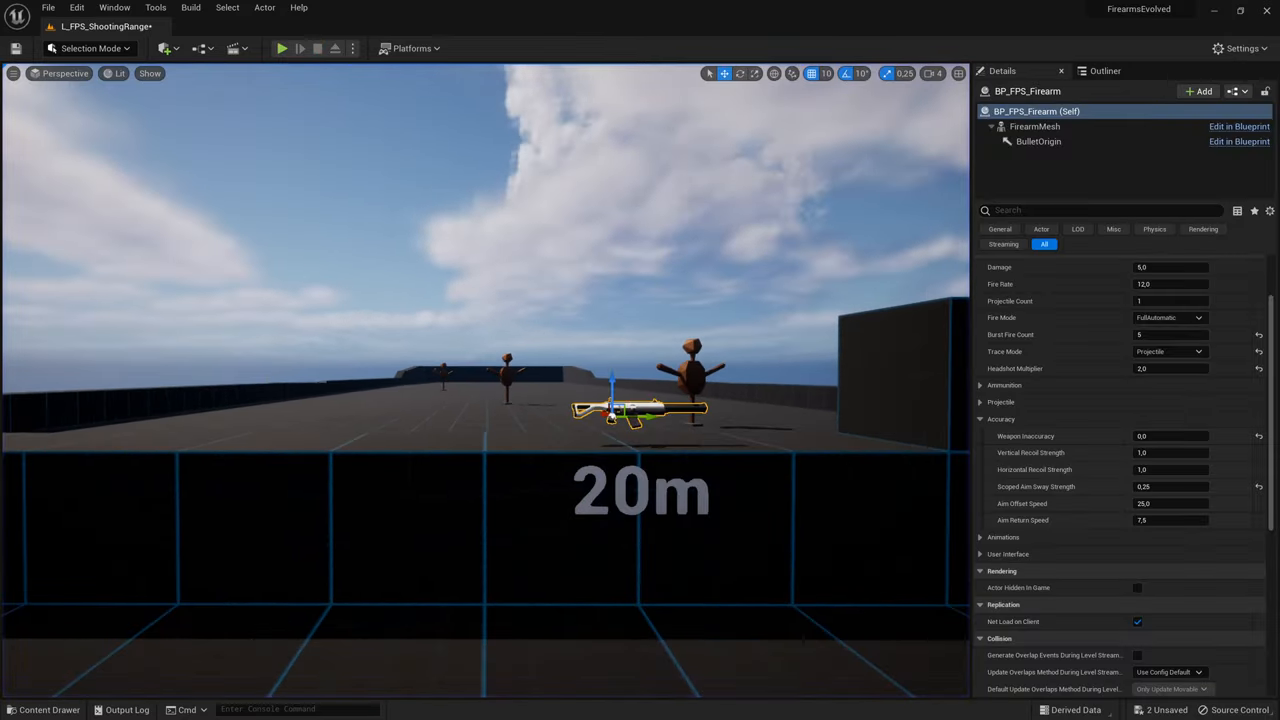
pyautogui.moveTo(1024, 436)
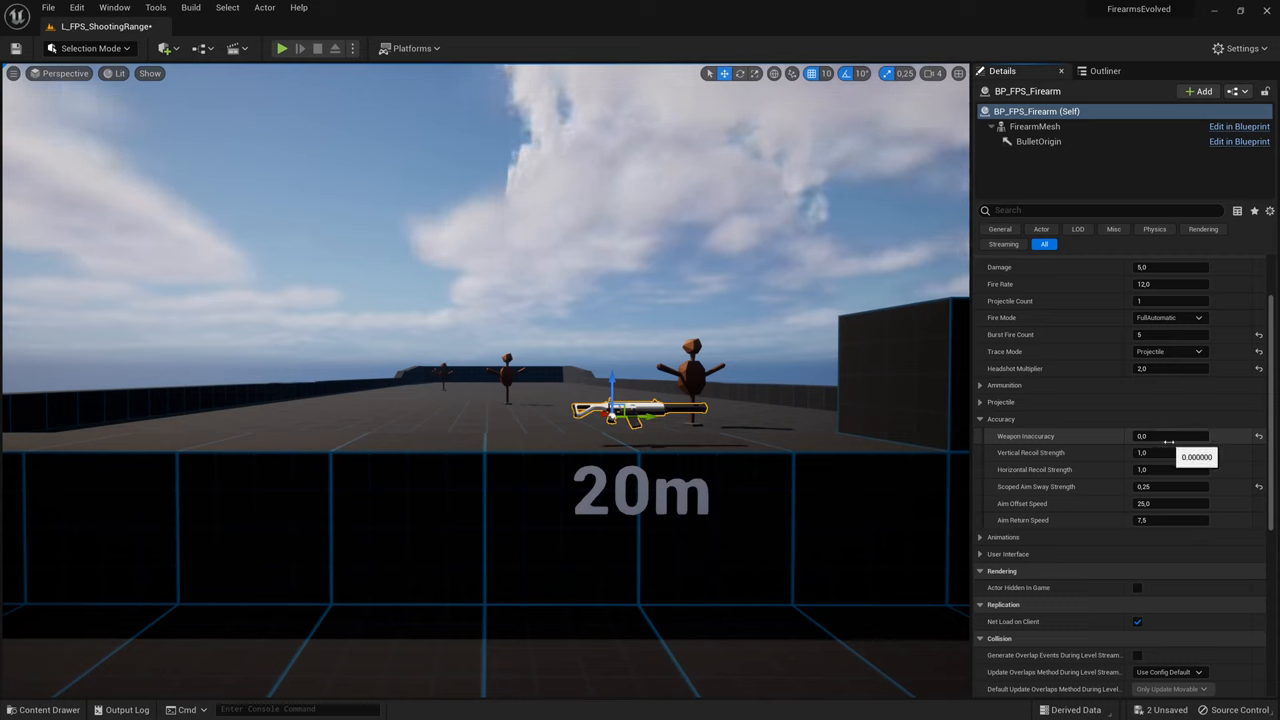
# Set Weapon Inaccuracy to 10.0 and run a quick play test of the wider spread.
pyautogui.click(1170, 436)
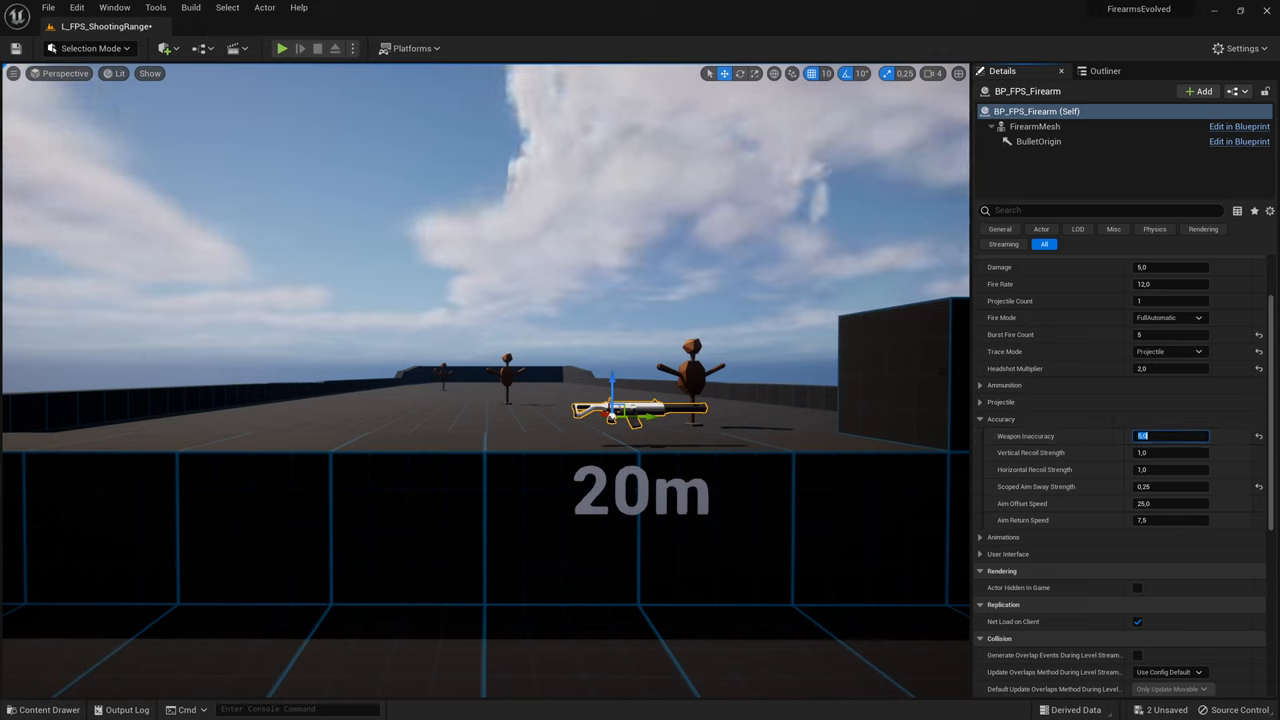
pyautogui.write('10.0')
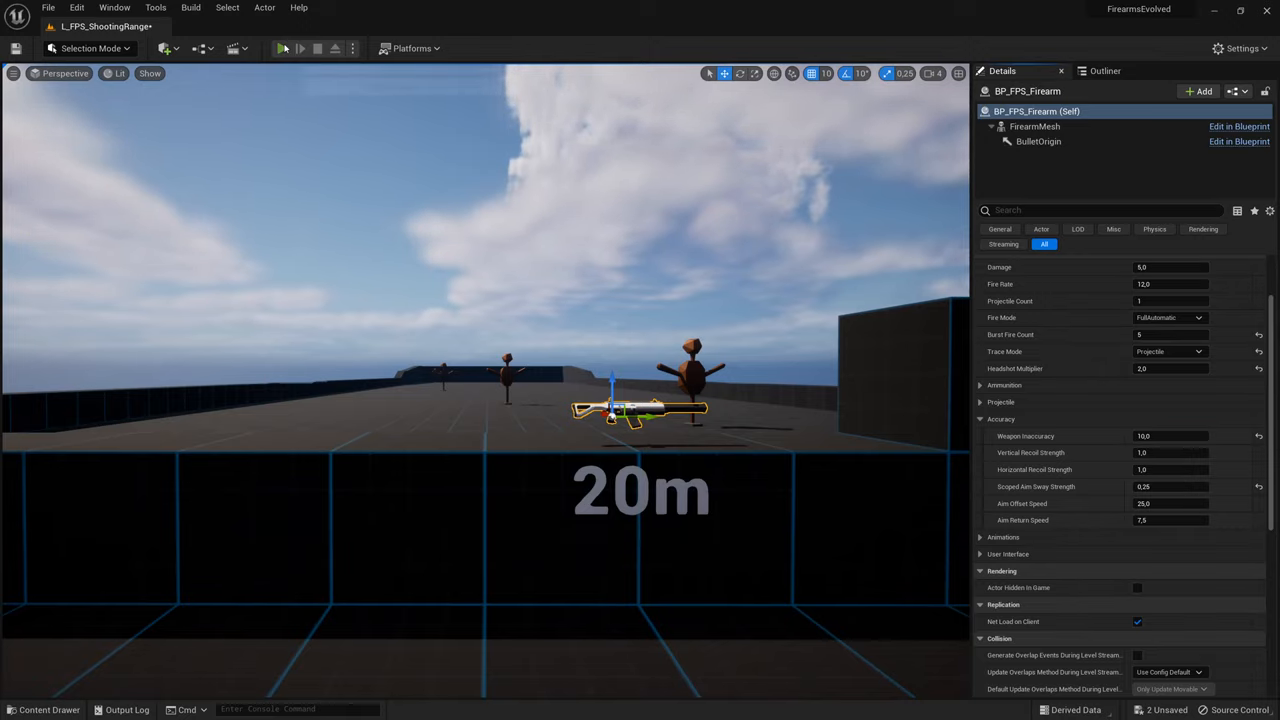
pyautogui.click(284, 48)
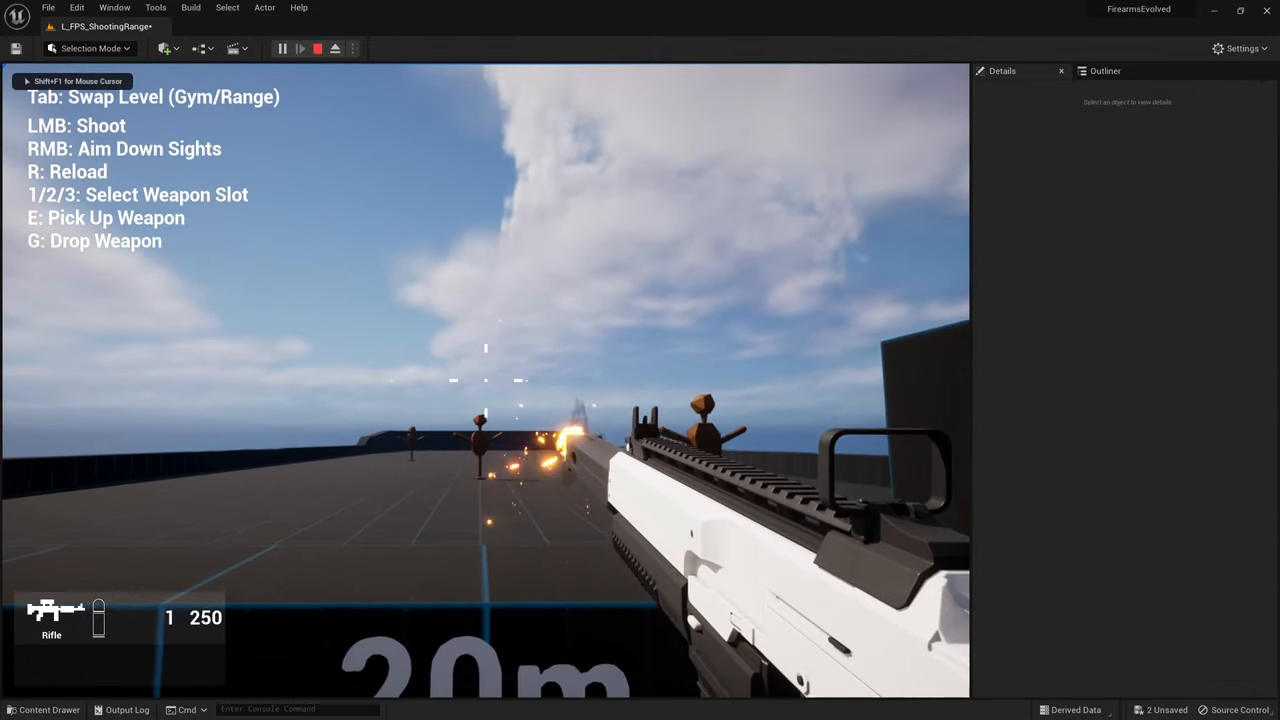
pyautogui.click(318, 48)
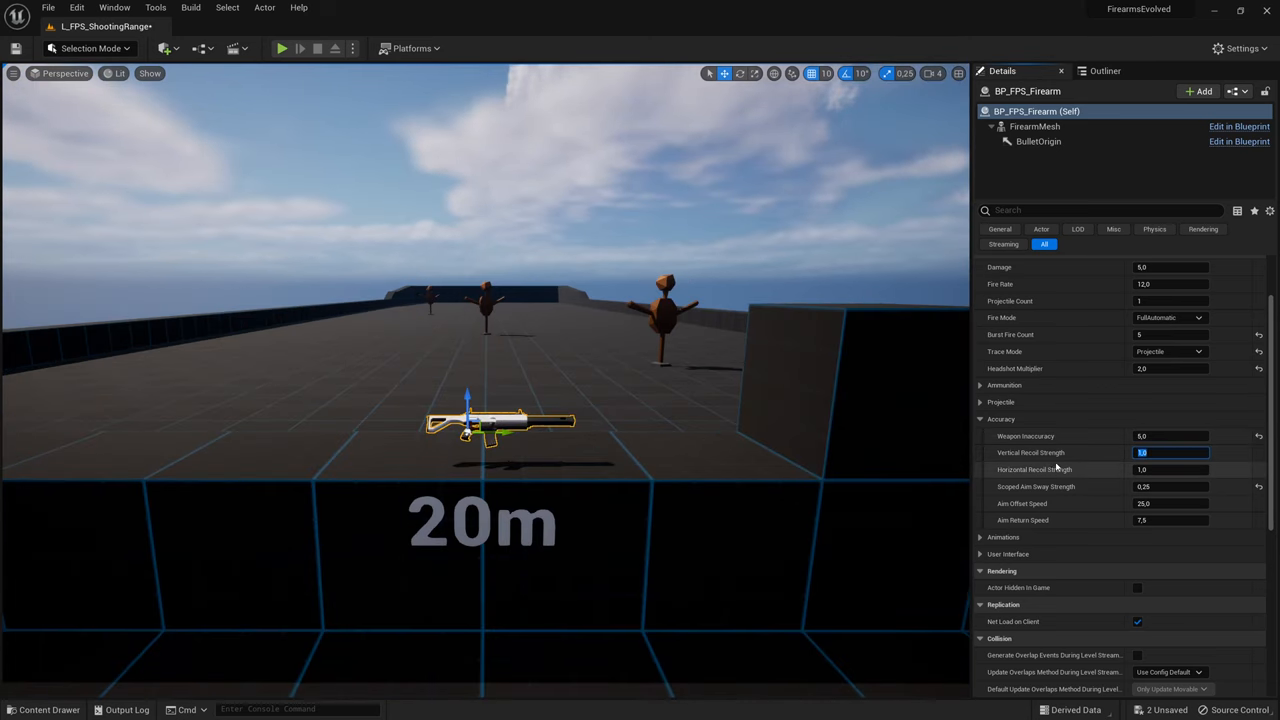
# Set Vertical Recoil Strength to 10.0 and empty a magazine in play to see the muzzle climb.
pyautogui.click(1170, 468)
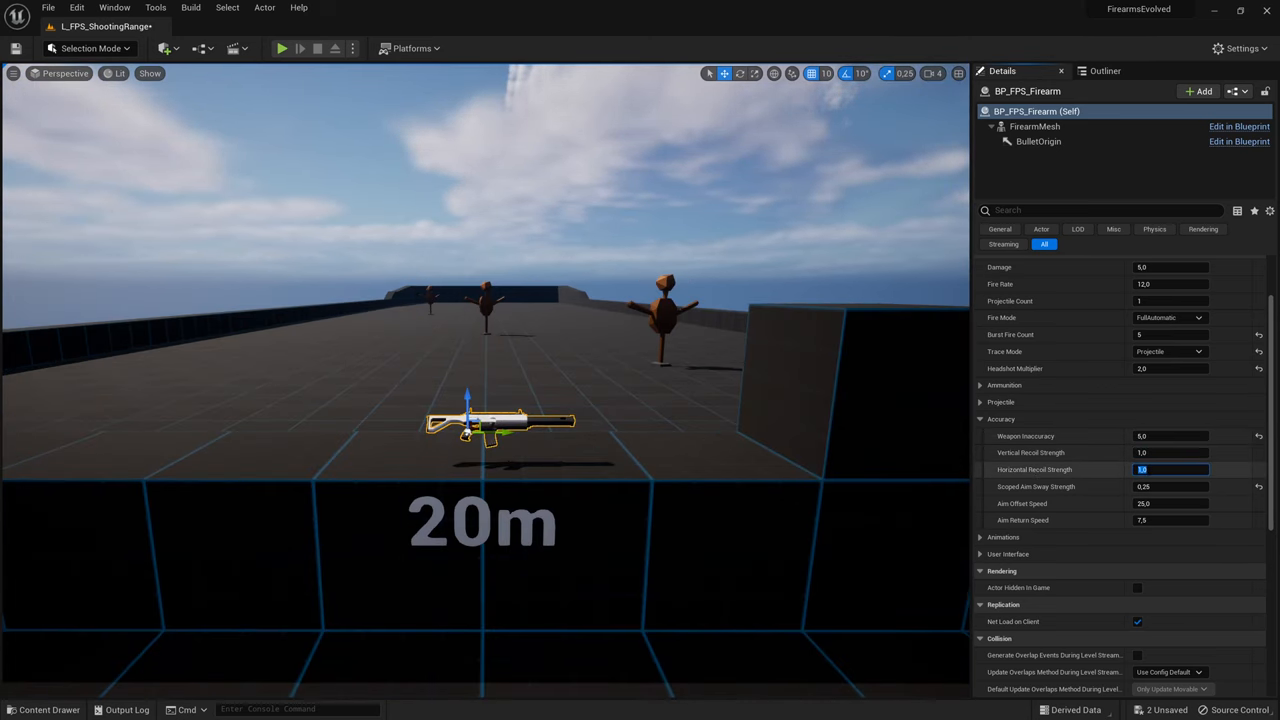
pyautogui.click(1170, 452)
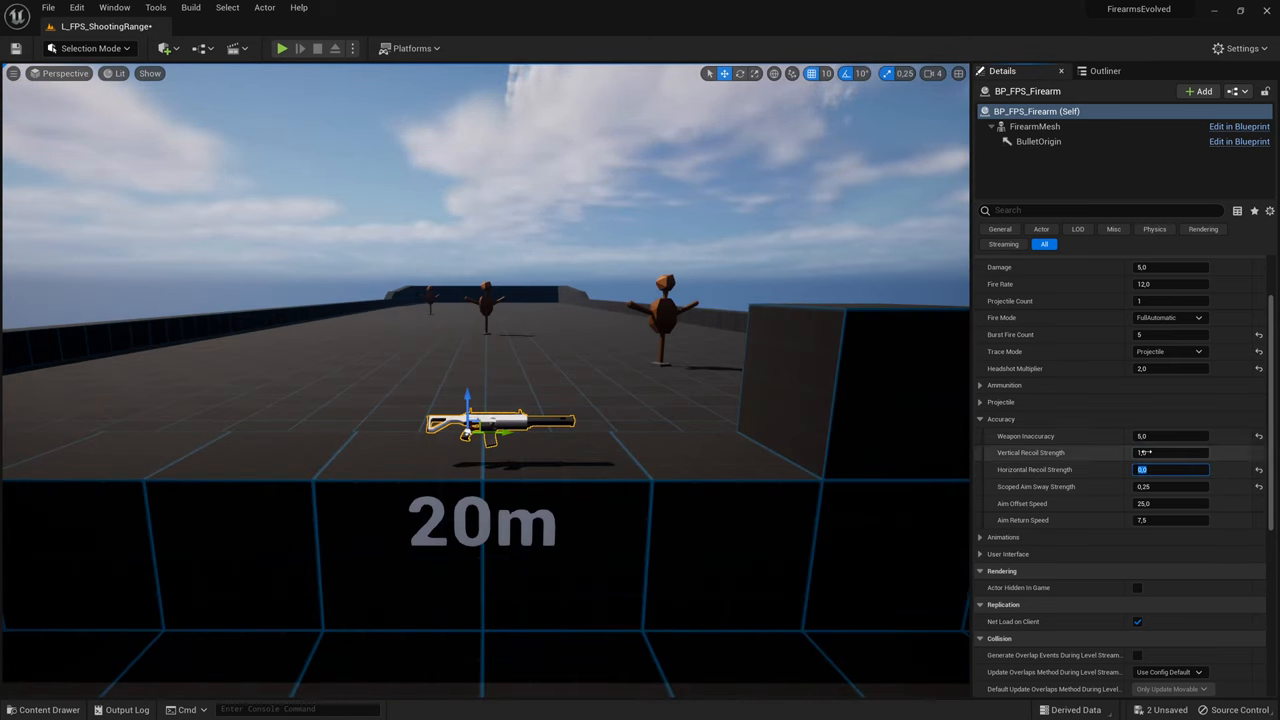
pyautogui.click(1170, 452)
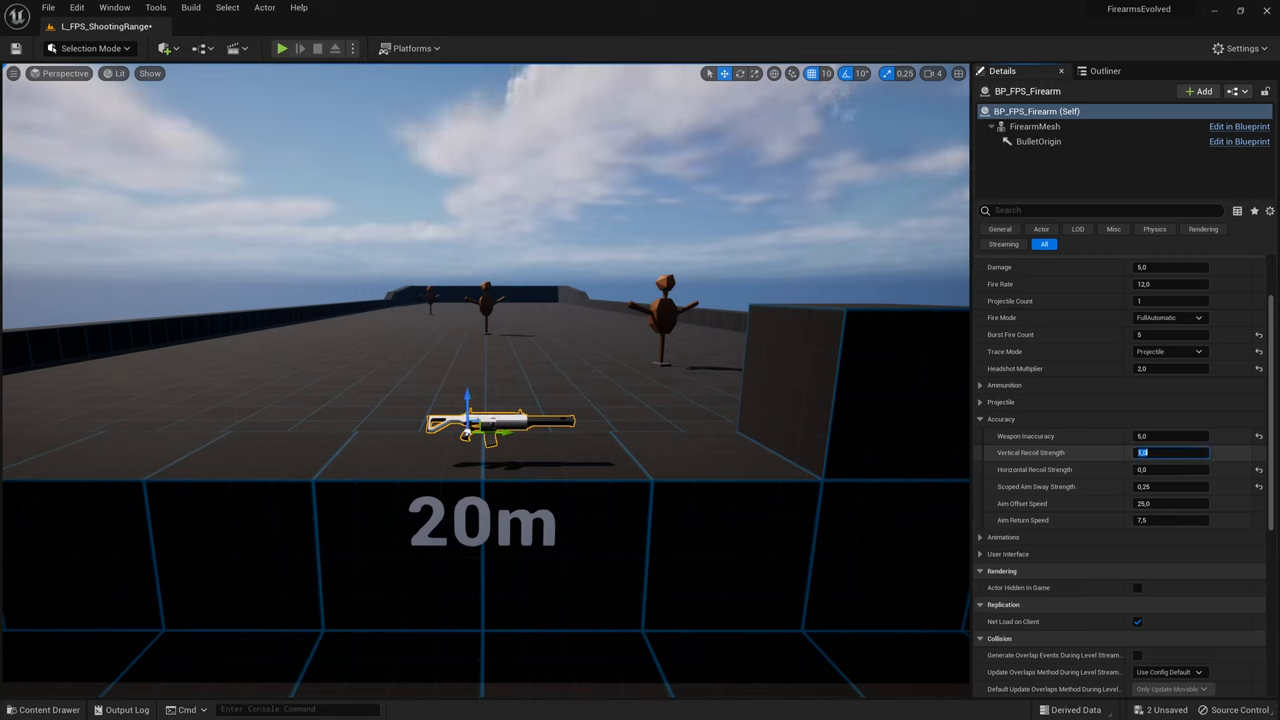
pyautogui.write('10.0')
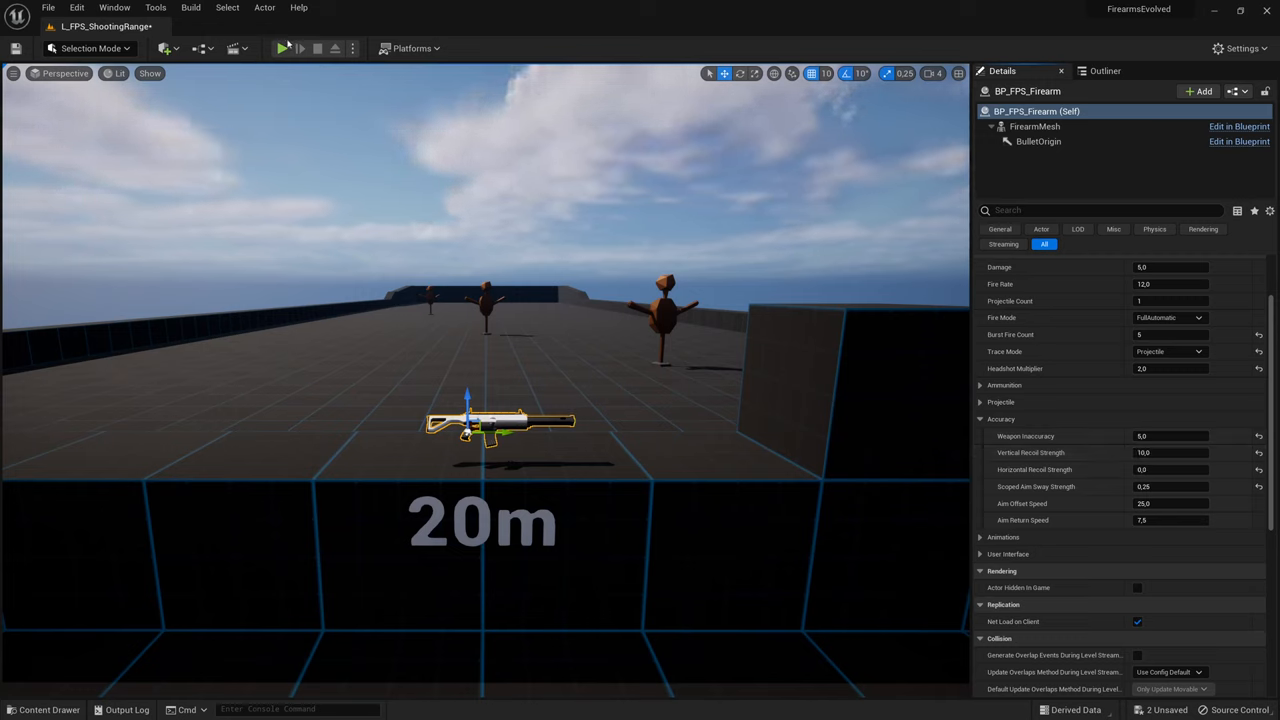
pyautogui.click(284, 48)
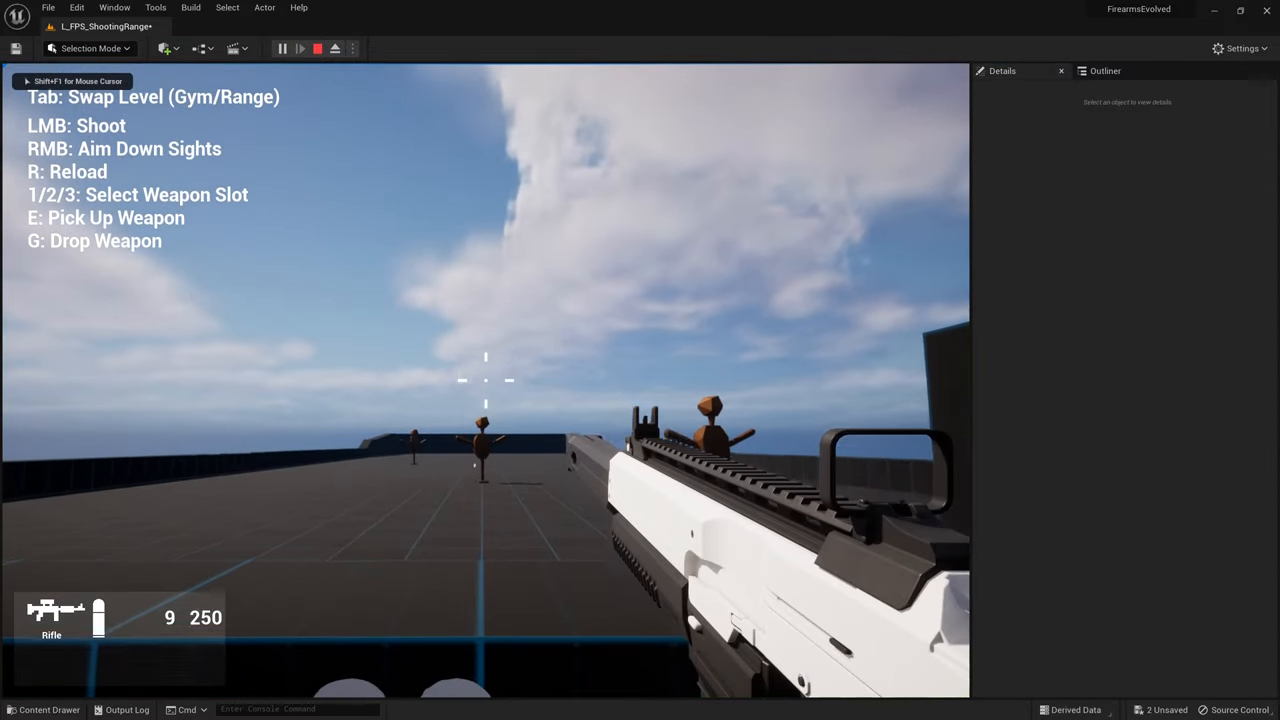
pyautogui.click(484, 380)
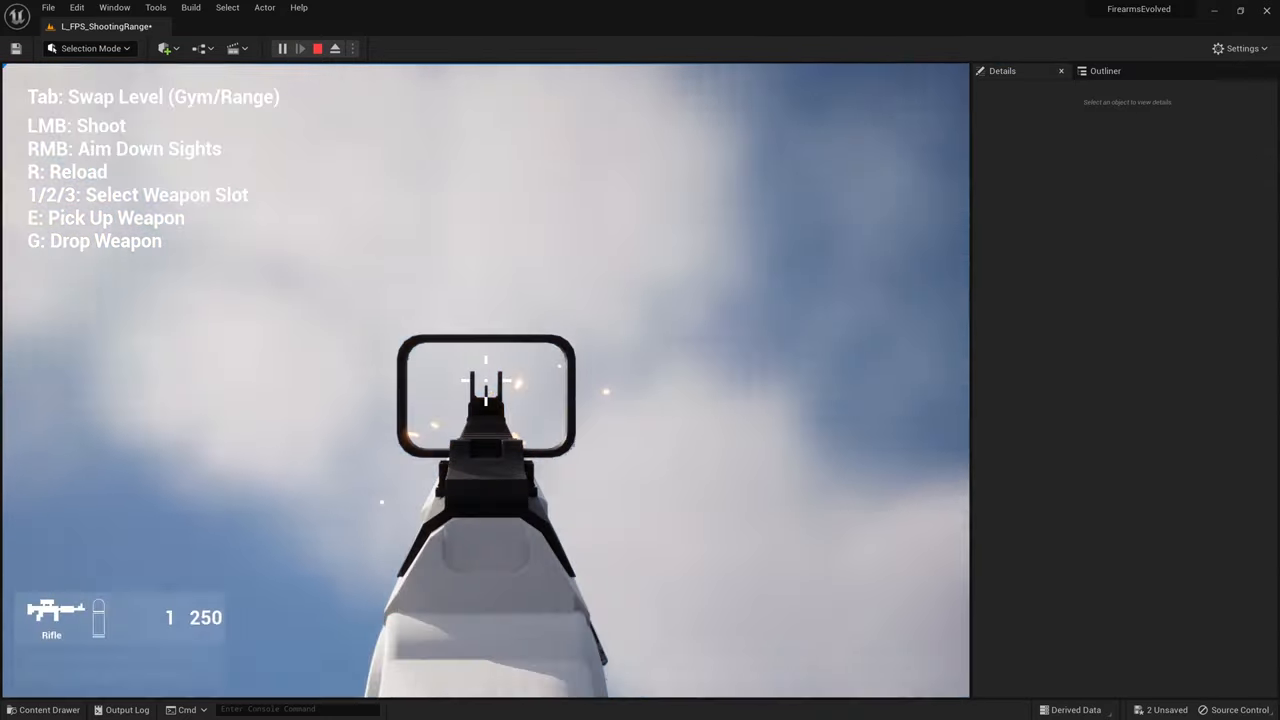
pyautogui.click(484, 390)
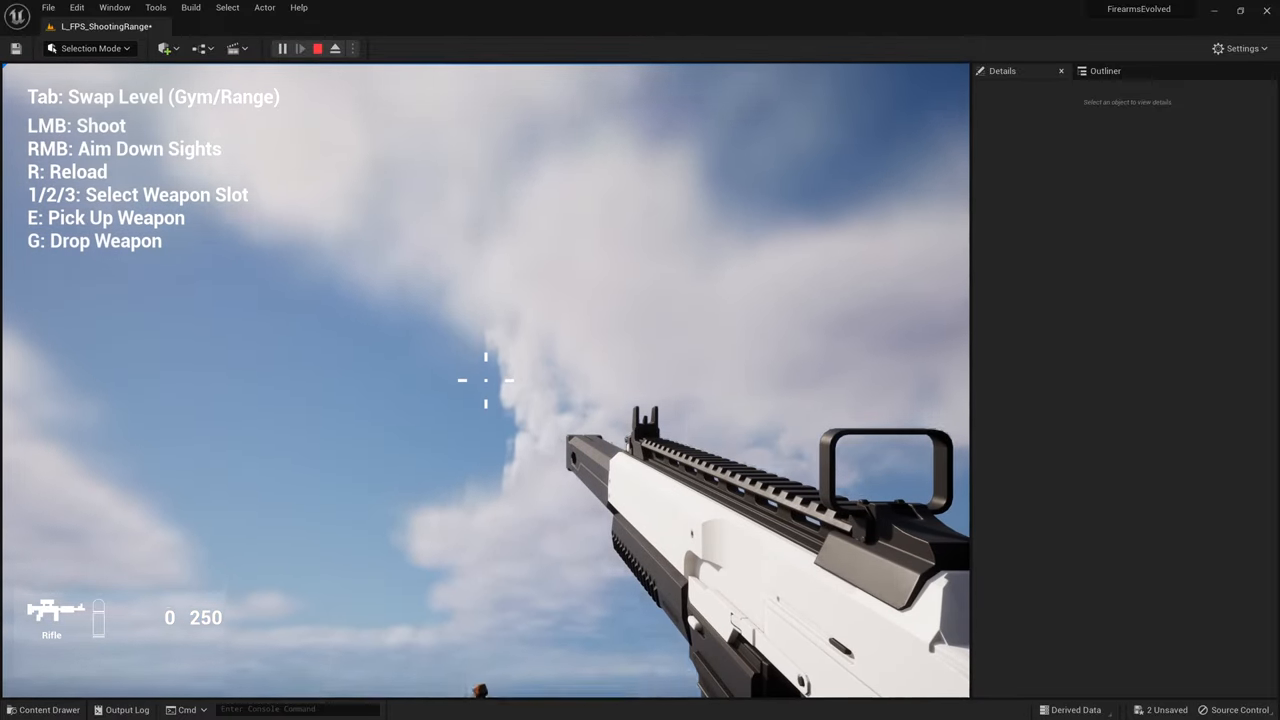
pyautogui.click(316, 48)
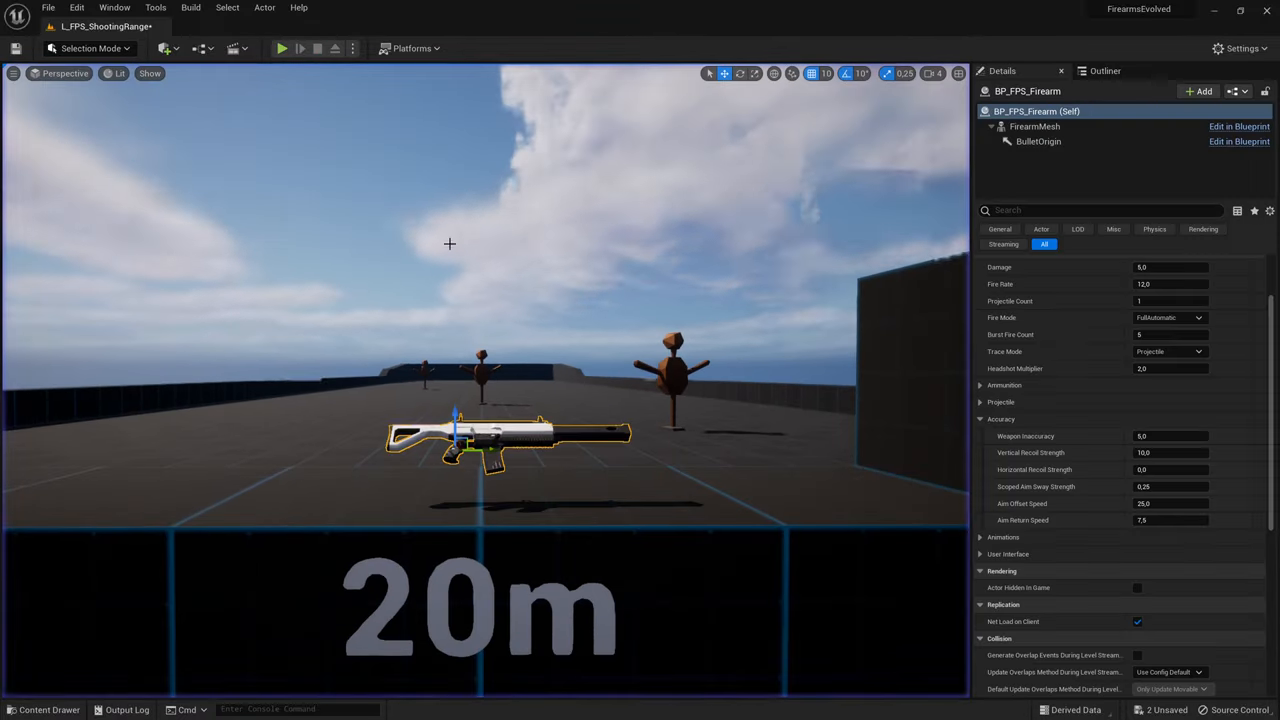
# Reselect Vertical Recoil Strength and run another short play test.
pyautogui.click(1170, 452)
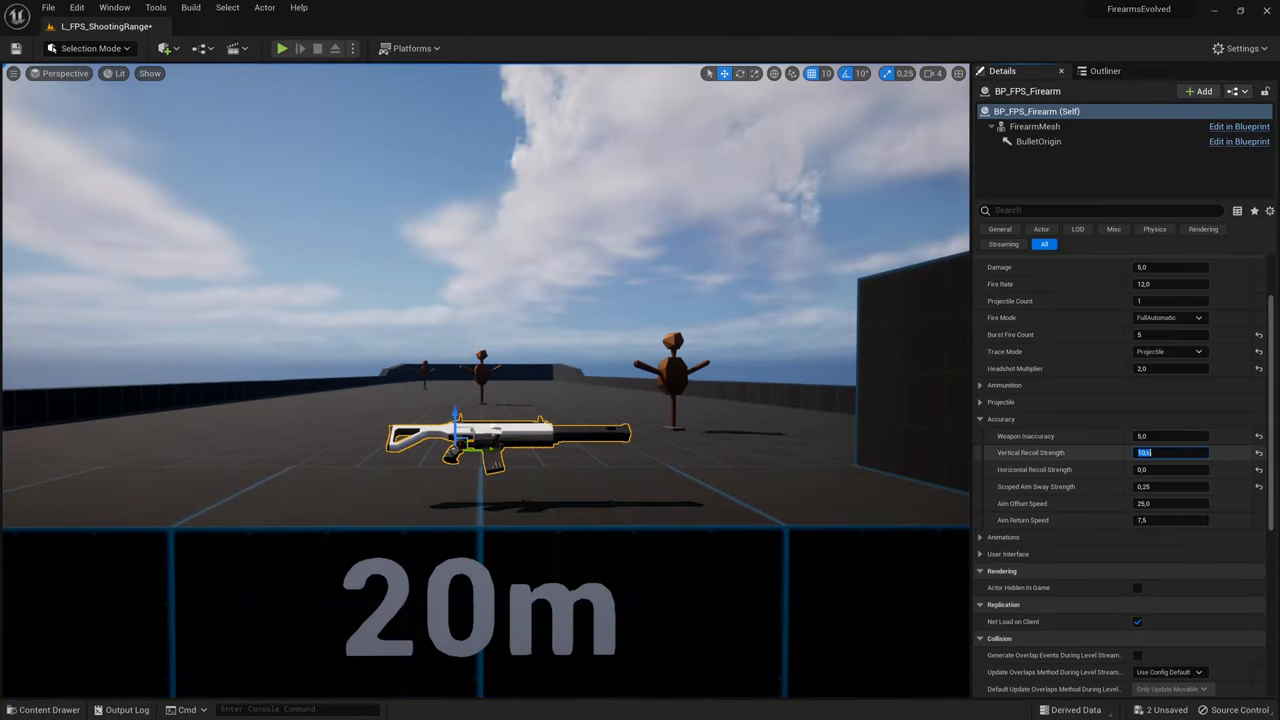
pyautogui.click(280, 48)
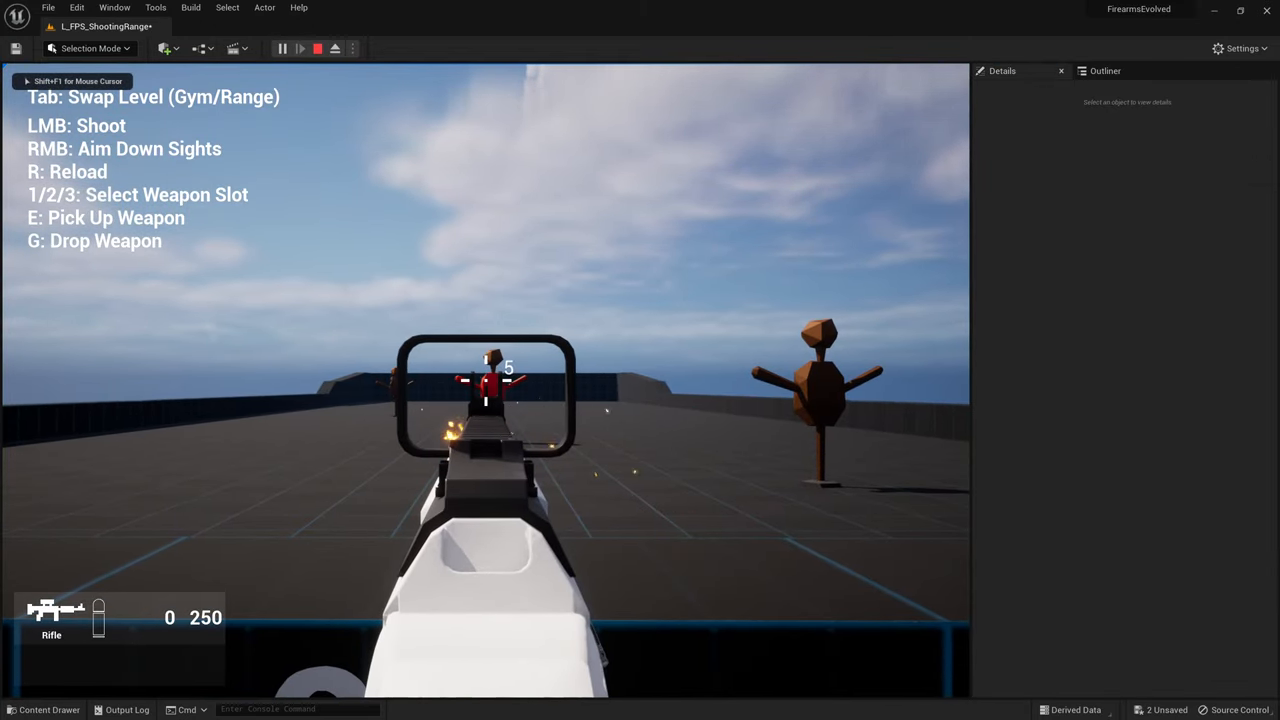
pyautogui.click(284, 48)
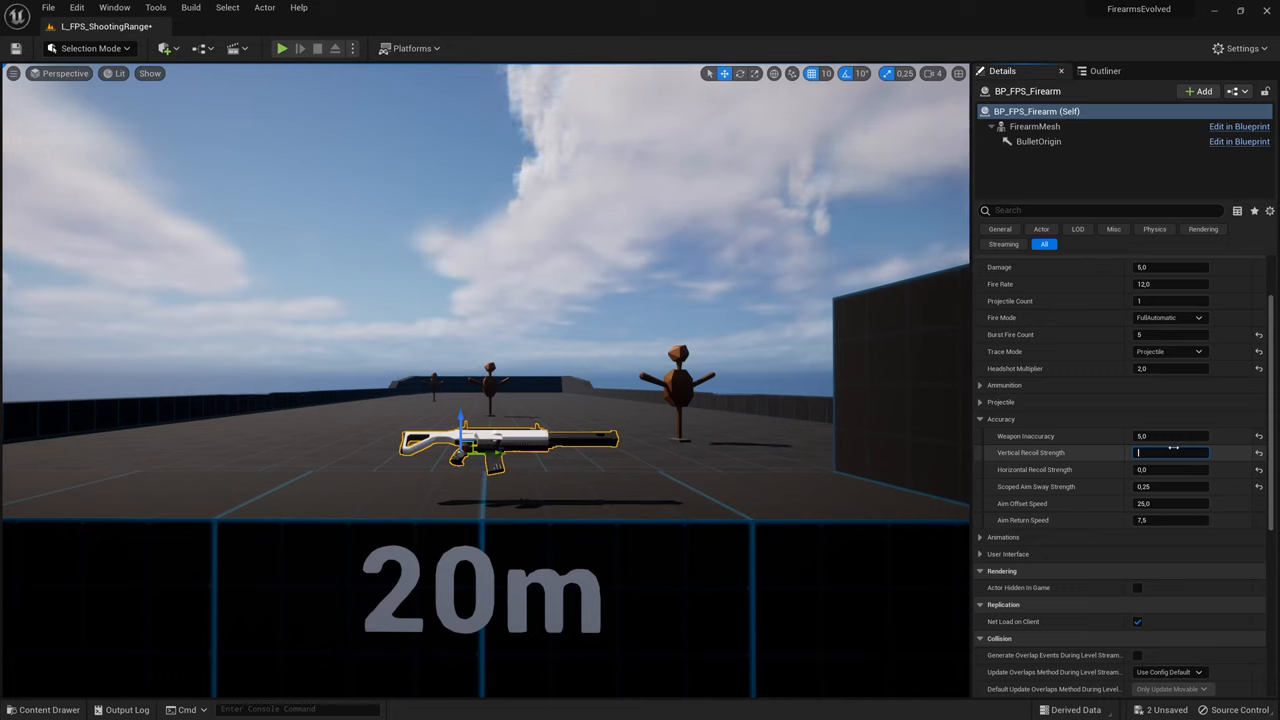
# Lower Vertical Recoil Strength to 2.0 and test-fire the reduced recoil.
pyautogui.write('2.0')
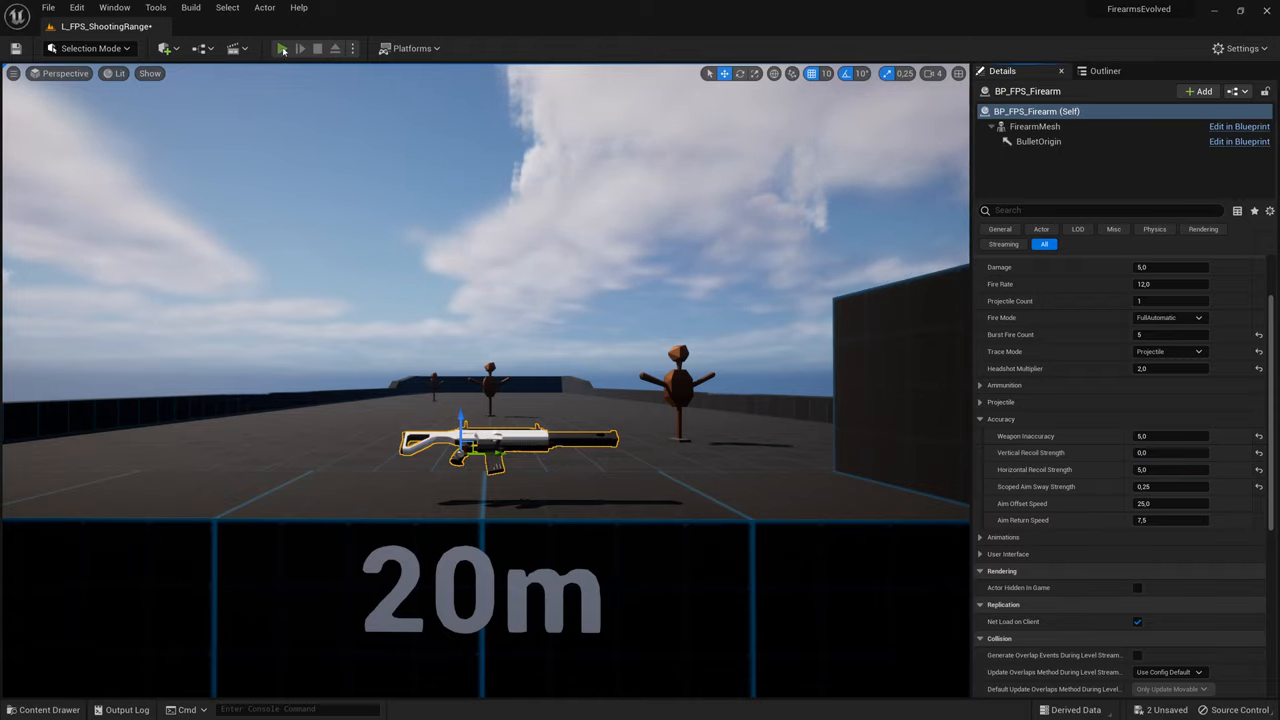
pyautogui.click(280, 48)
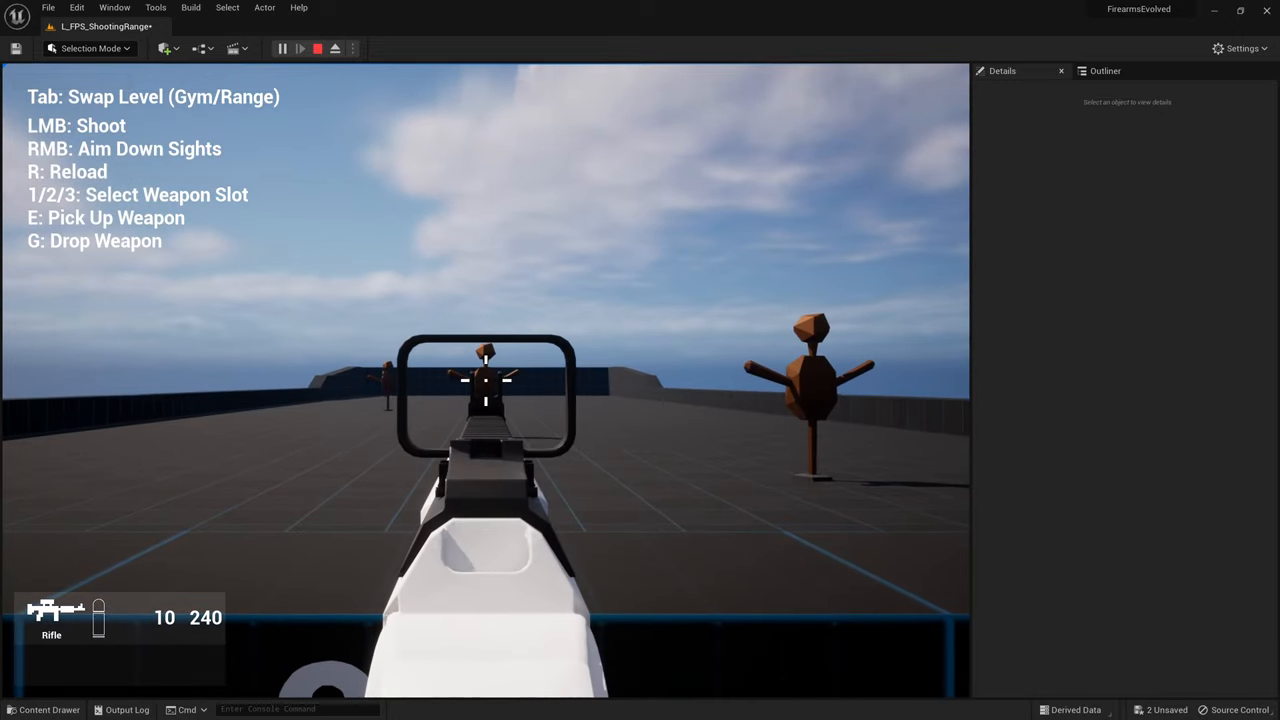
pyautogui.click(484, 400)
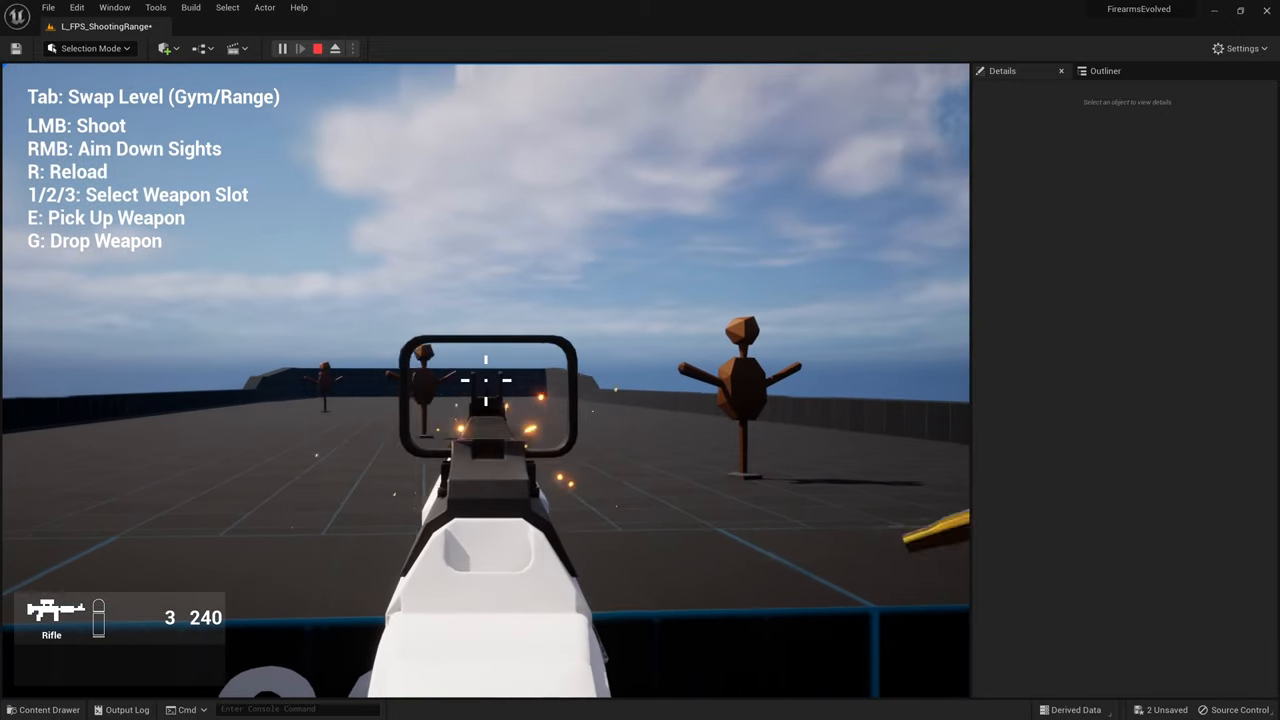
pyautogui.click(316, 48)
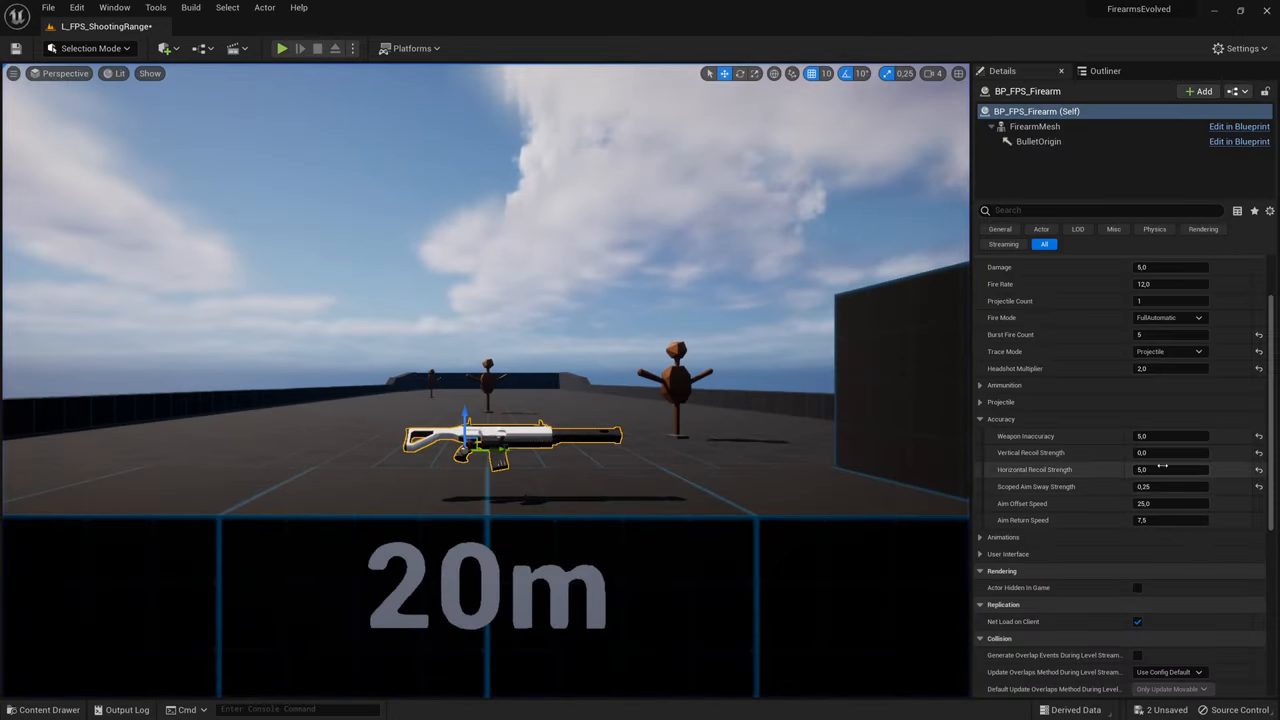
# Adjust Horizontal Recoil Strength and test-fire it across two more play sessions.
pyautogui.click(1170, 452)
pyautogui.write('1')
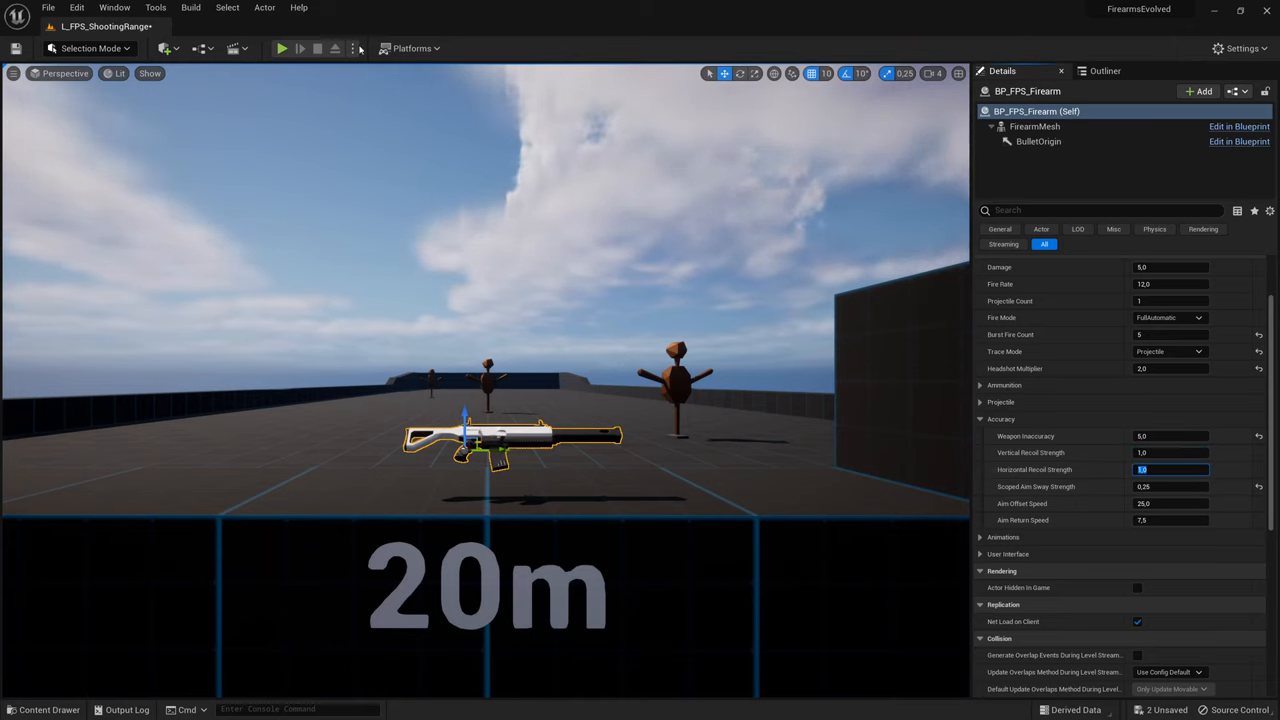
pyautogui.click(282, 48)
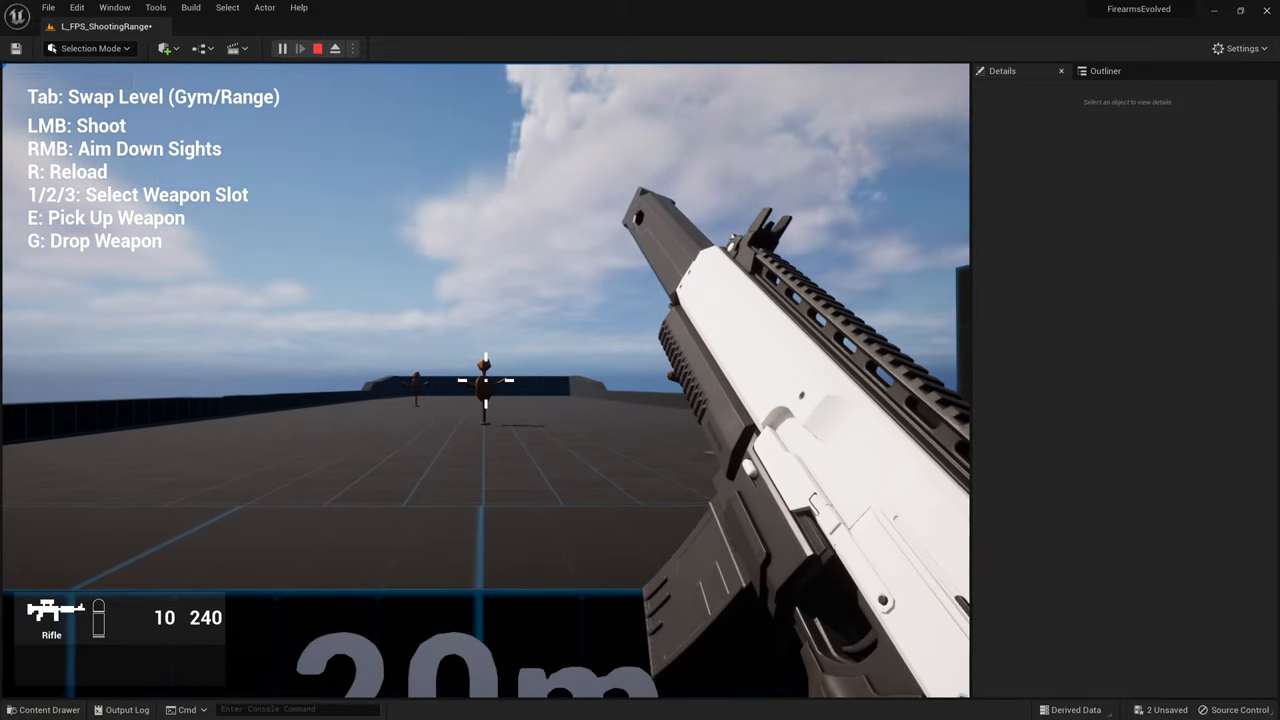
pyautogui.click(318, 48)
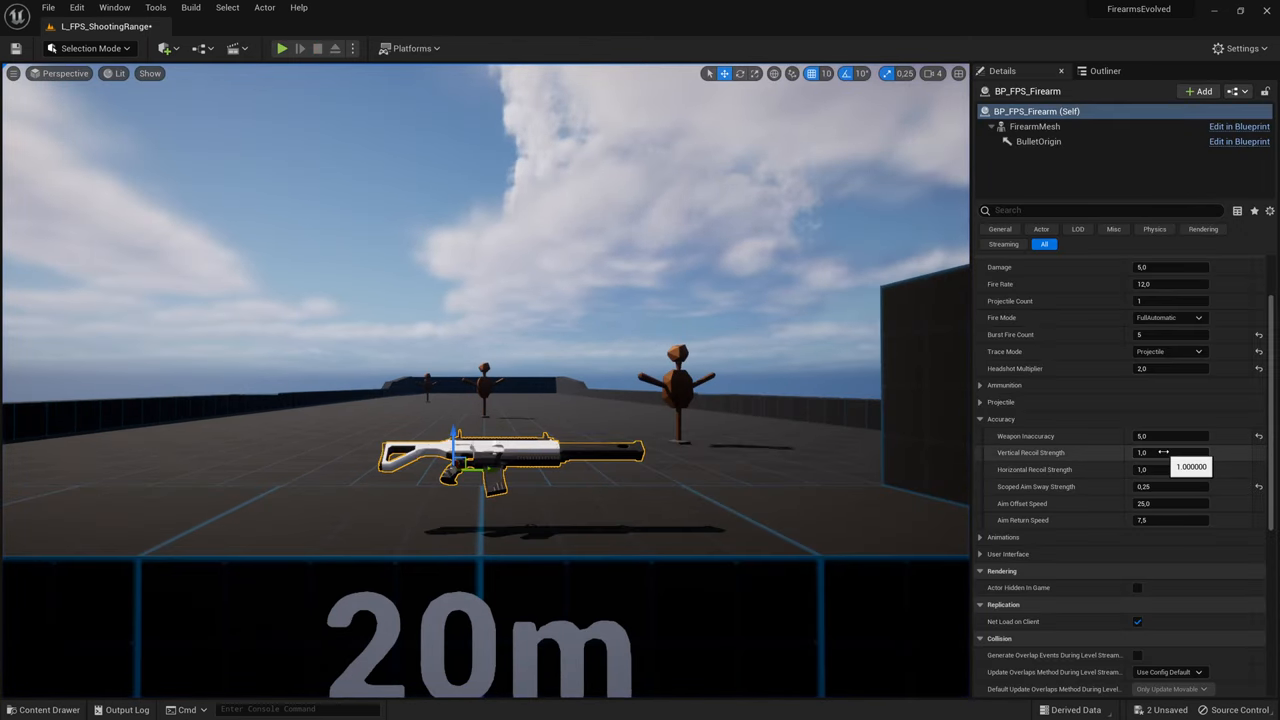
pyautogui.click(1170, 468)
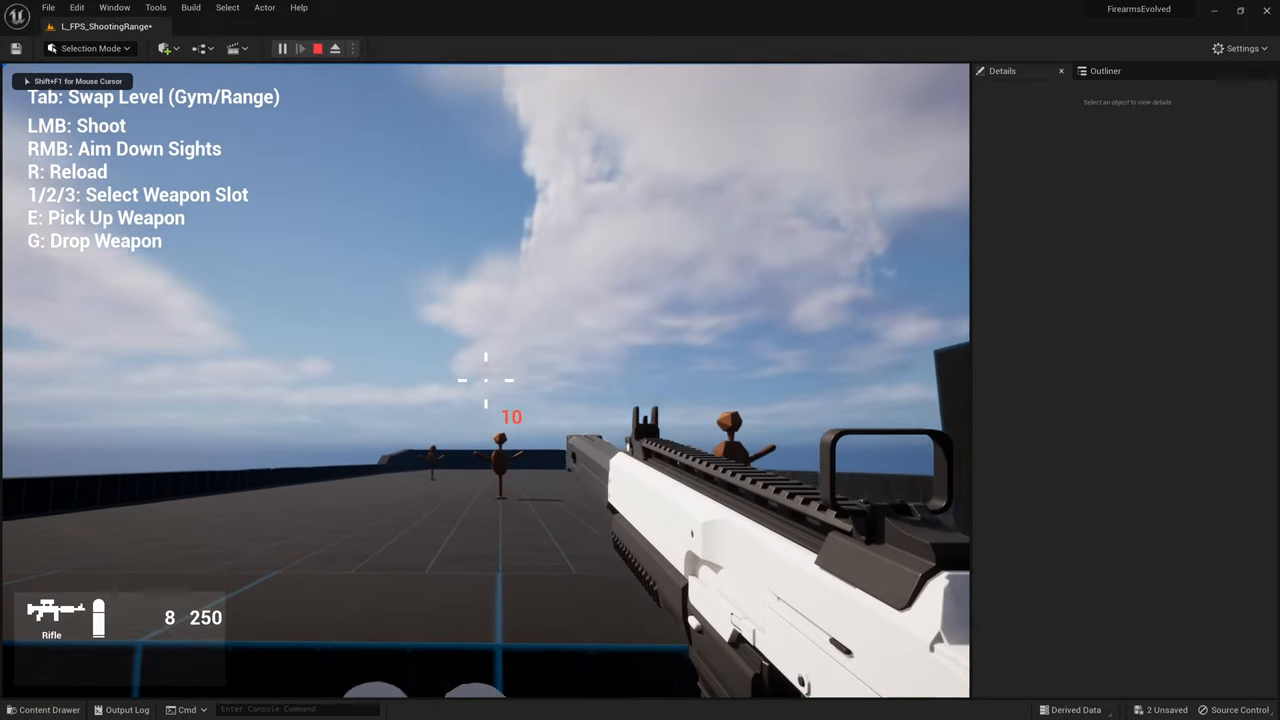
pyautogui.click(484, 380)
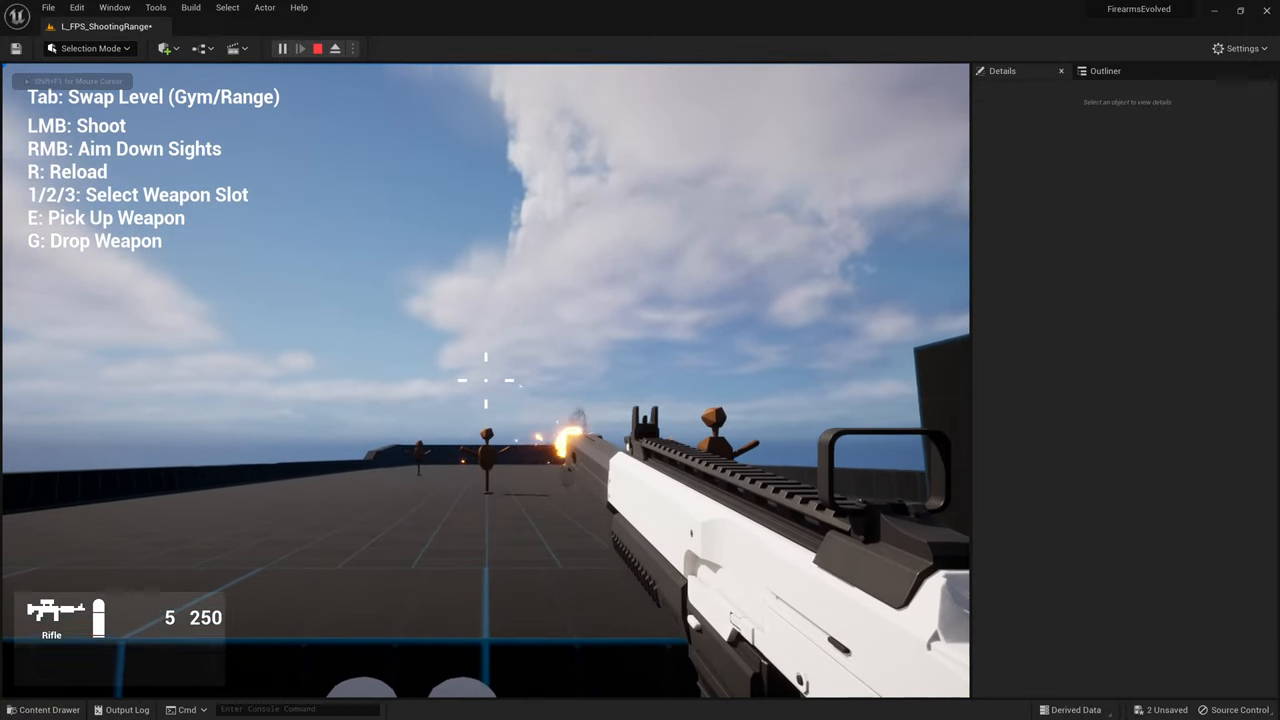
pyautogui.click(316, 48)
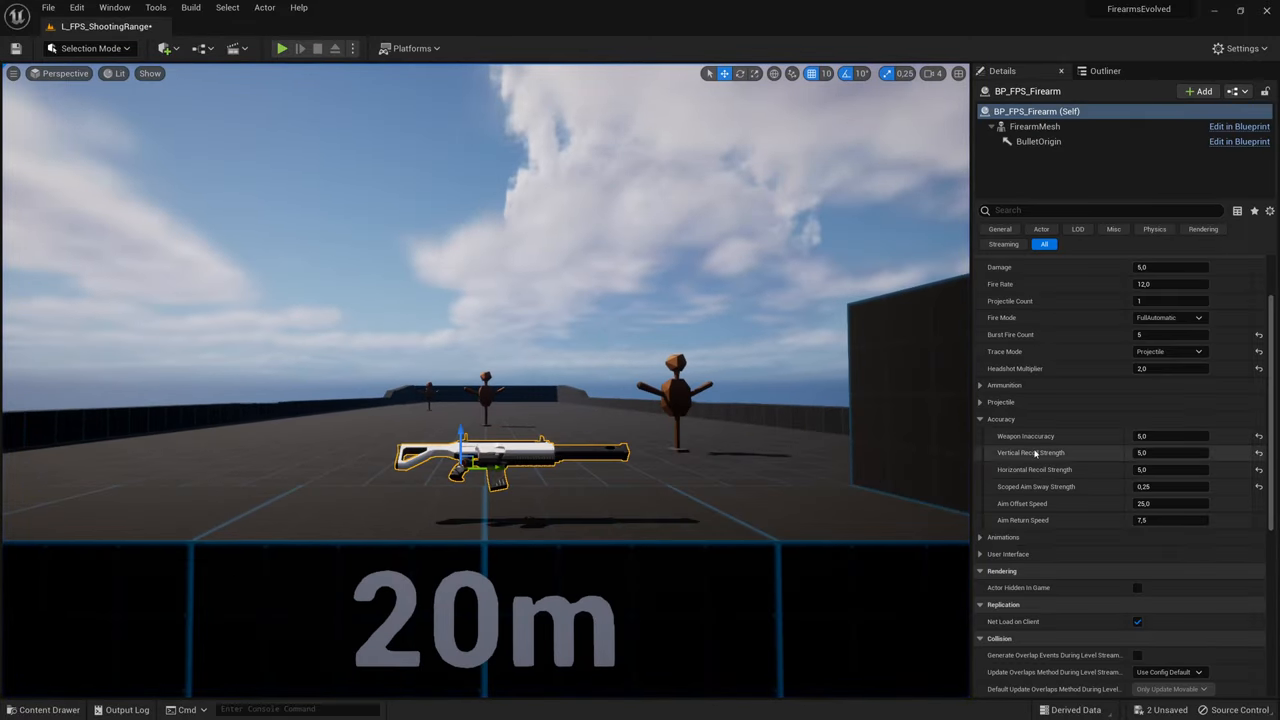
pyautogui.moveTo(1030, 452)
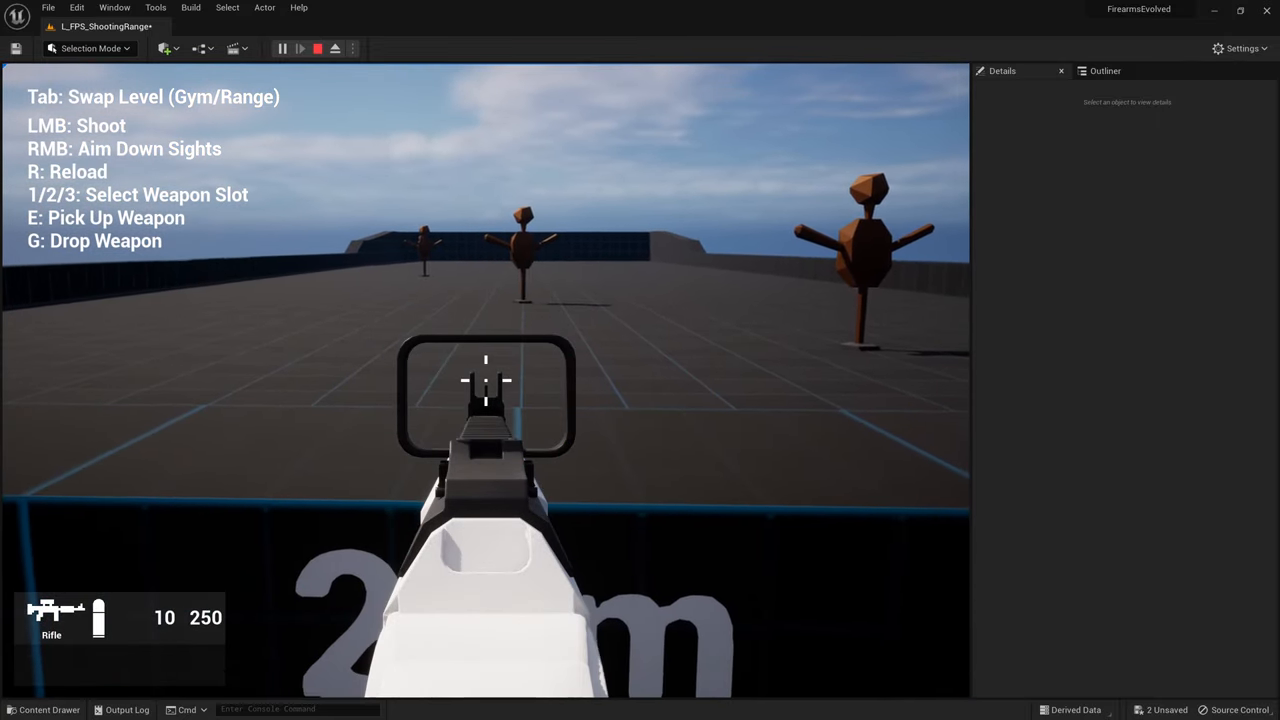
# Stop the play test, select the placed BP_FPS_Firearm and edit Scoped Aim Sway Strength.
pyautogui.click(316, 48)
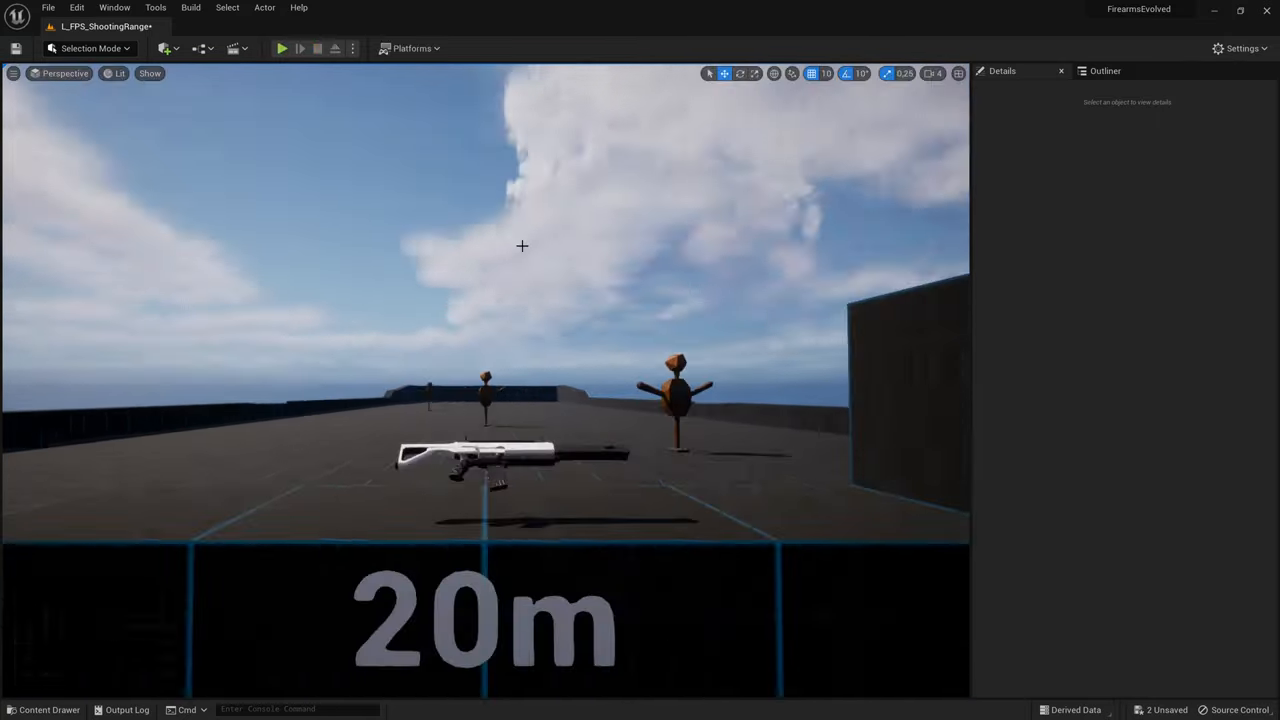
pyautogui.click(480, 456)
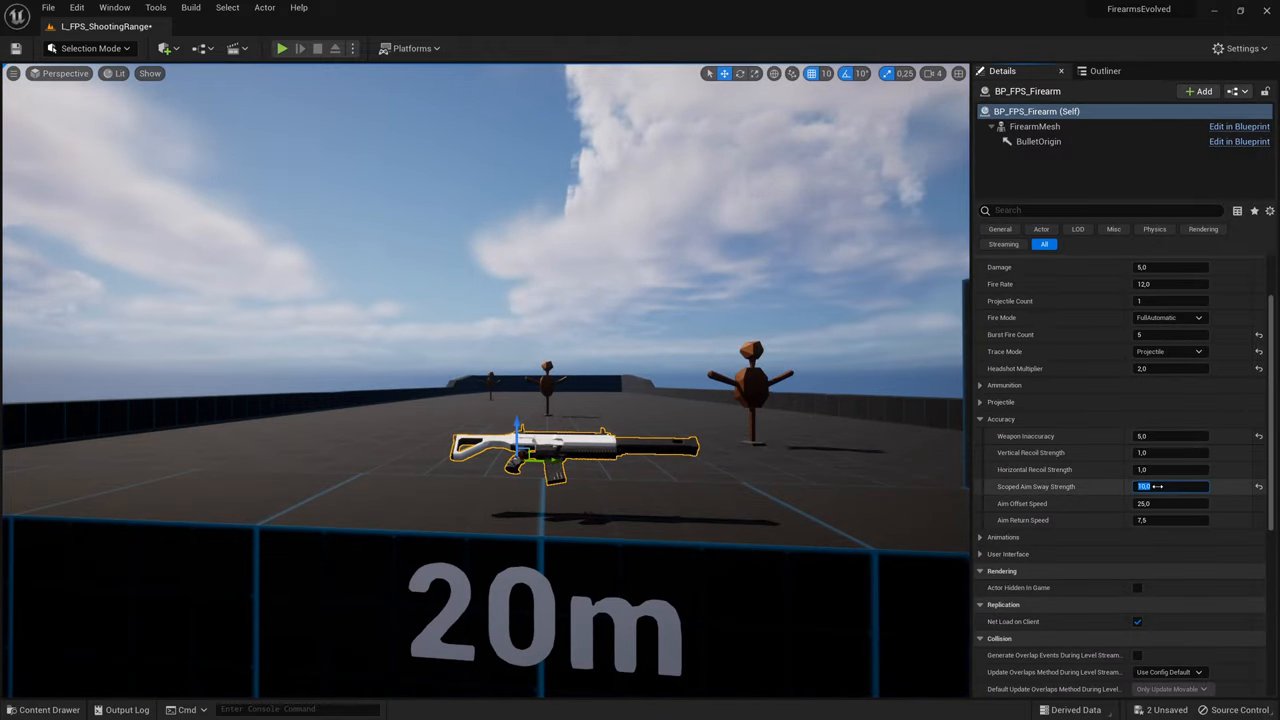
pyautogui.click(280, 48)
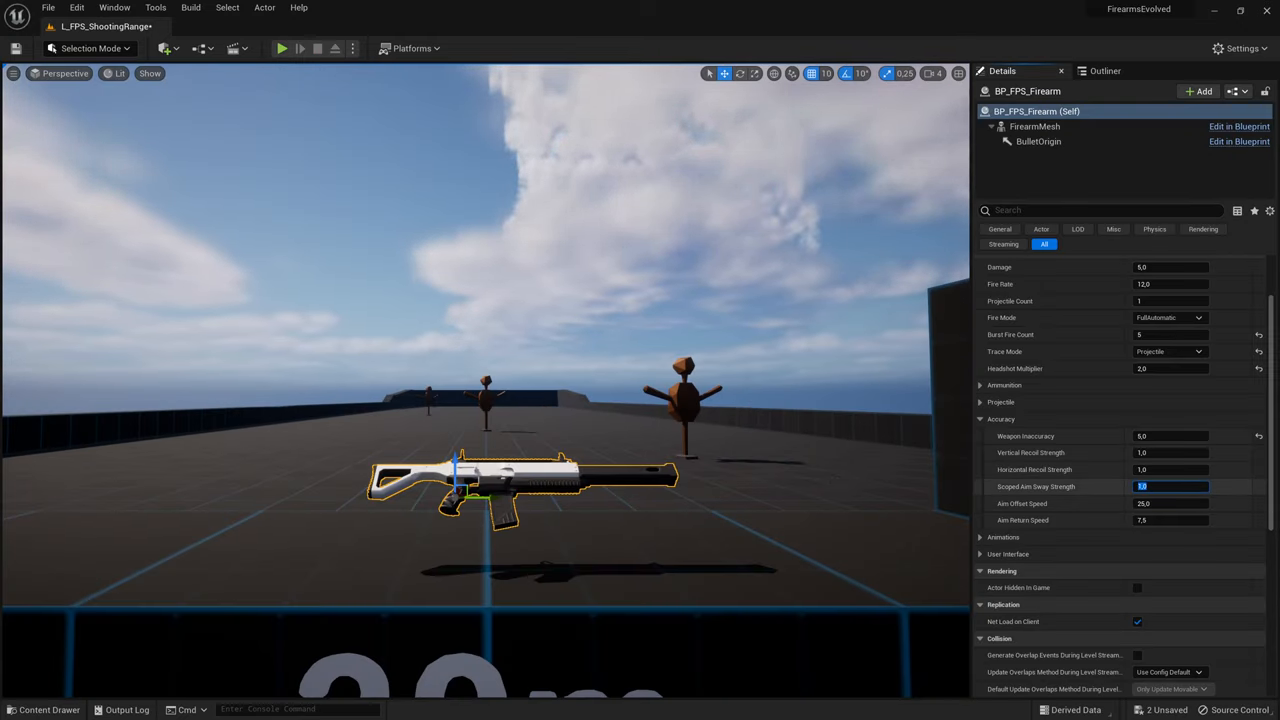
pyautogui.moveTo(1022, 504)
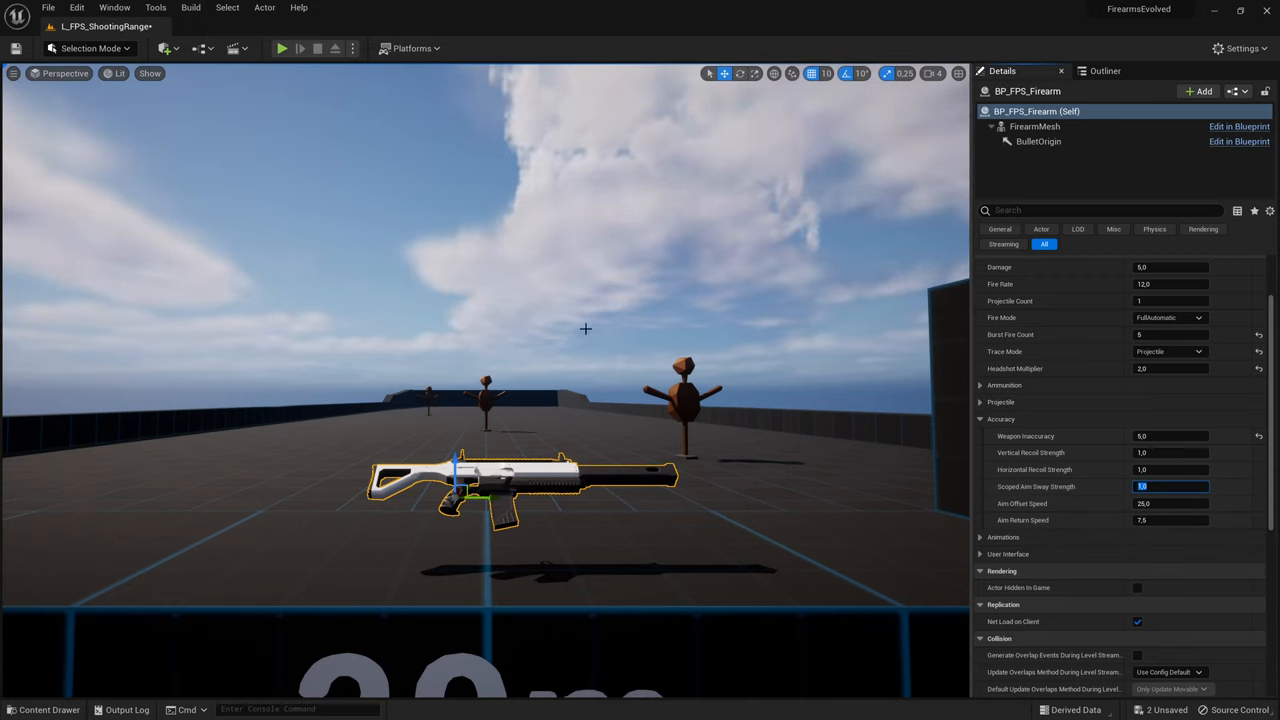
# Change Aim Offset Speed and fire at the range targets in a play test.
pyautogui.click(282, 48)
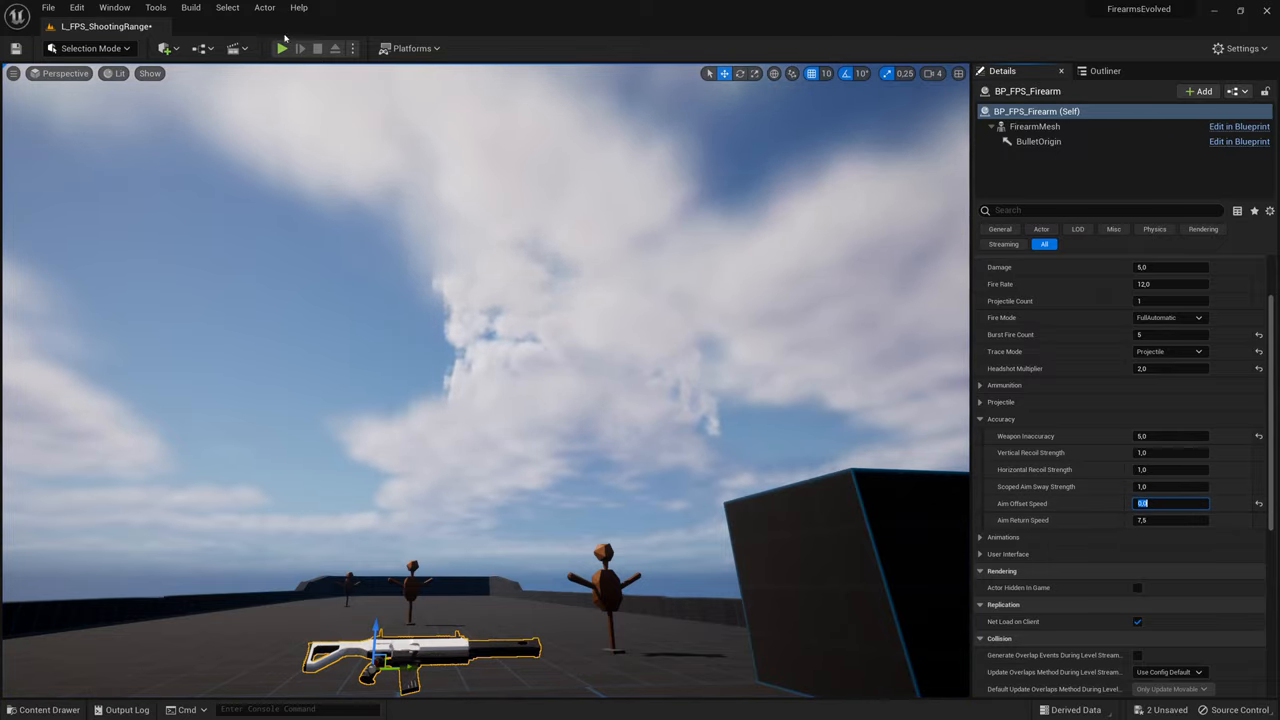
pyautogui.click(280, 48)
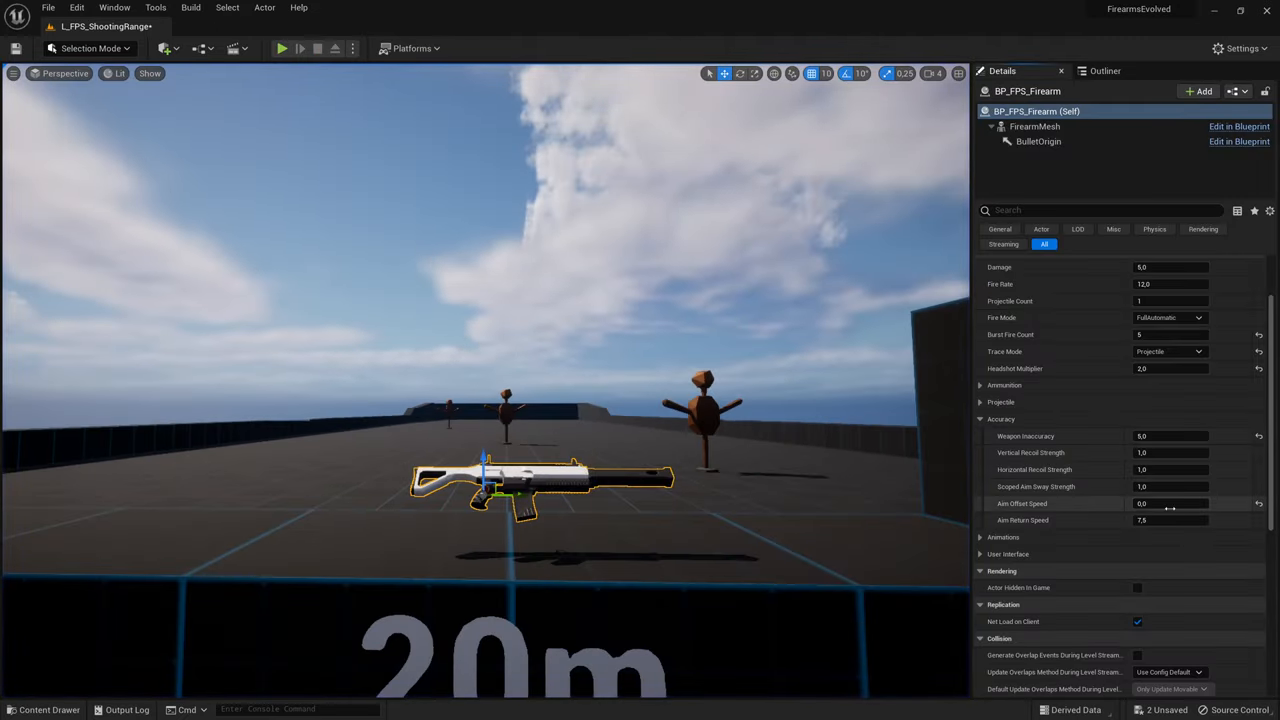
pyautogui.doubleClick(1170, 504)
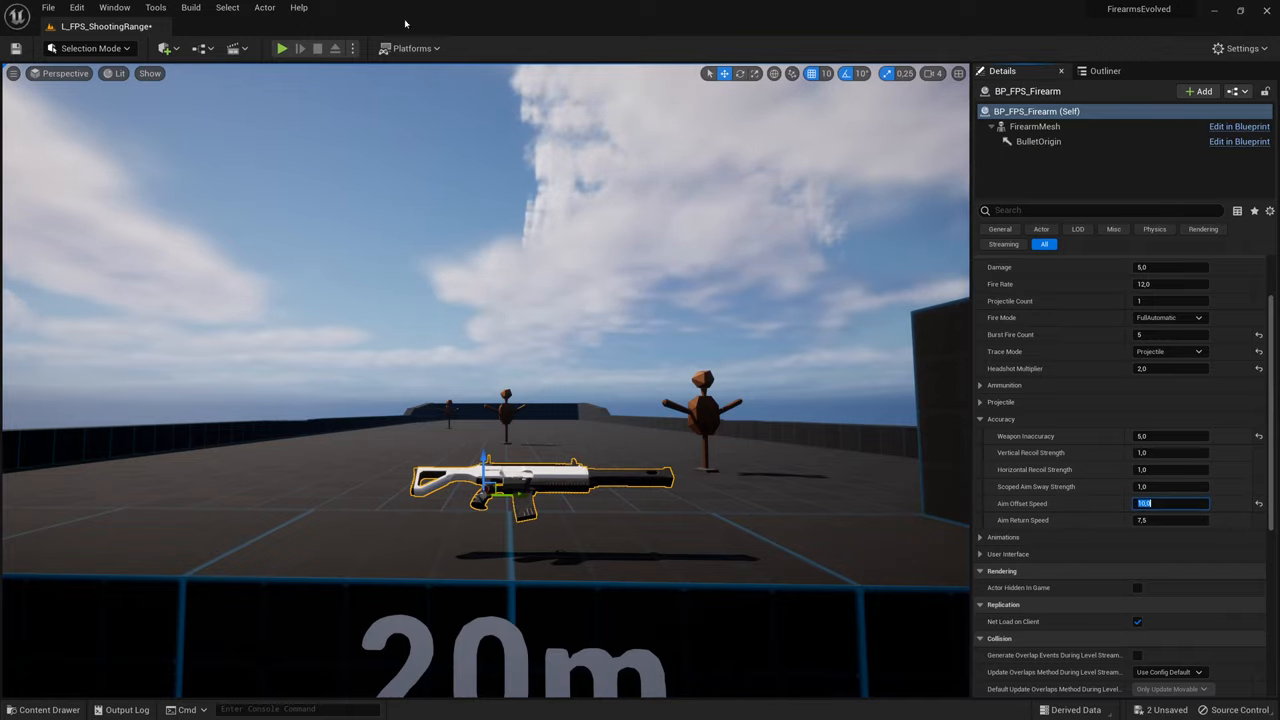
pyautogui.click(280, 48)
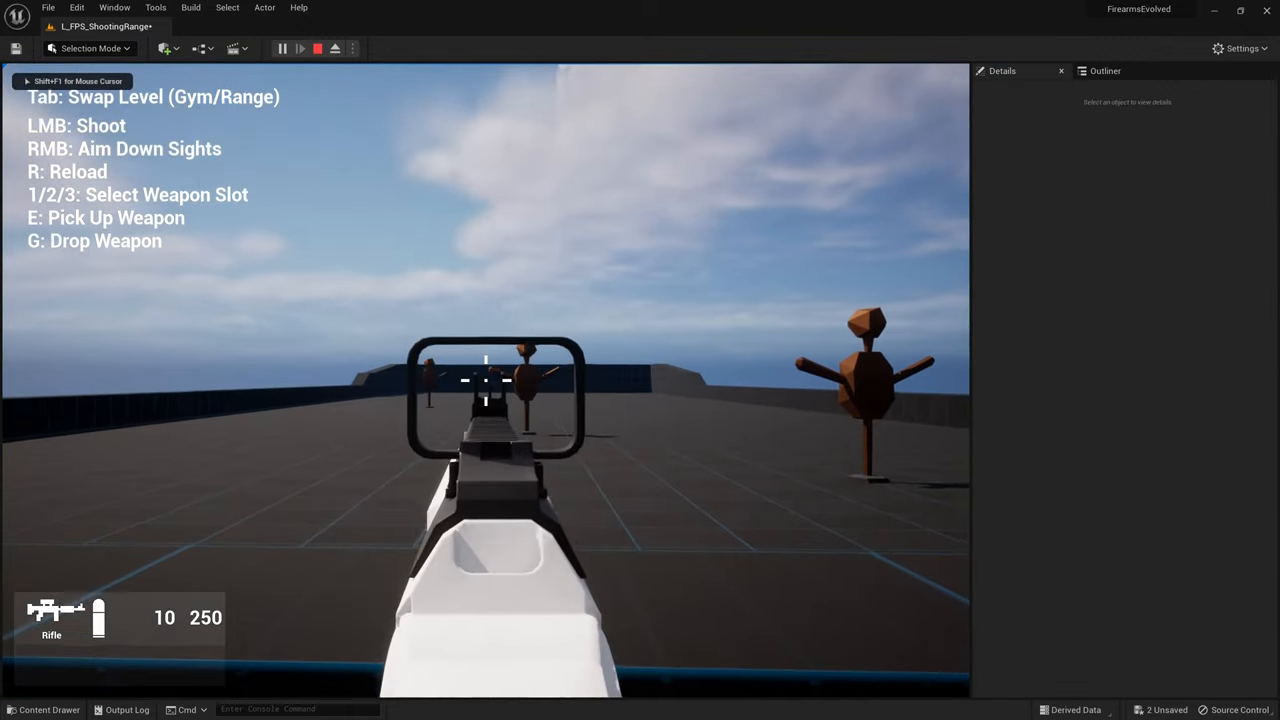
pyautogui.click(484, 380)
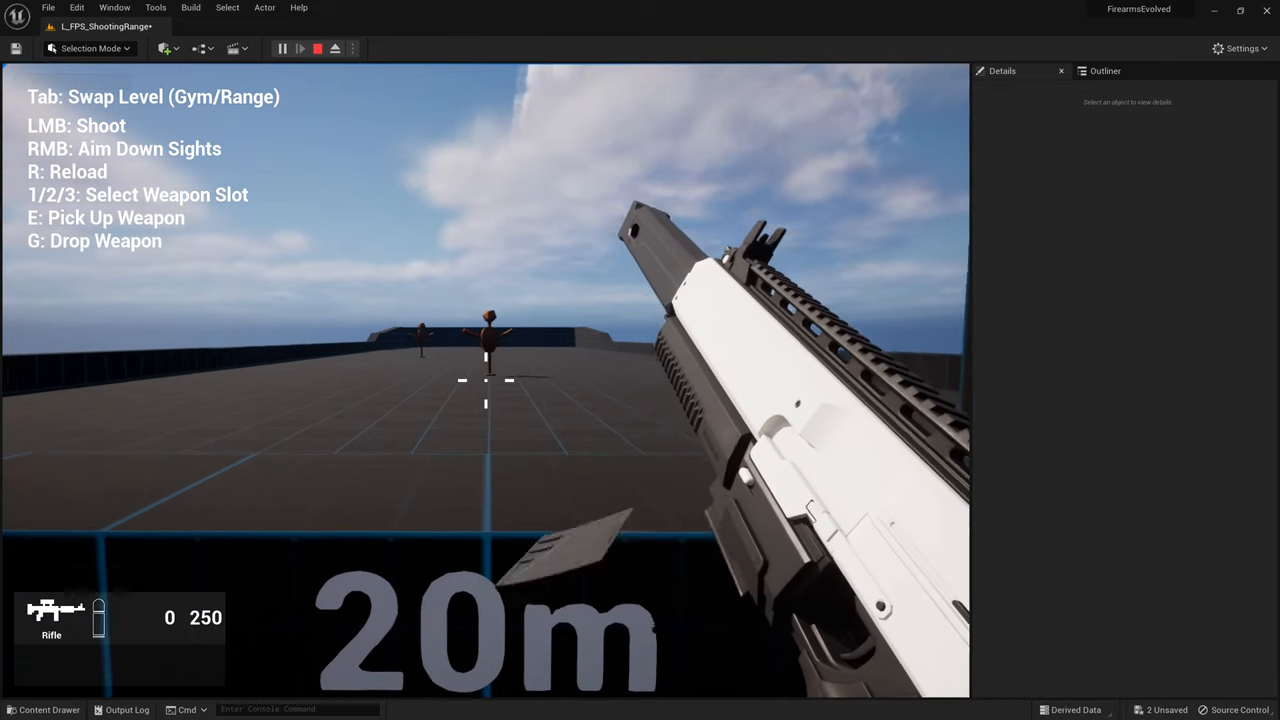
pyautogui.click(316, 48)
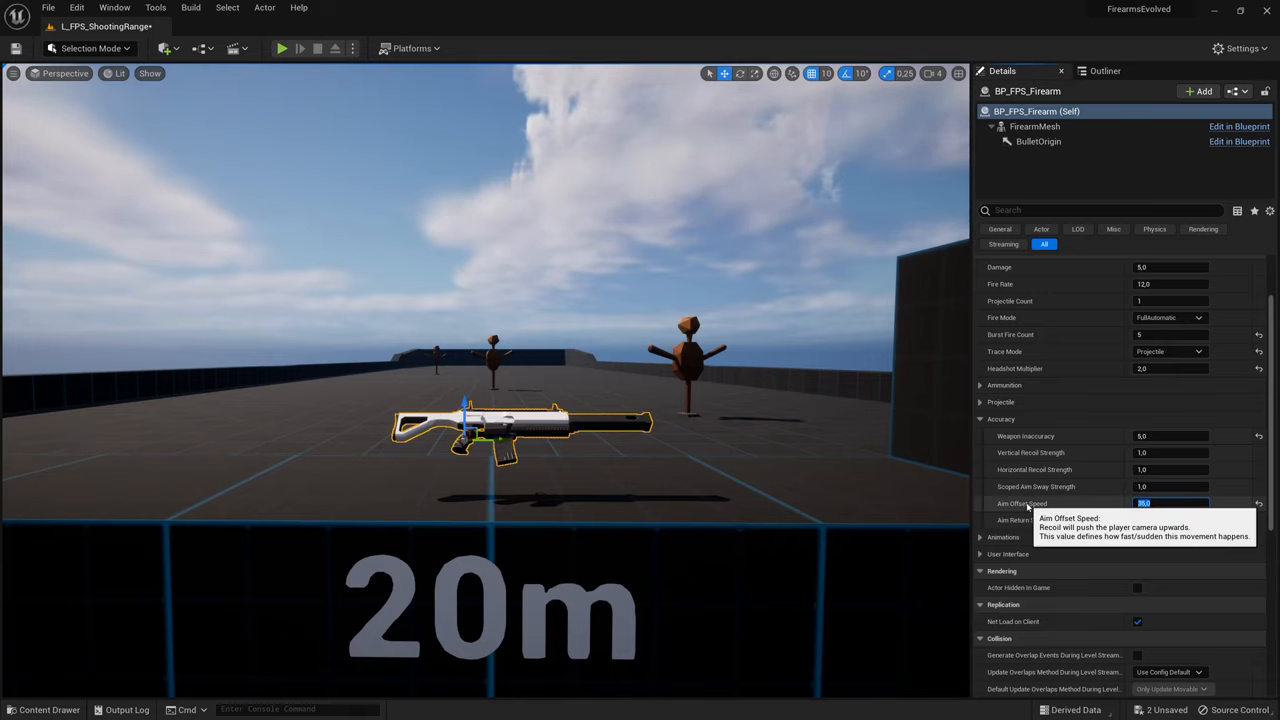
# Run a second play test firing at the range targets.
pyautogui.click(280, 48)
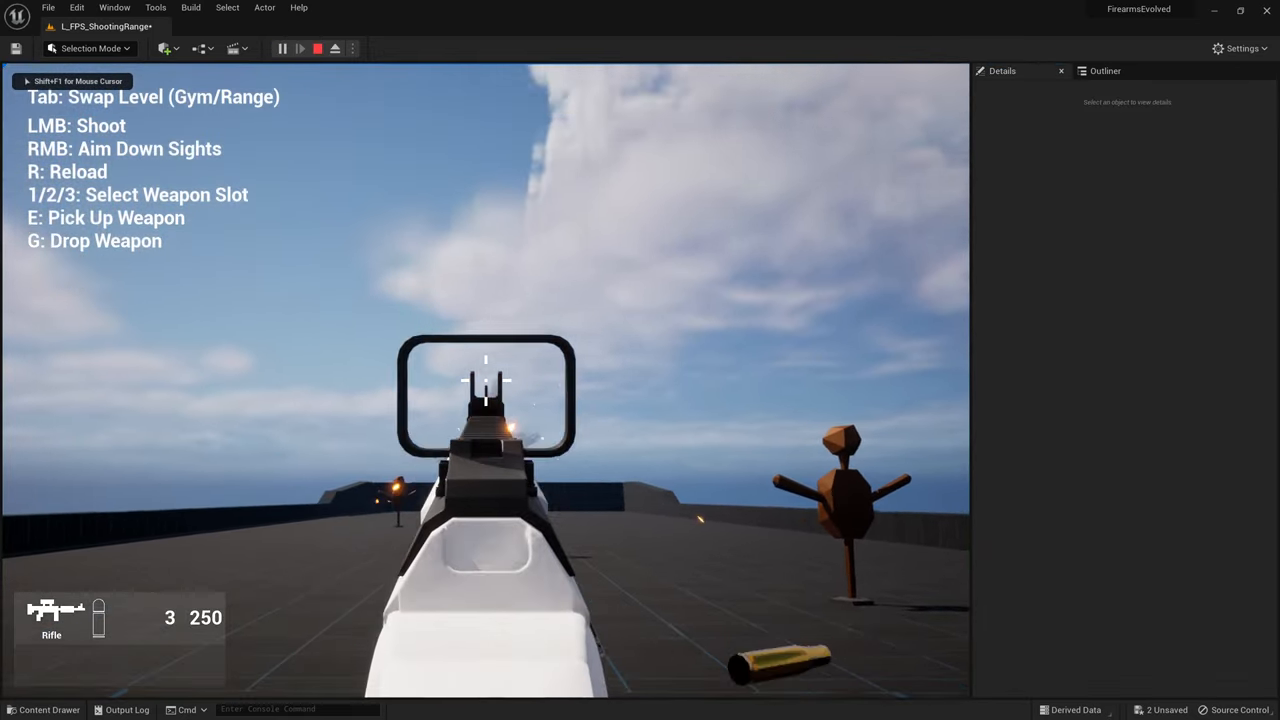
pyautogui.click(484, 380)
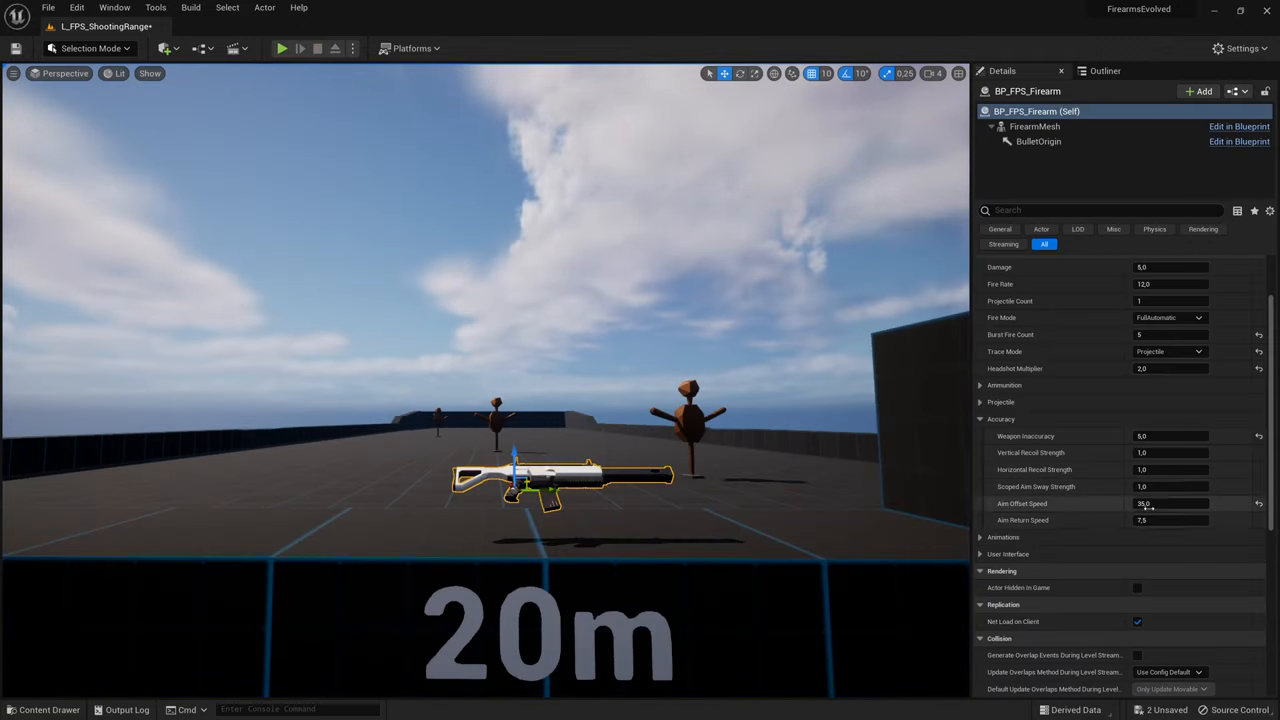
# Adjust Vertical Recoil Strength under Accuracy and run a quick play test to check it.
pyautogui.click(1170, 452)
pyautogui.write('10')
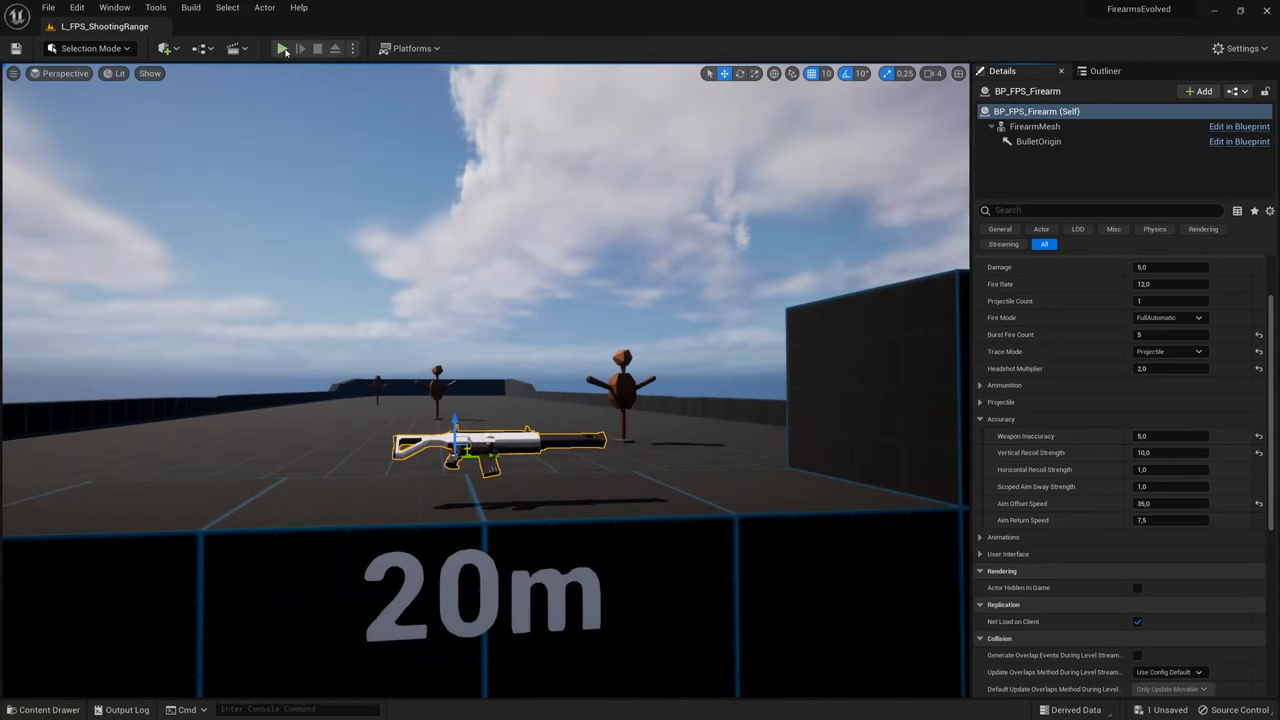
pyautogui.click(282, 48)
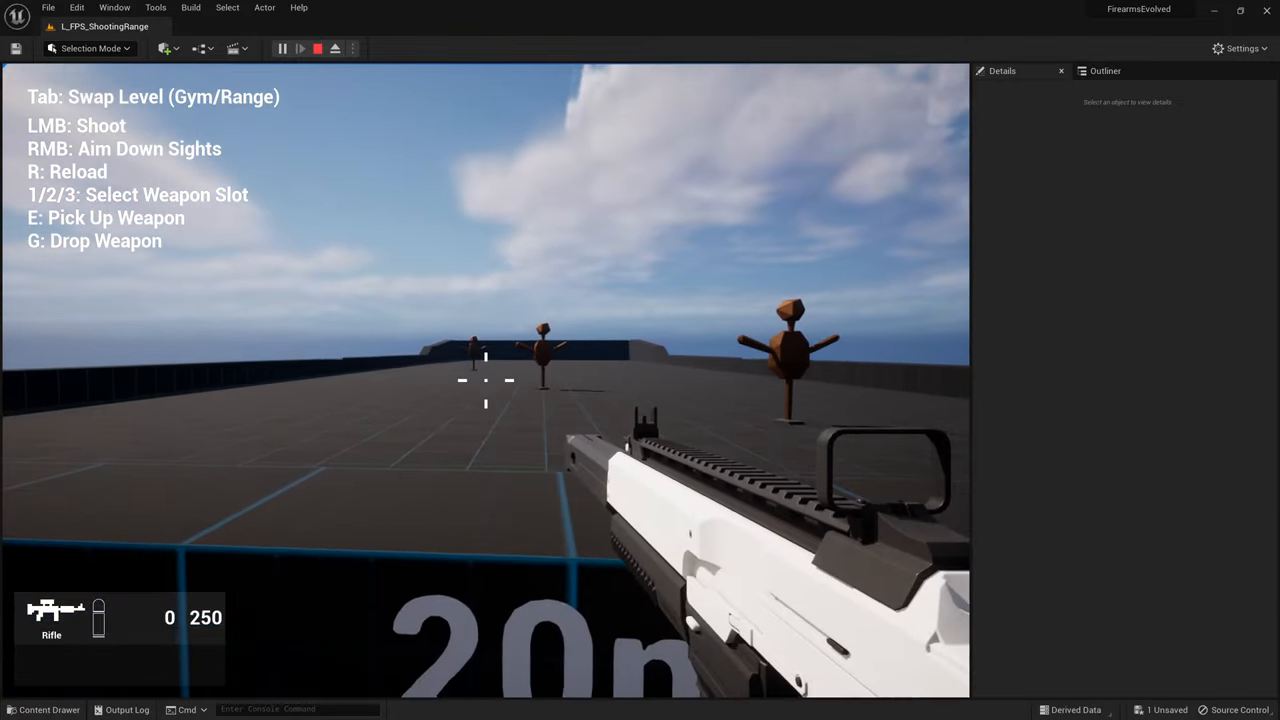
pyautogui.click(316, 48)
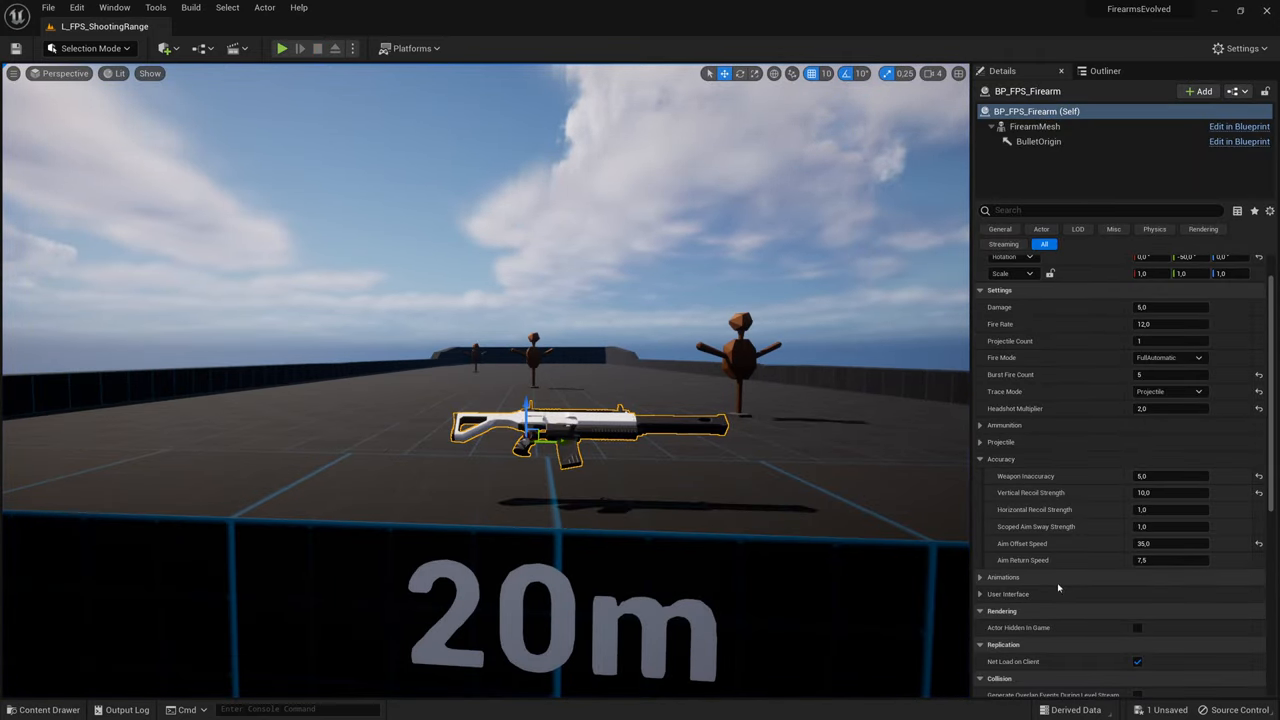
pyautogui.click(980, 424)
pyautogui.write('3')
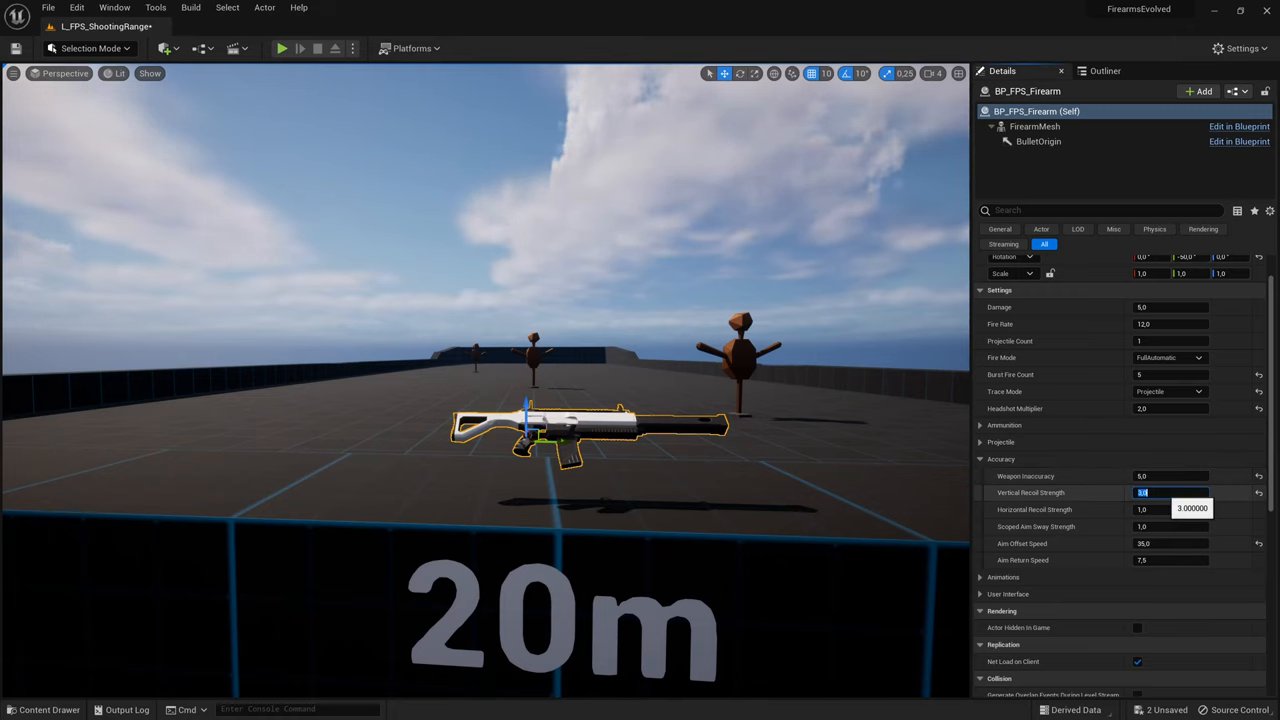
# Play-test again, firing at the range targets and reloading the magazine, then return to the editor.
pyautogui.click(280, 48)
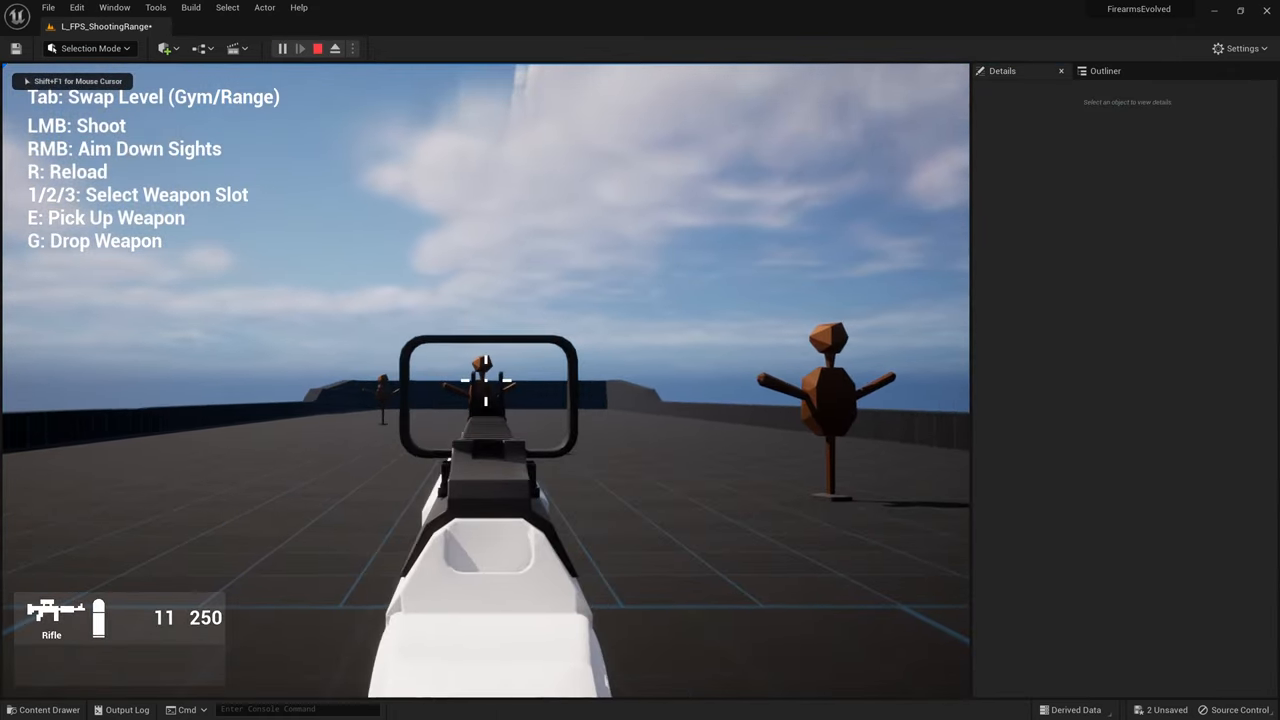
pyautogui.click(484, 396)
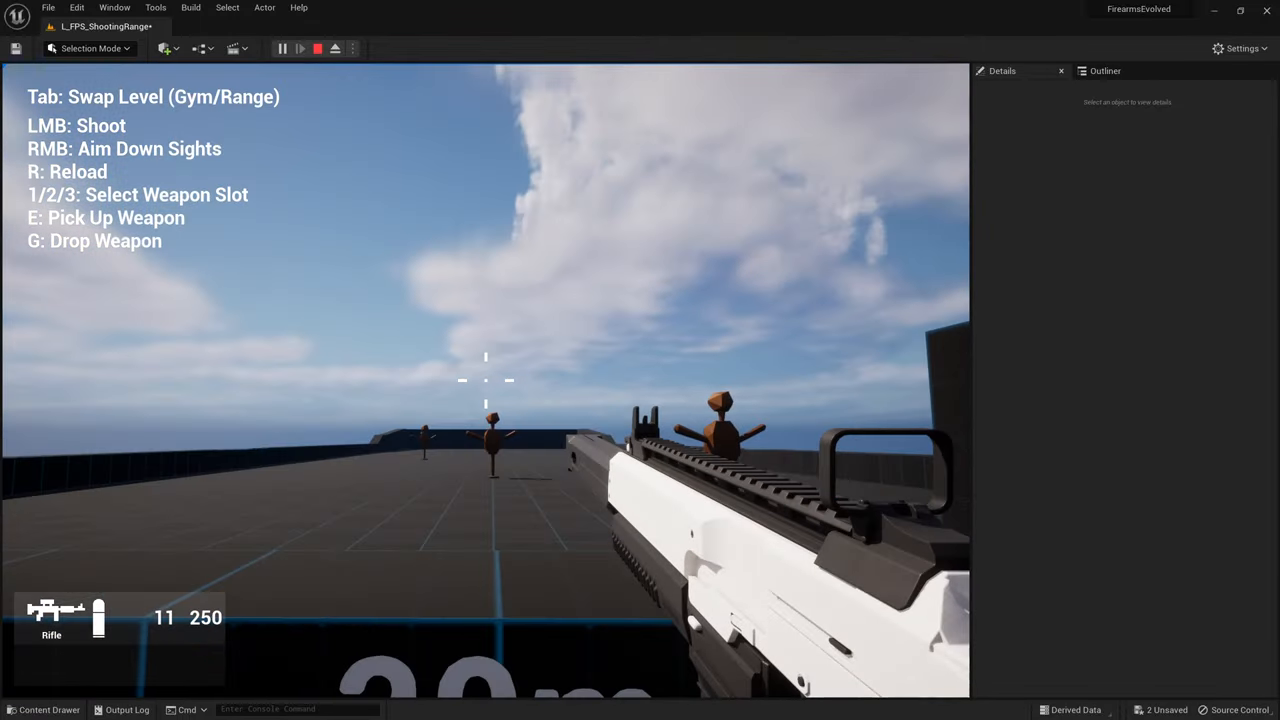
pyautogui.click(484, 380)
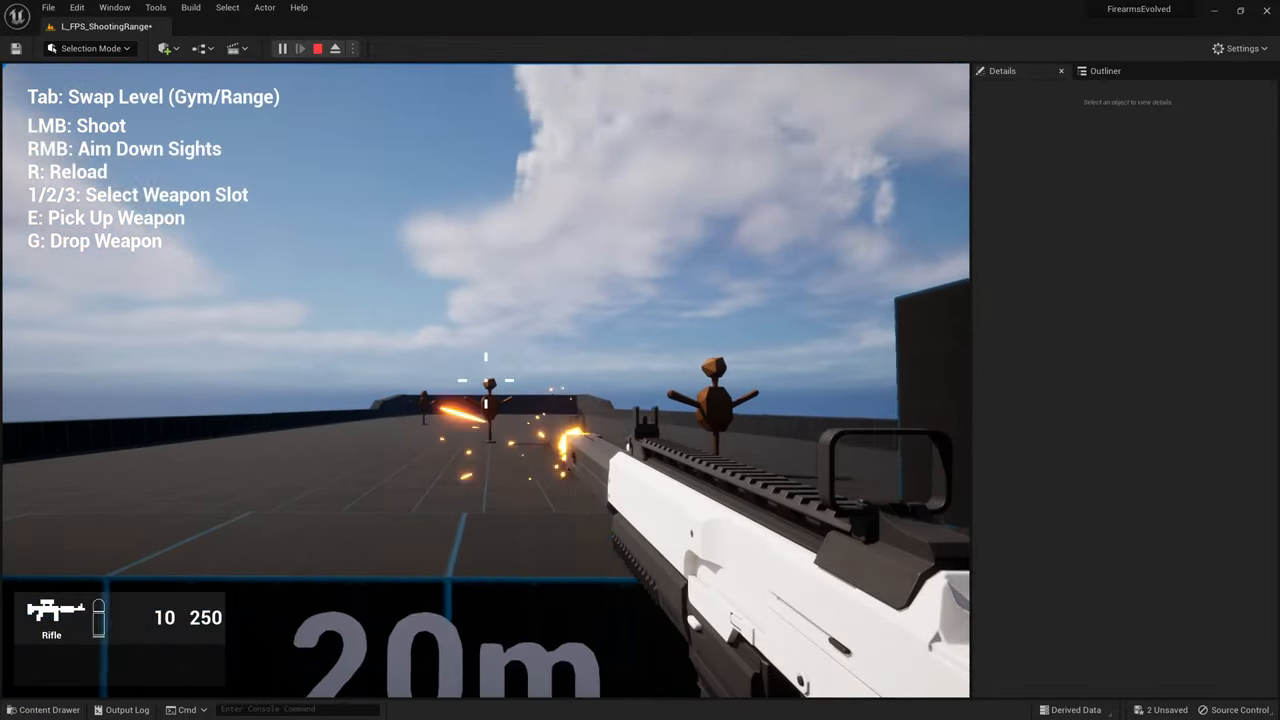
pyautogui.press('Tab')
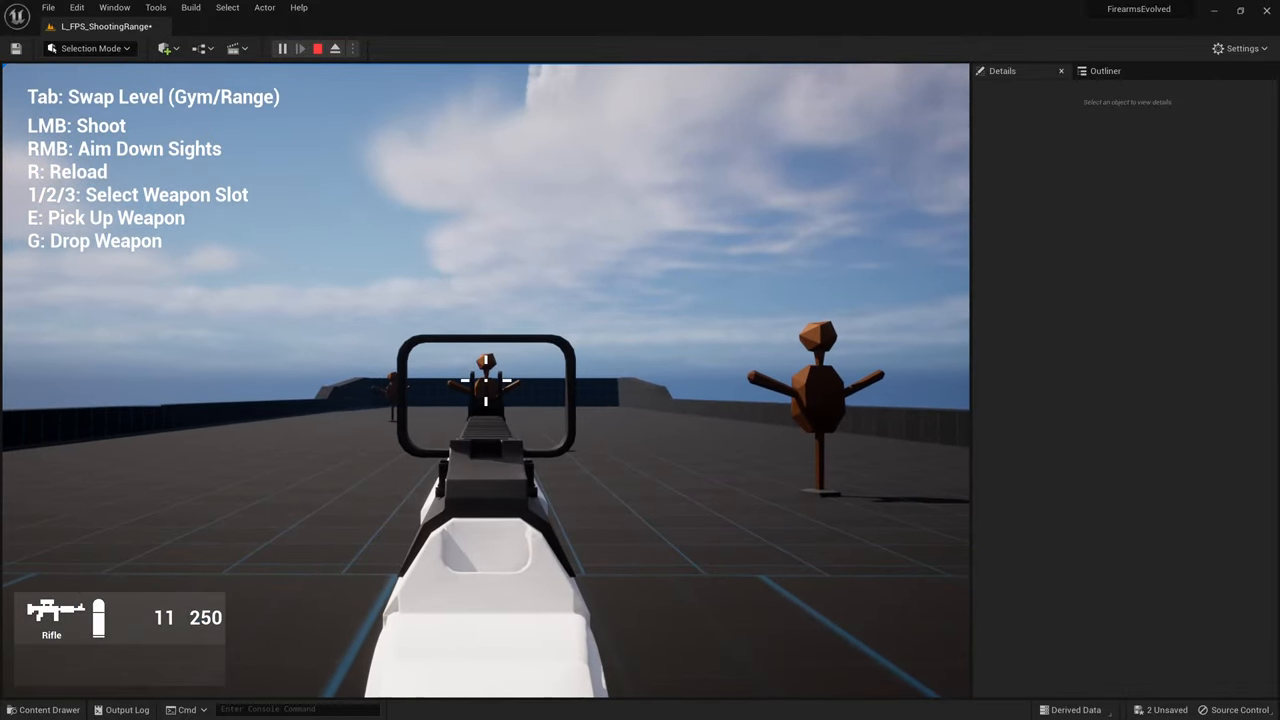
pyautogui.click(484, 380)
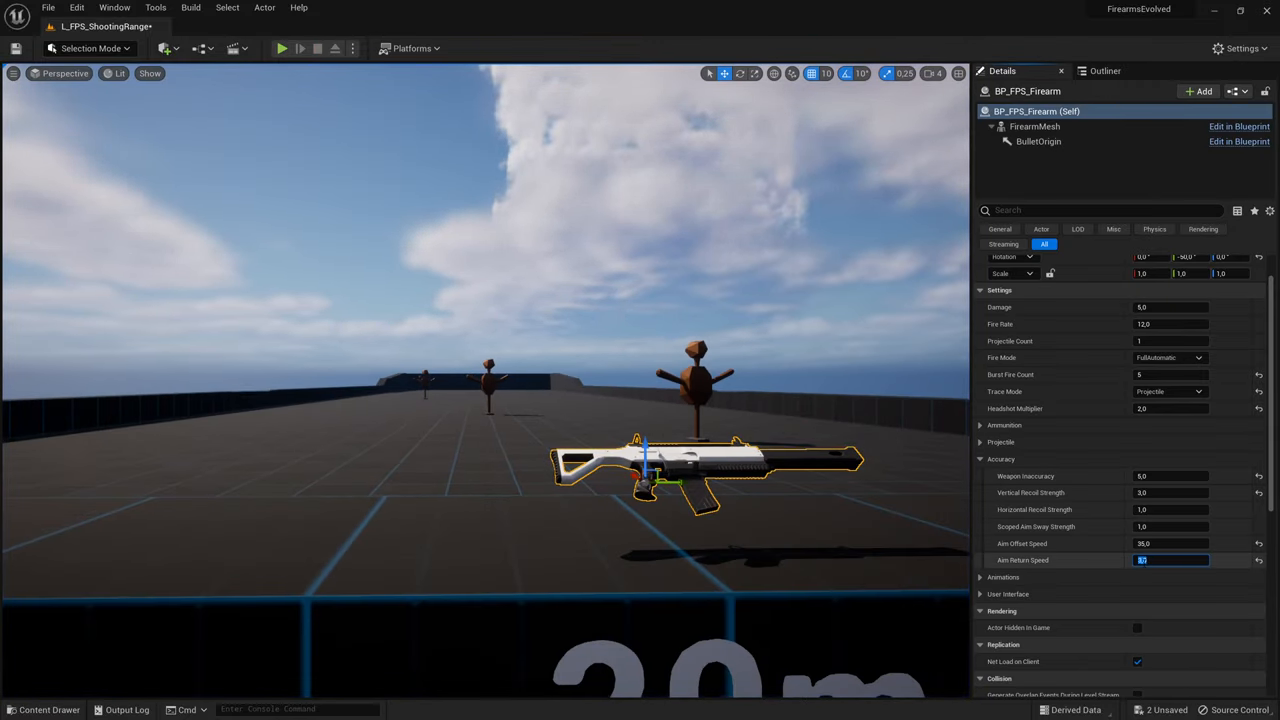
# Run a brief firing test, then enter 7.5 as the rifle's Aim Return Speed.
pyautogui.click(282, 48)
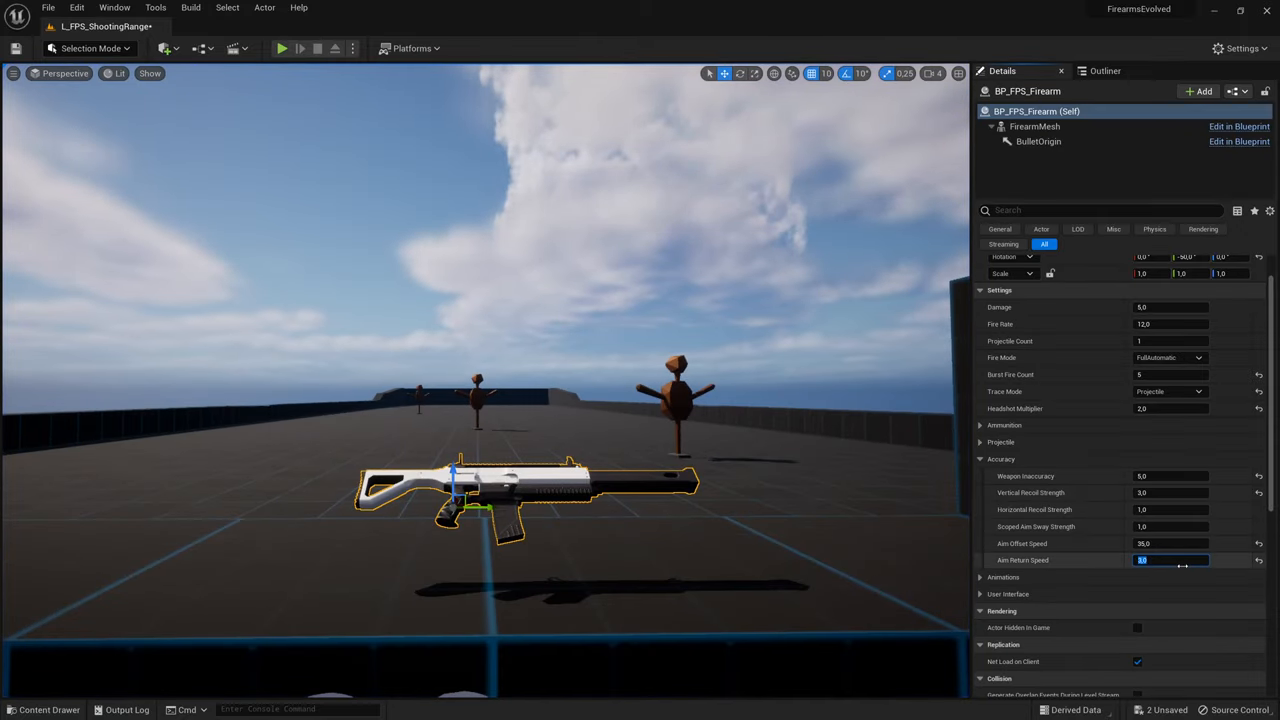
pyautogui.click(282, 48)
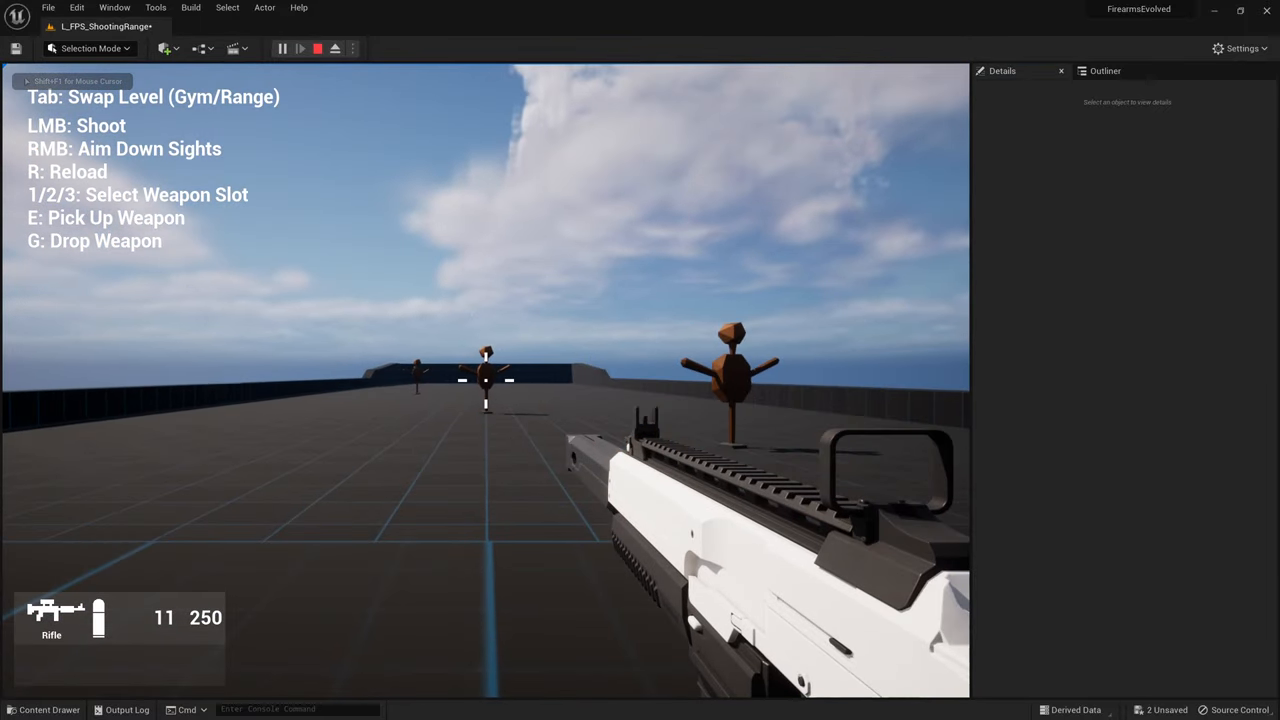
pyautogui.click(316, 48)
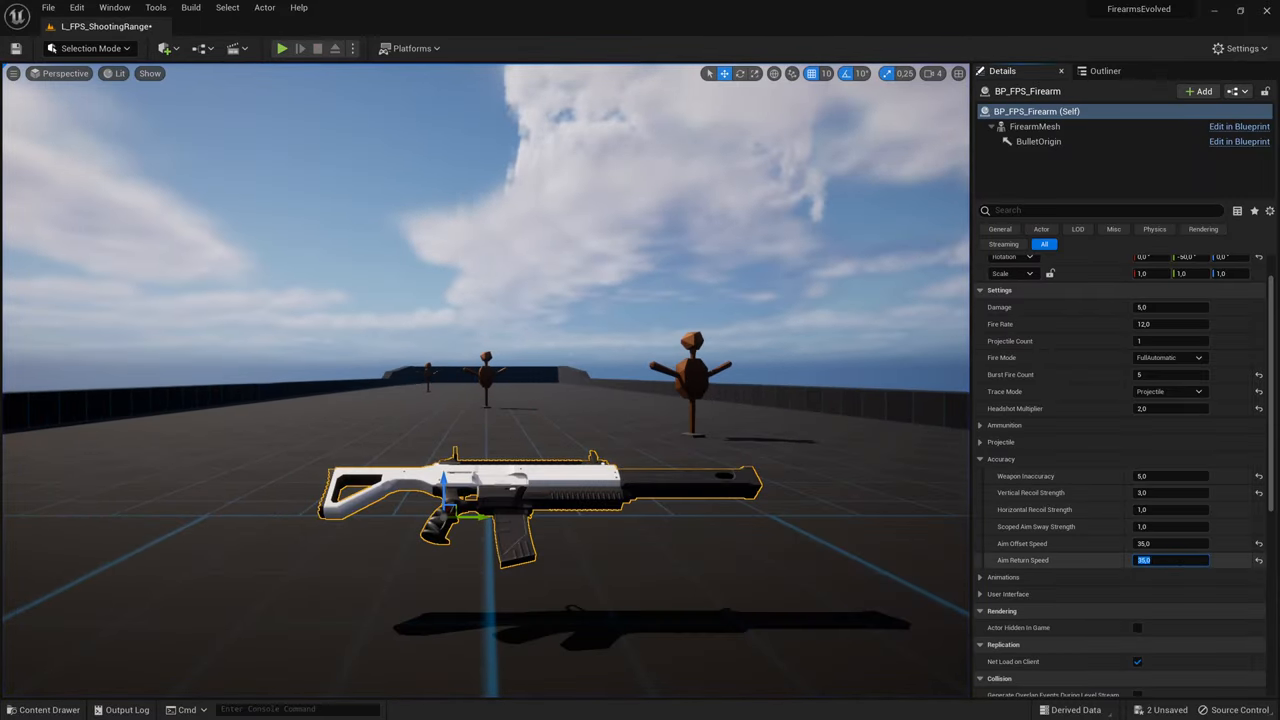
pyautogui.write('7.5')
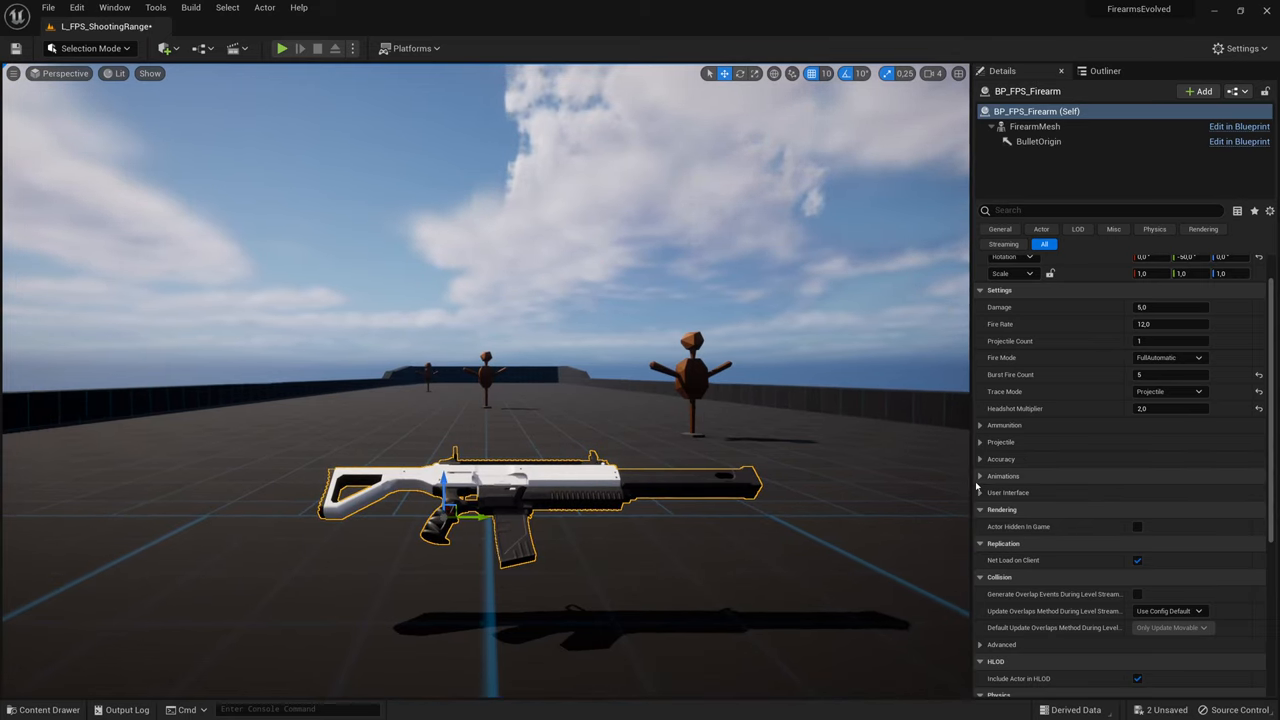
# Reveal Animations and User Interface, set UI Name to Cool Rifle and verify it on the HUD in play.
pyautogui.click(1004, 476)
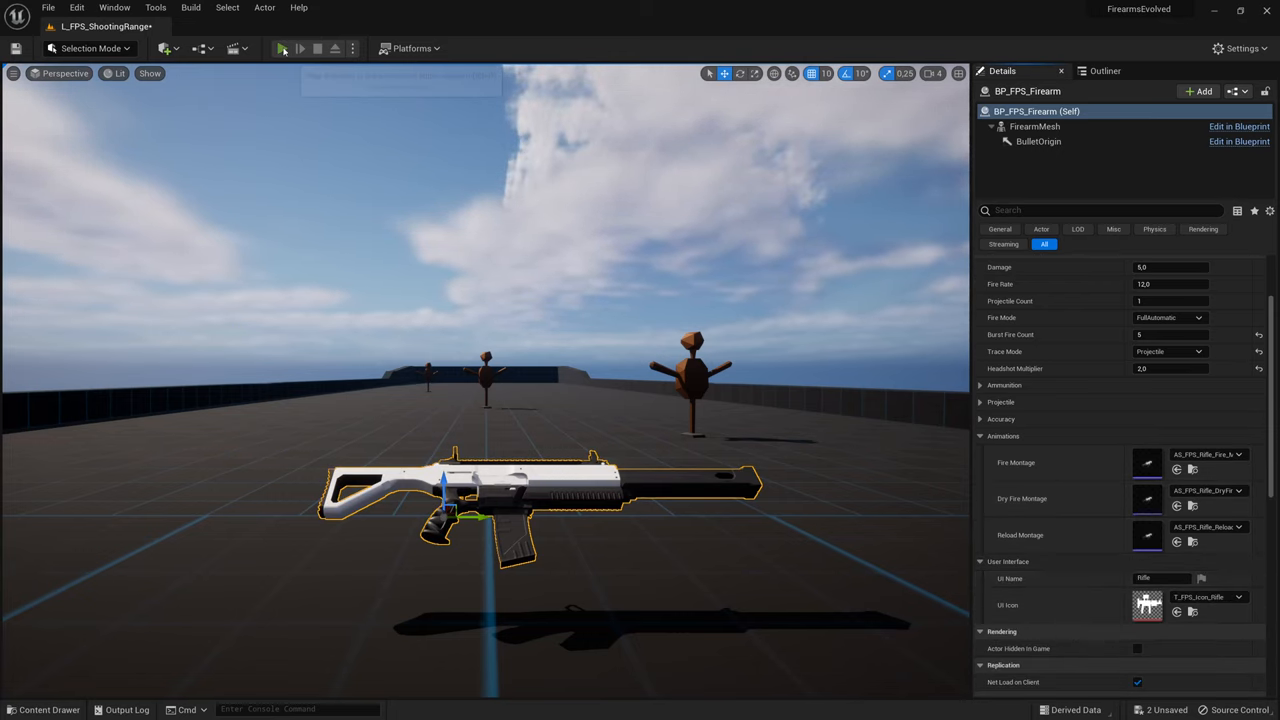
pyautogui.click(284, 48)
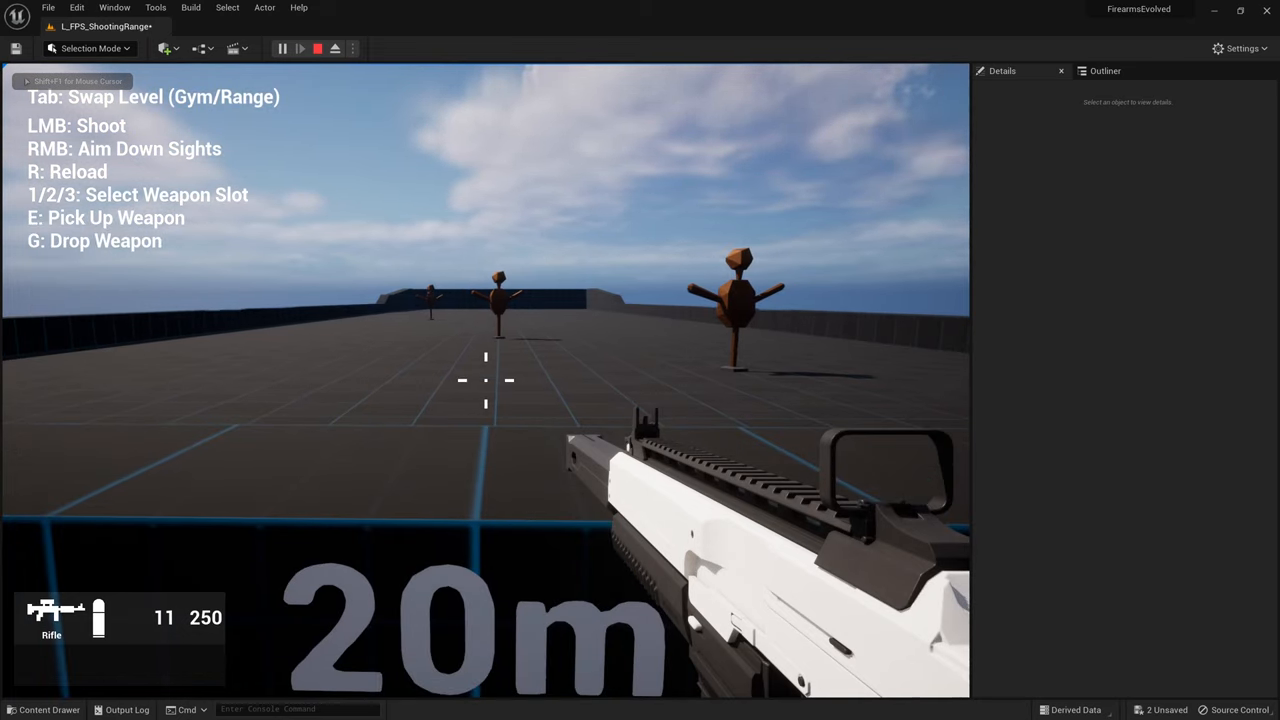
pyautogui.click(316, 48)
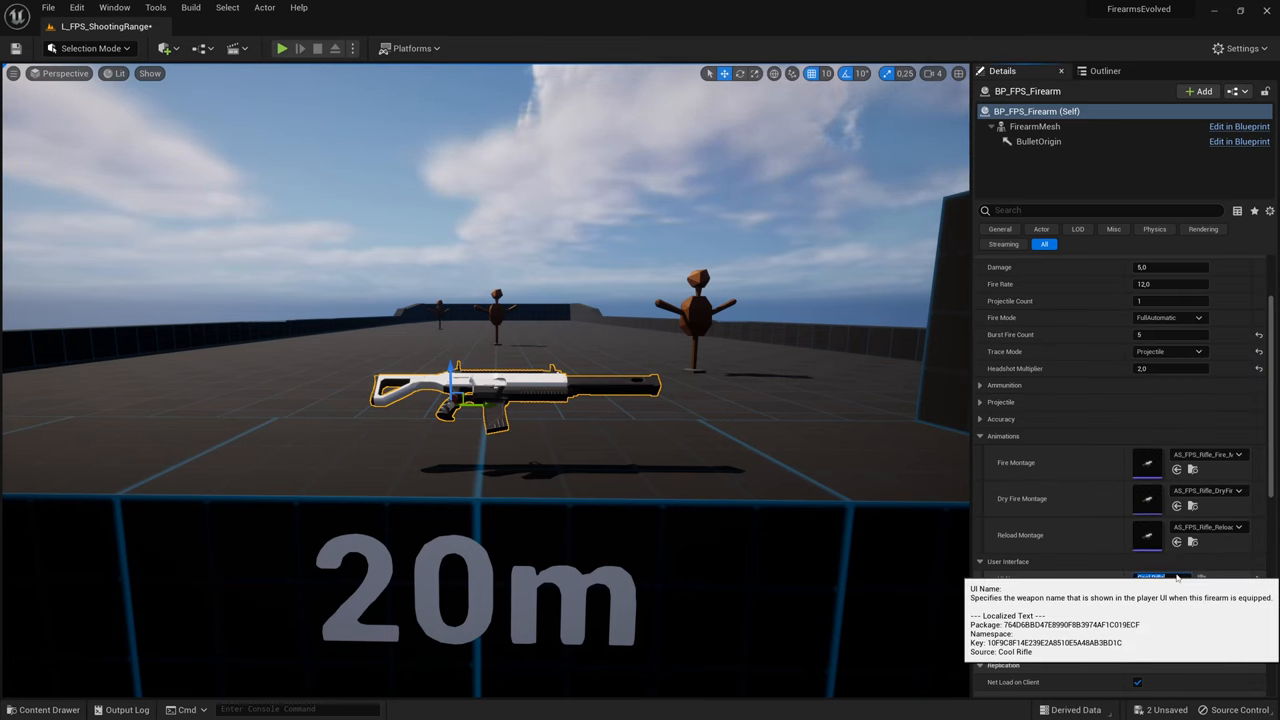
pyautogui.click(282, 48)
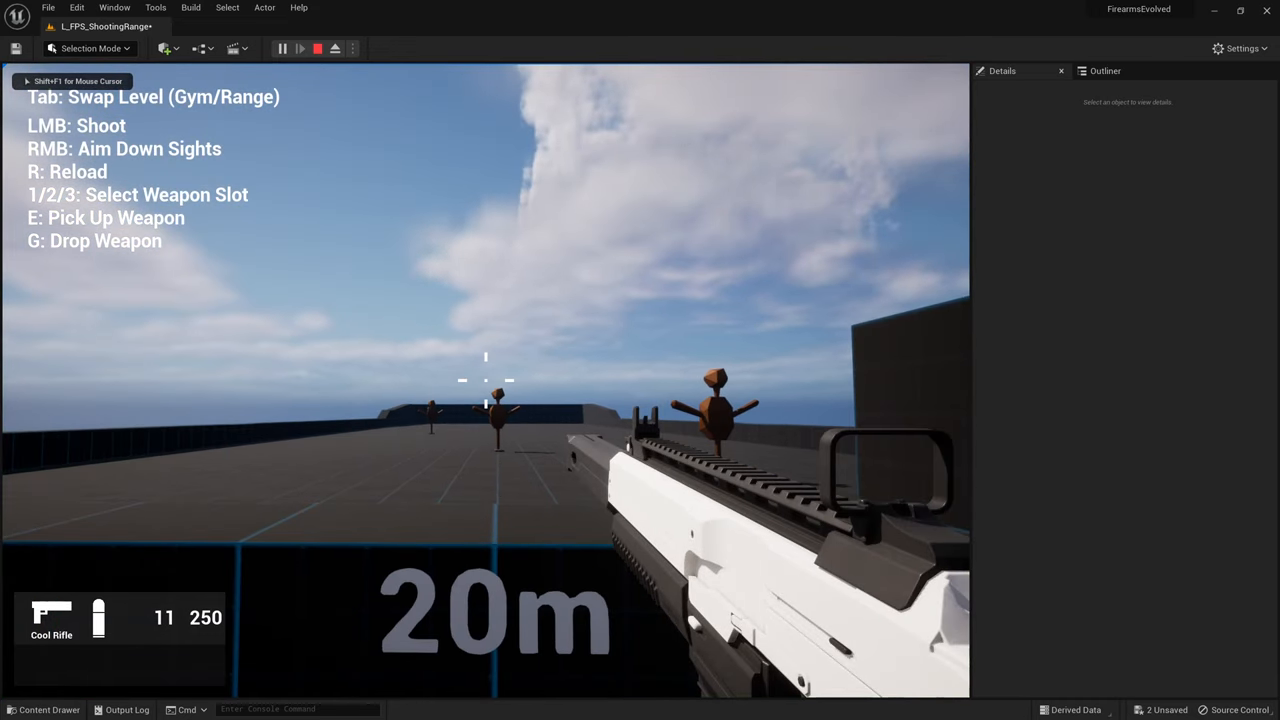
pyautogui.click(316, 48)
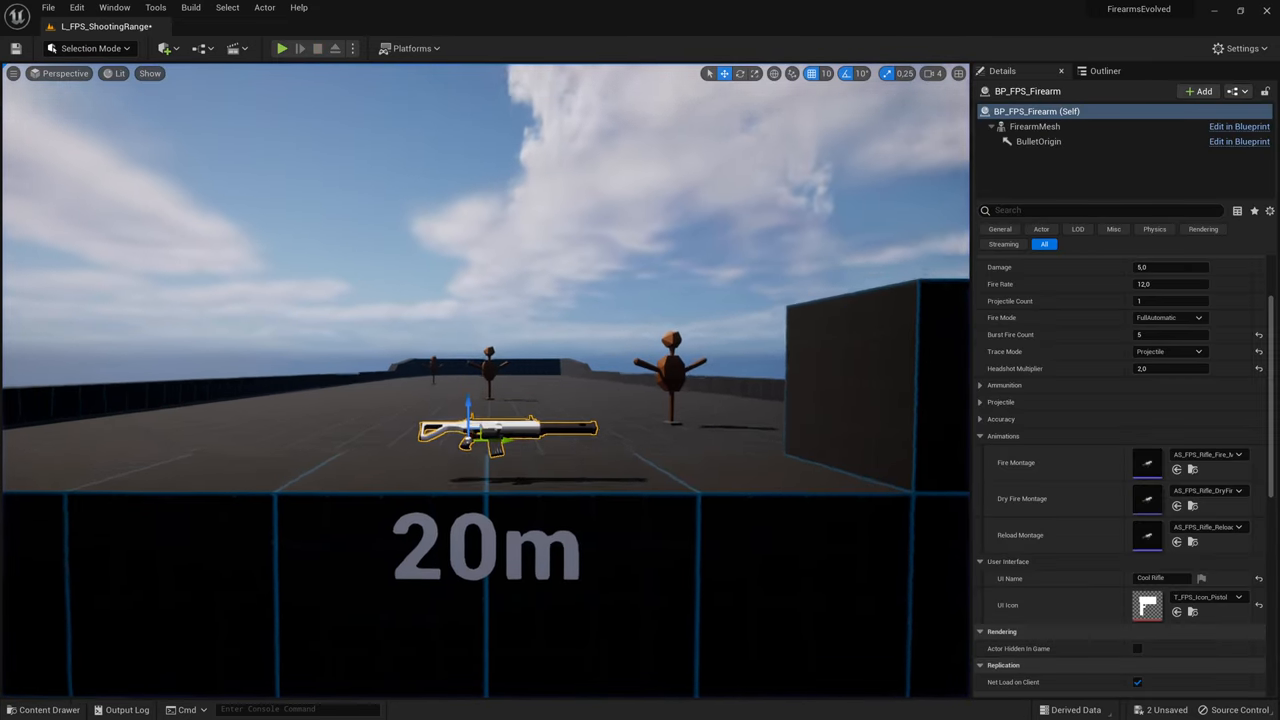